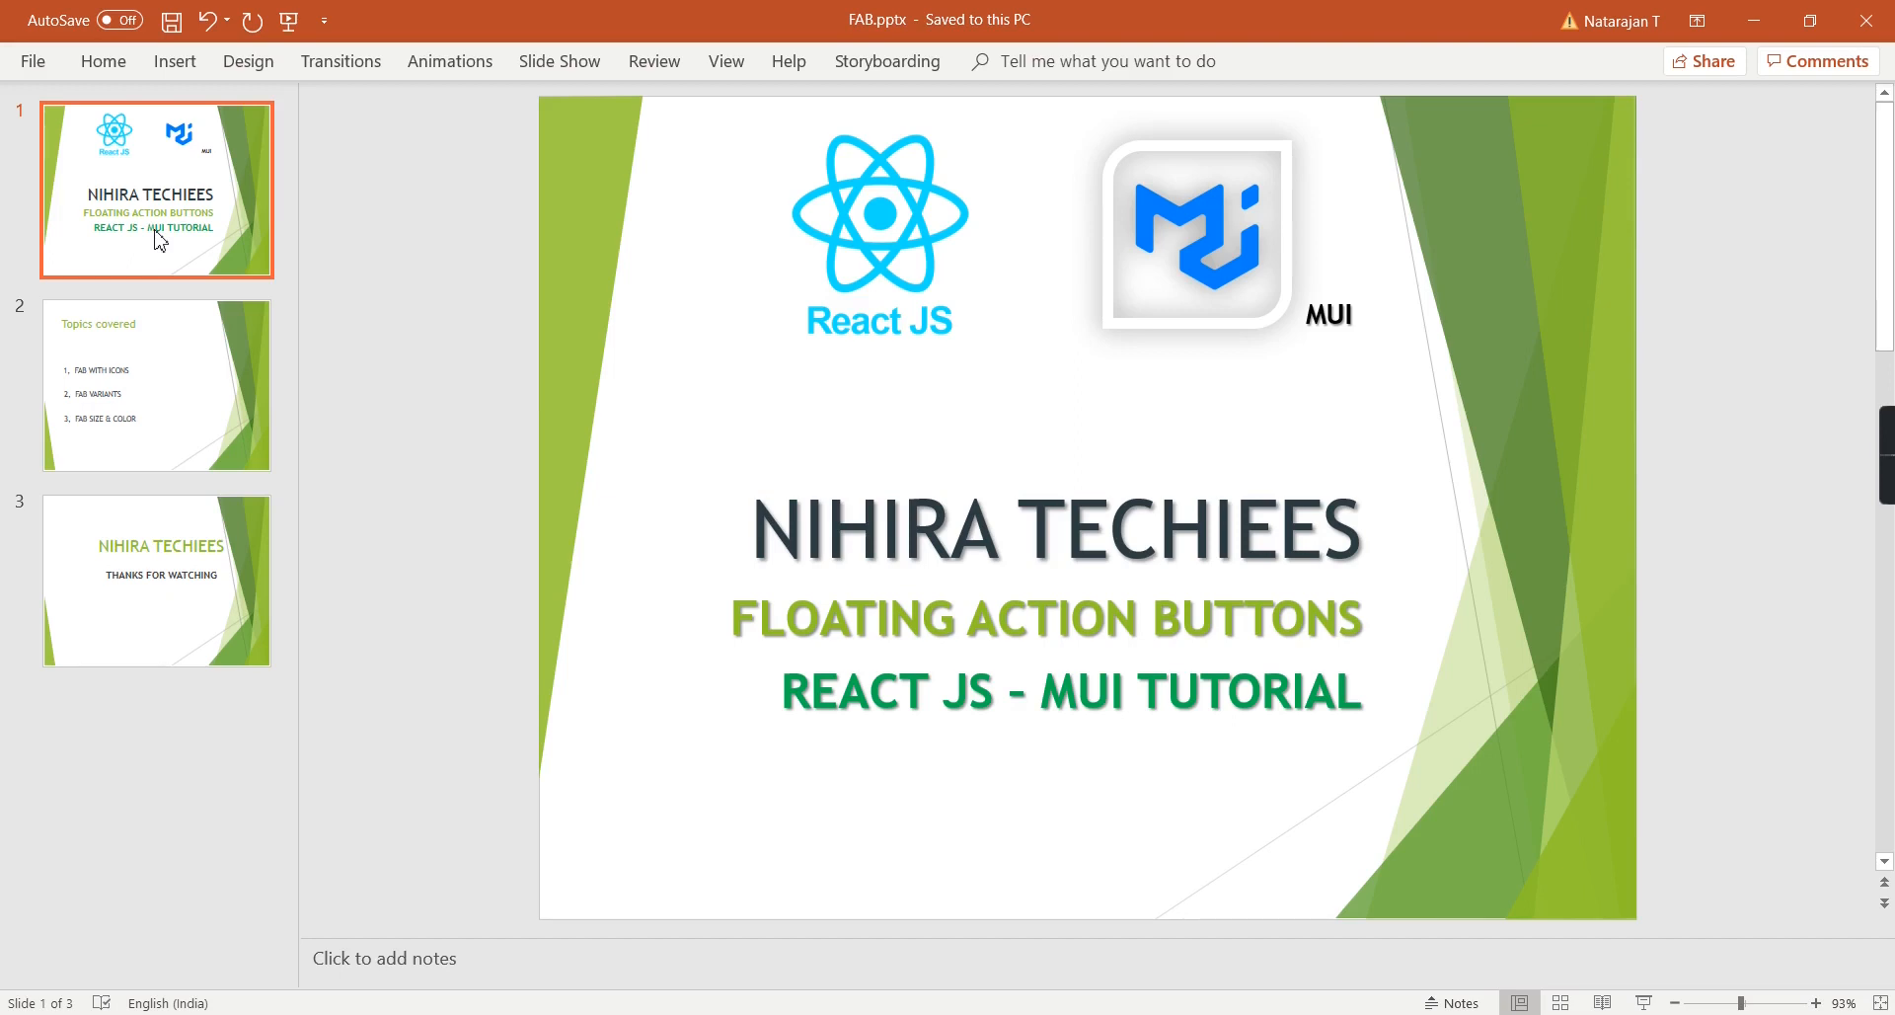
Step: Show the topics-covered slide before moving to the reactmui project in VS Code
click(156, 385)
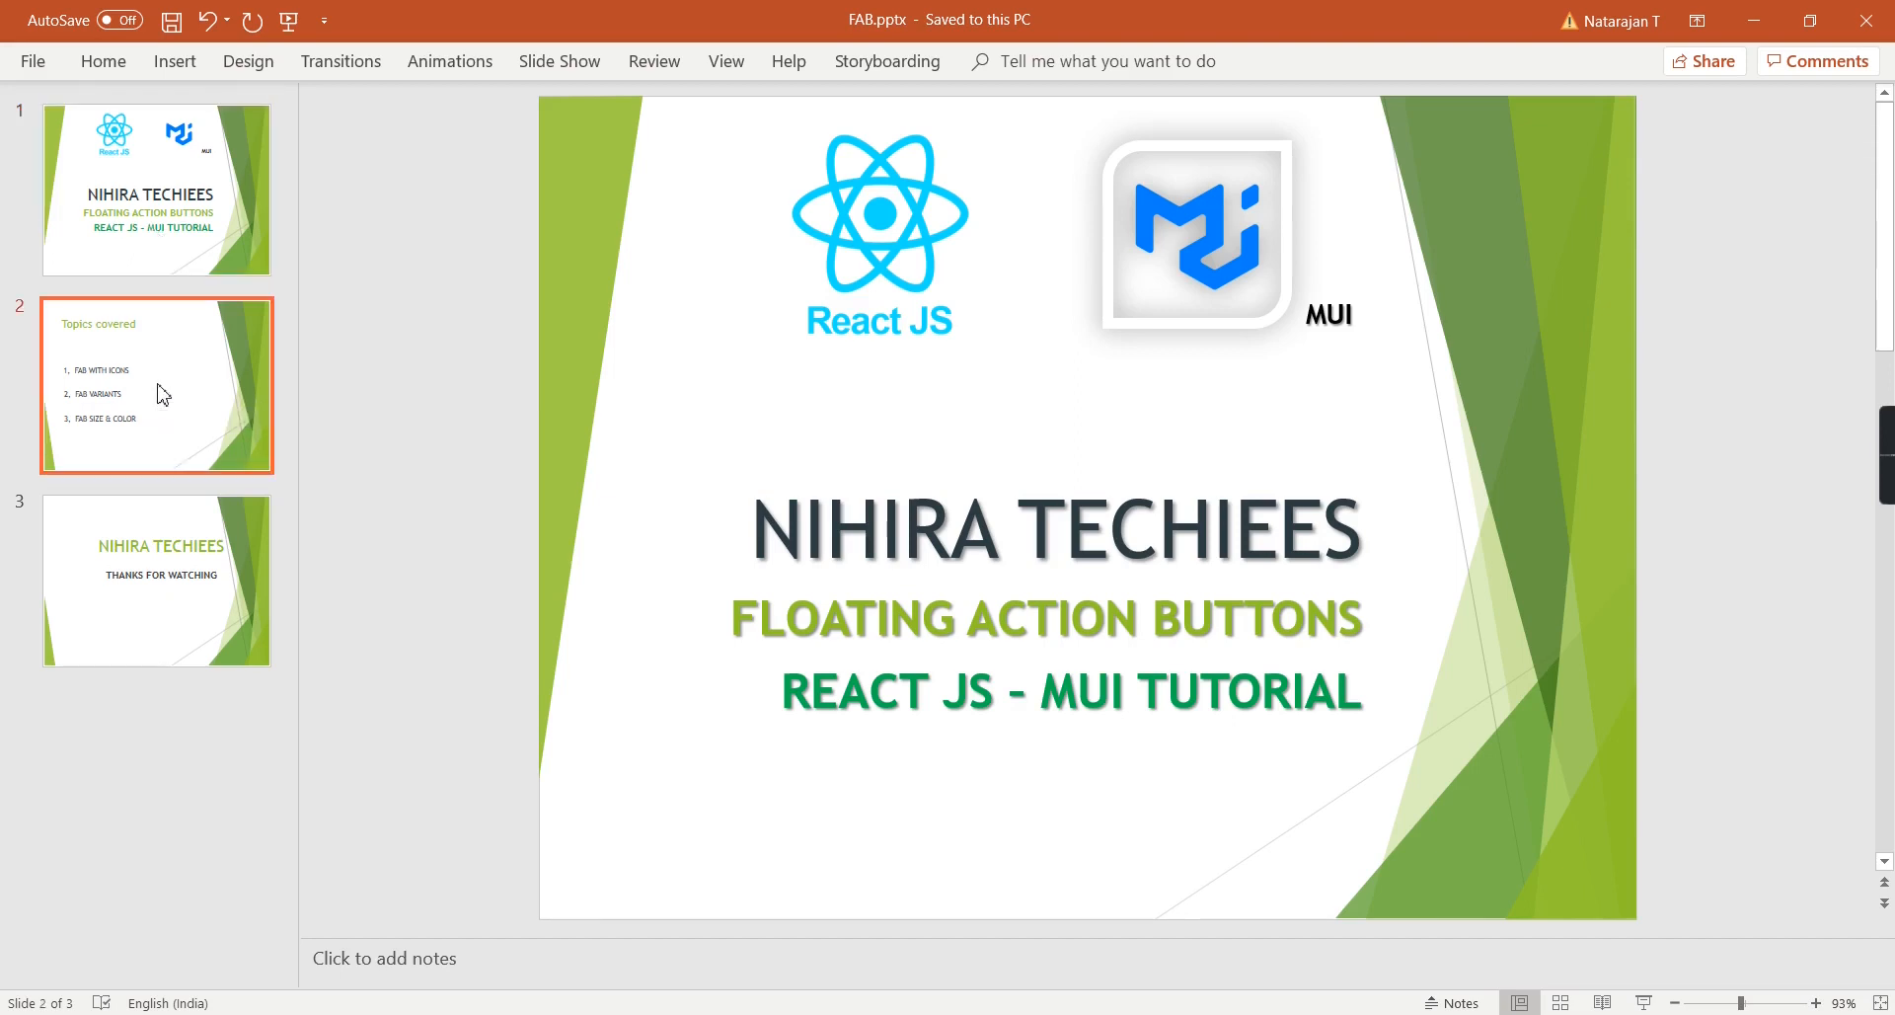
click(156, 385)
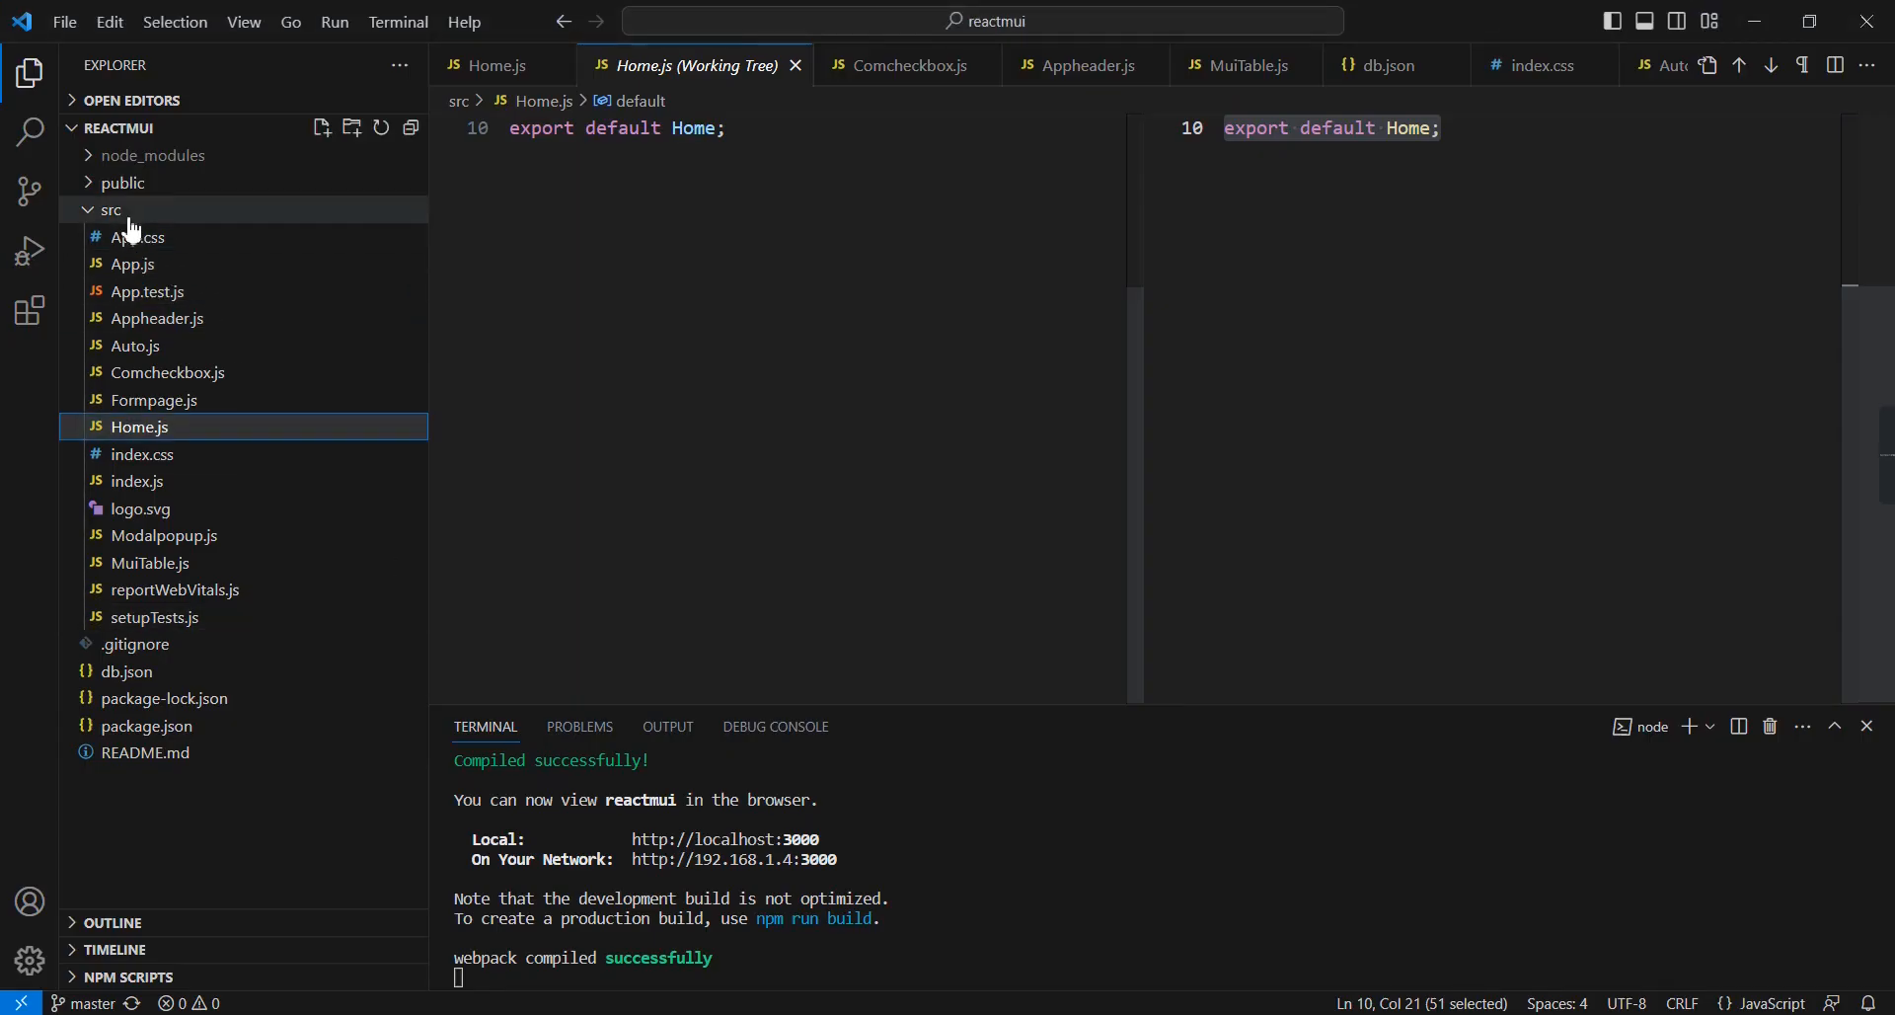
Step: Create Flatingbutton.js in src with a Floatingbutton component
right_click(112, 210)
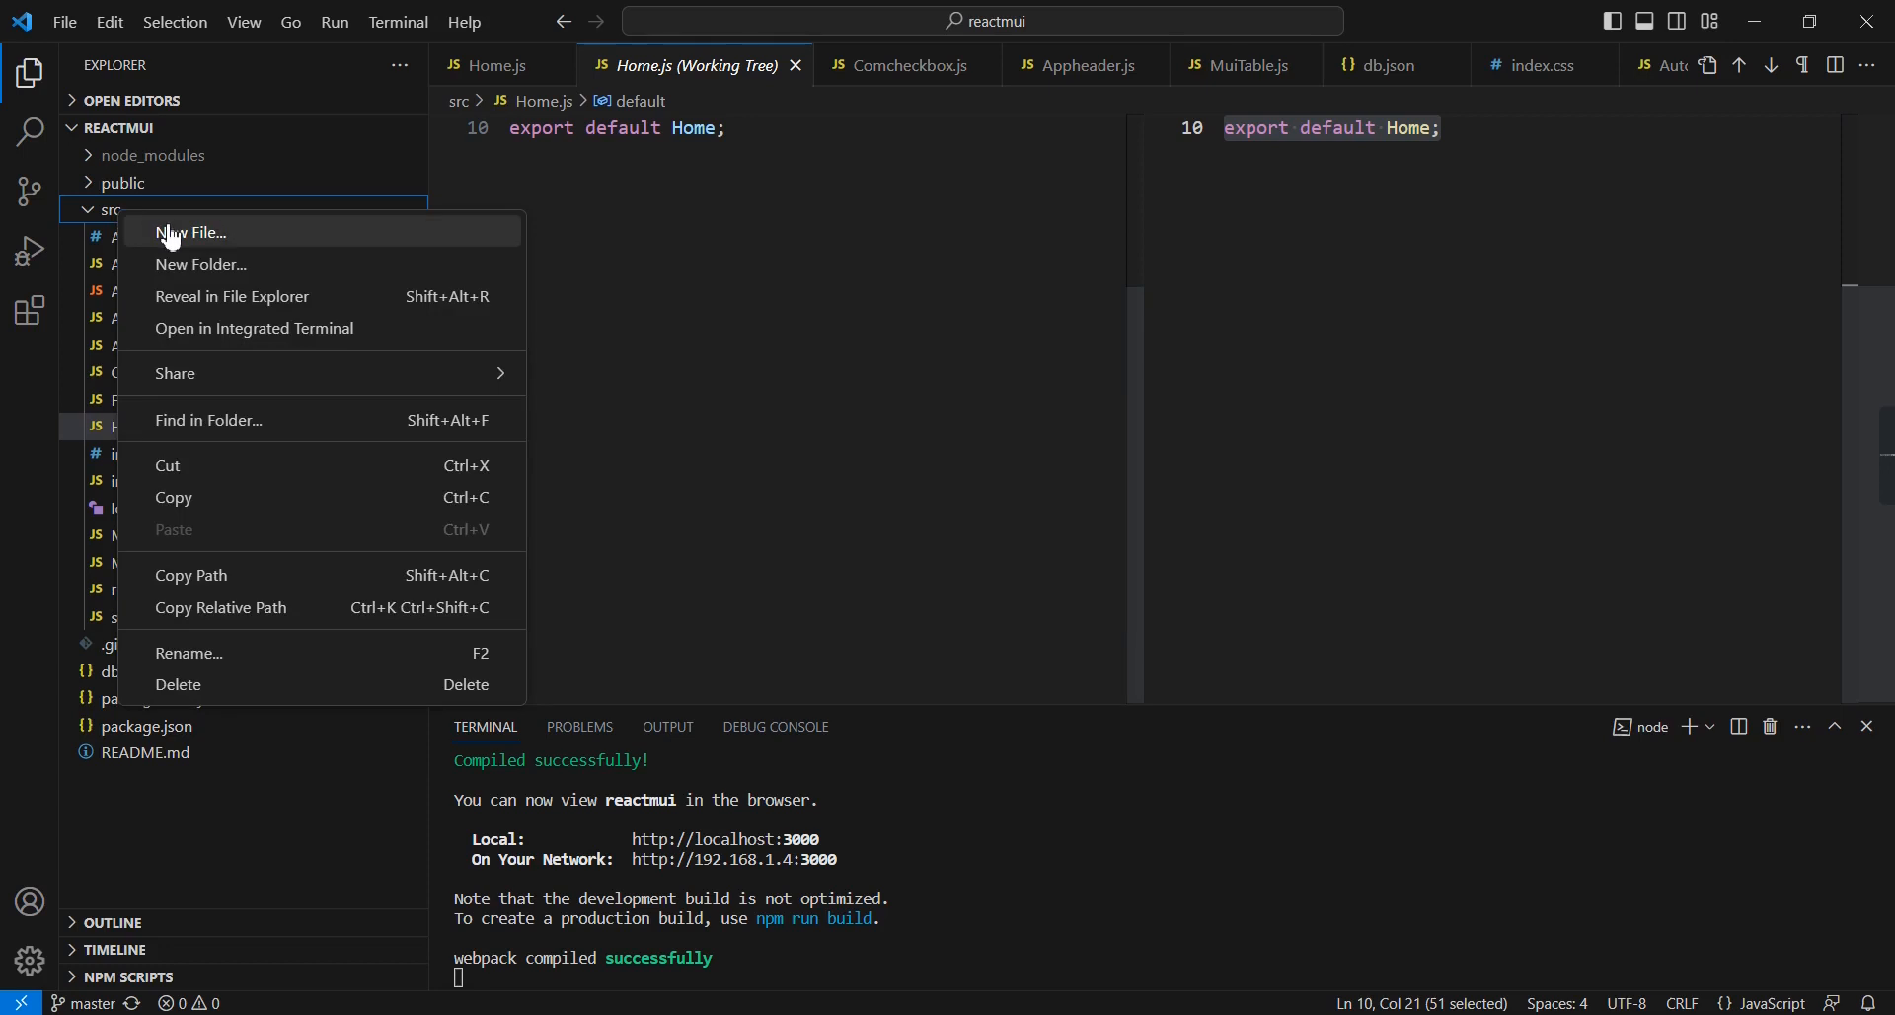
click(192, 231)
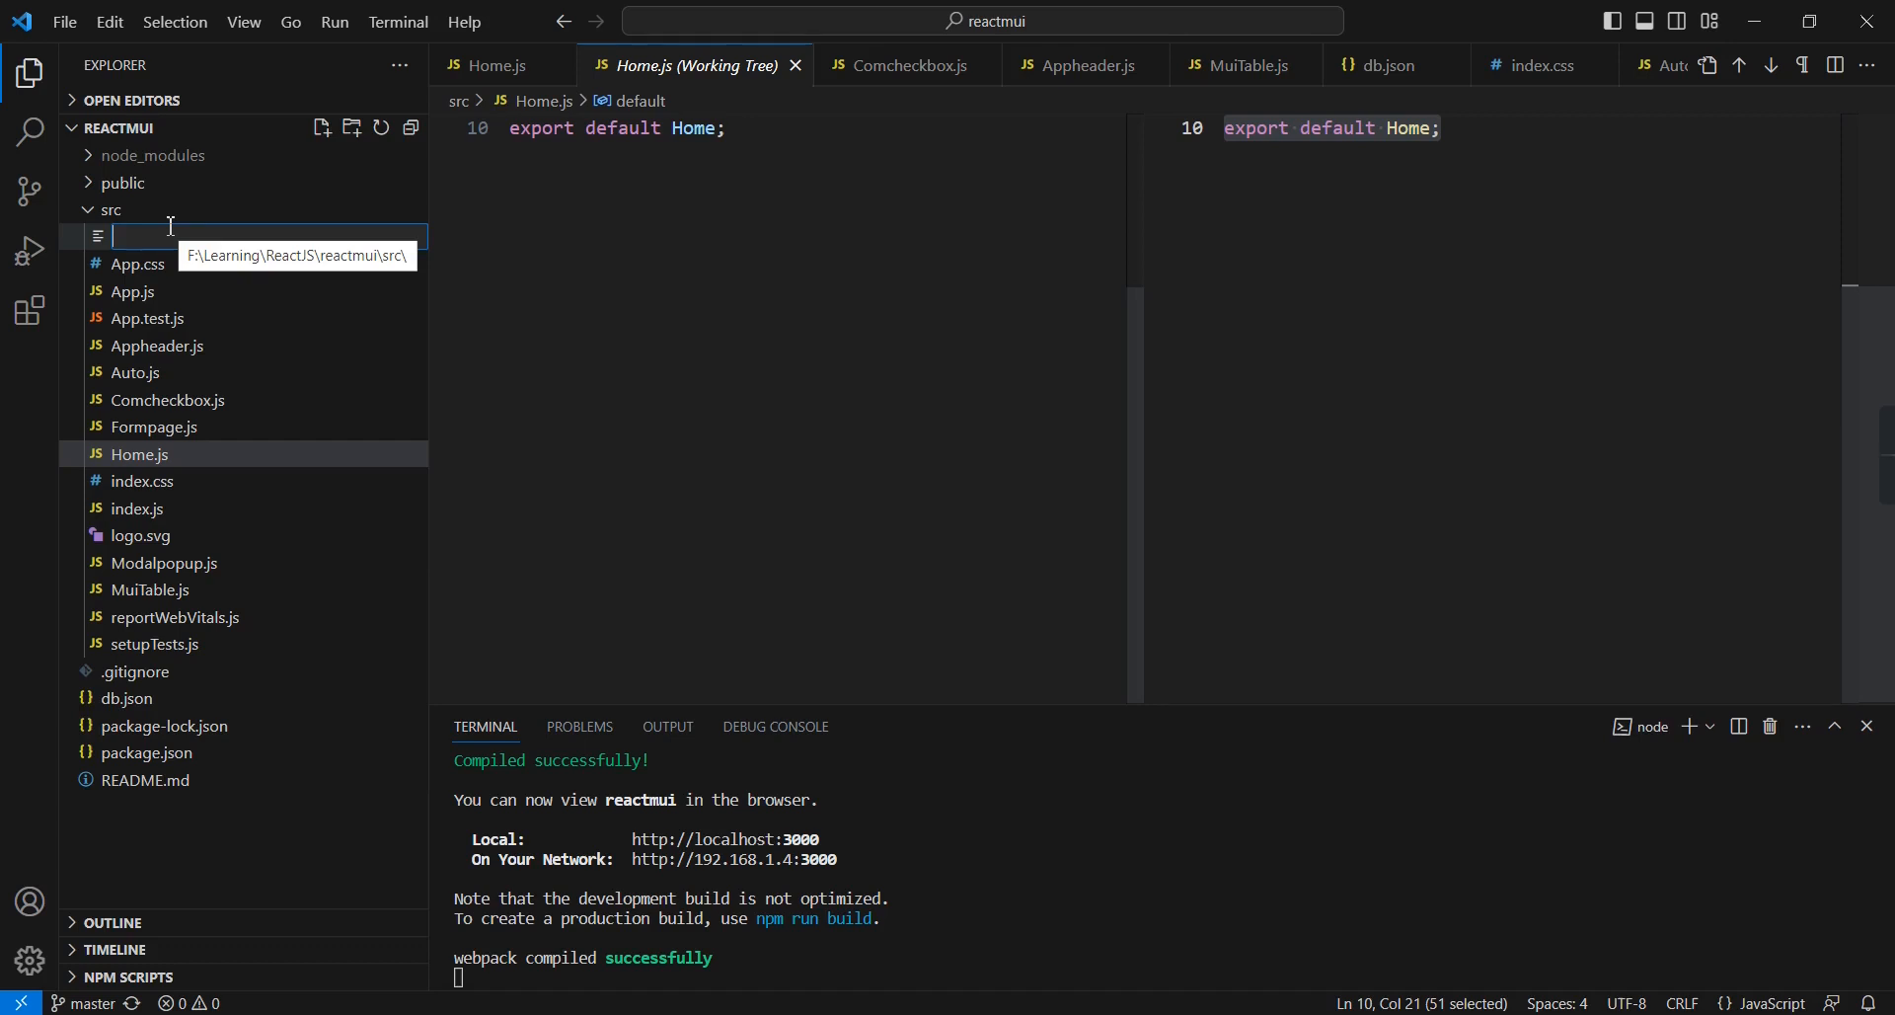
text(Flatingbutton.js)
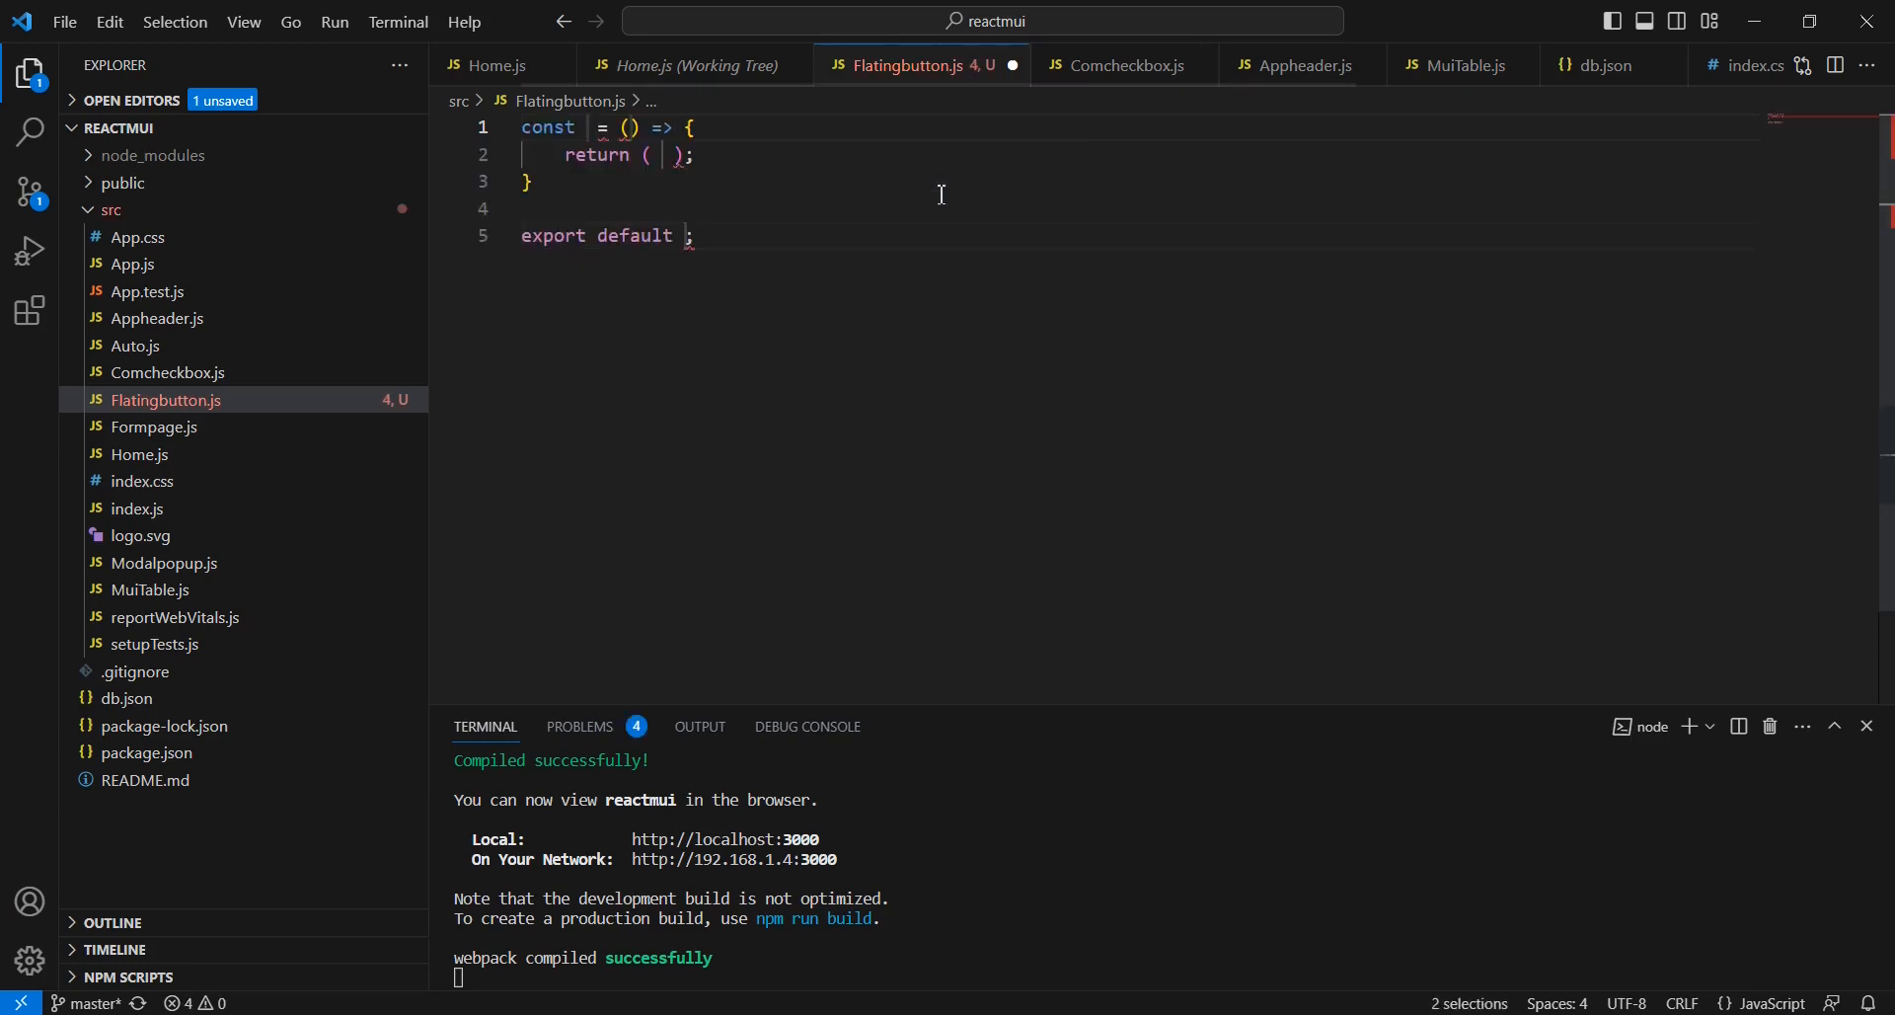
text(Floating)
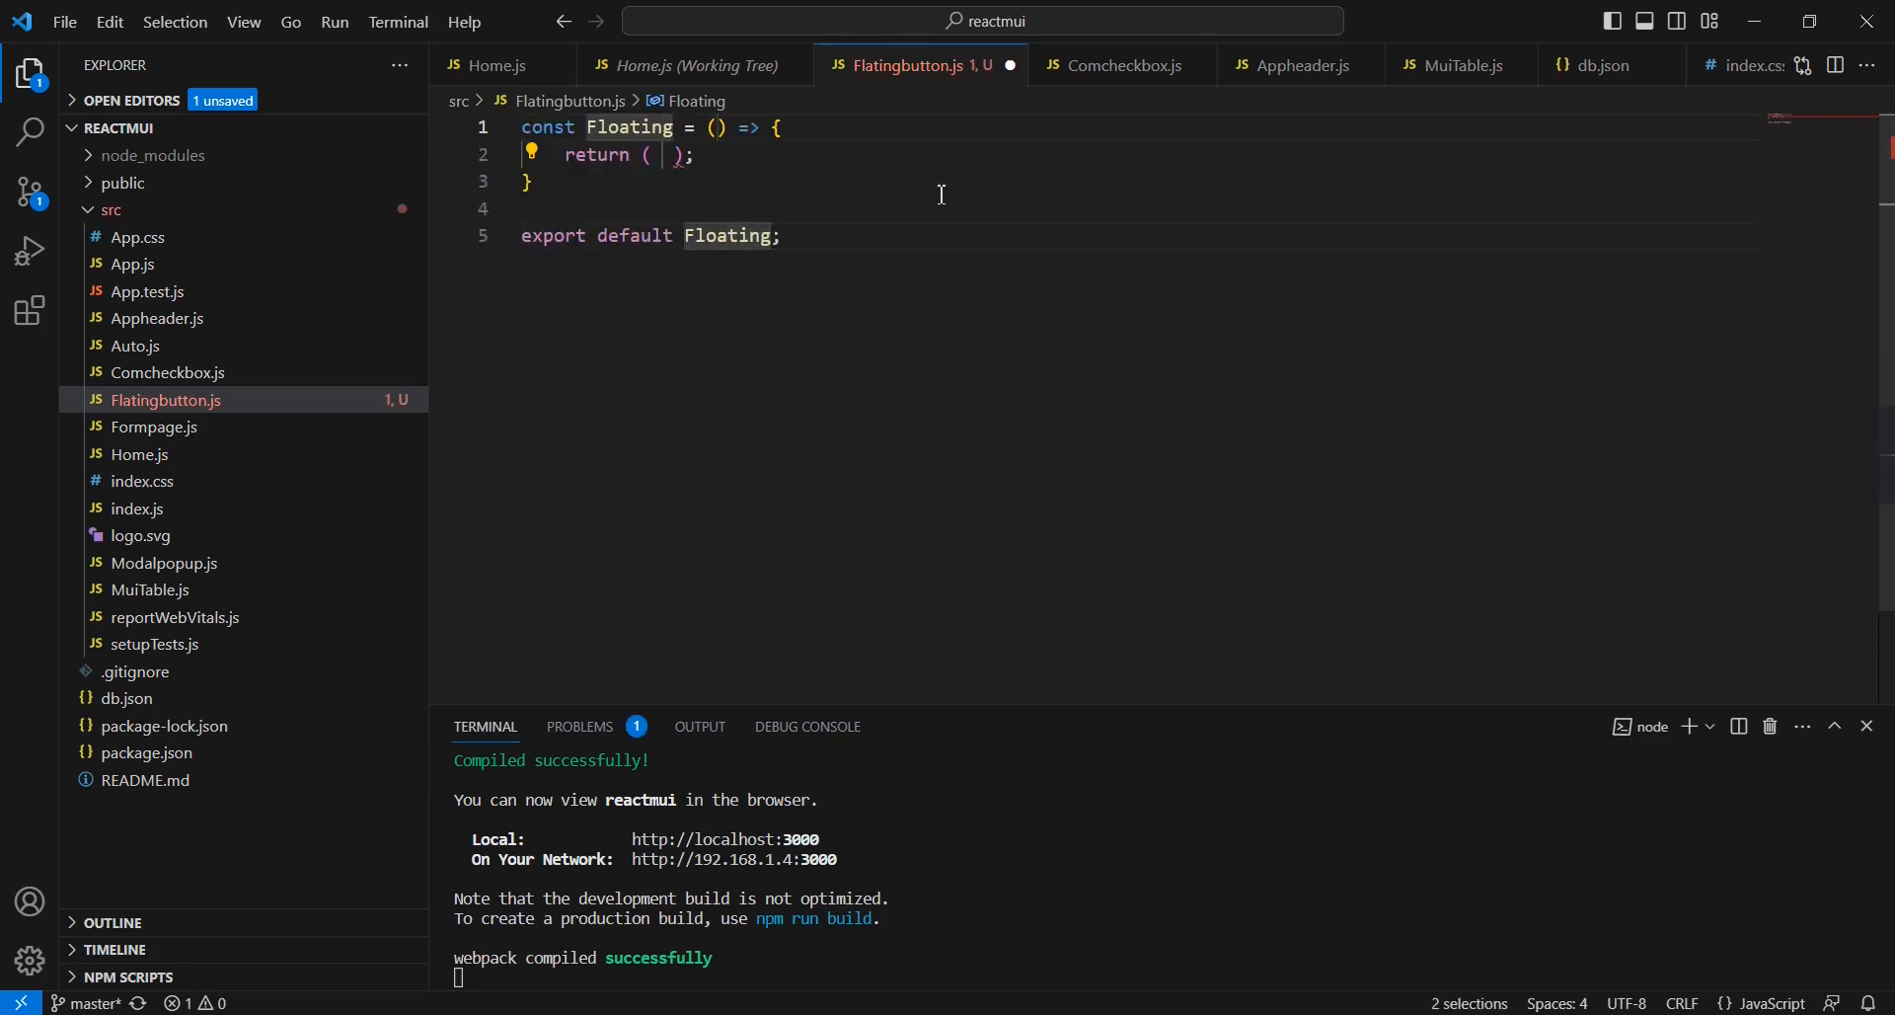
text(button)
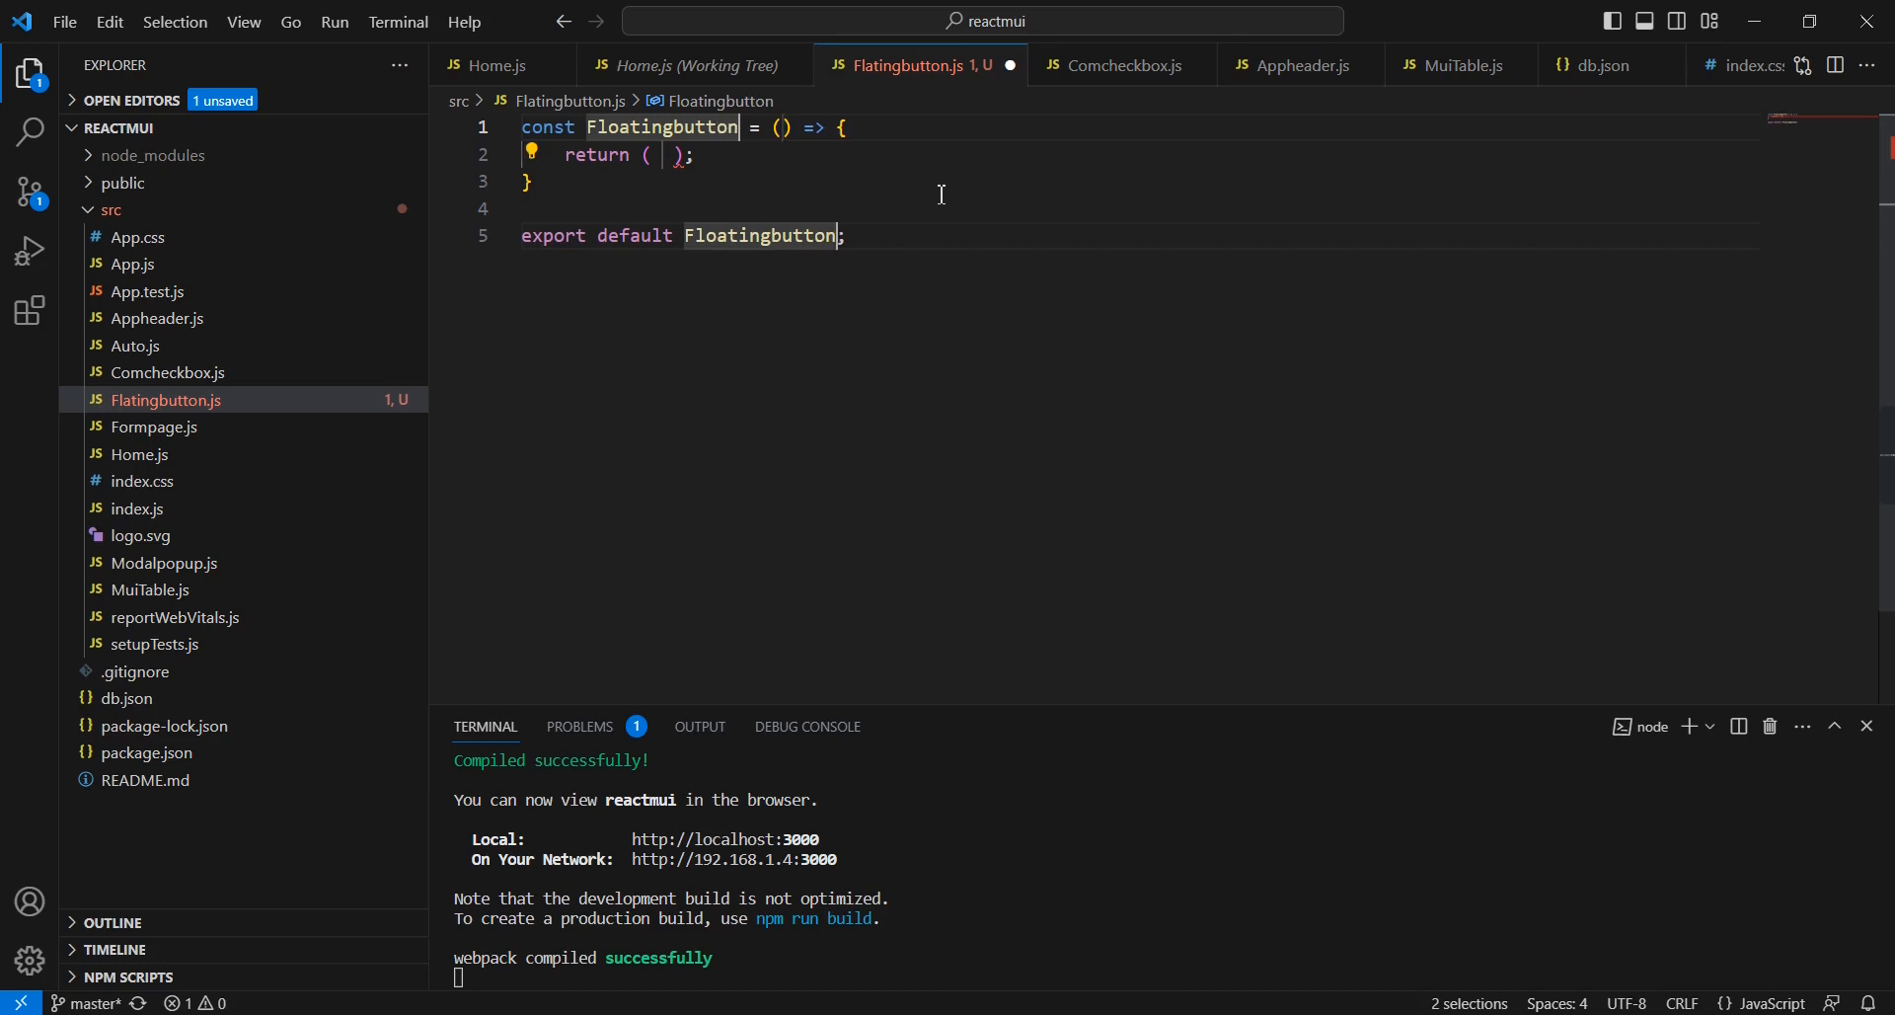
Step: Add a div with an h1 'Floating Action Buttons' styled marginTop 5%, textAlign center
text(<div></div>)
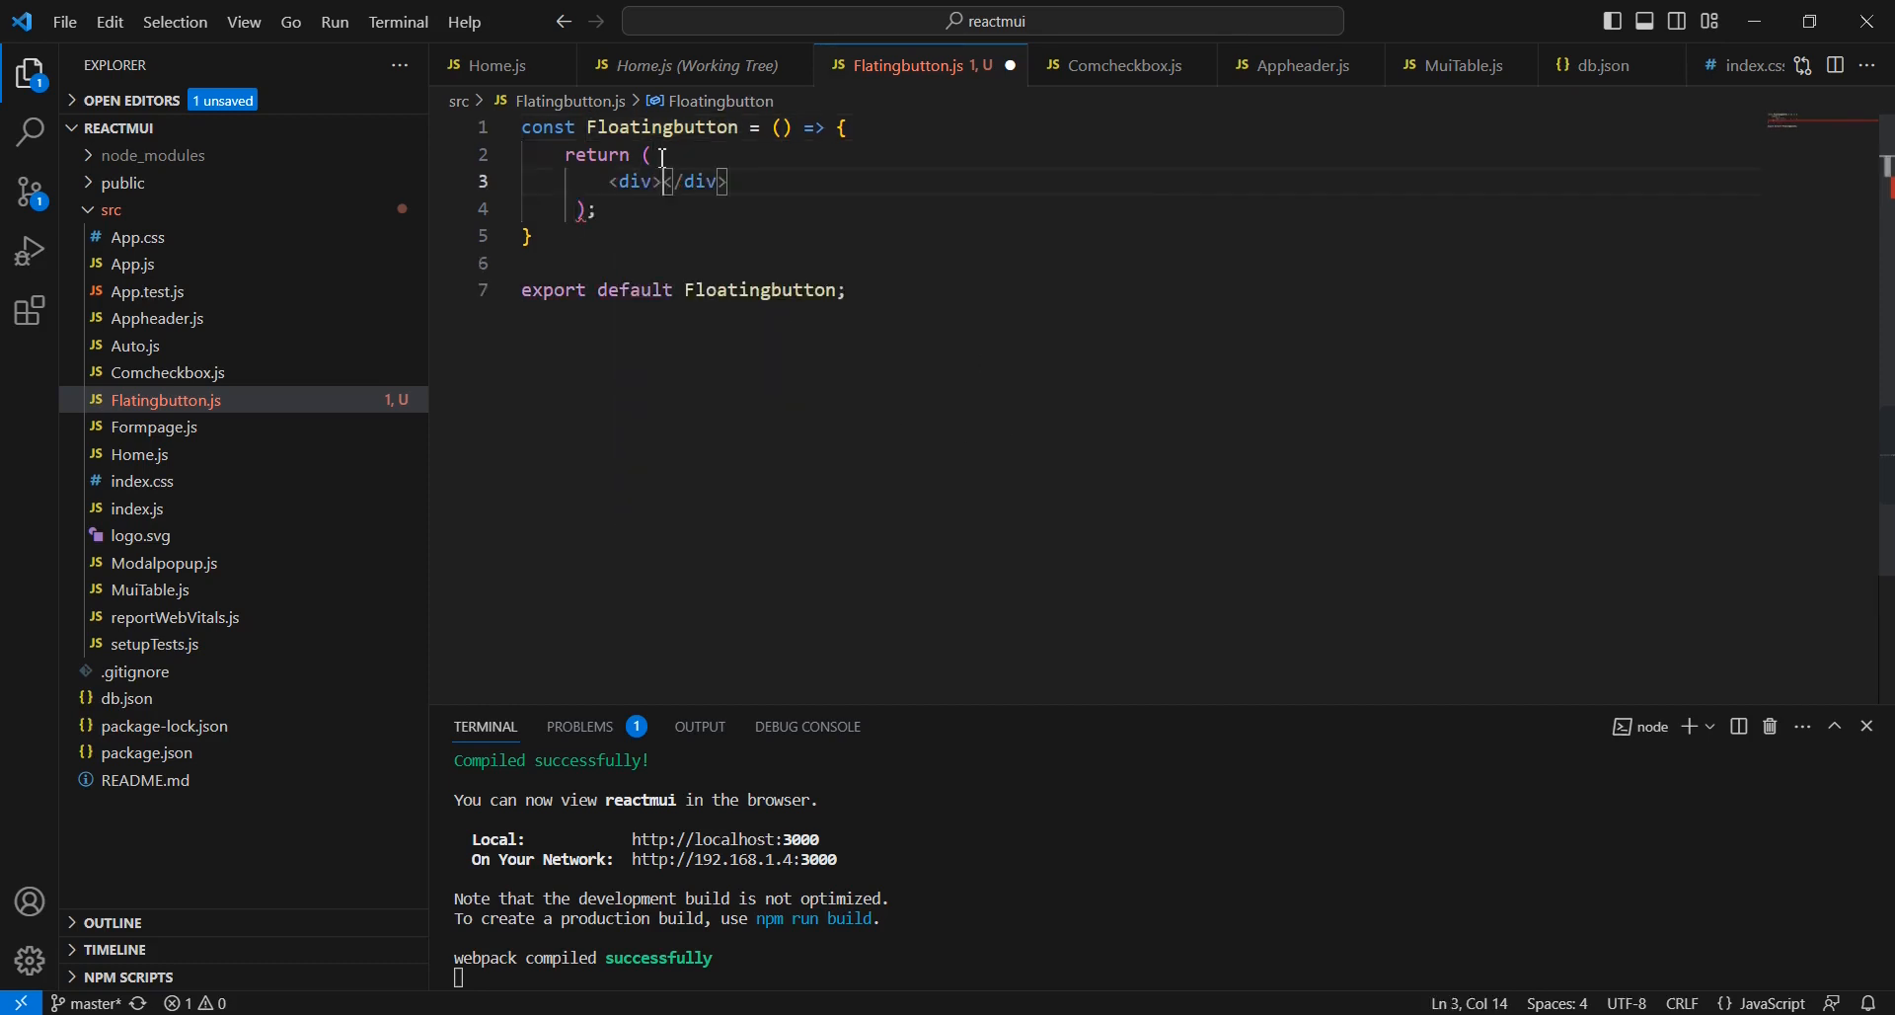
text(<h1>Floating)
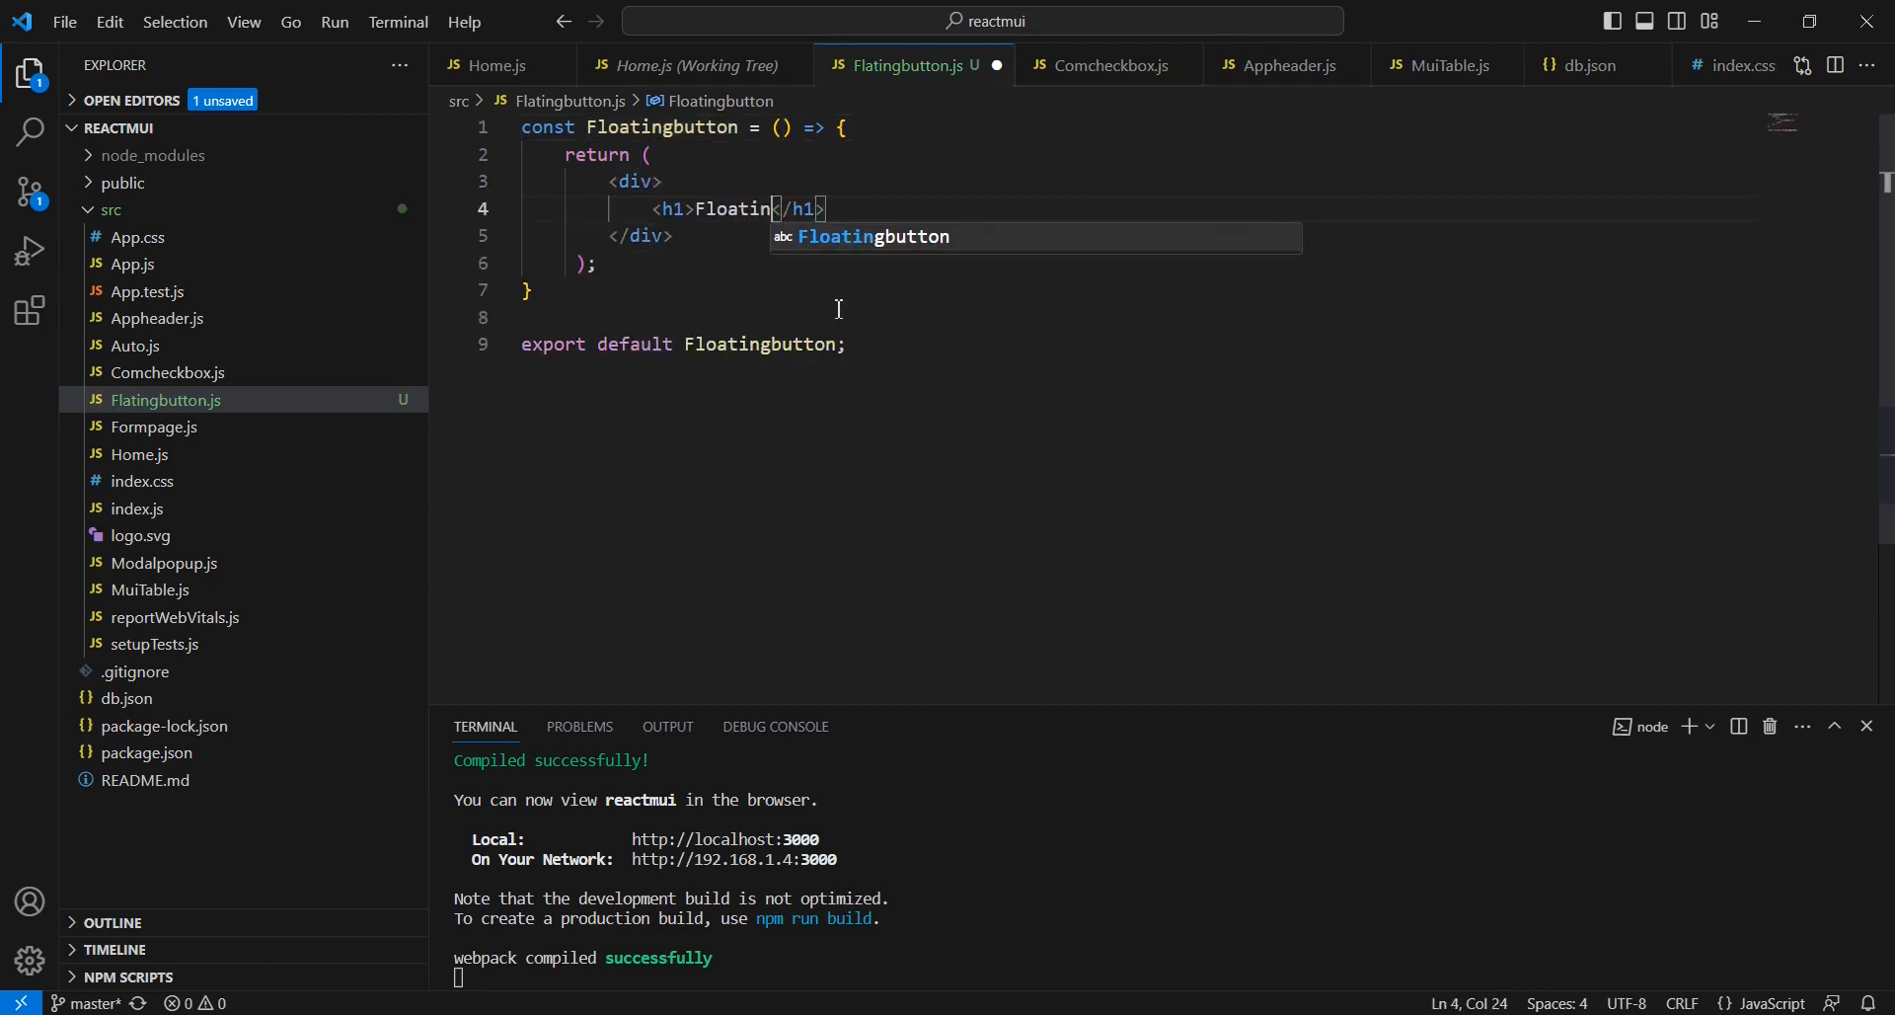
text(g Action Buttons)
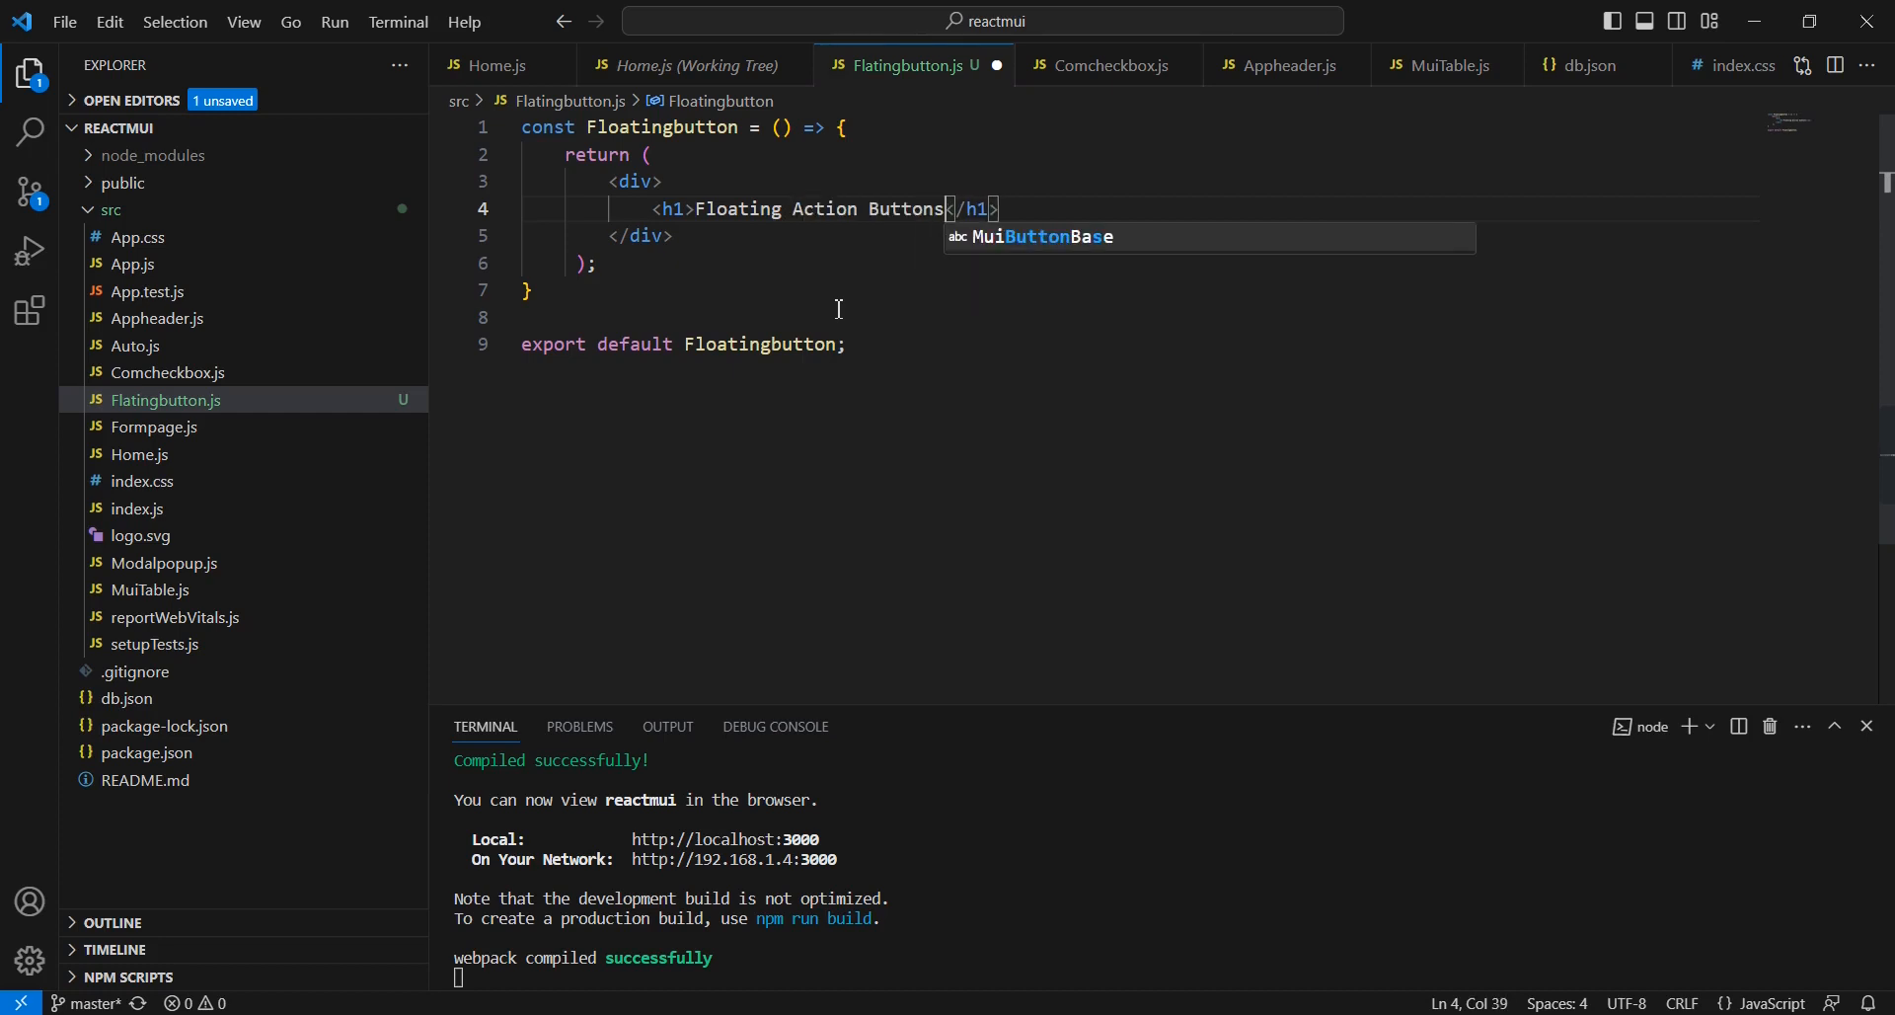
text(style={{ marginTop: '5%', textAlign: 'center' }})
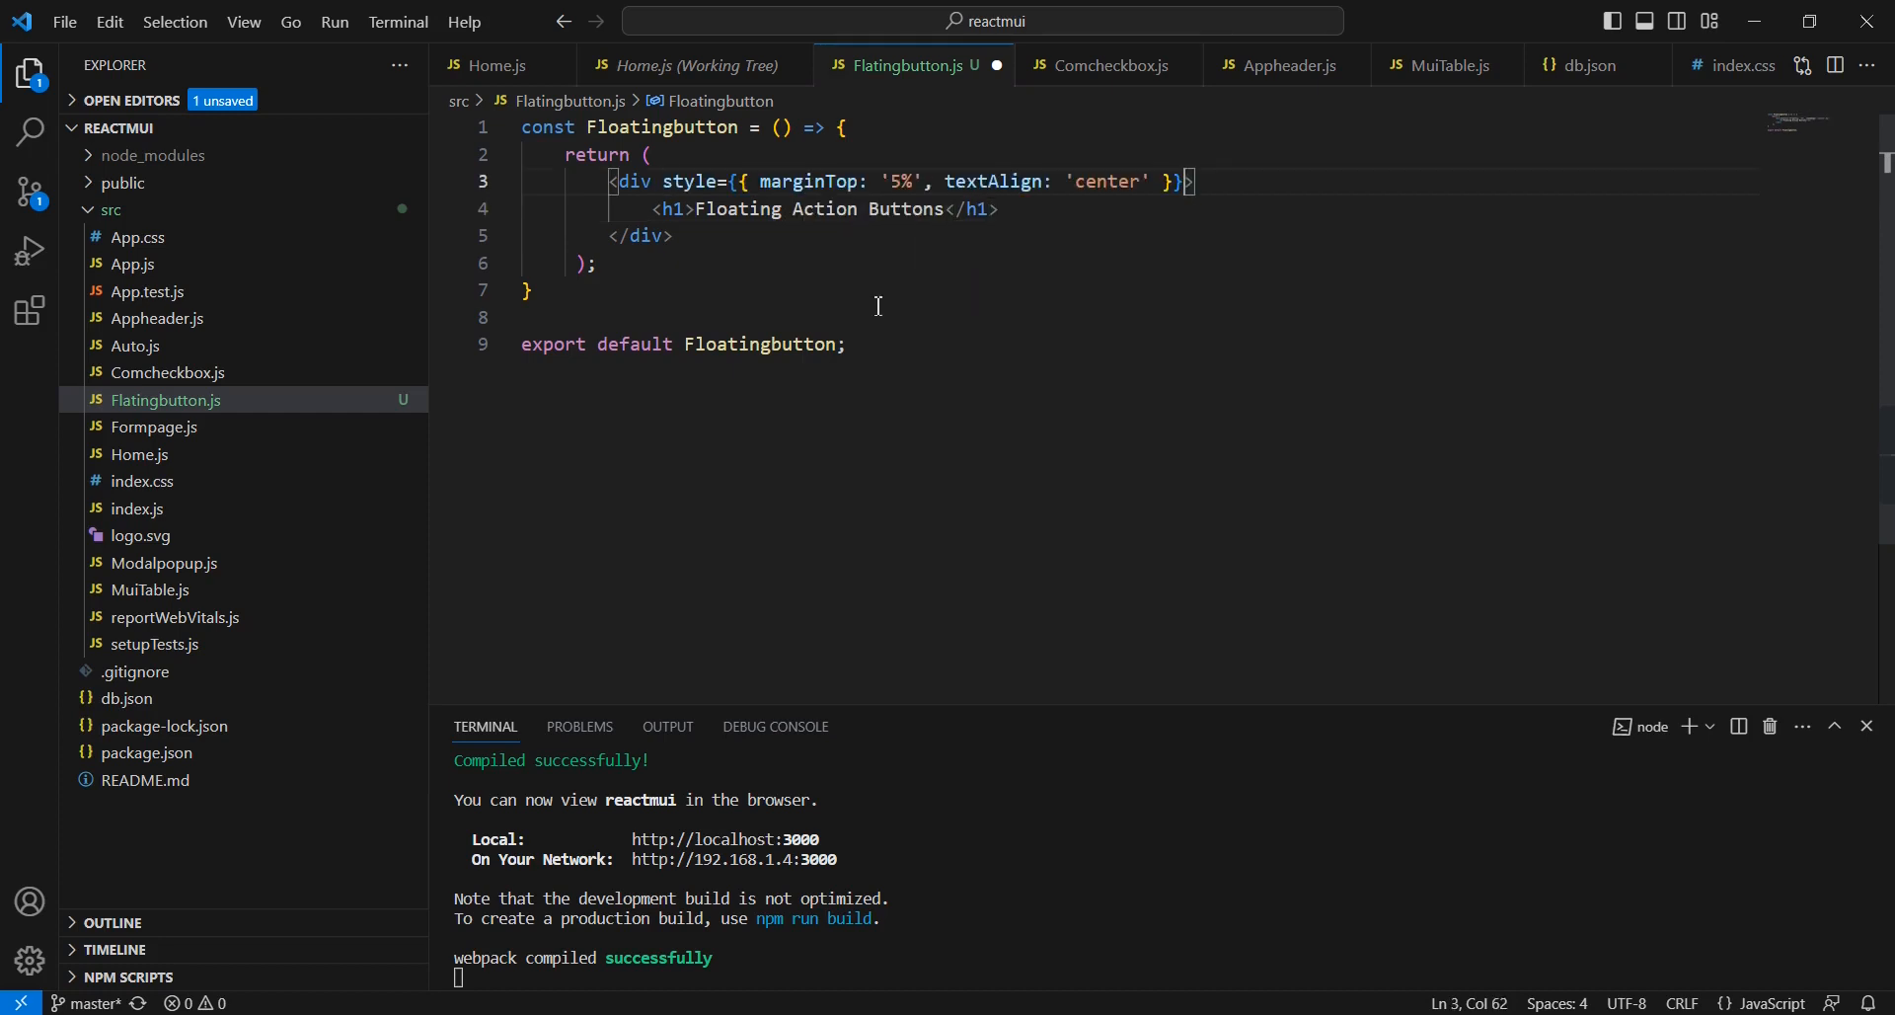
key(enter)
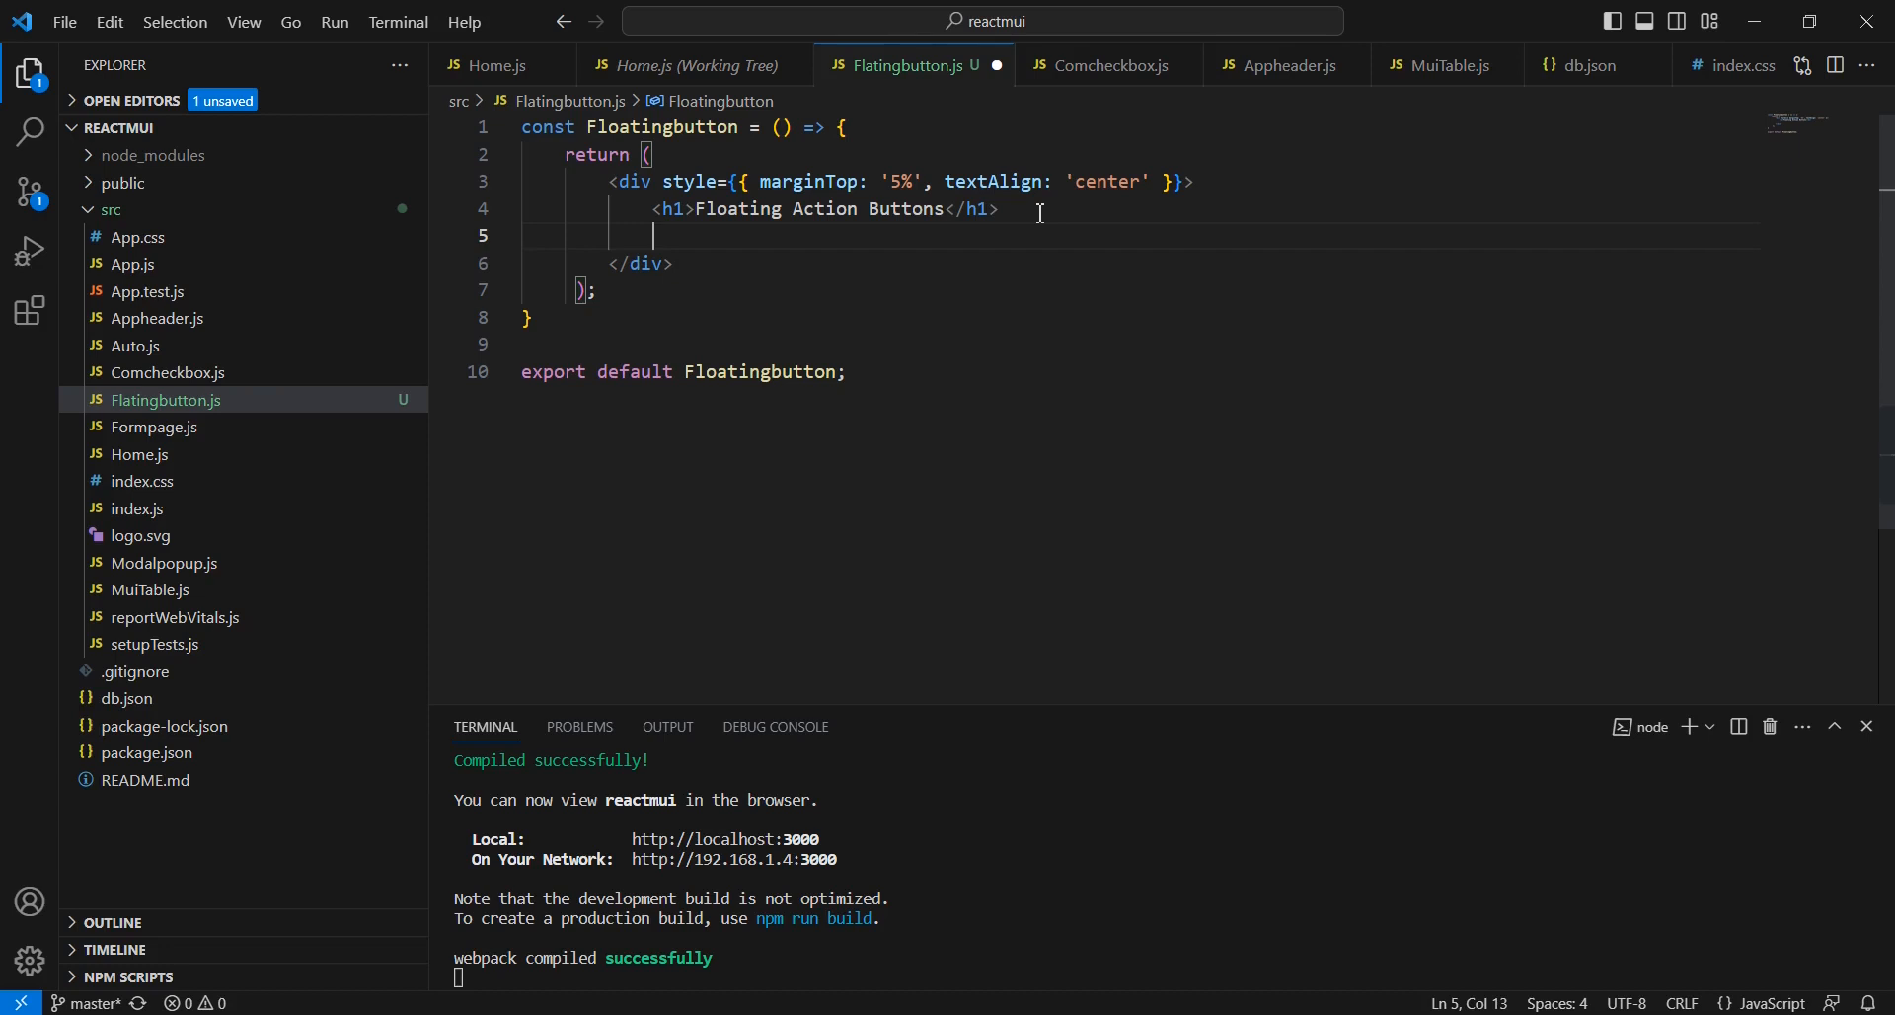
text(box)
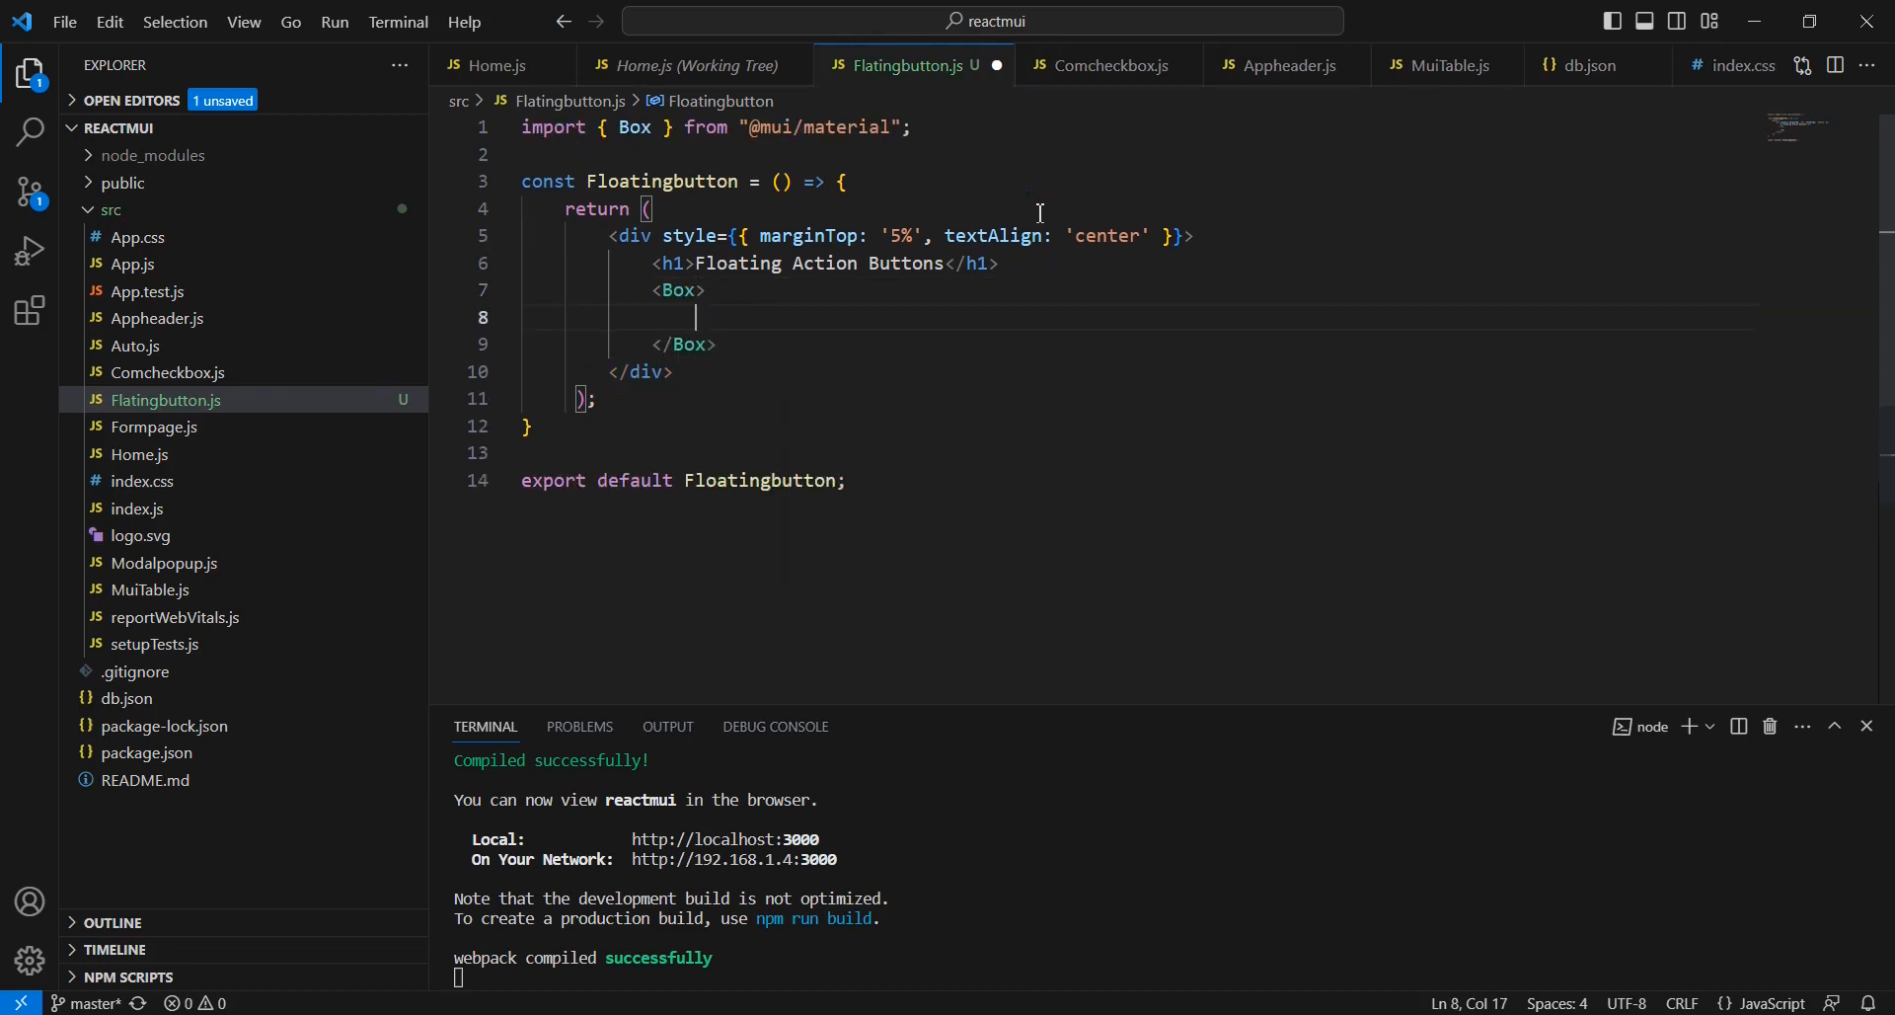
text(<fa)
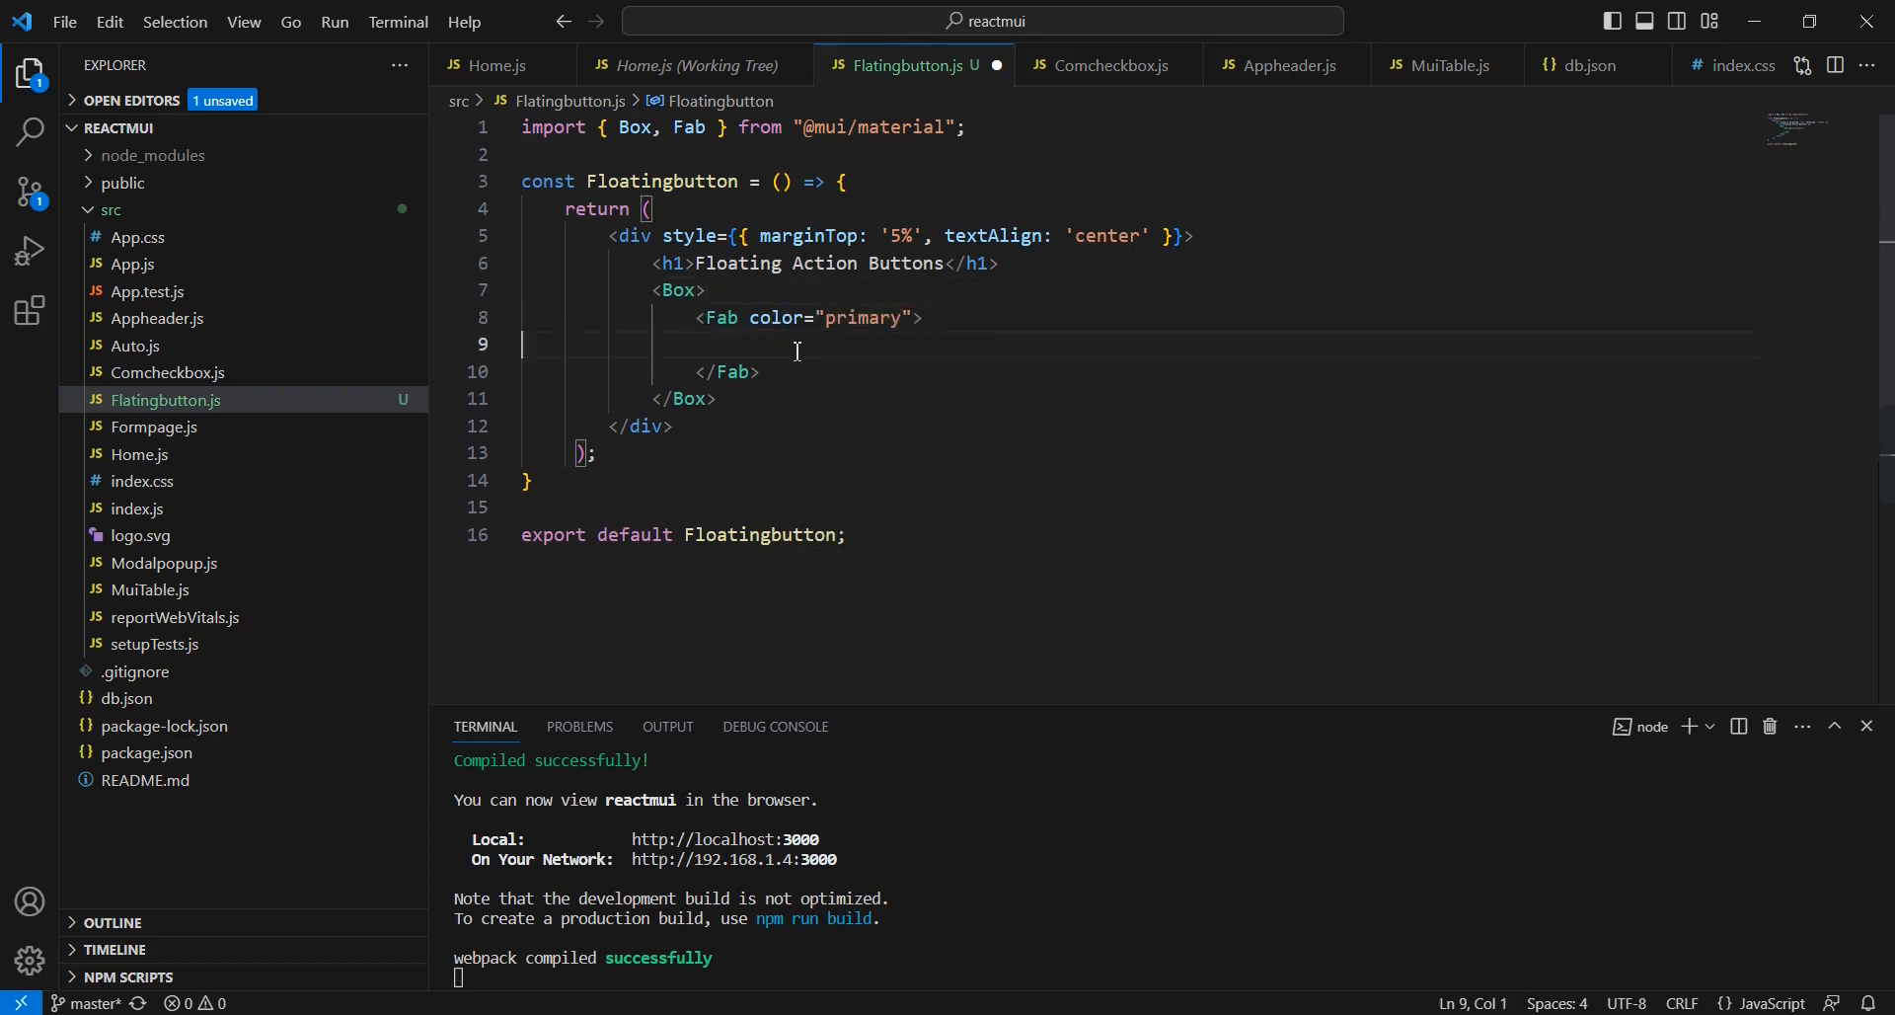
key(Enter)
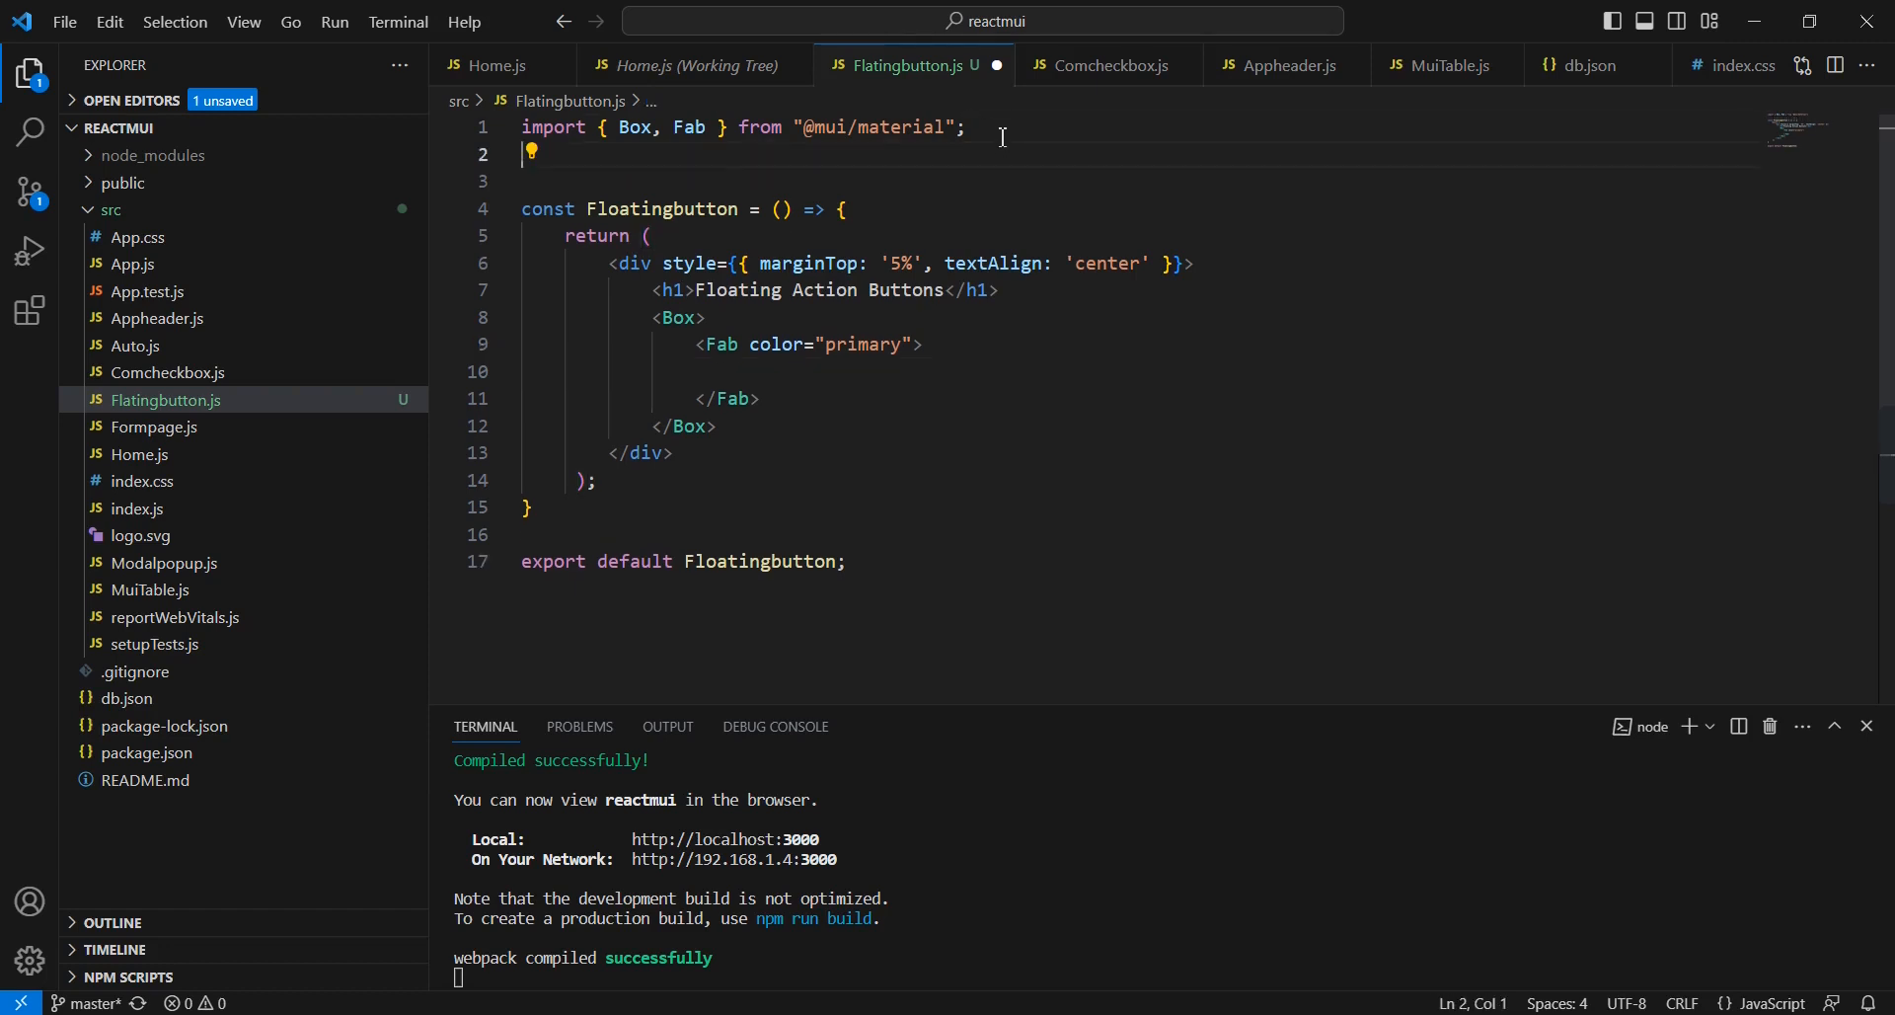
text(import {} from '@mui/icons-material)
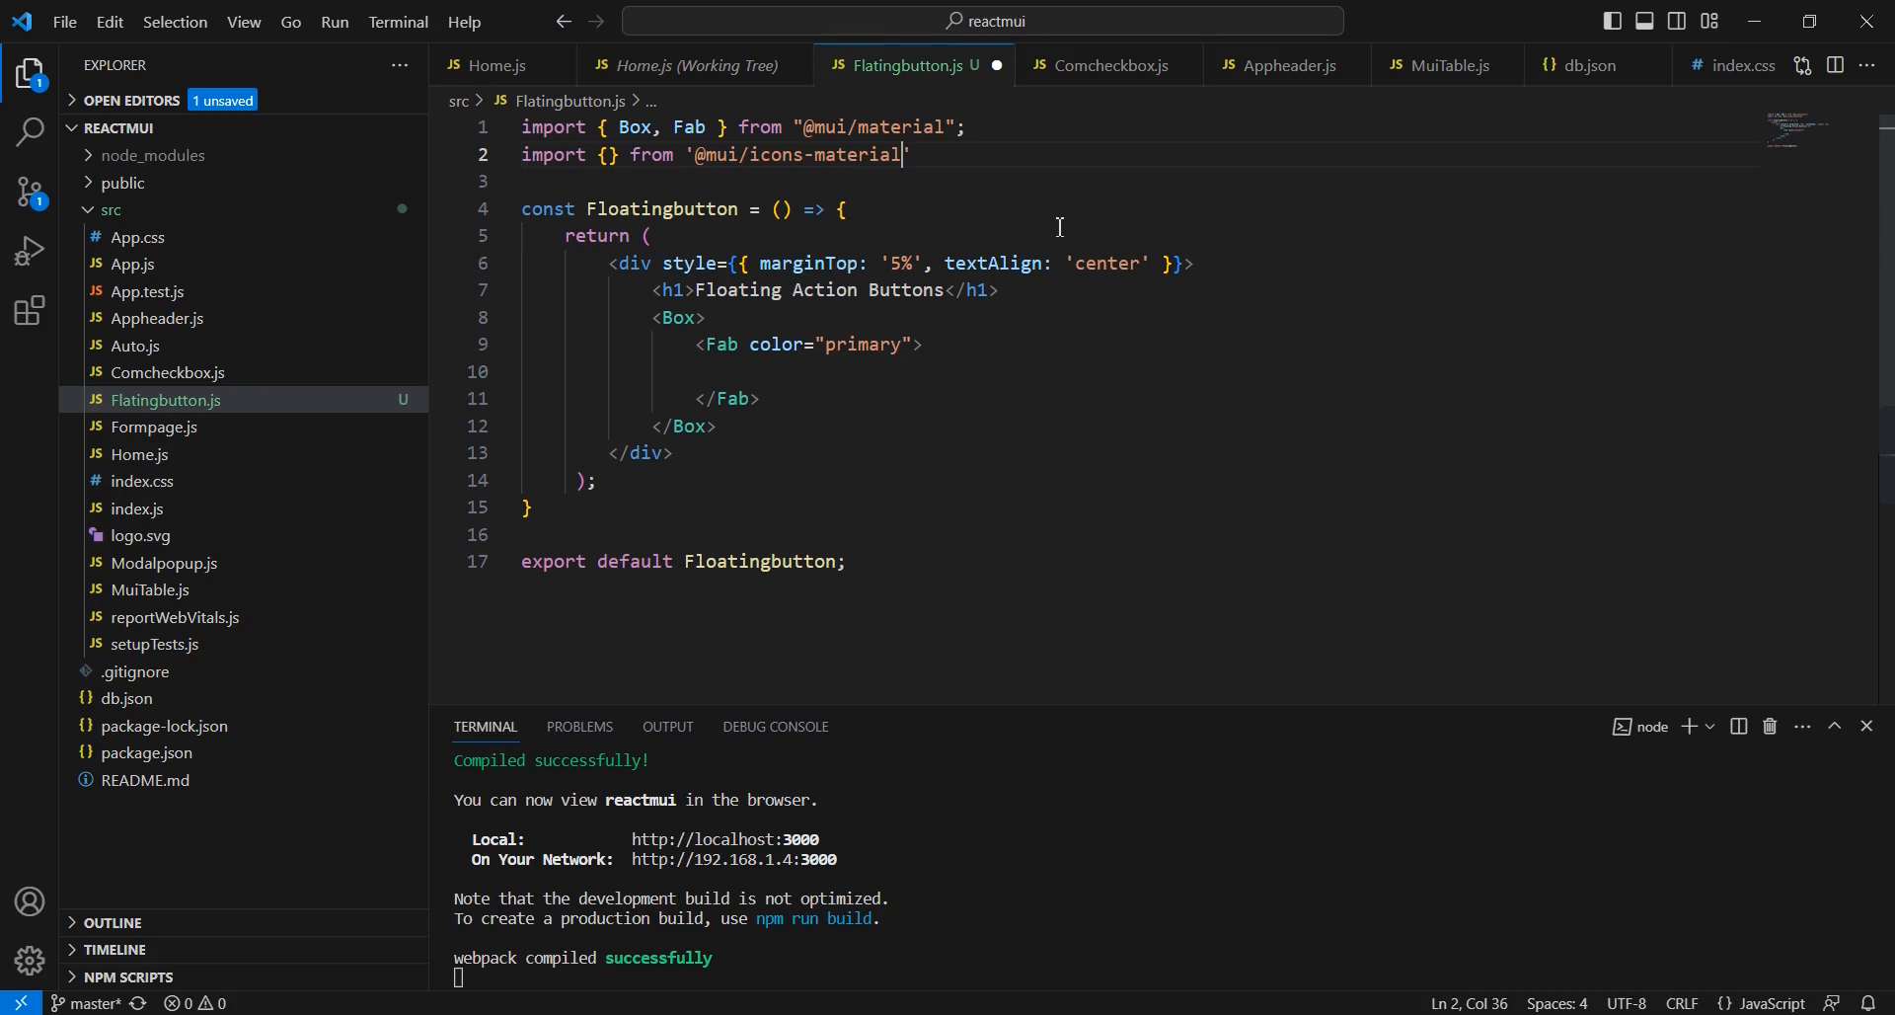
text(/add)
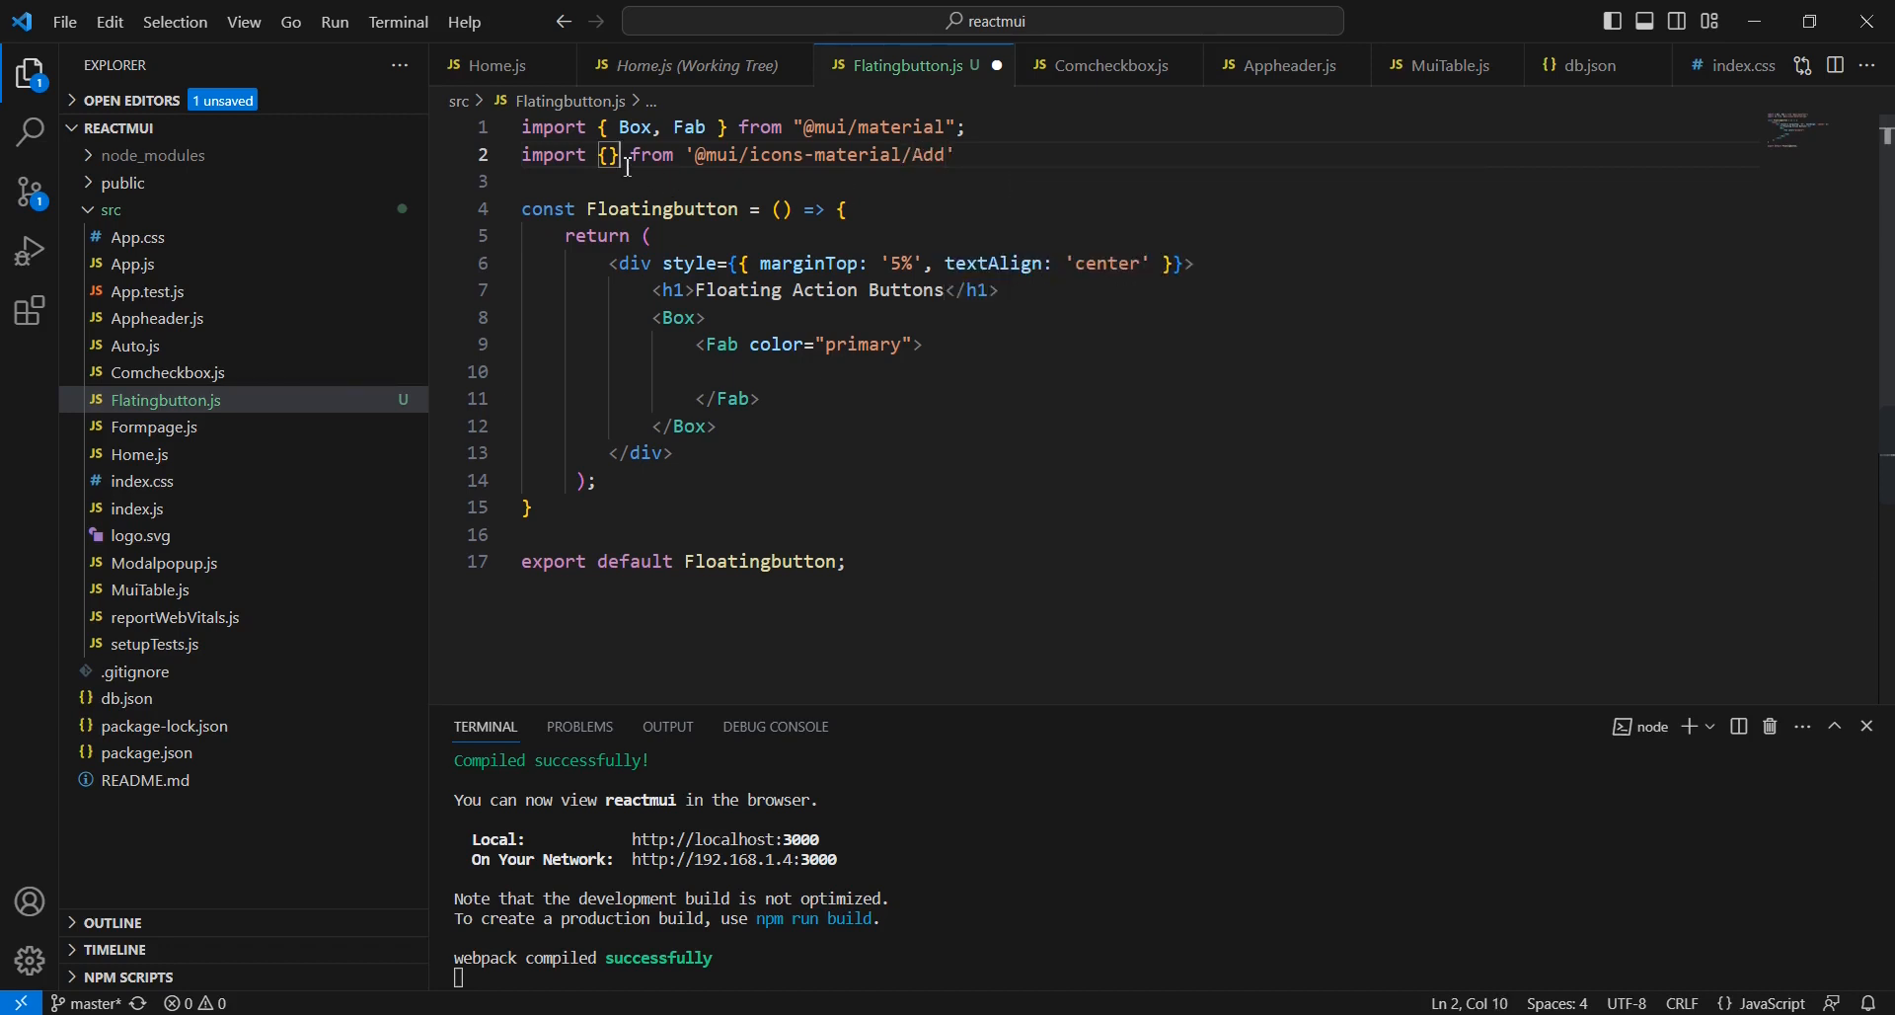
text(Add)
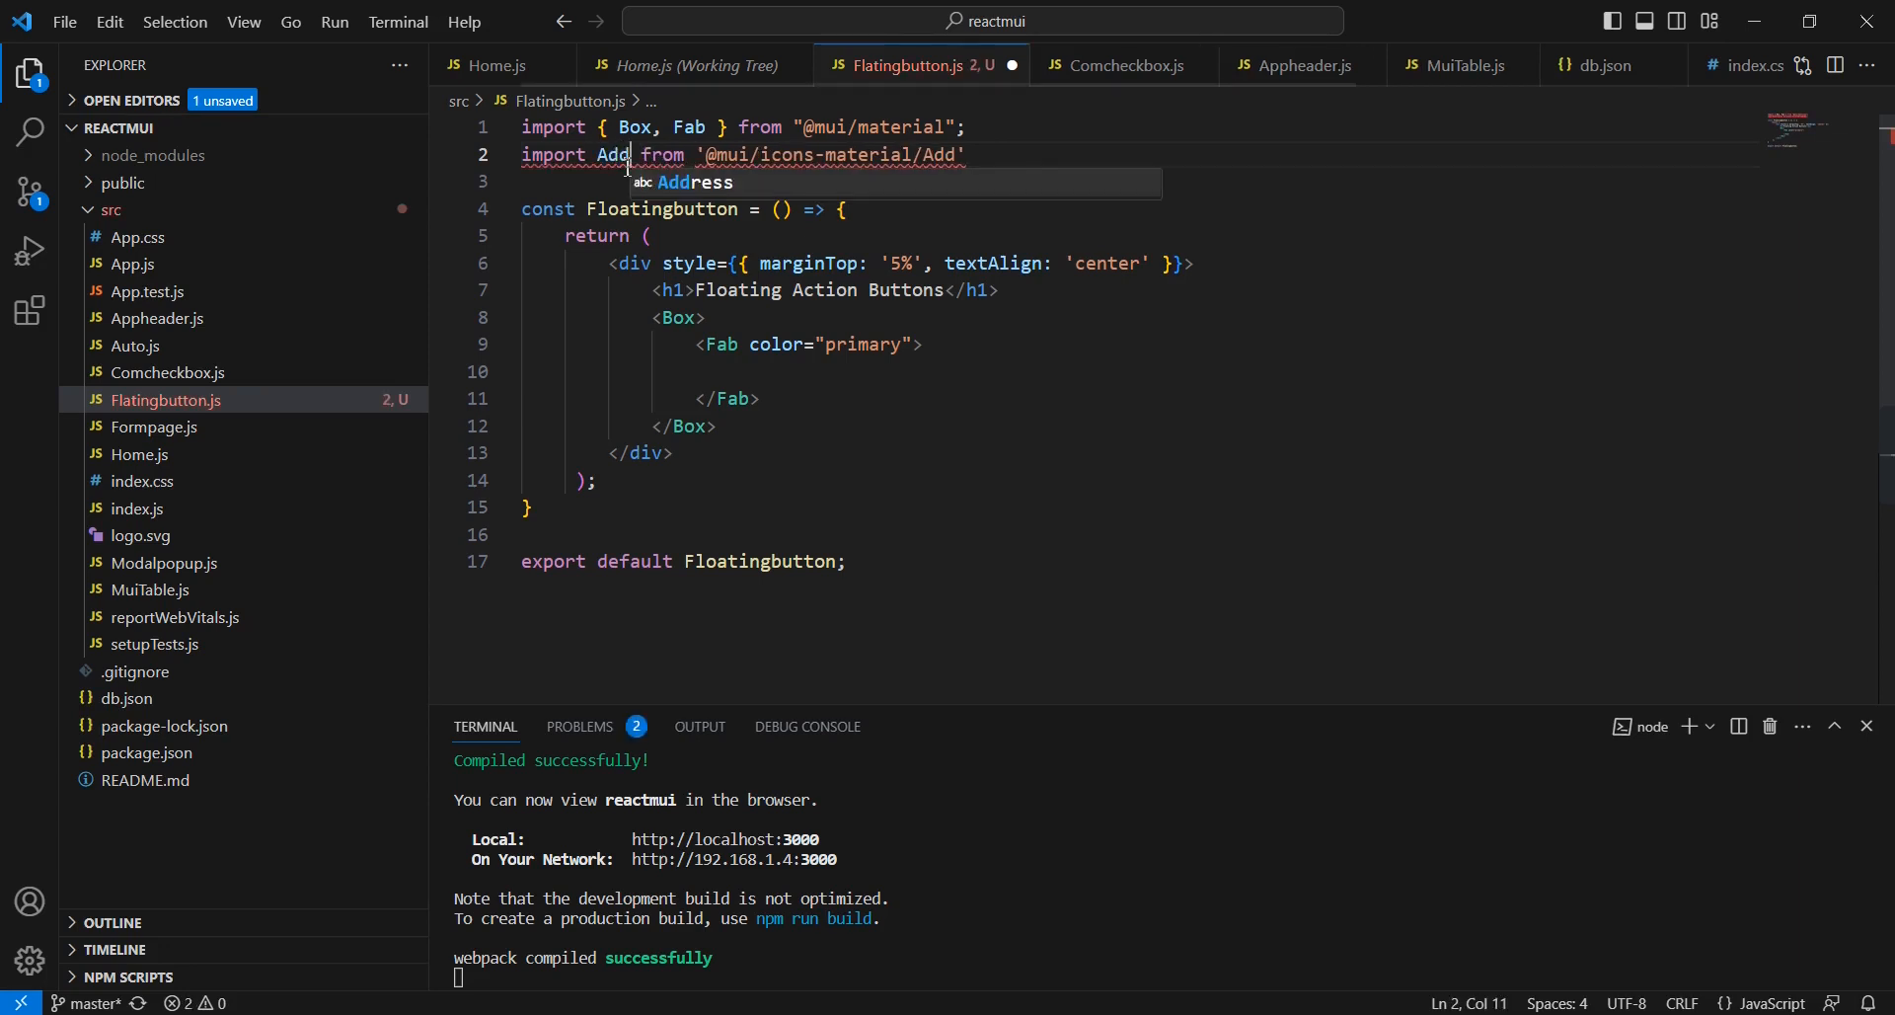
text(Icon)
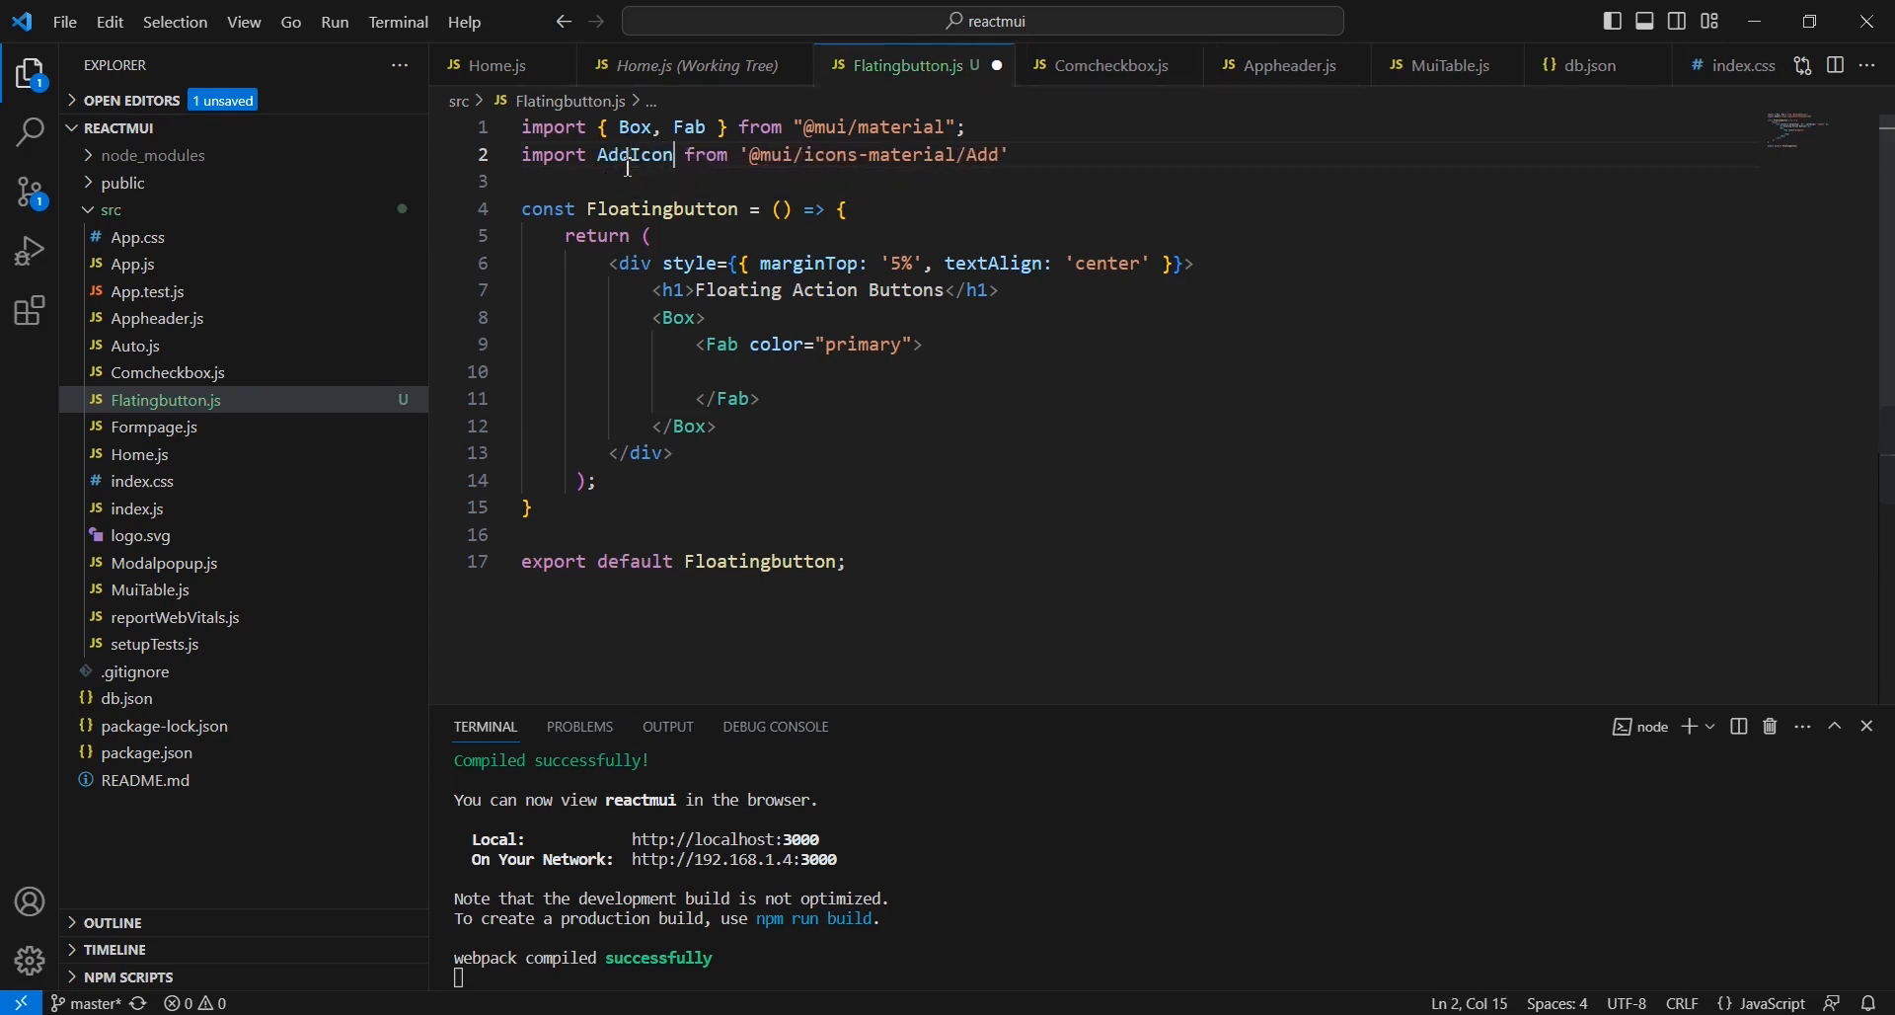
text(<AddIcon>)
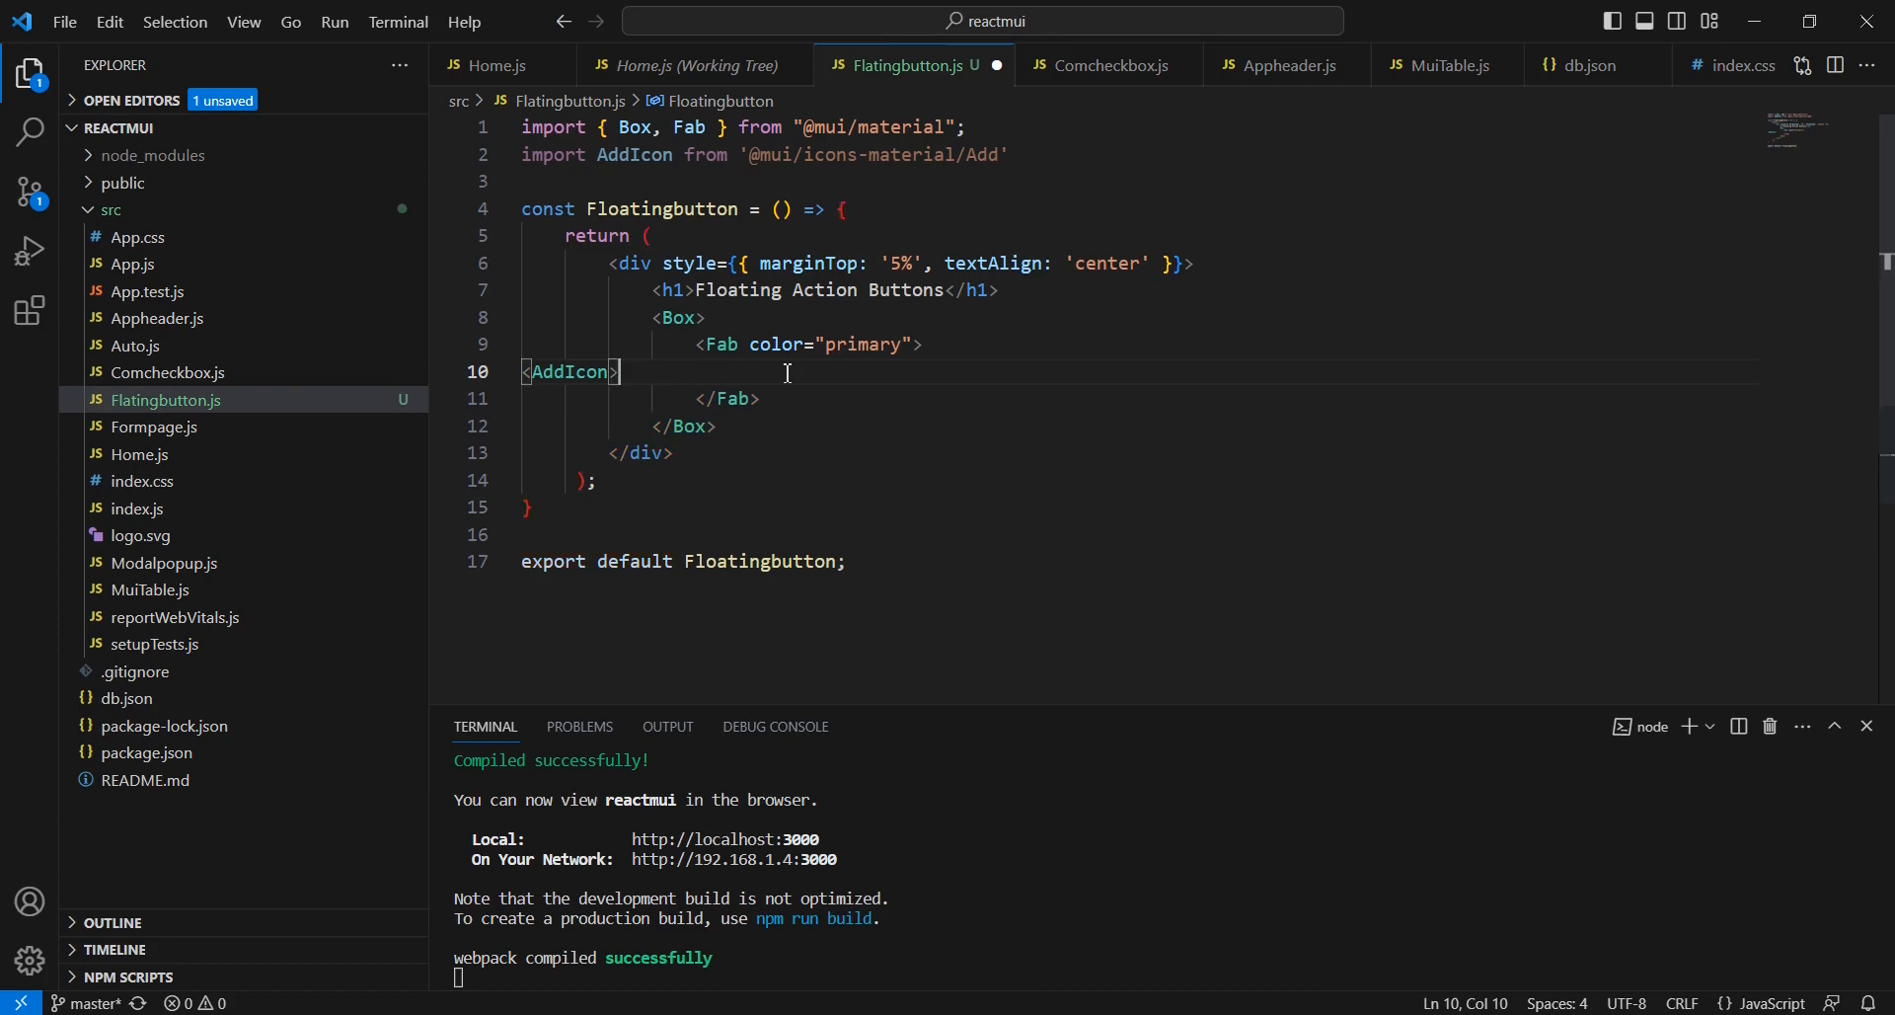
right_click(786, 372)
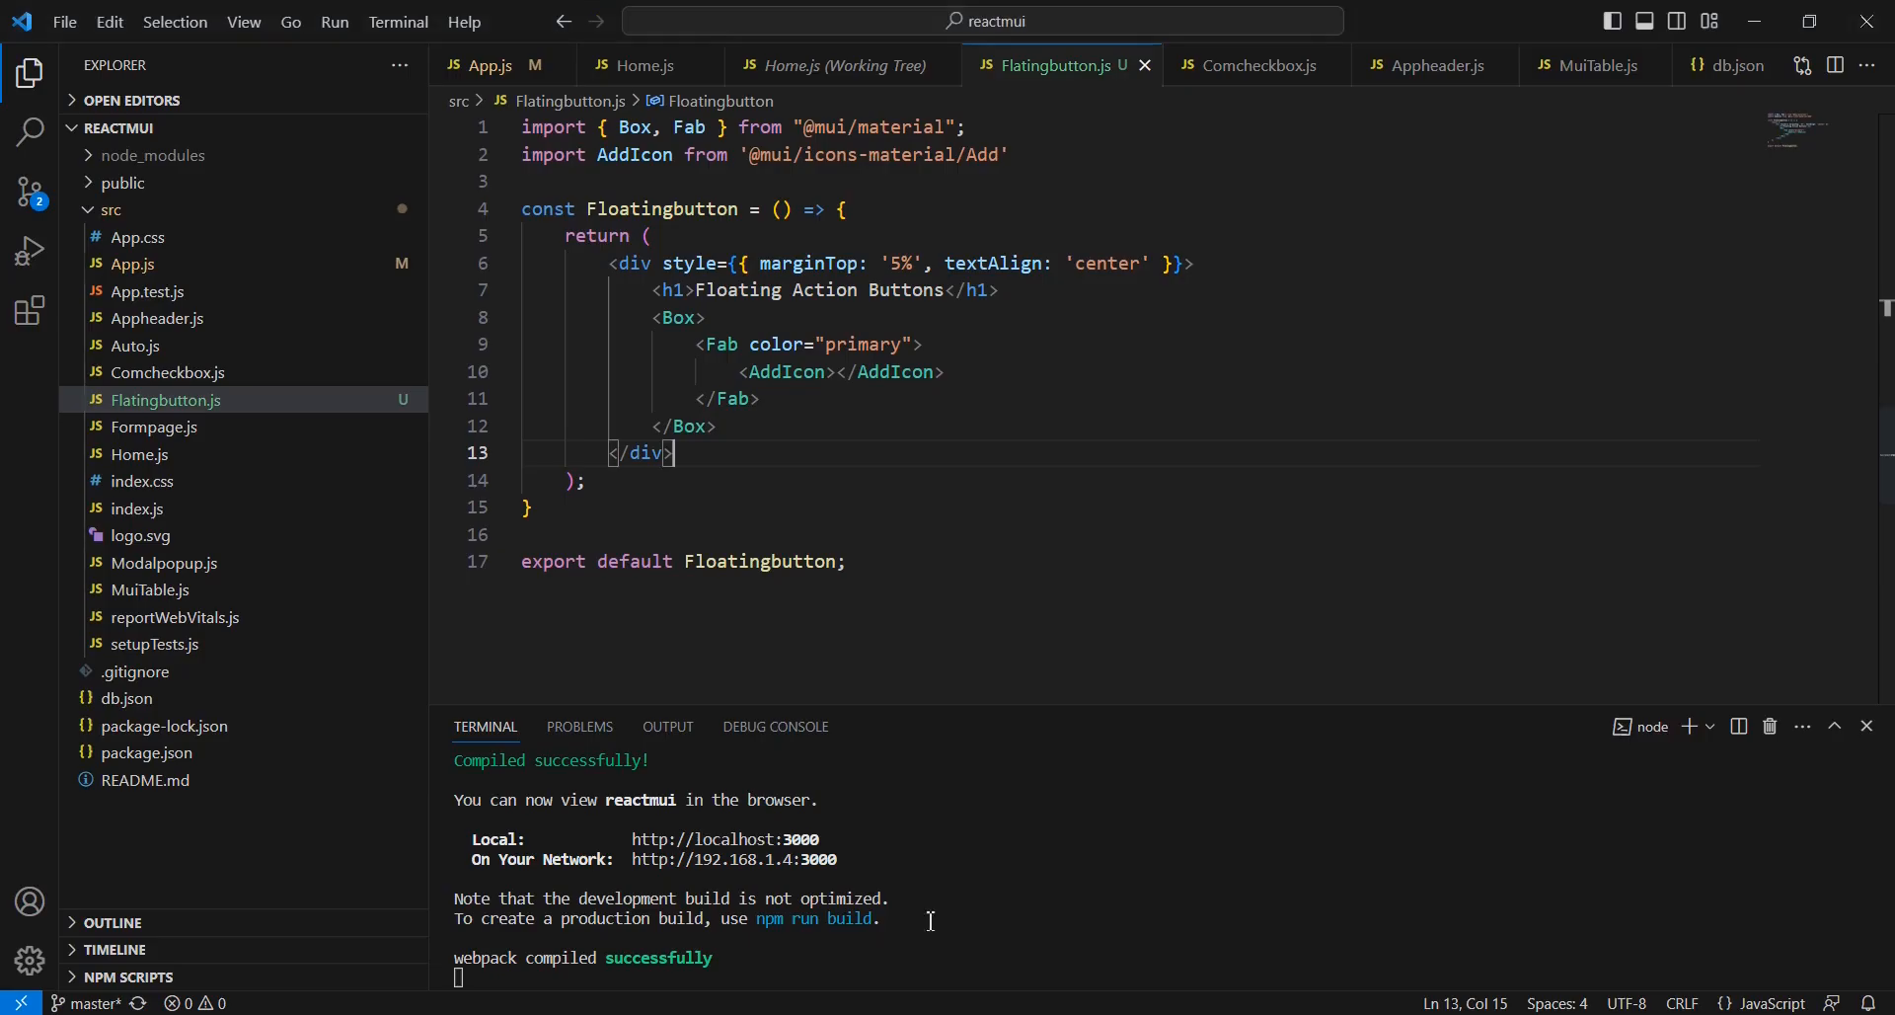
Step: Duplicate the Fab as a secondary-coloured one and give the Box sx spacing m: 1
drag(697, 344, 758, 399)
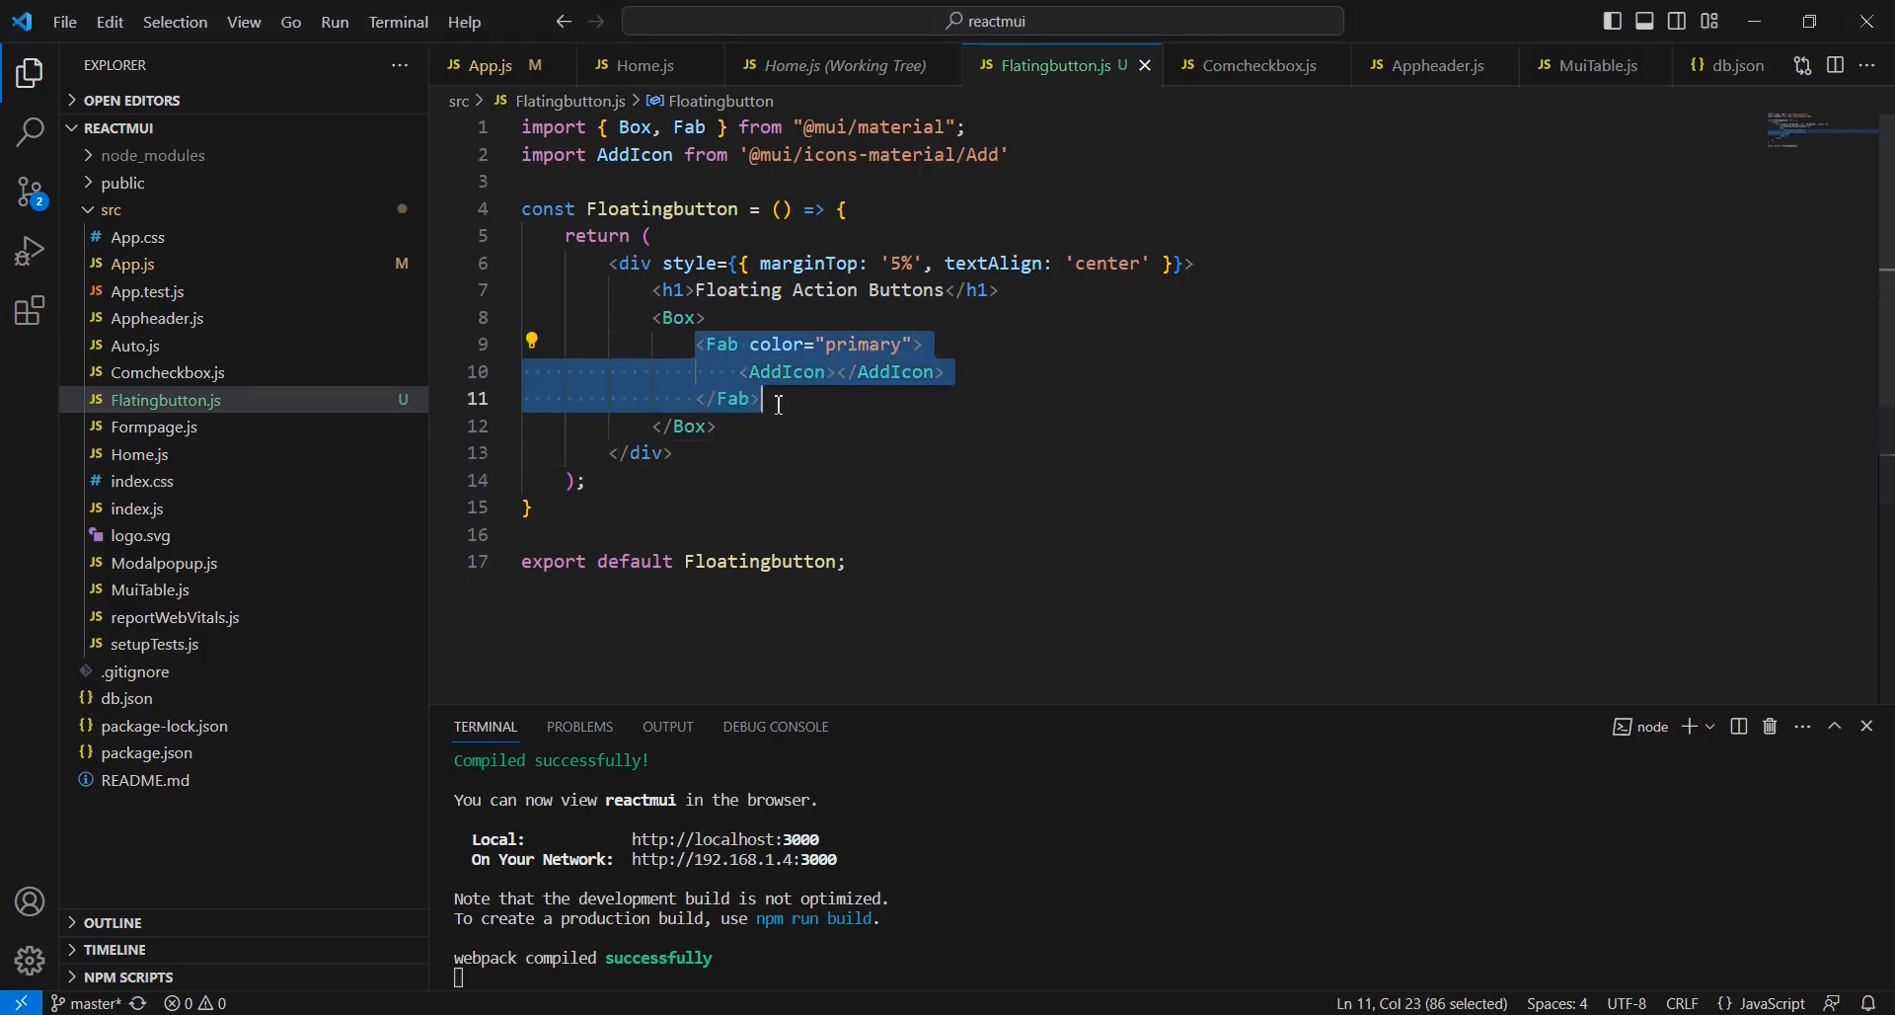
click(777, 399)
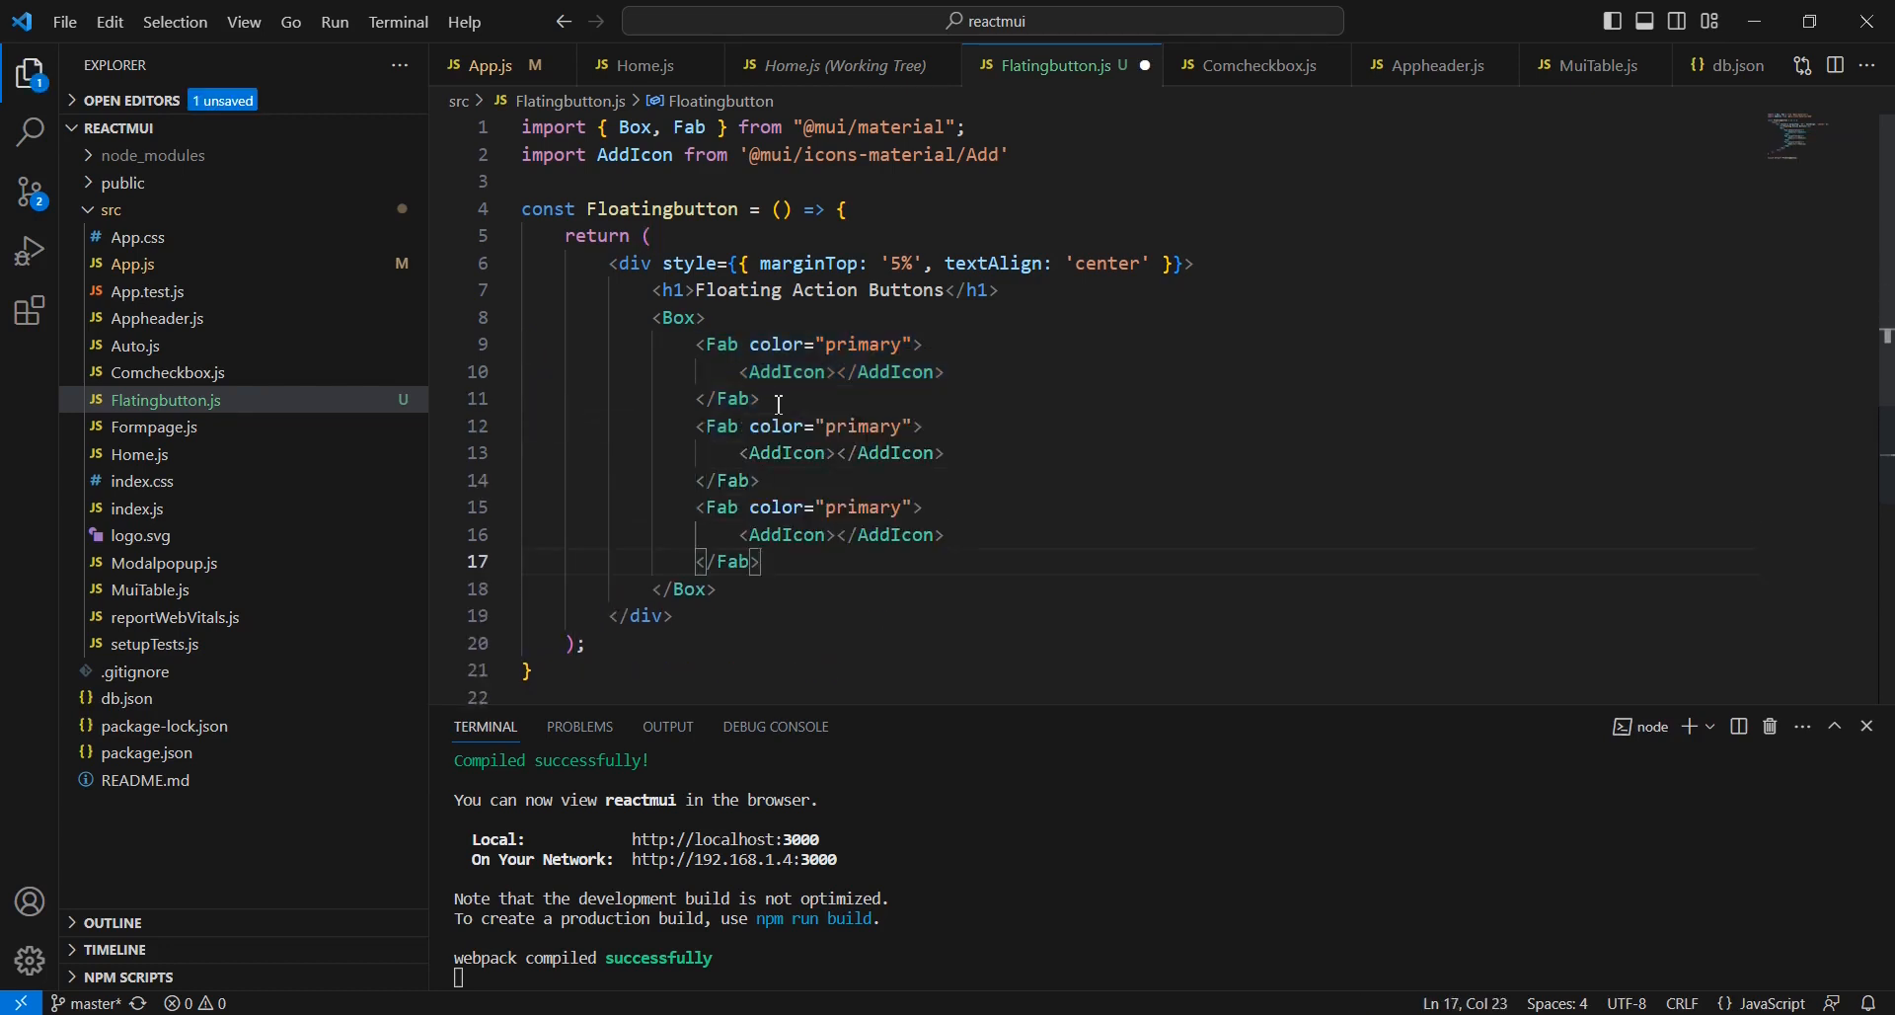
double_click(863, 424)
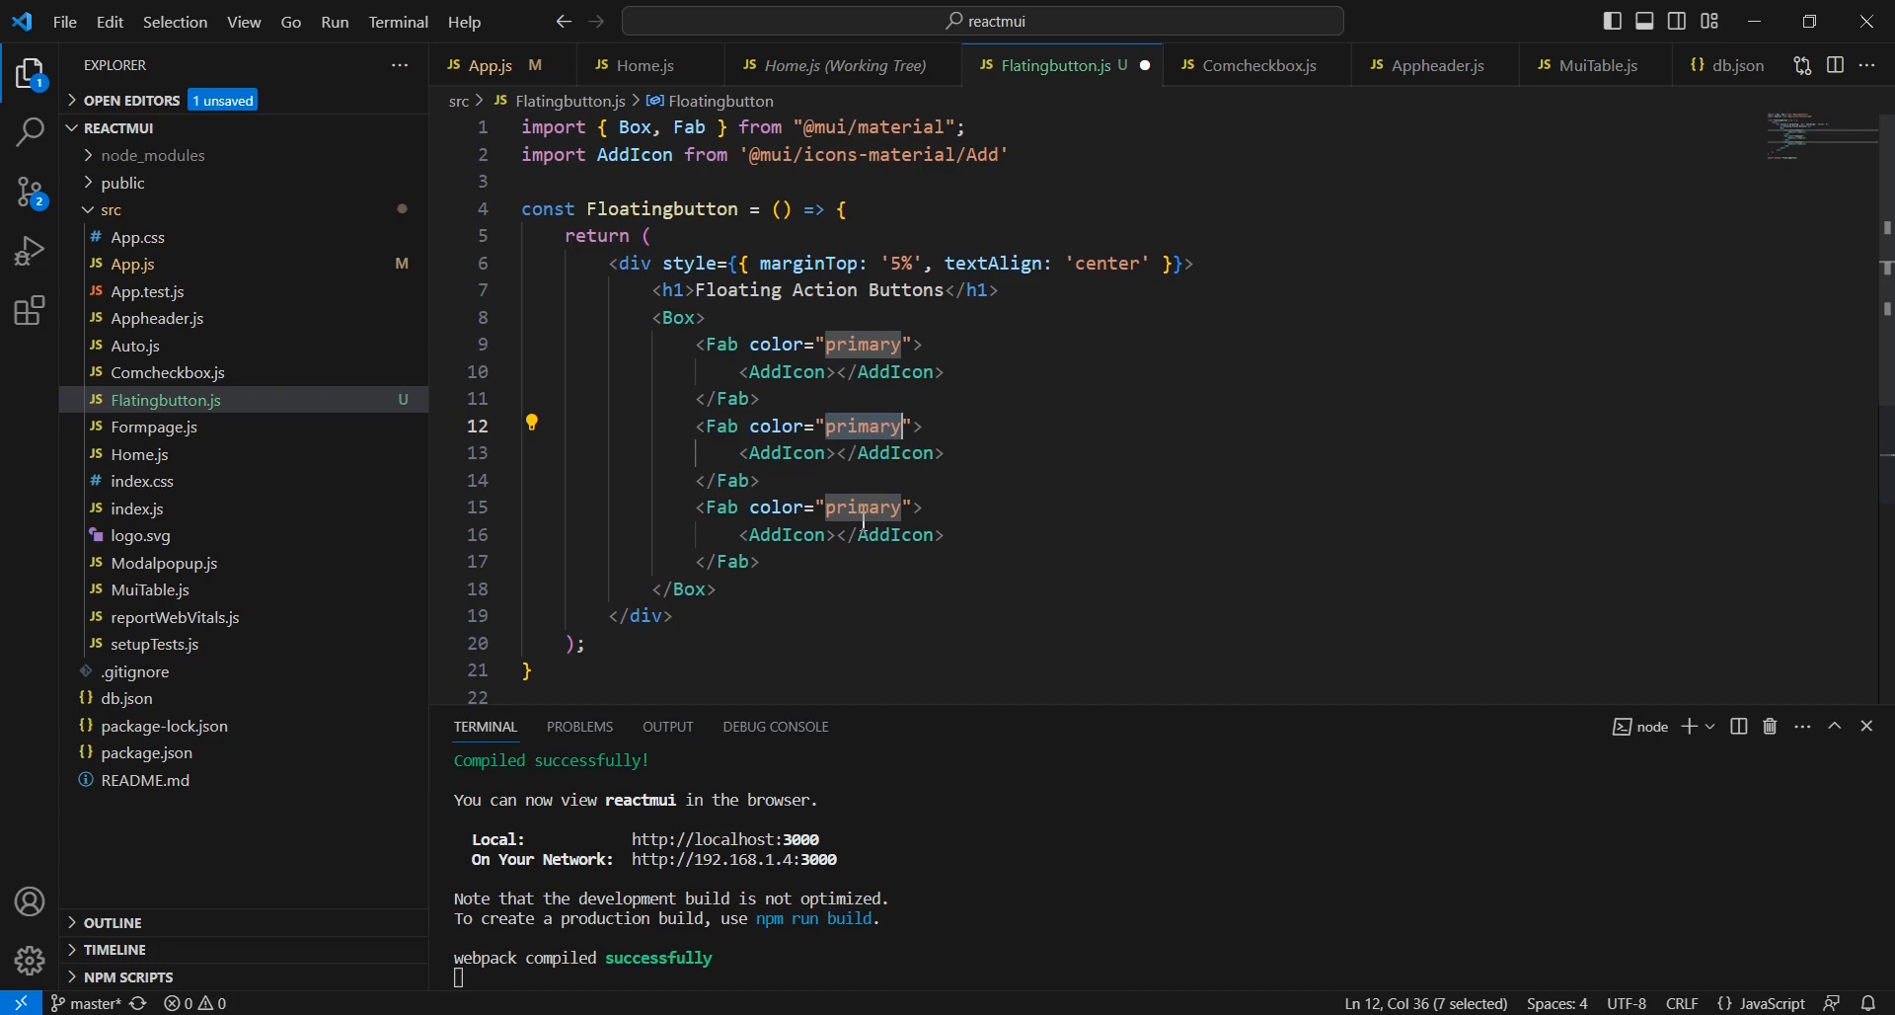
text(second)
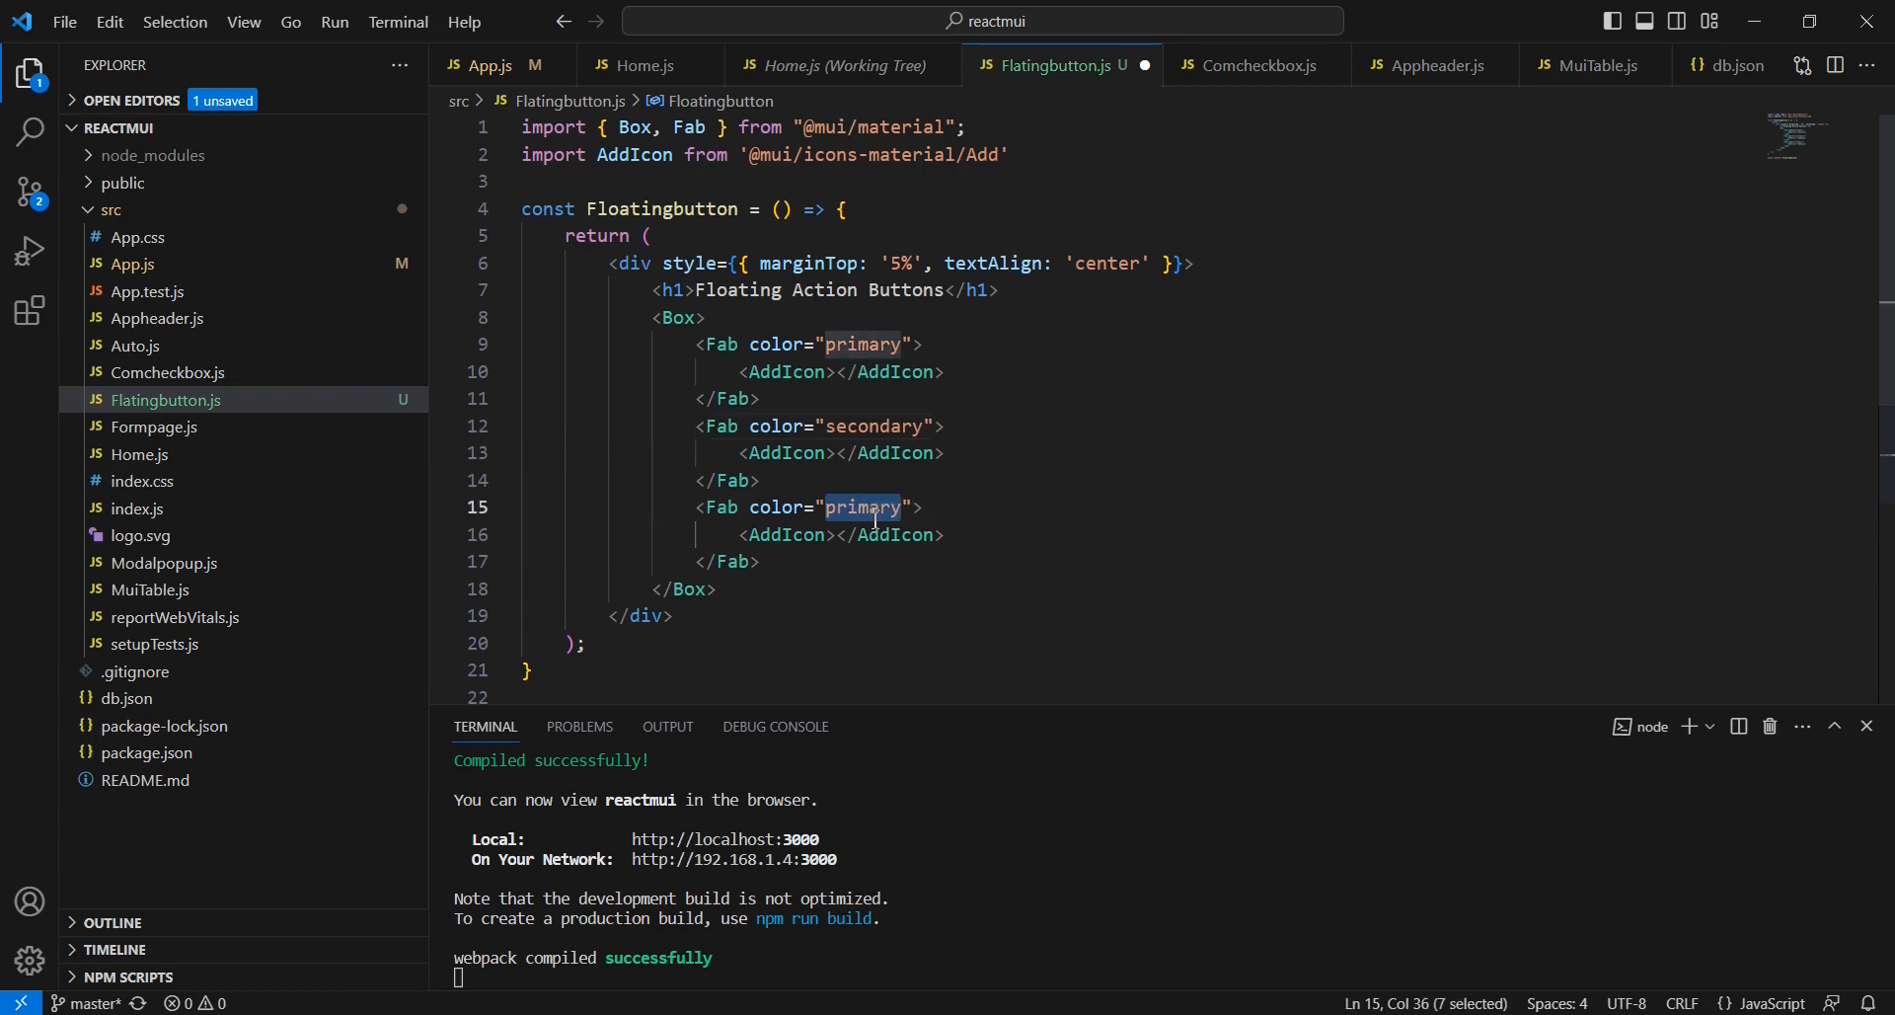
text(se)
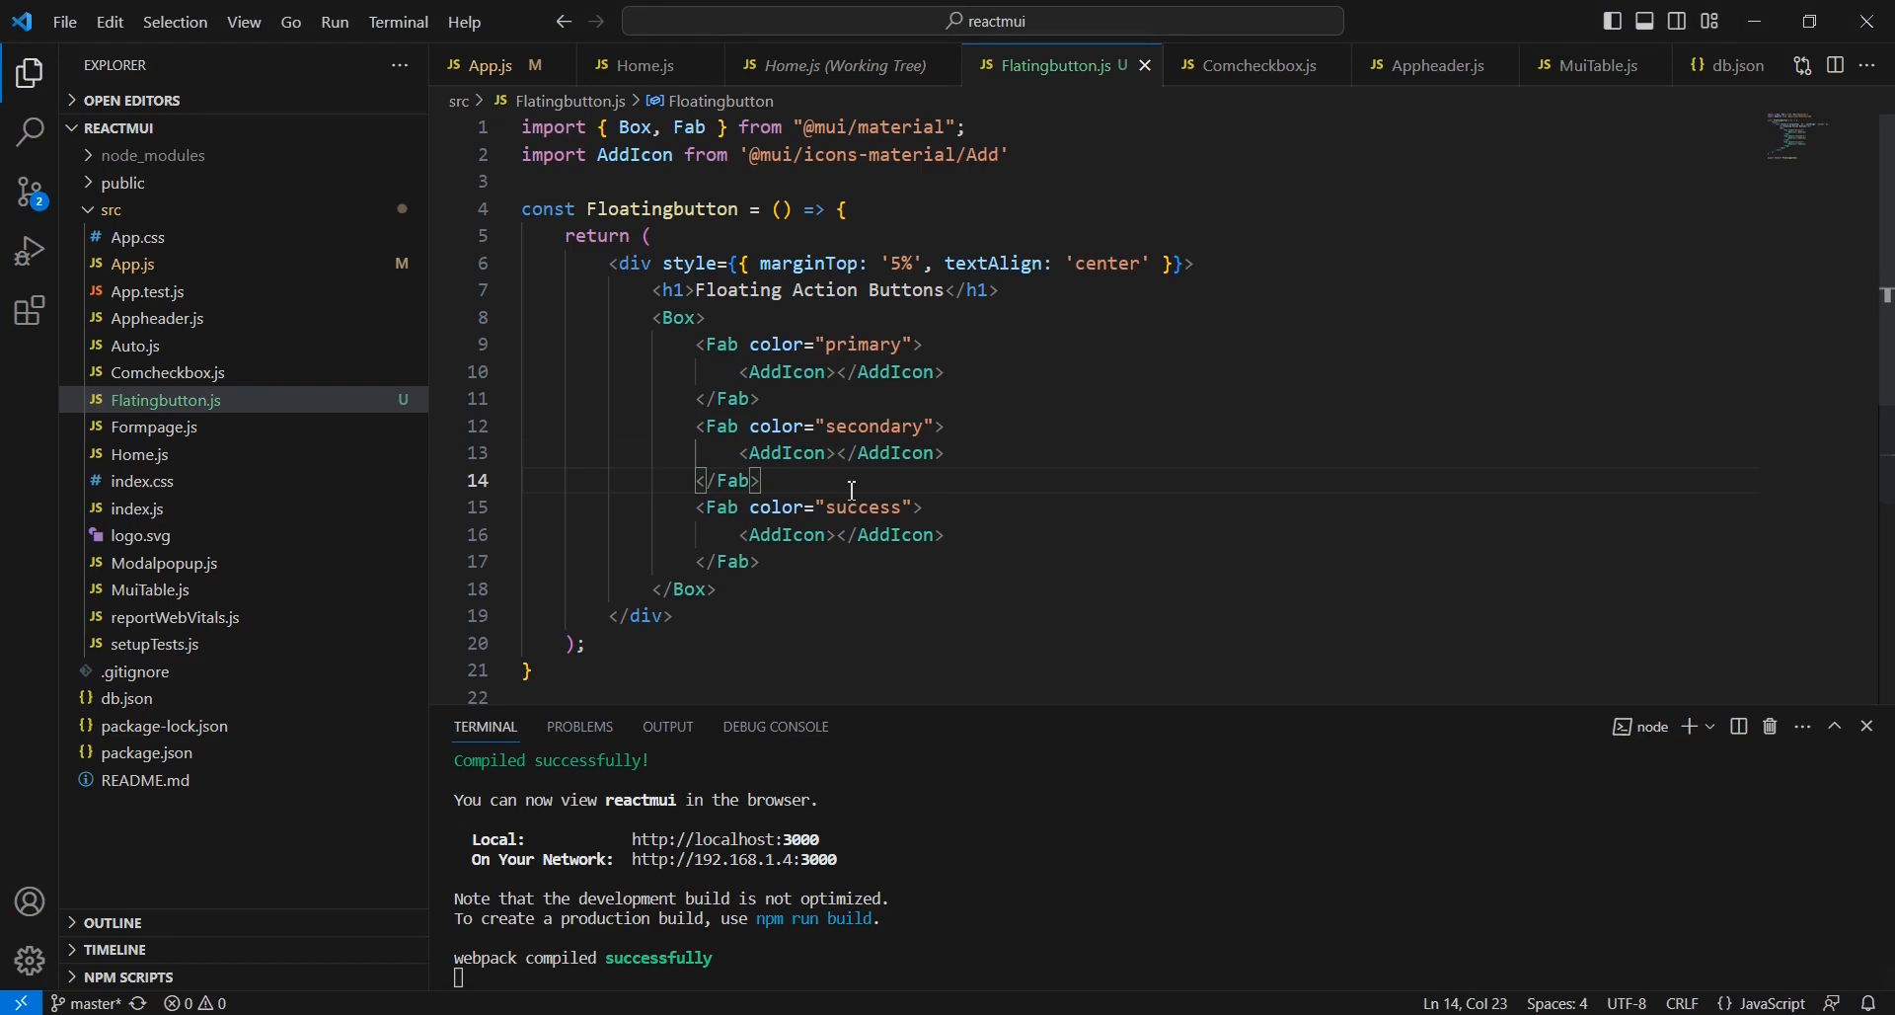
text(sx={{ '& > :not(style)': { m: 1 } }}>)
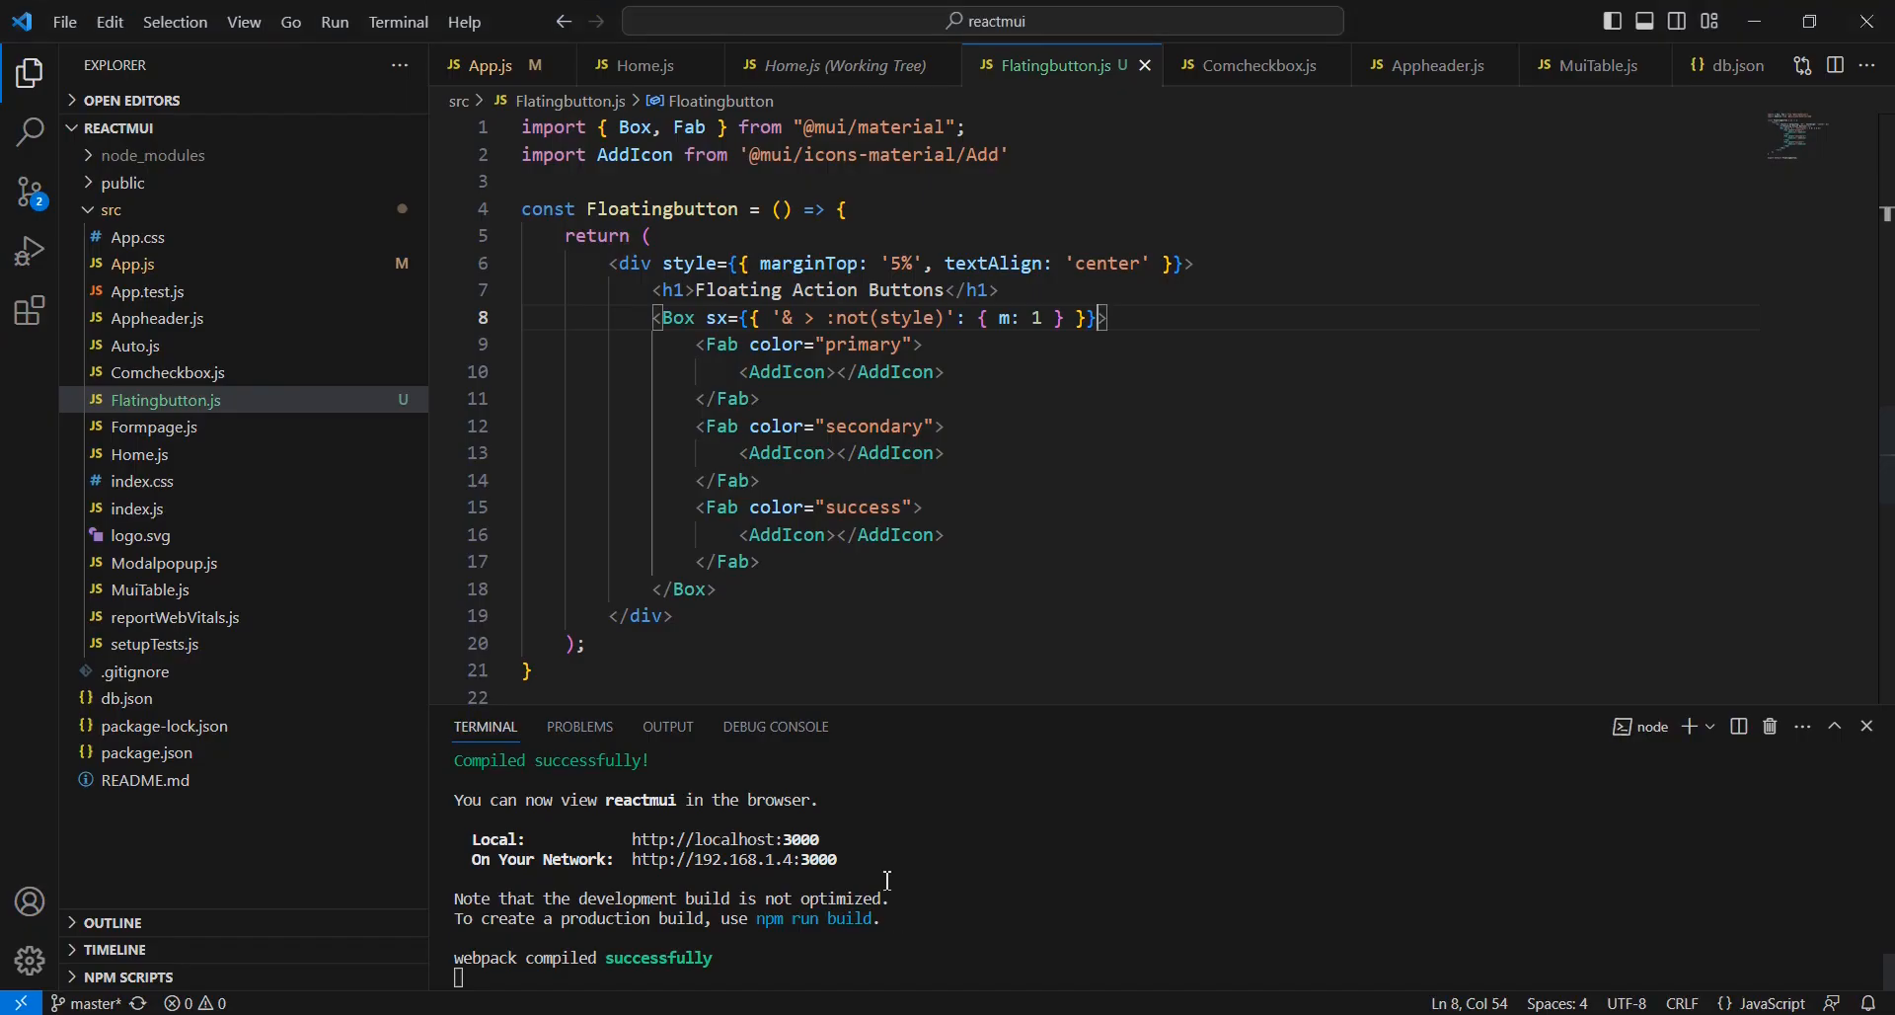
Step: Duplicate more Fabs with error and warning colours and add a 'FAB - COLOR' h1 inside the Box
drag(695, 505, 763, 561)
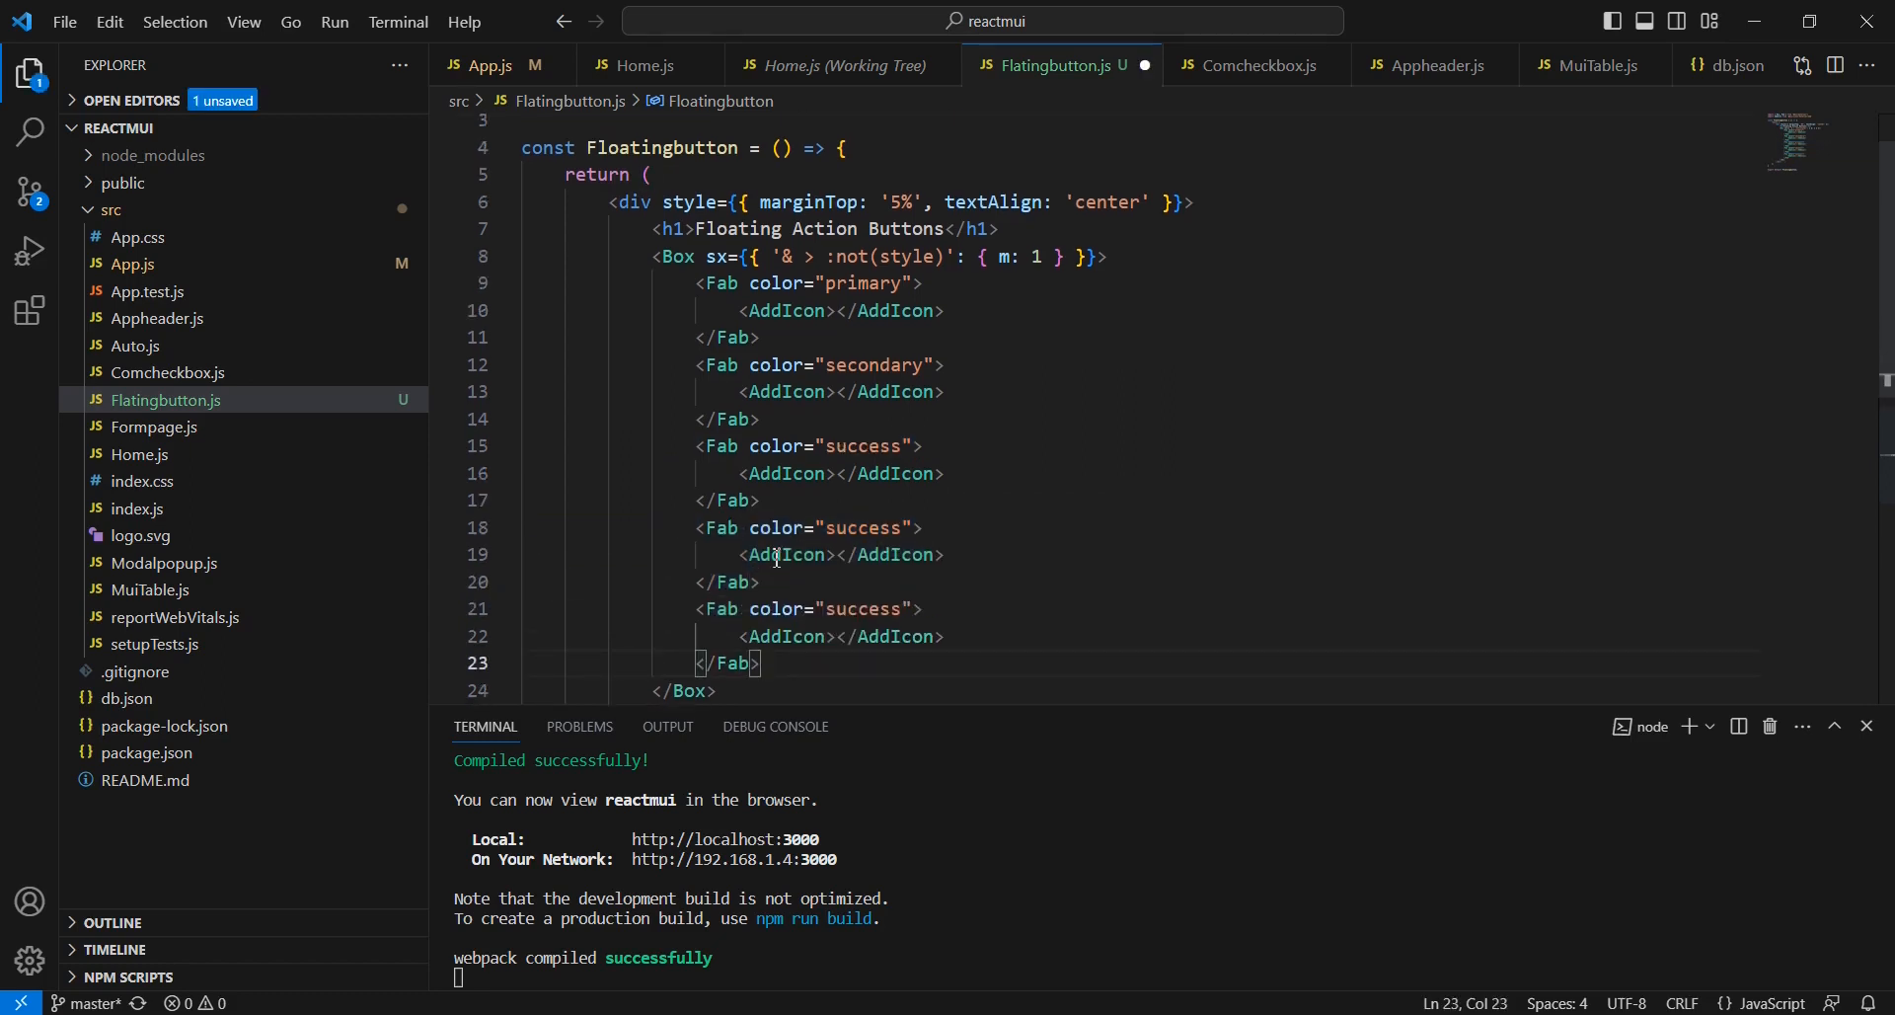
double_click(861, 527)
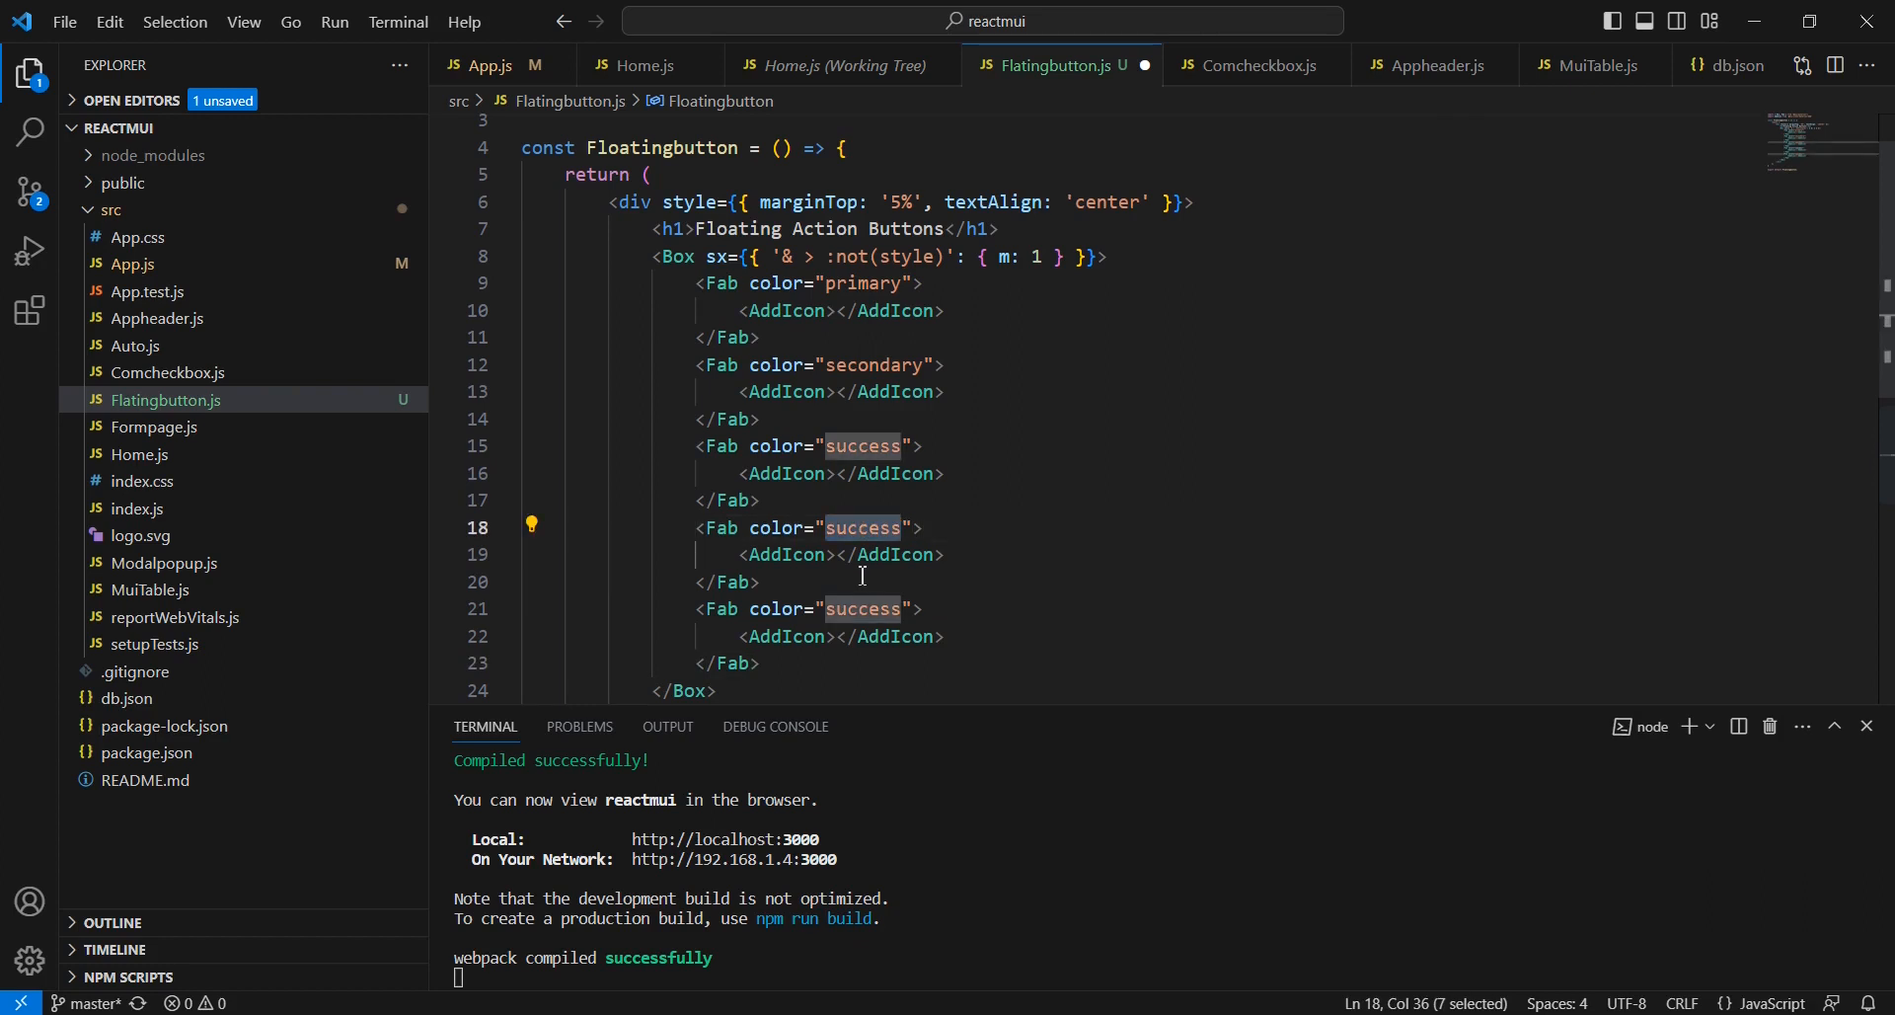
text(e)
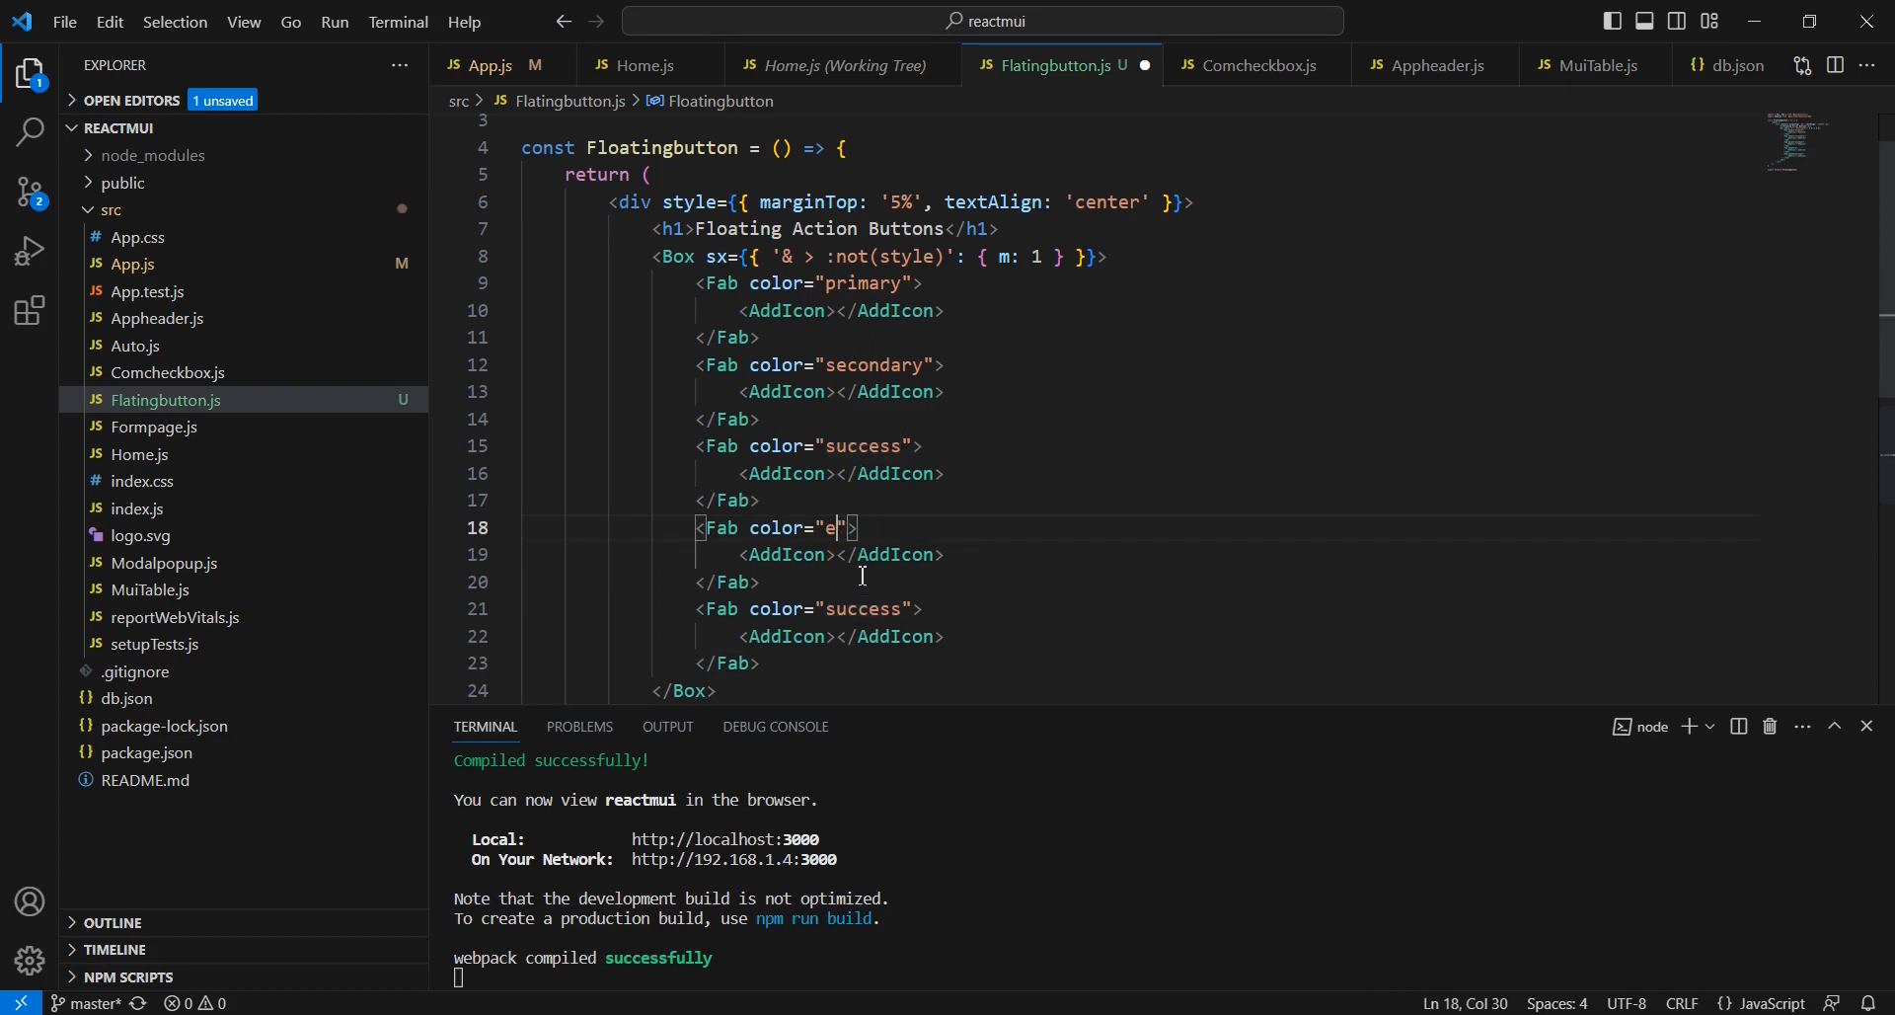
double_click(861, 608)
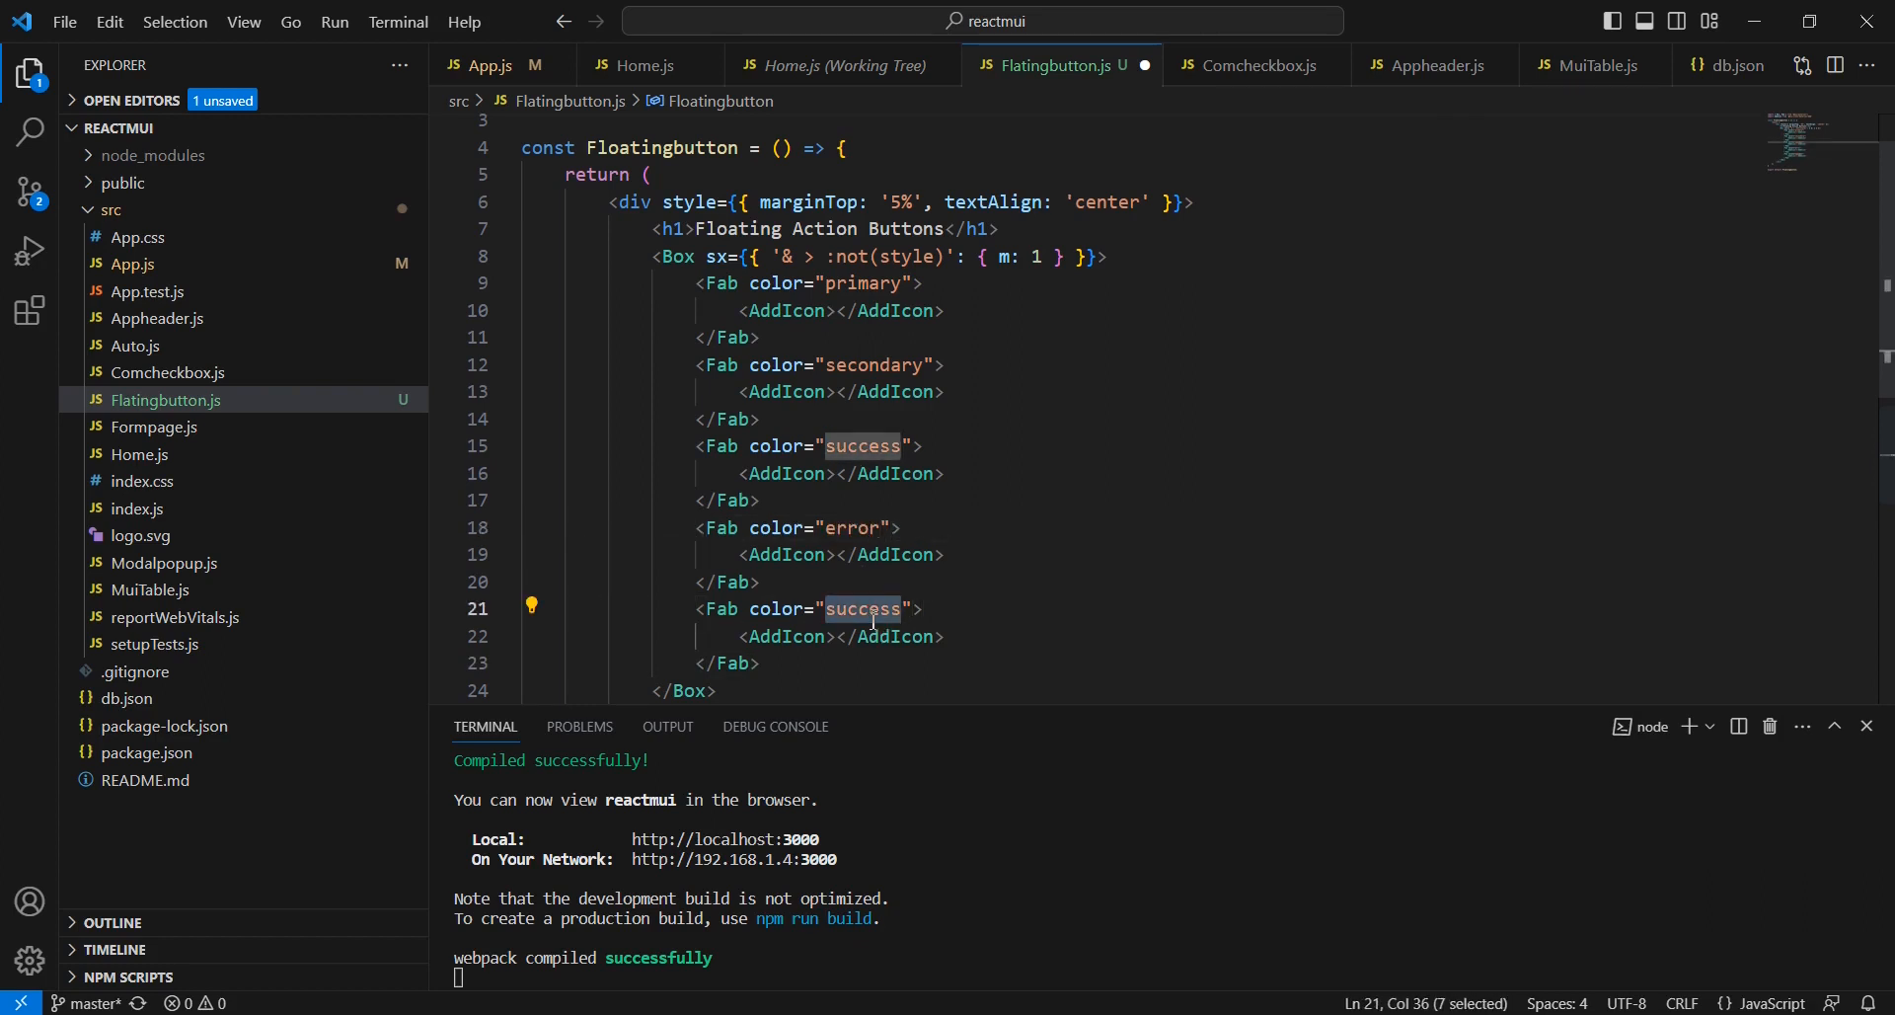
text(warning)
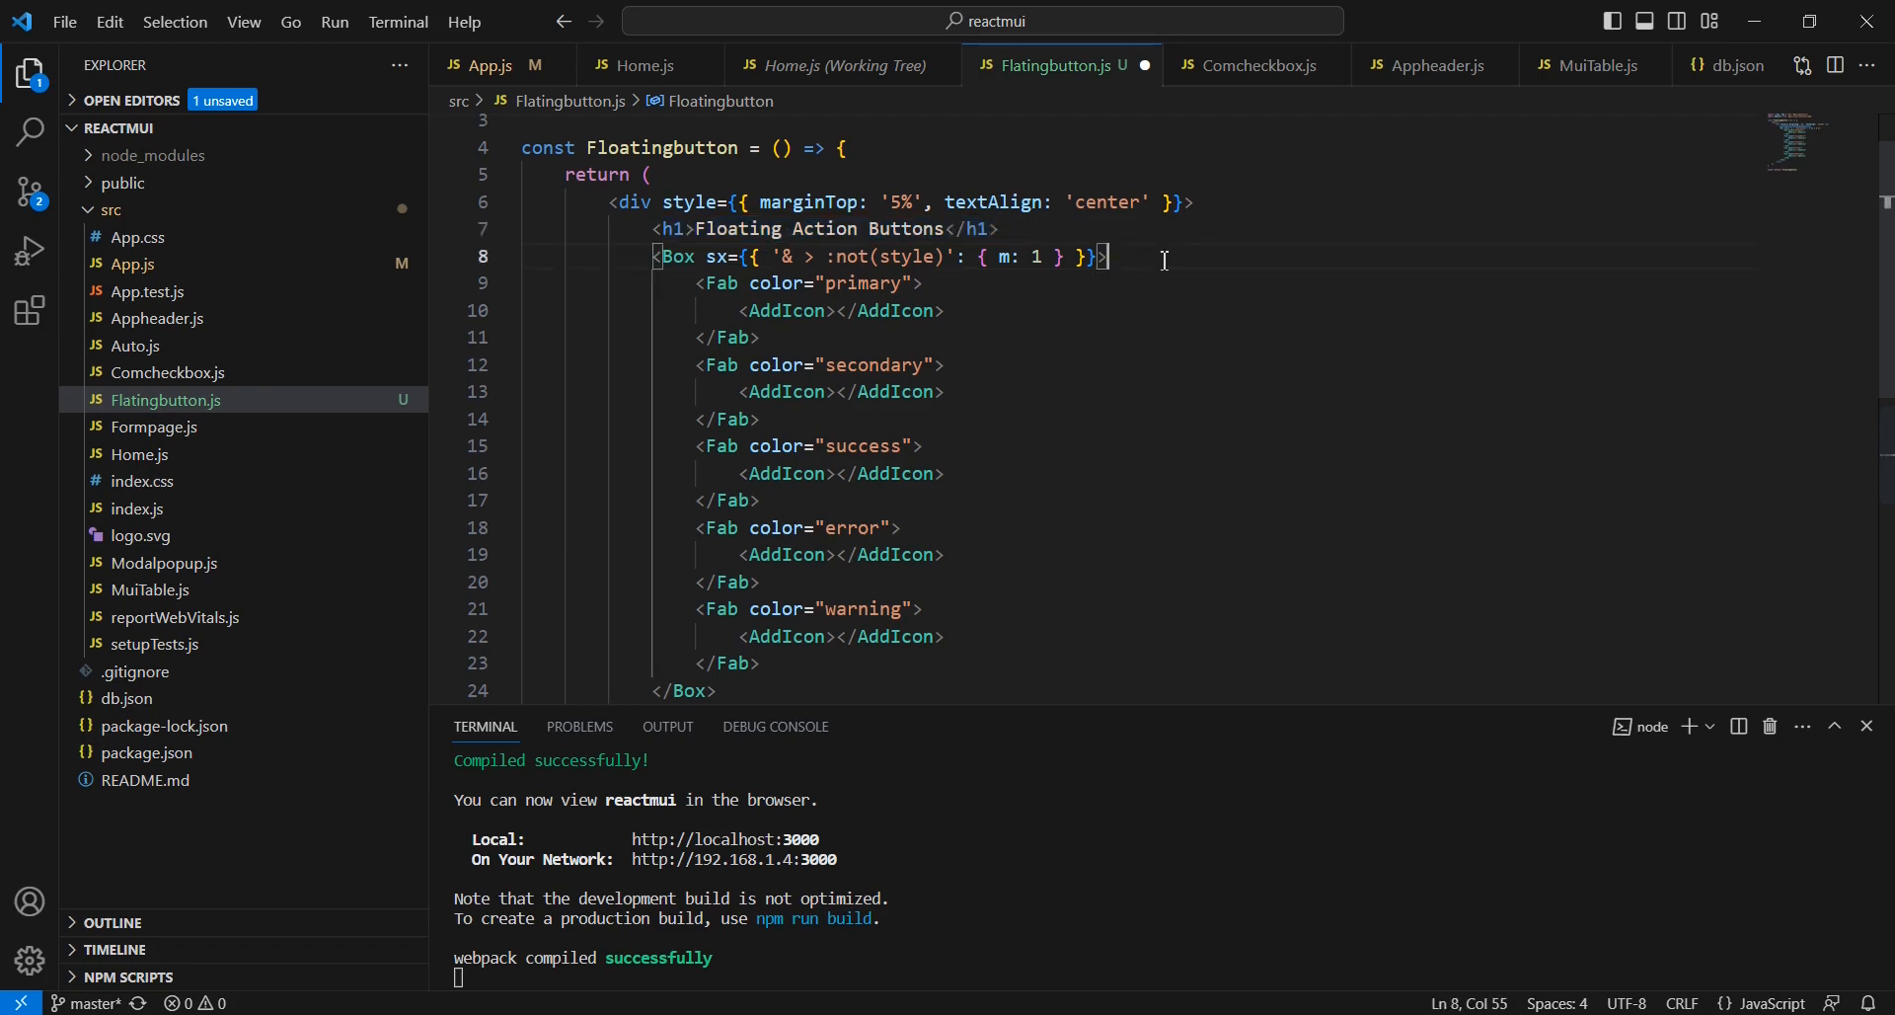
text(<h1>Floating Action Buttons</h1>)
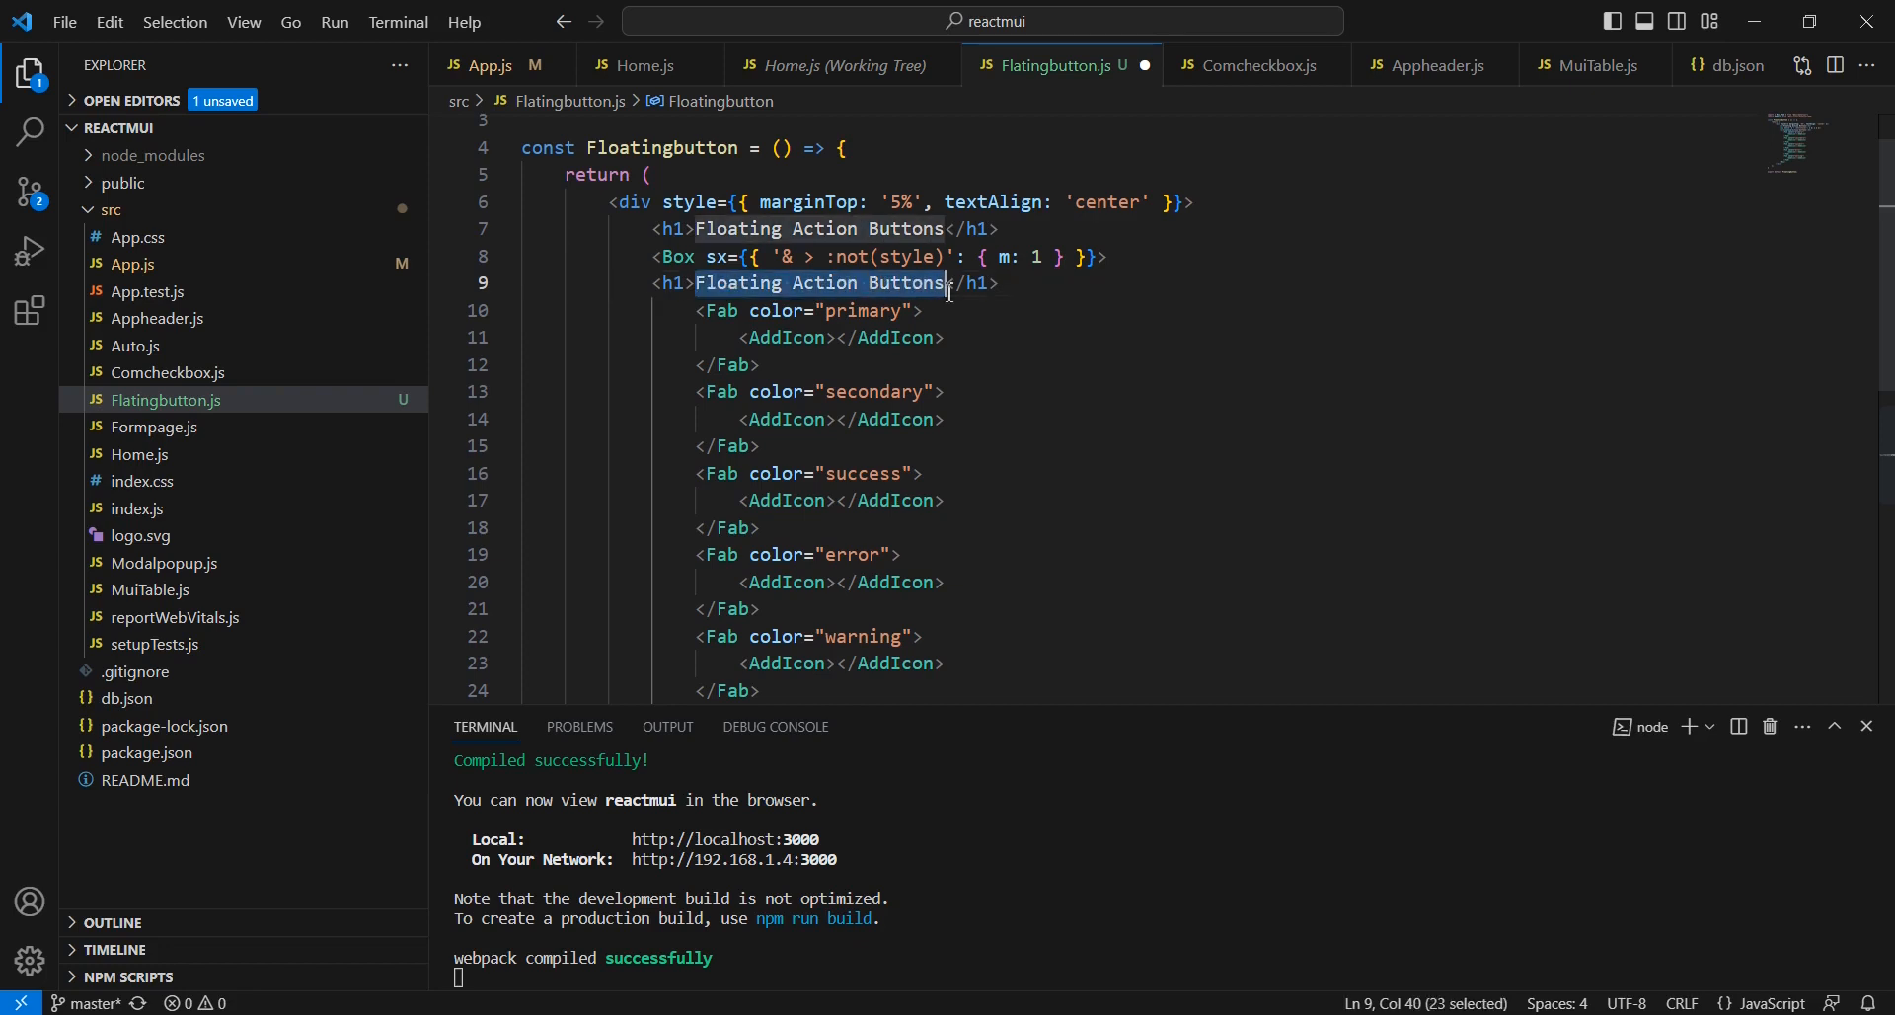
text(FAB)
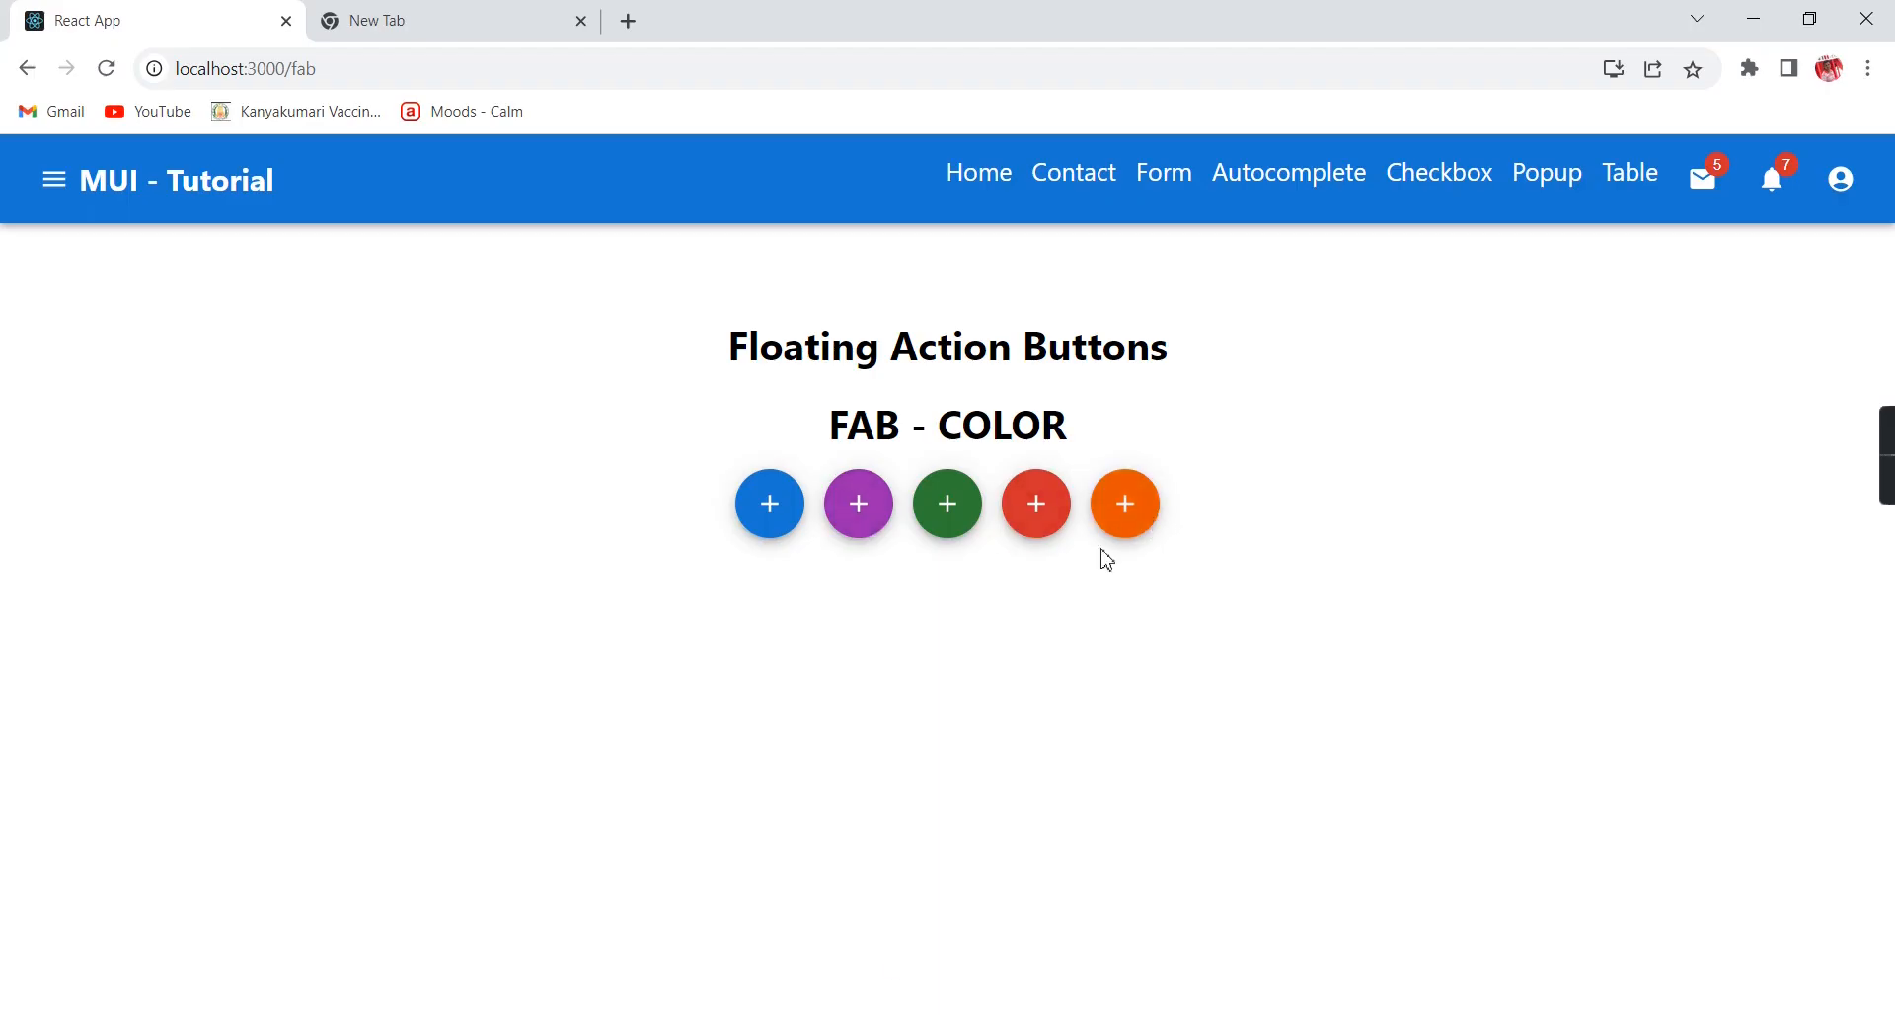
mouse_move(950, 792)
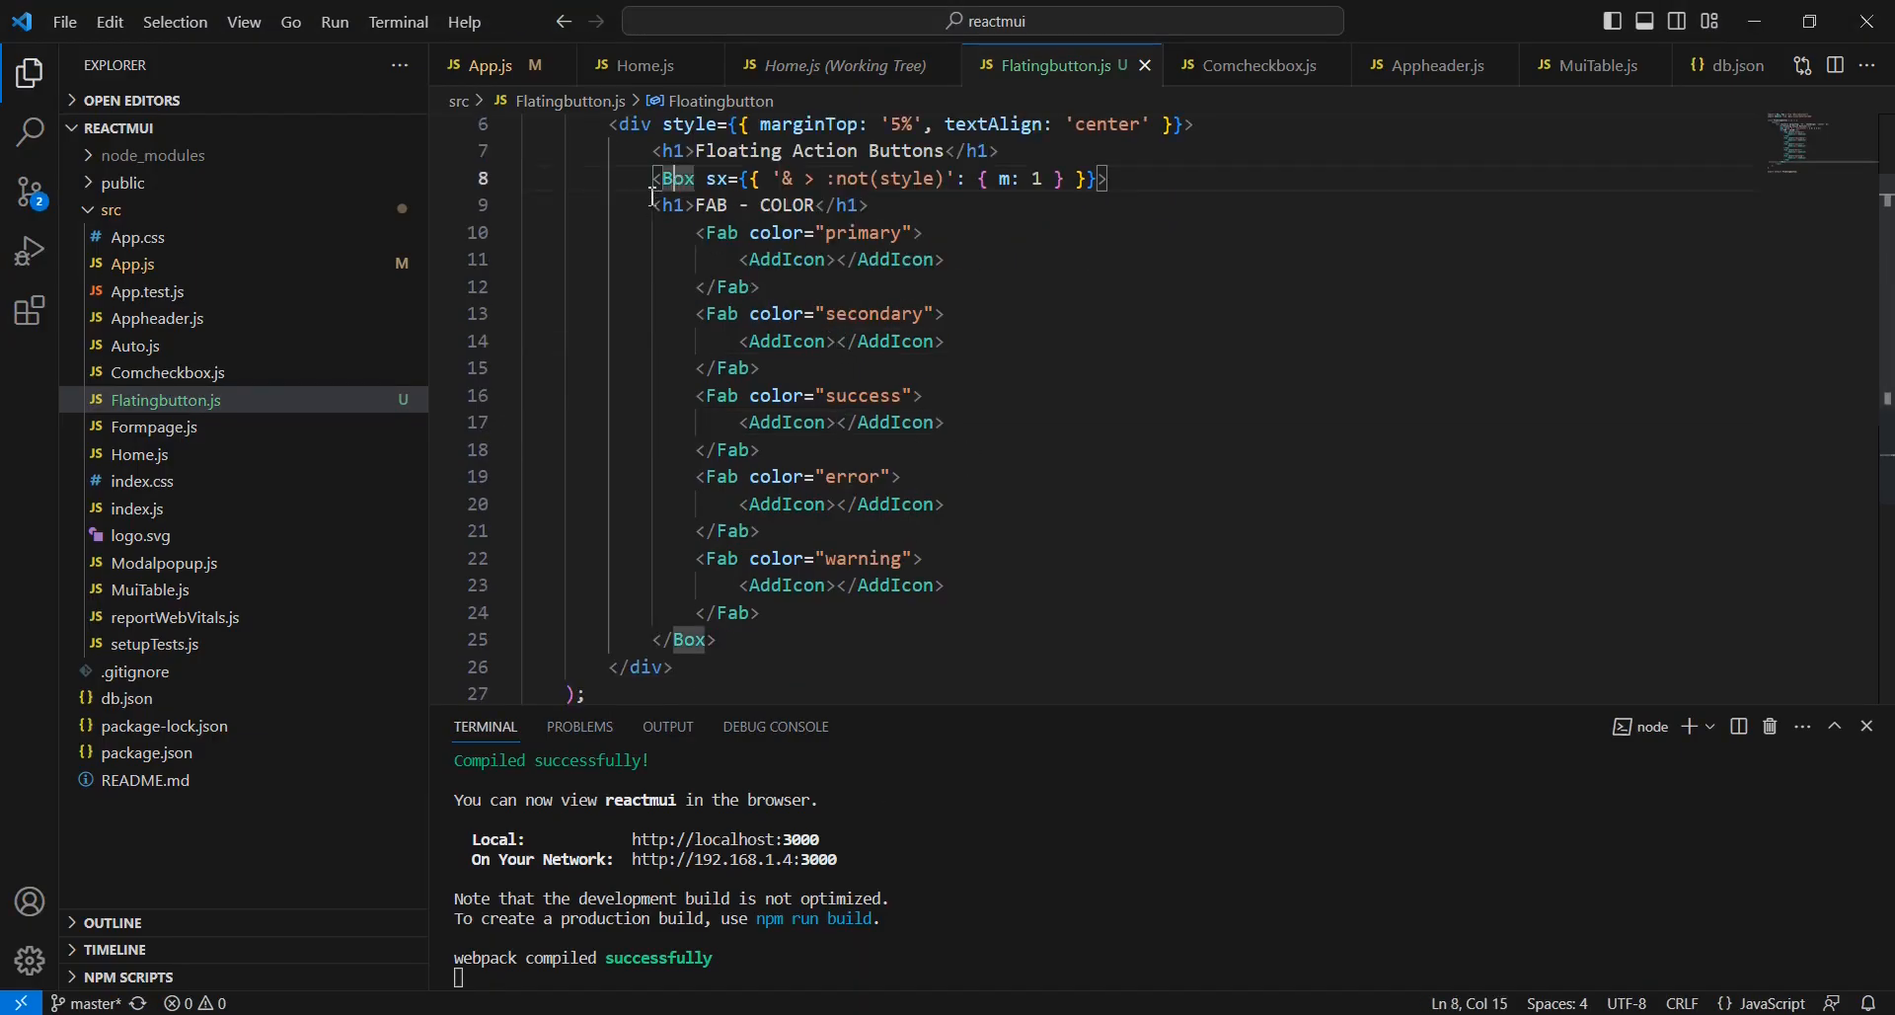
Step: Duplicate the colour Box block and rename its heading FAB - ICONS
drag(653, 177, 713, 639)
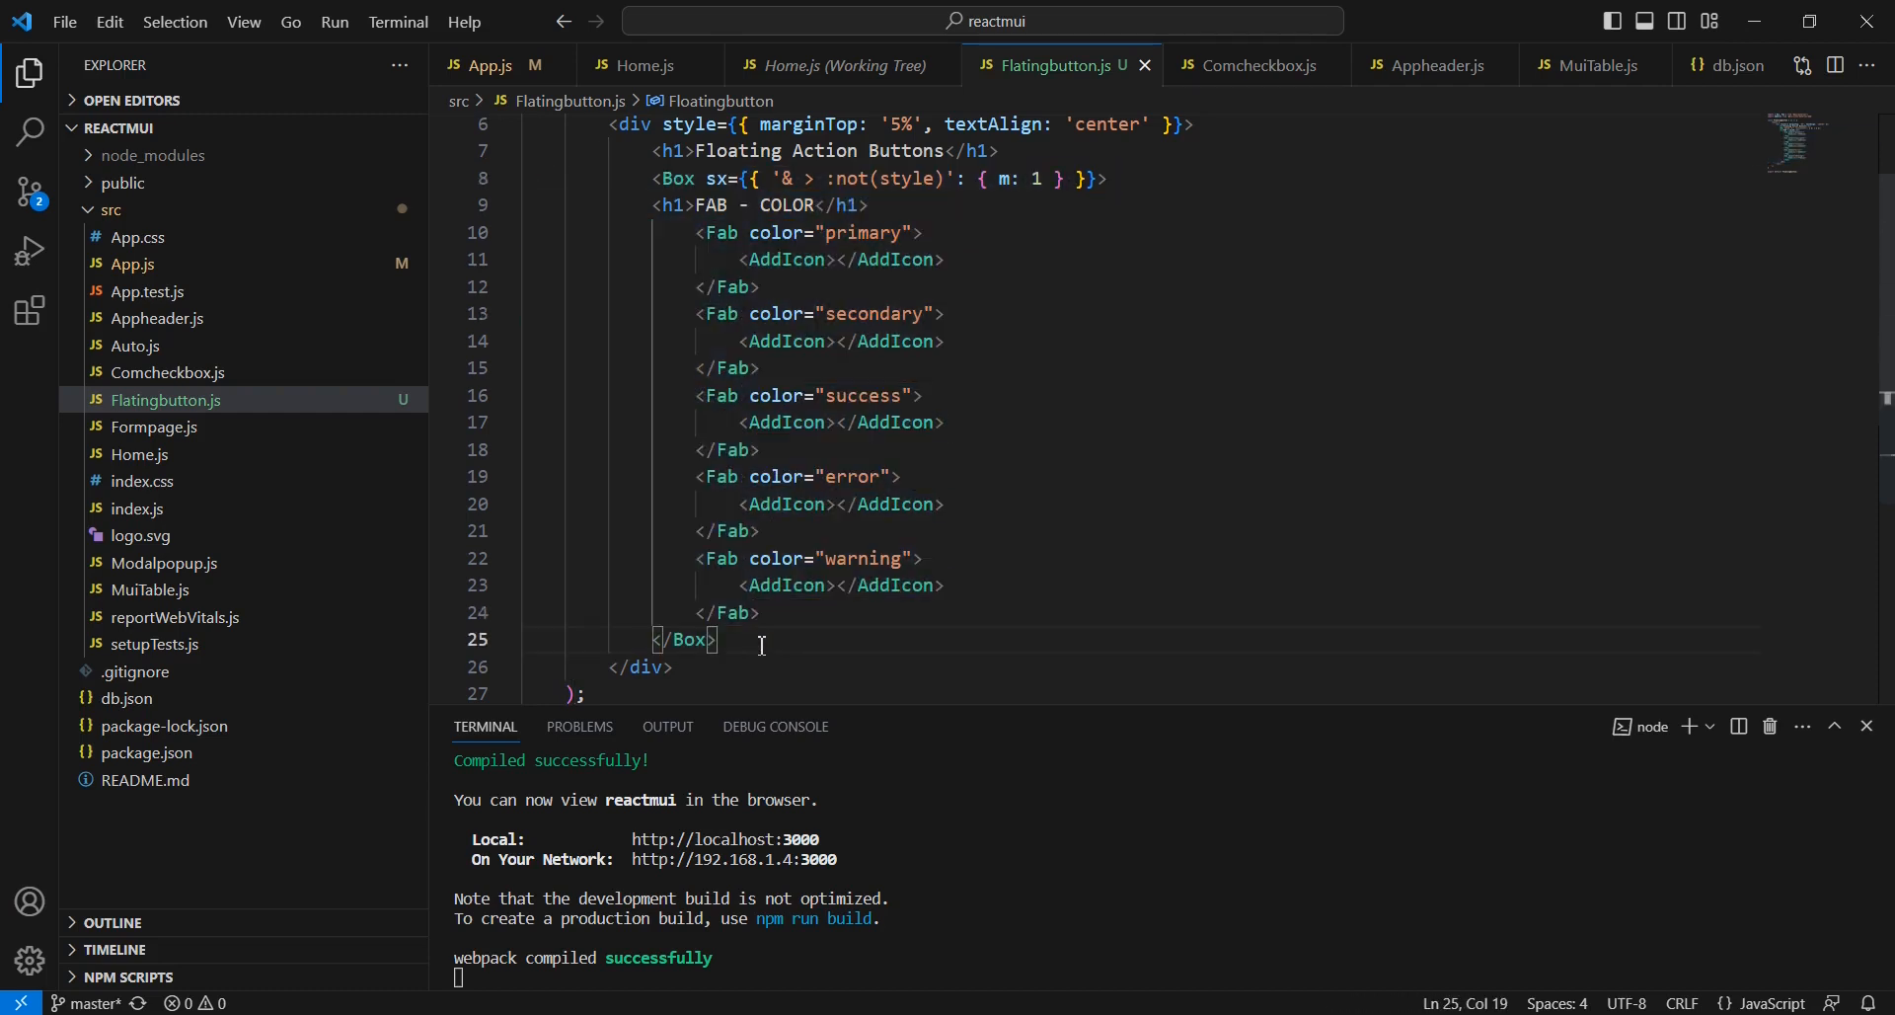
text(IC</h1>)
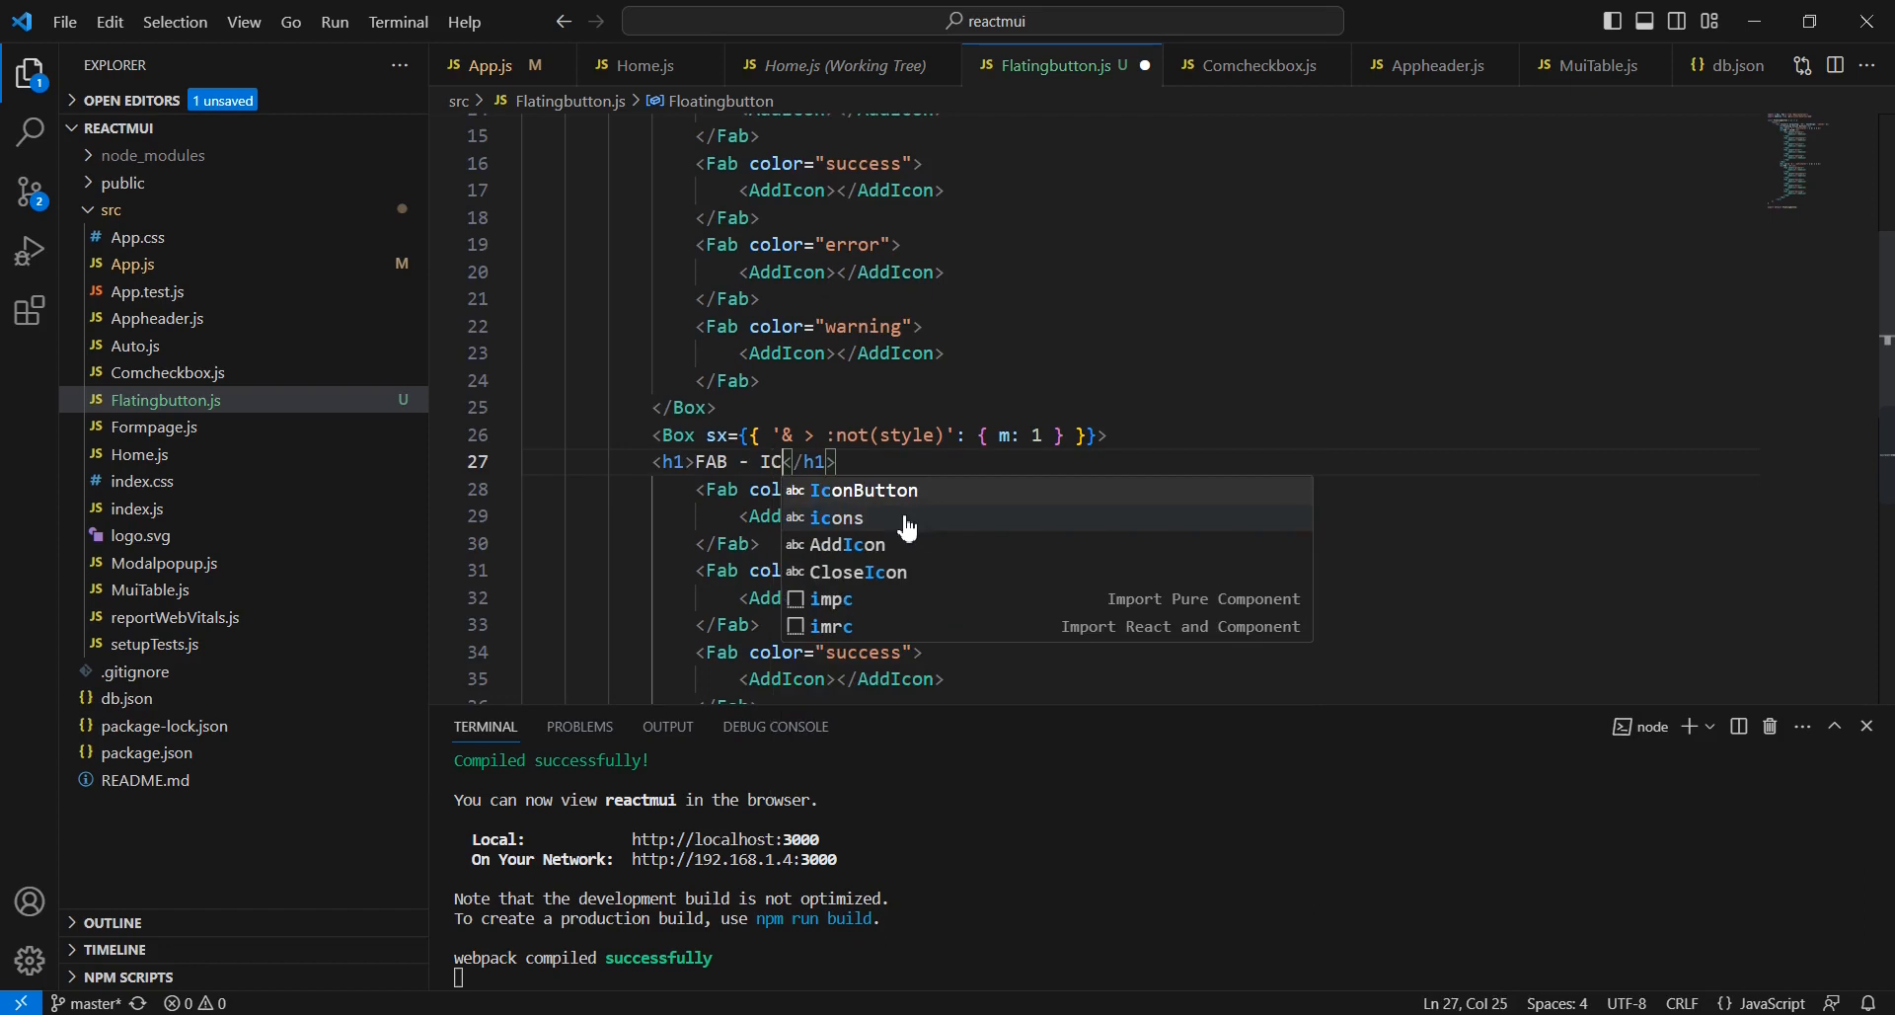
text(N)
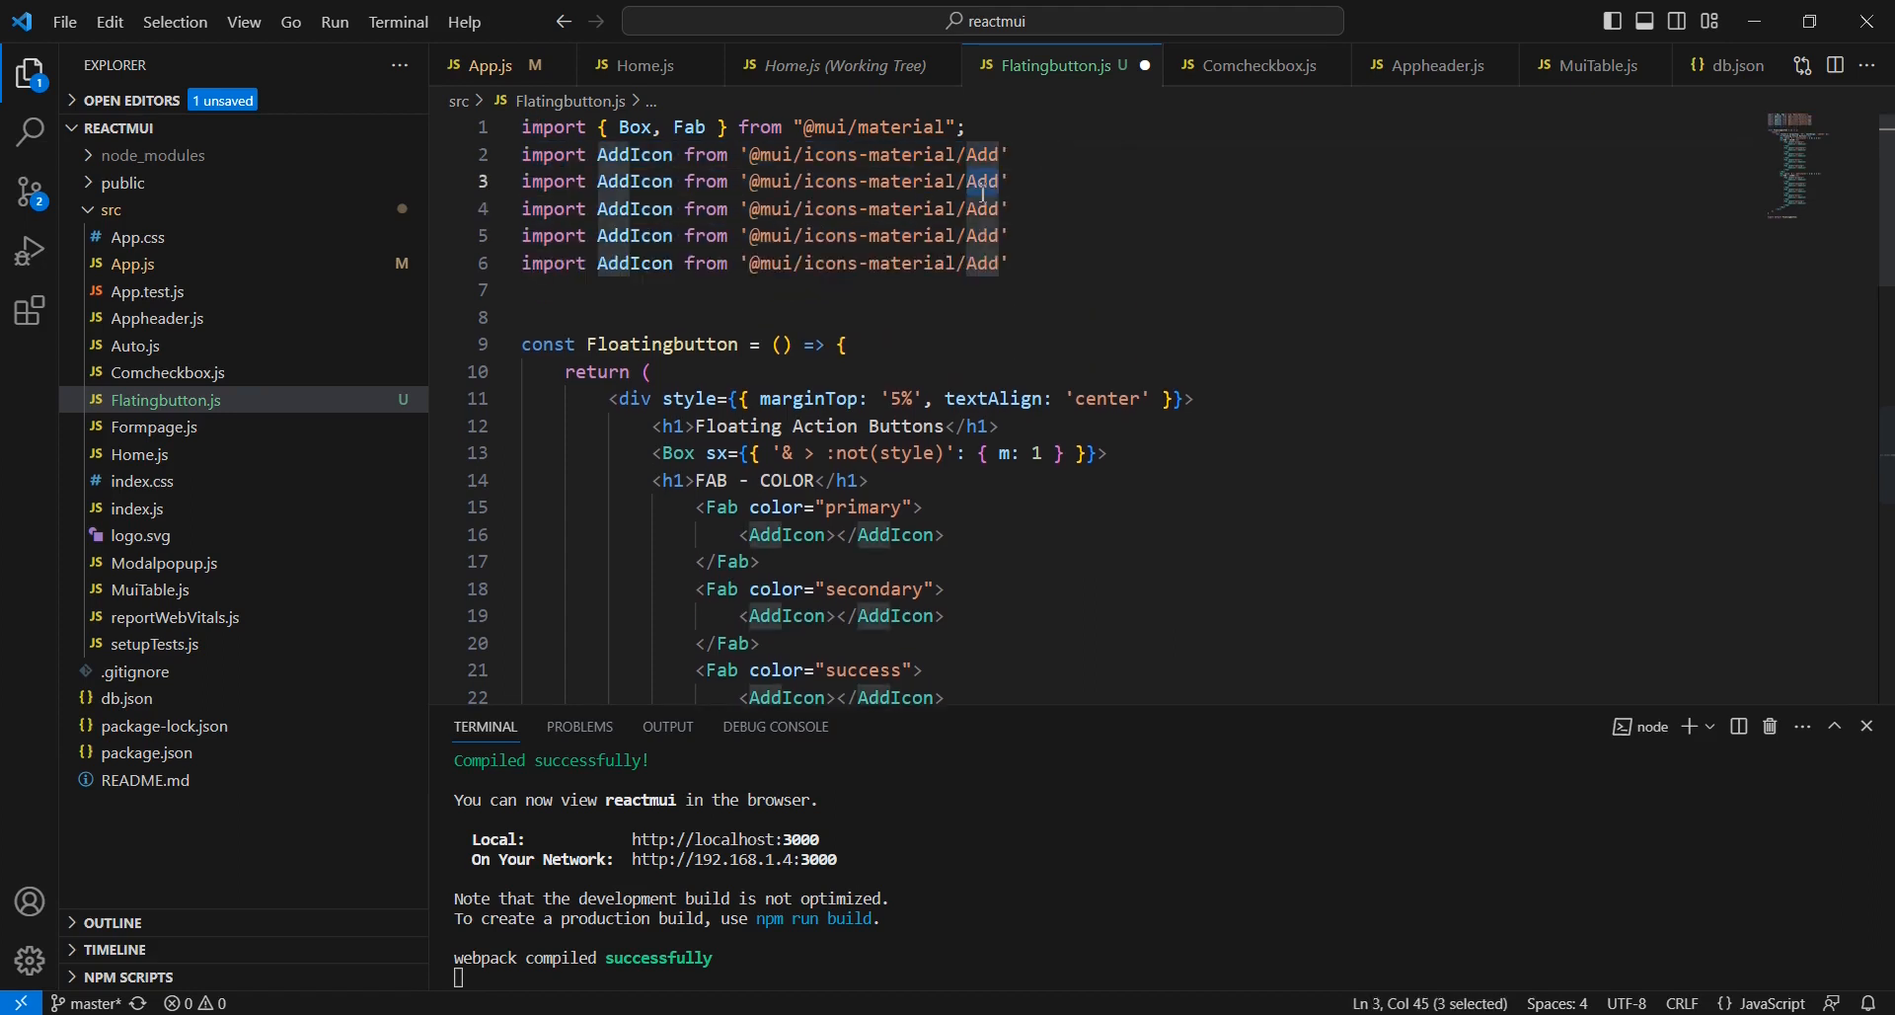
text(Edit)
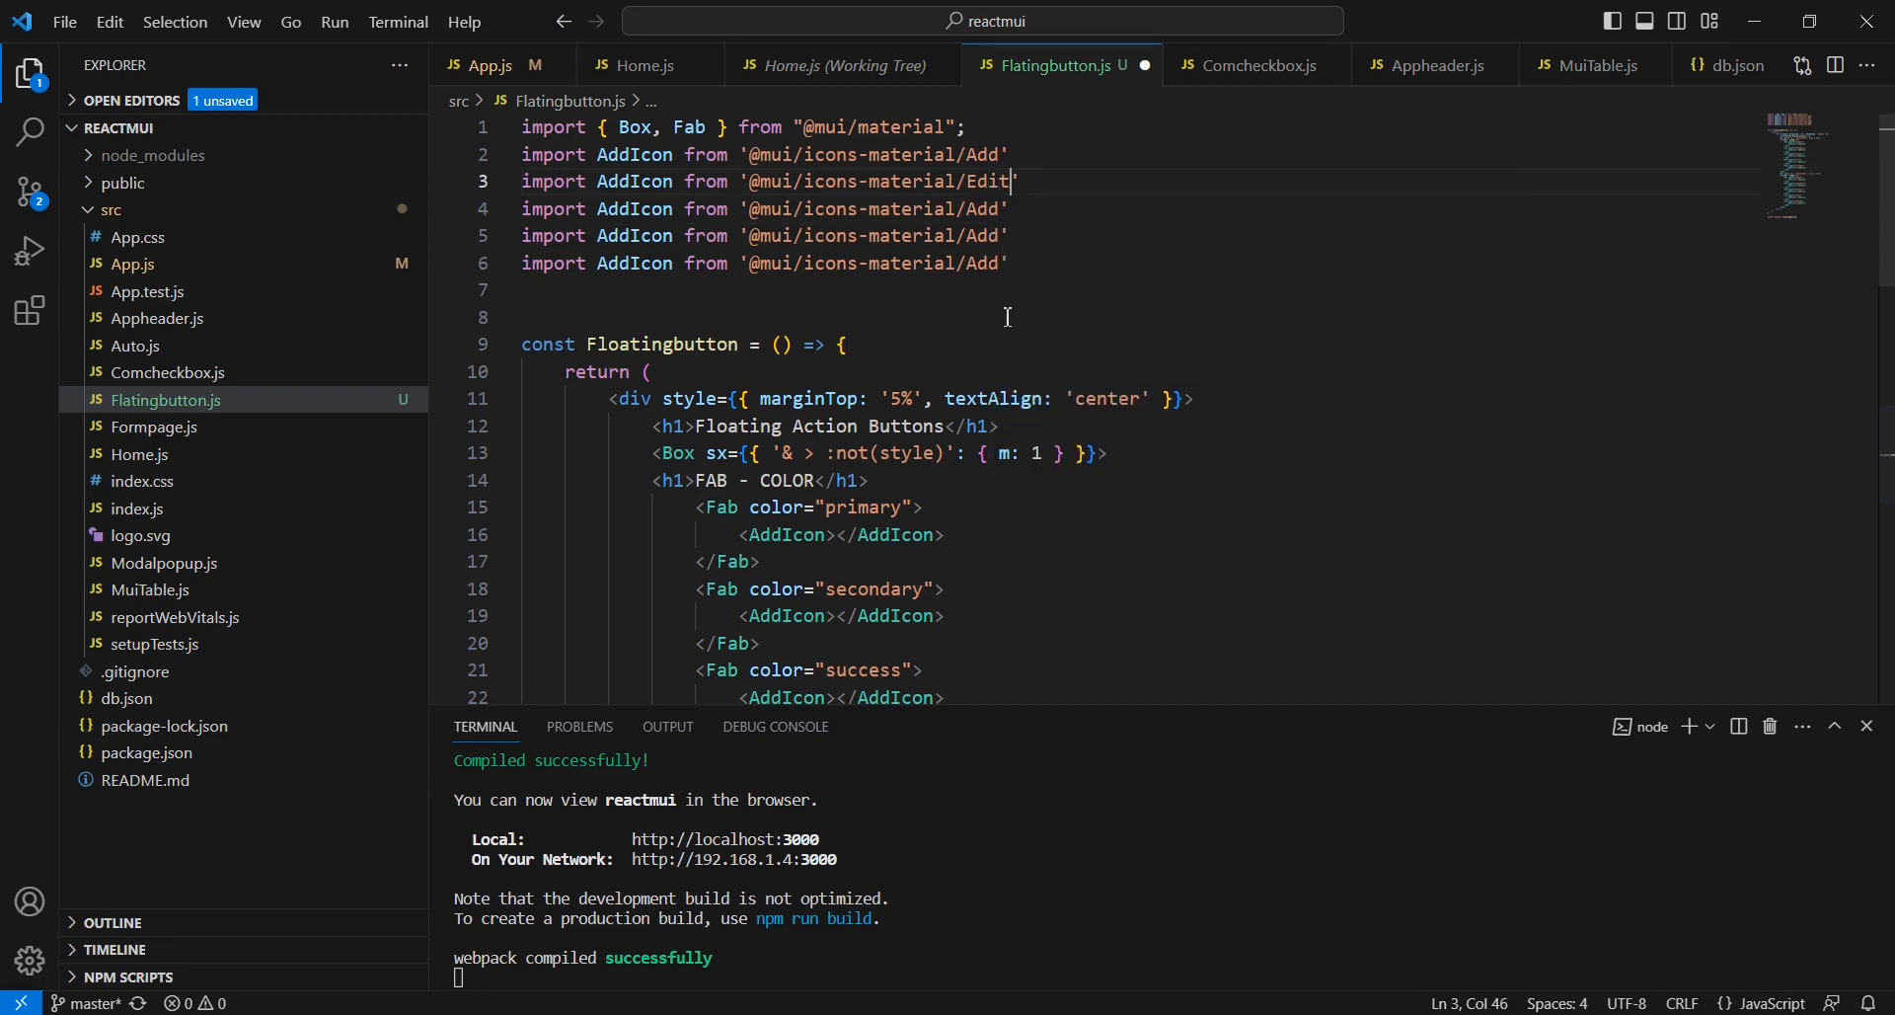
text(Navigation)
click(772, 235)
text(f)
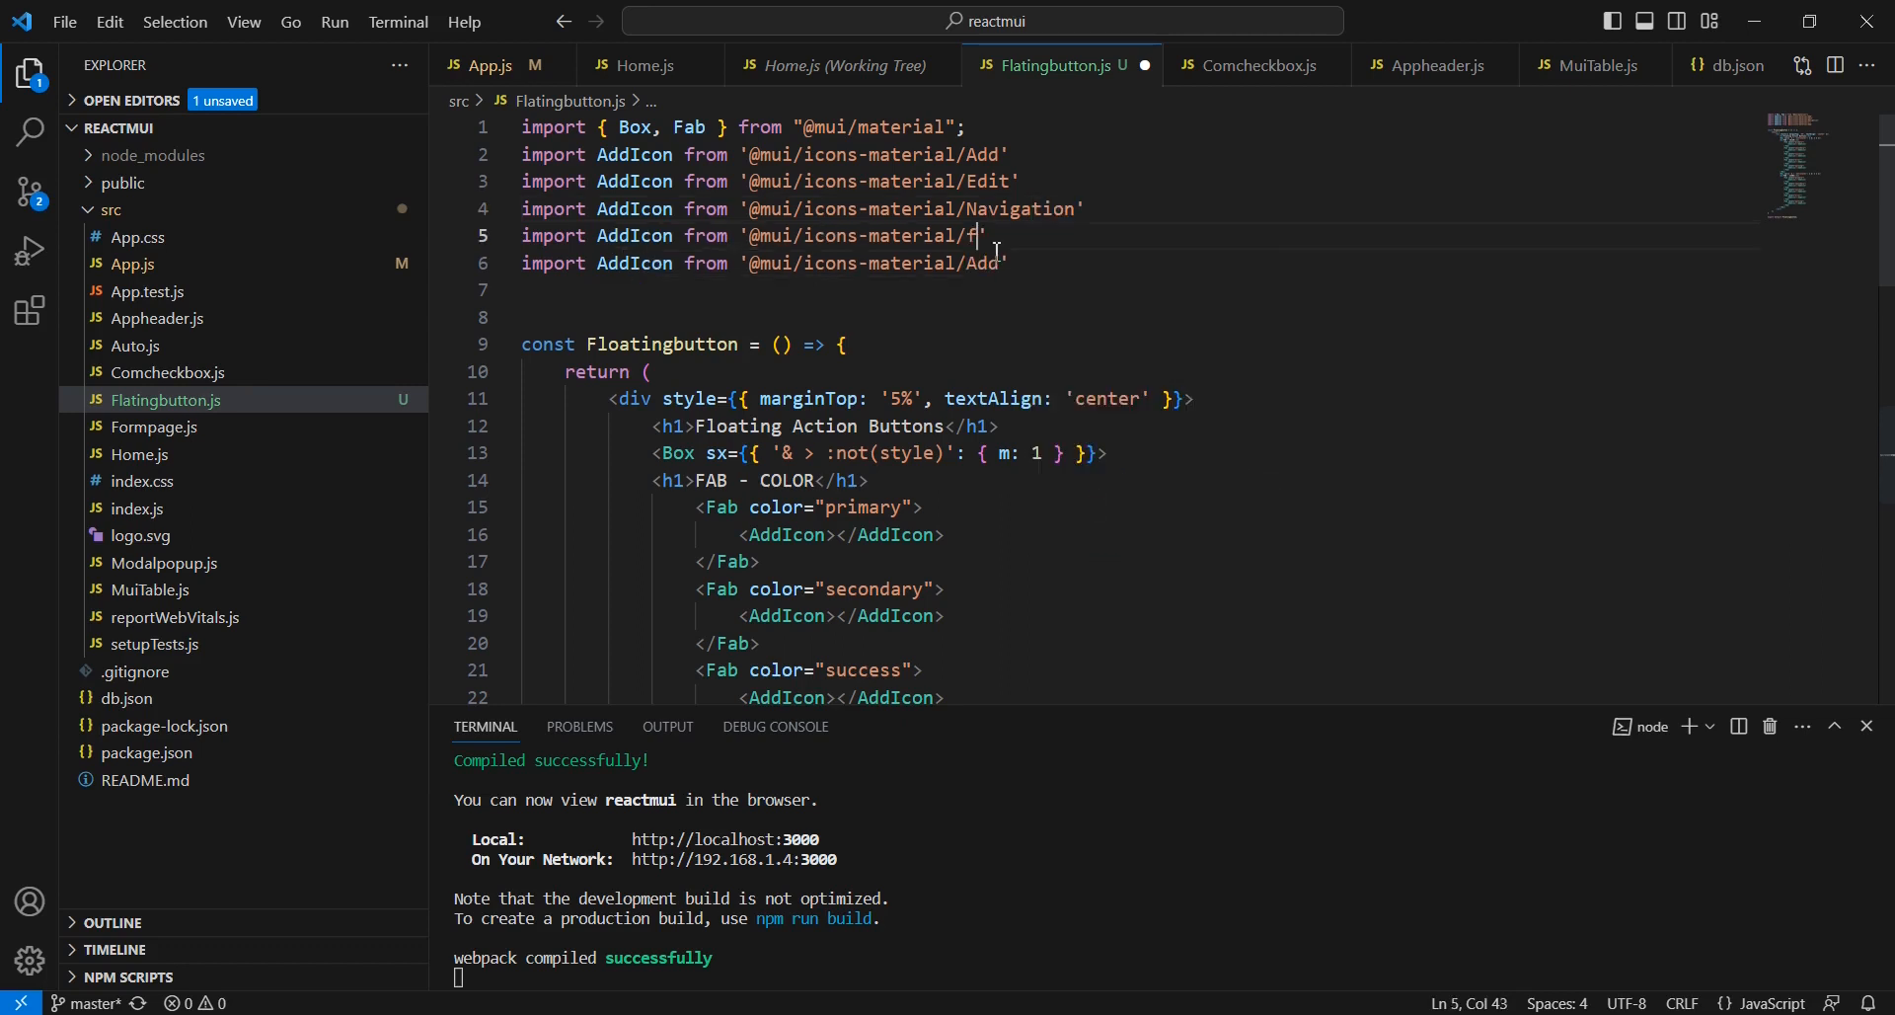
text(av)
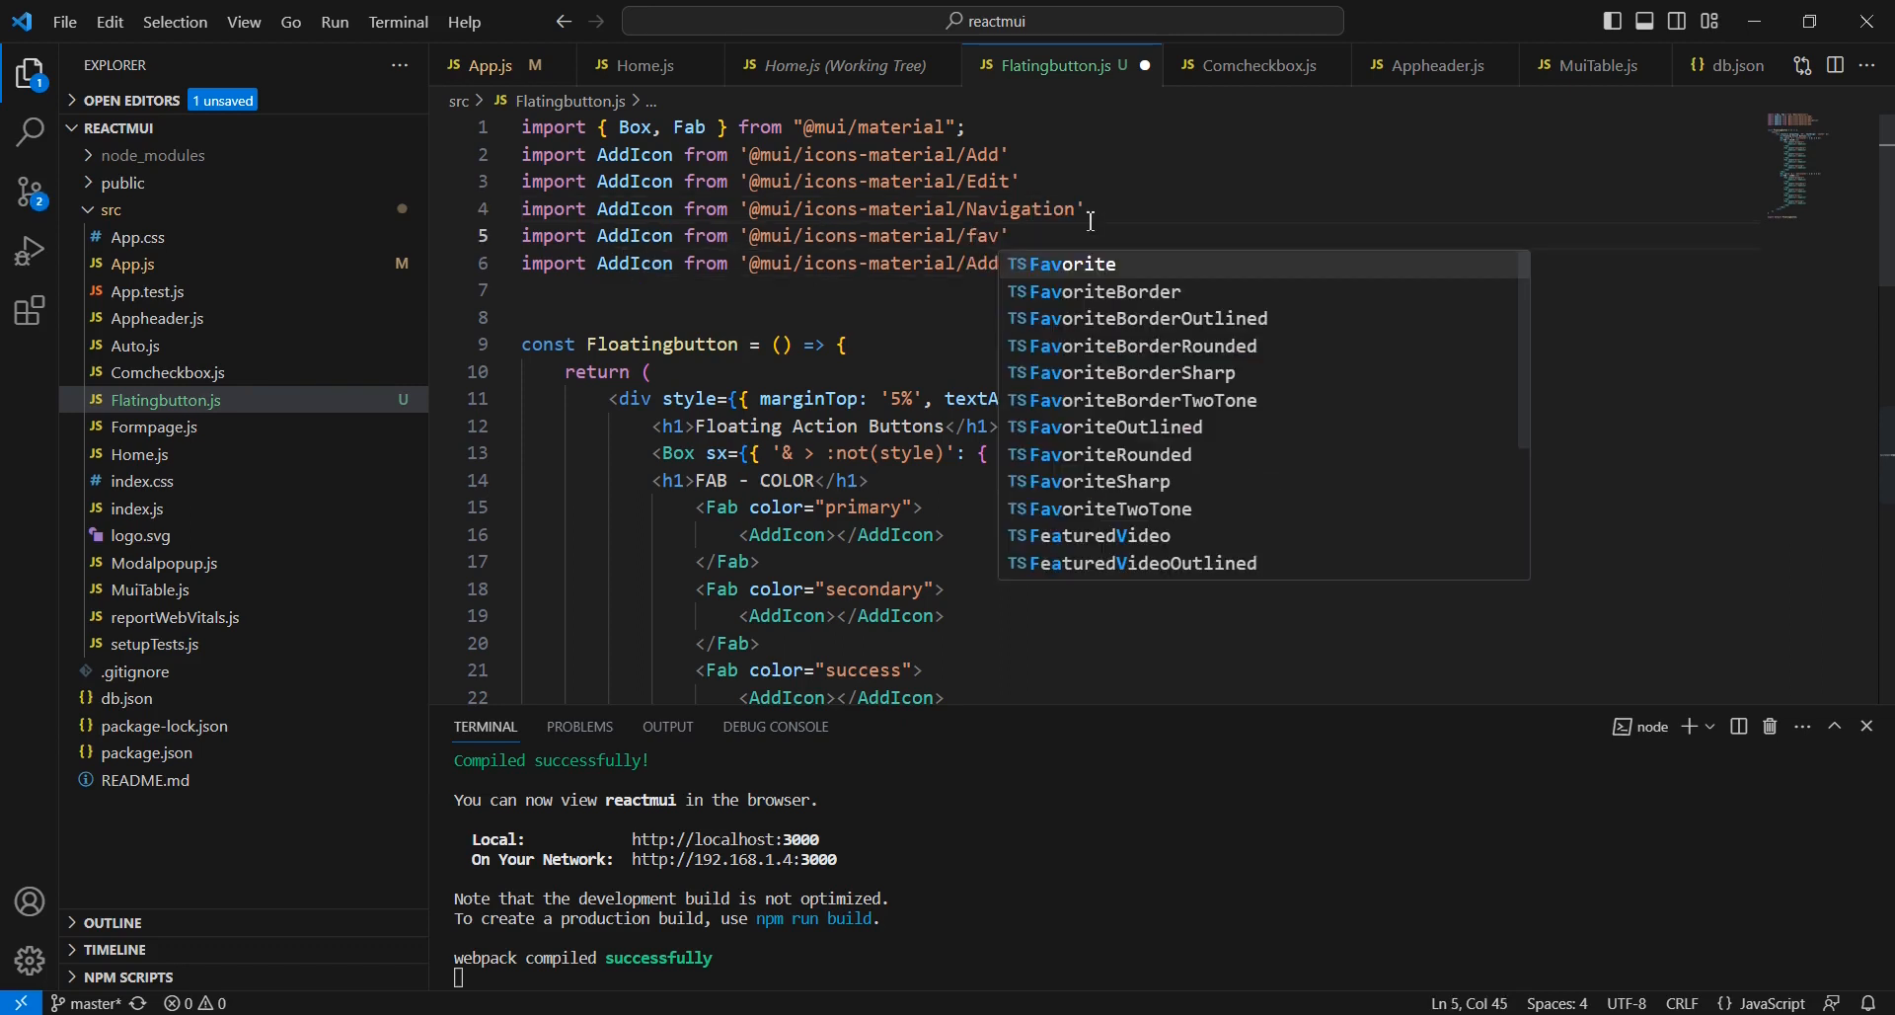
text(ArrowUp')
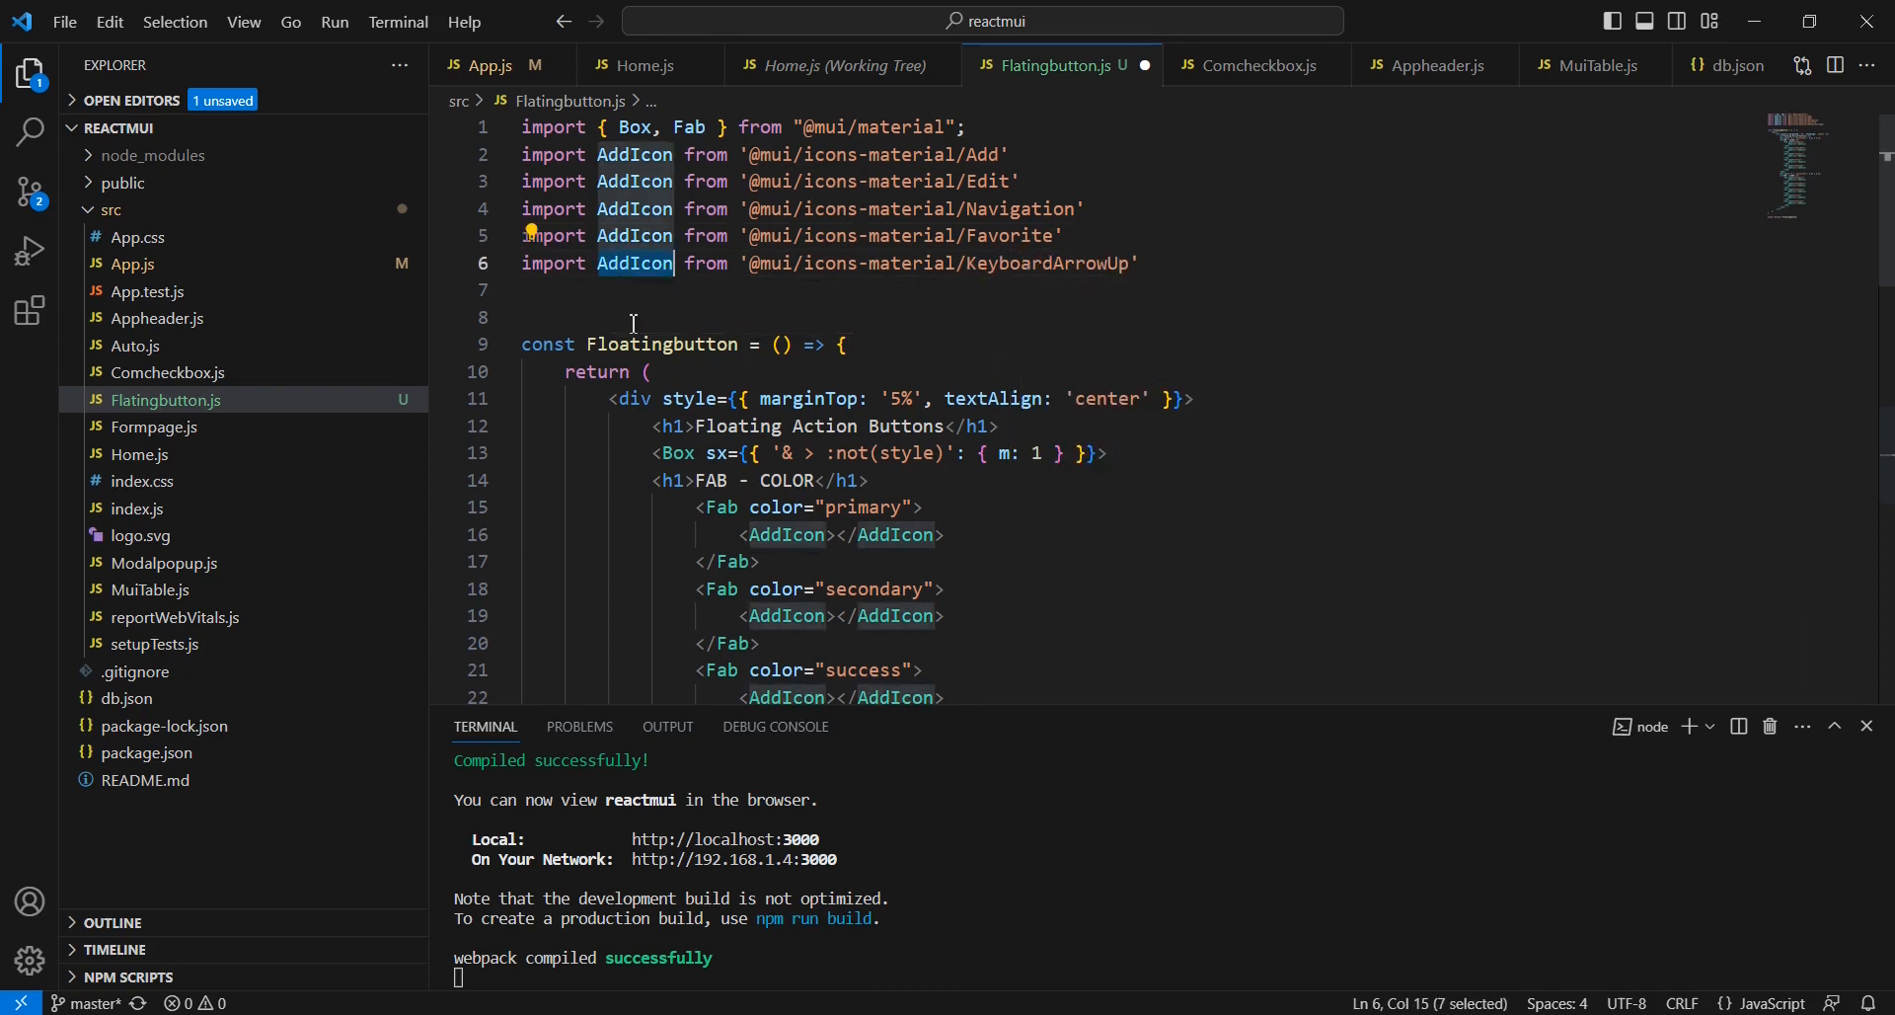
text(U)
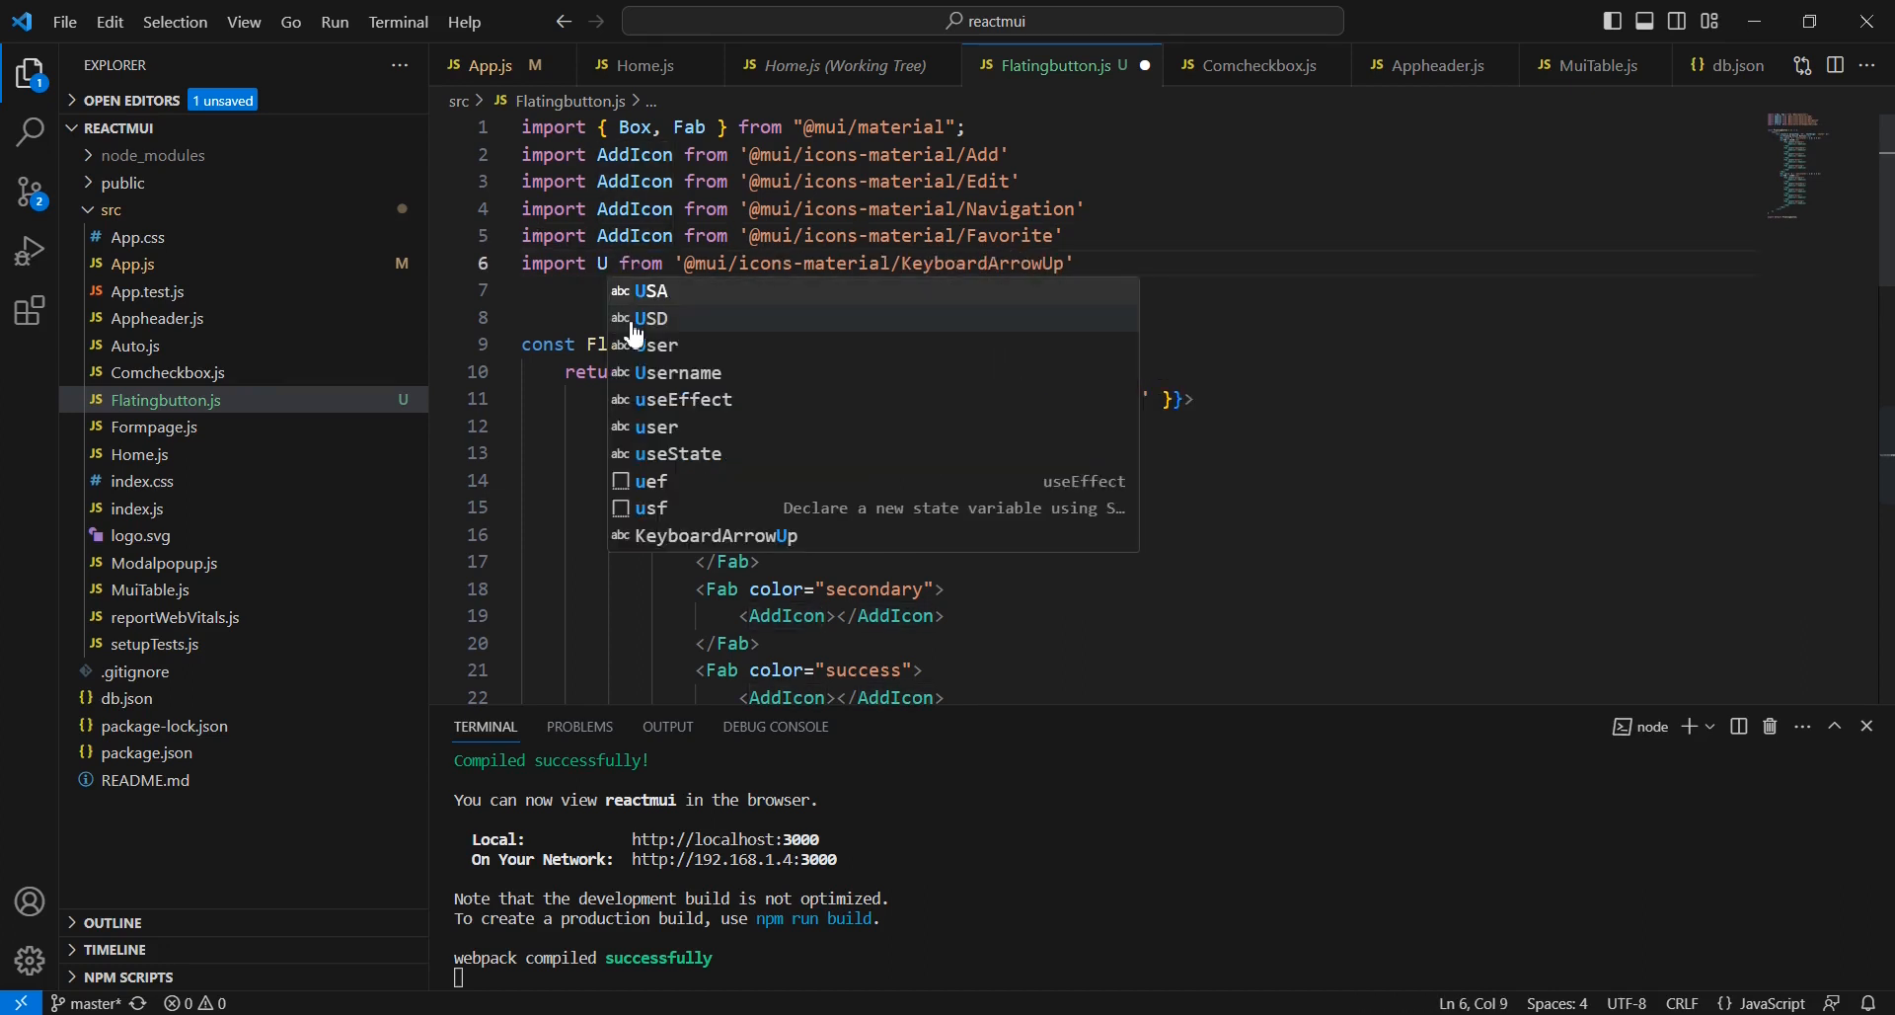
text(Icon)
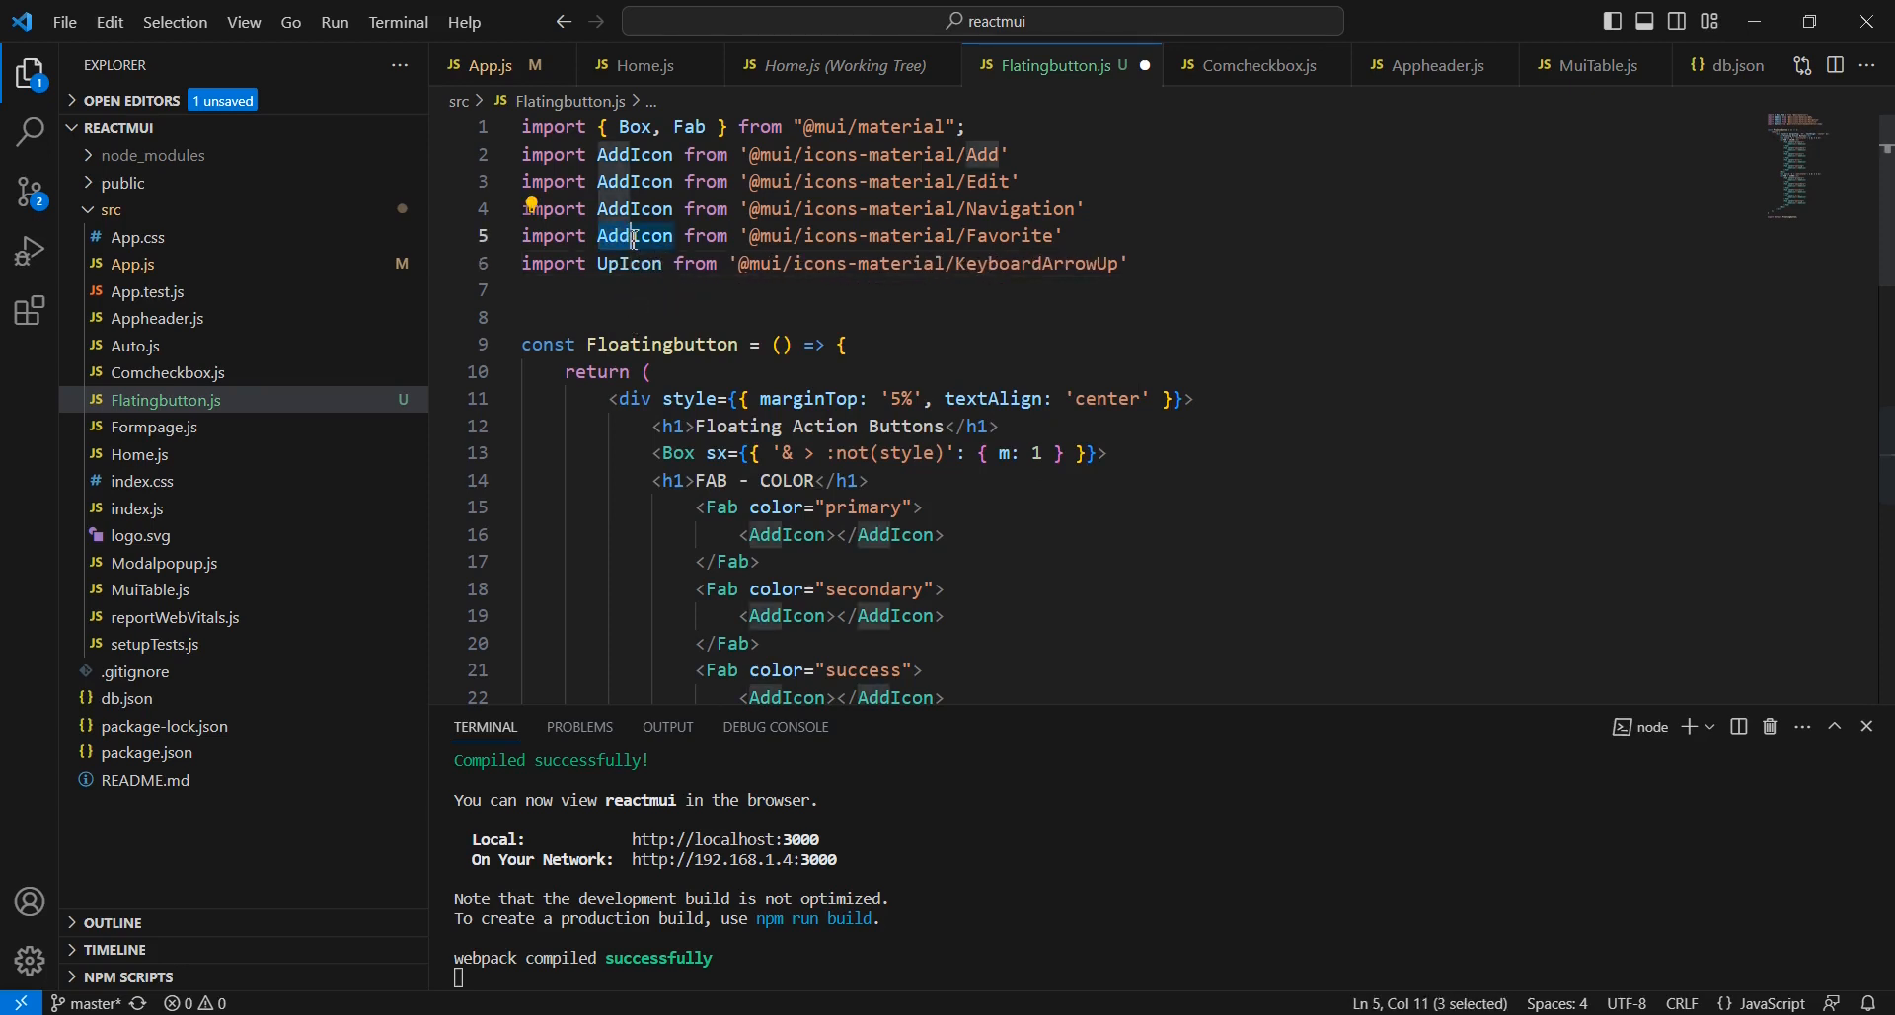
text(FavoriteIcon)
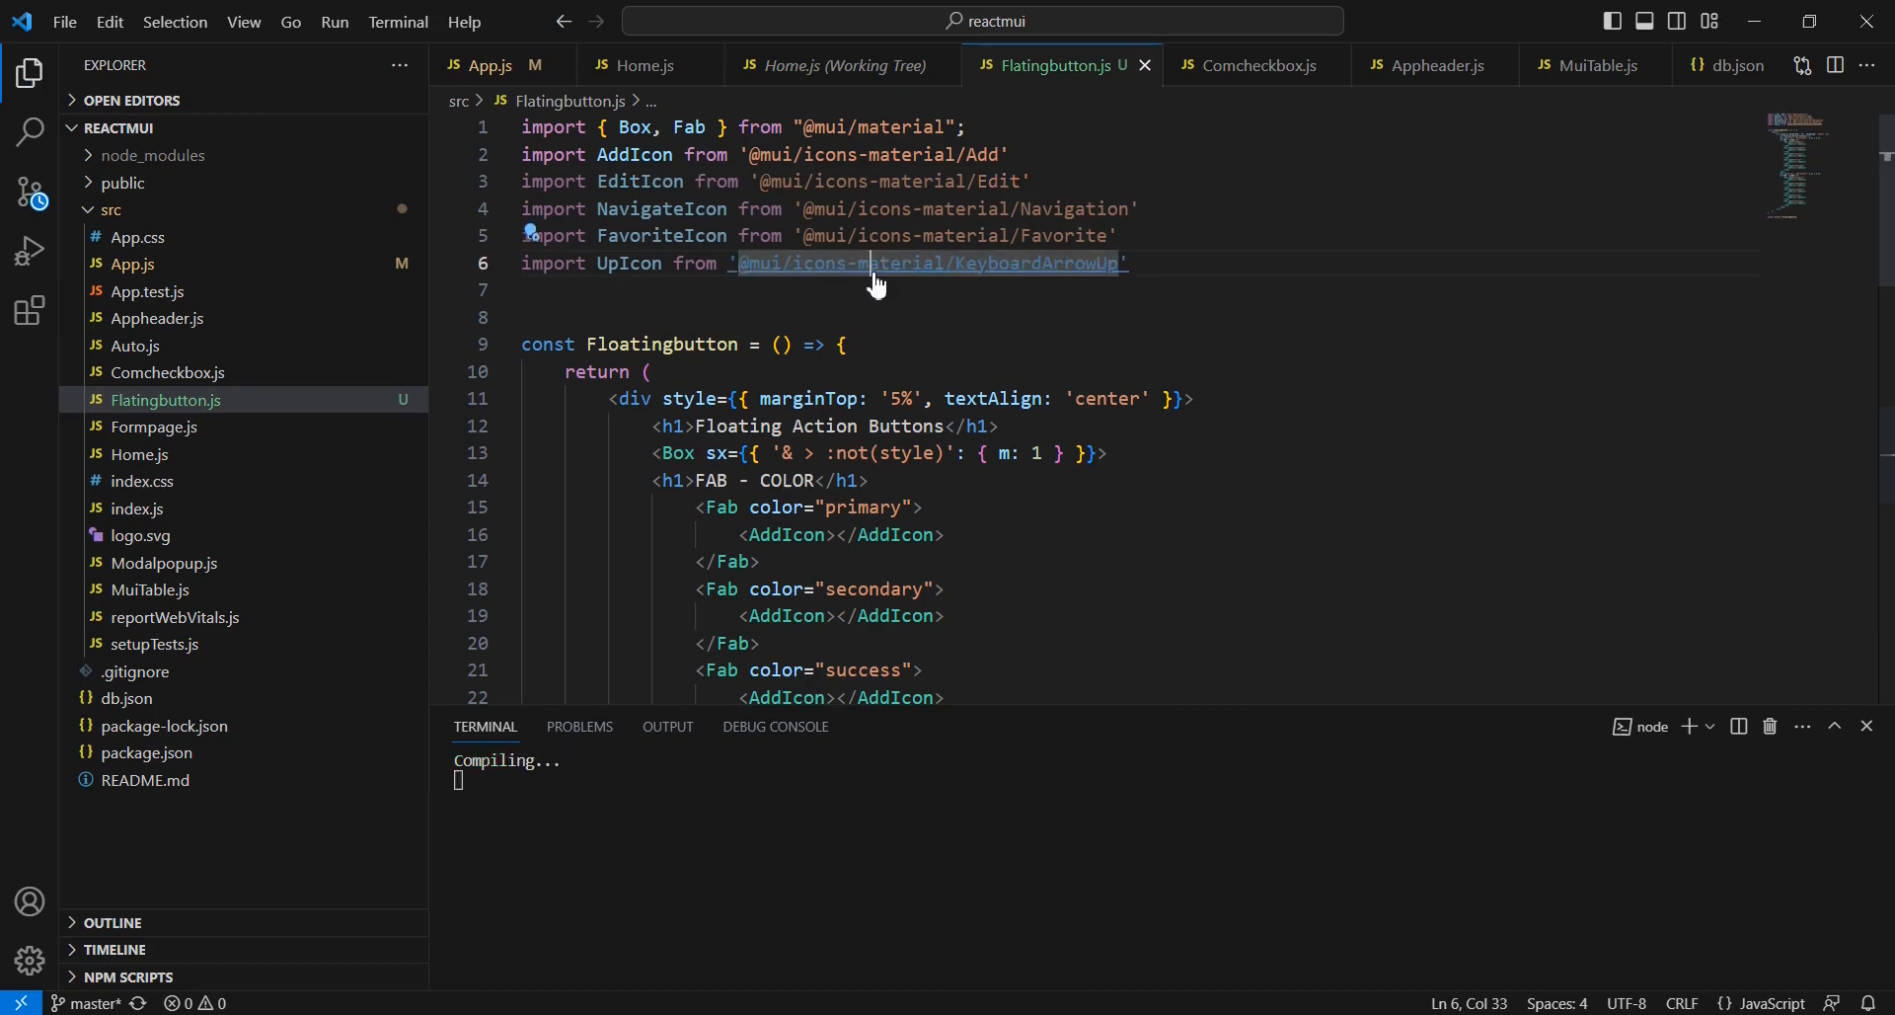
Step: Swap the row's AddIcon tags for EditIcon, FavoriteIcon and NavigateIcon
scroll(down, 3)
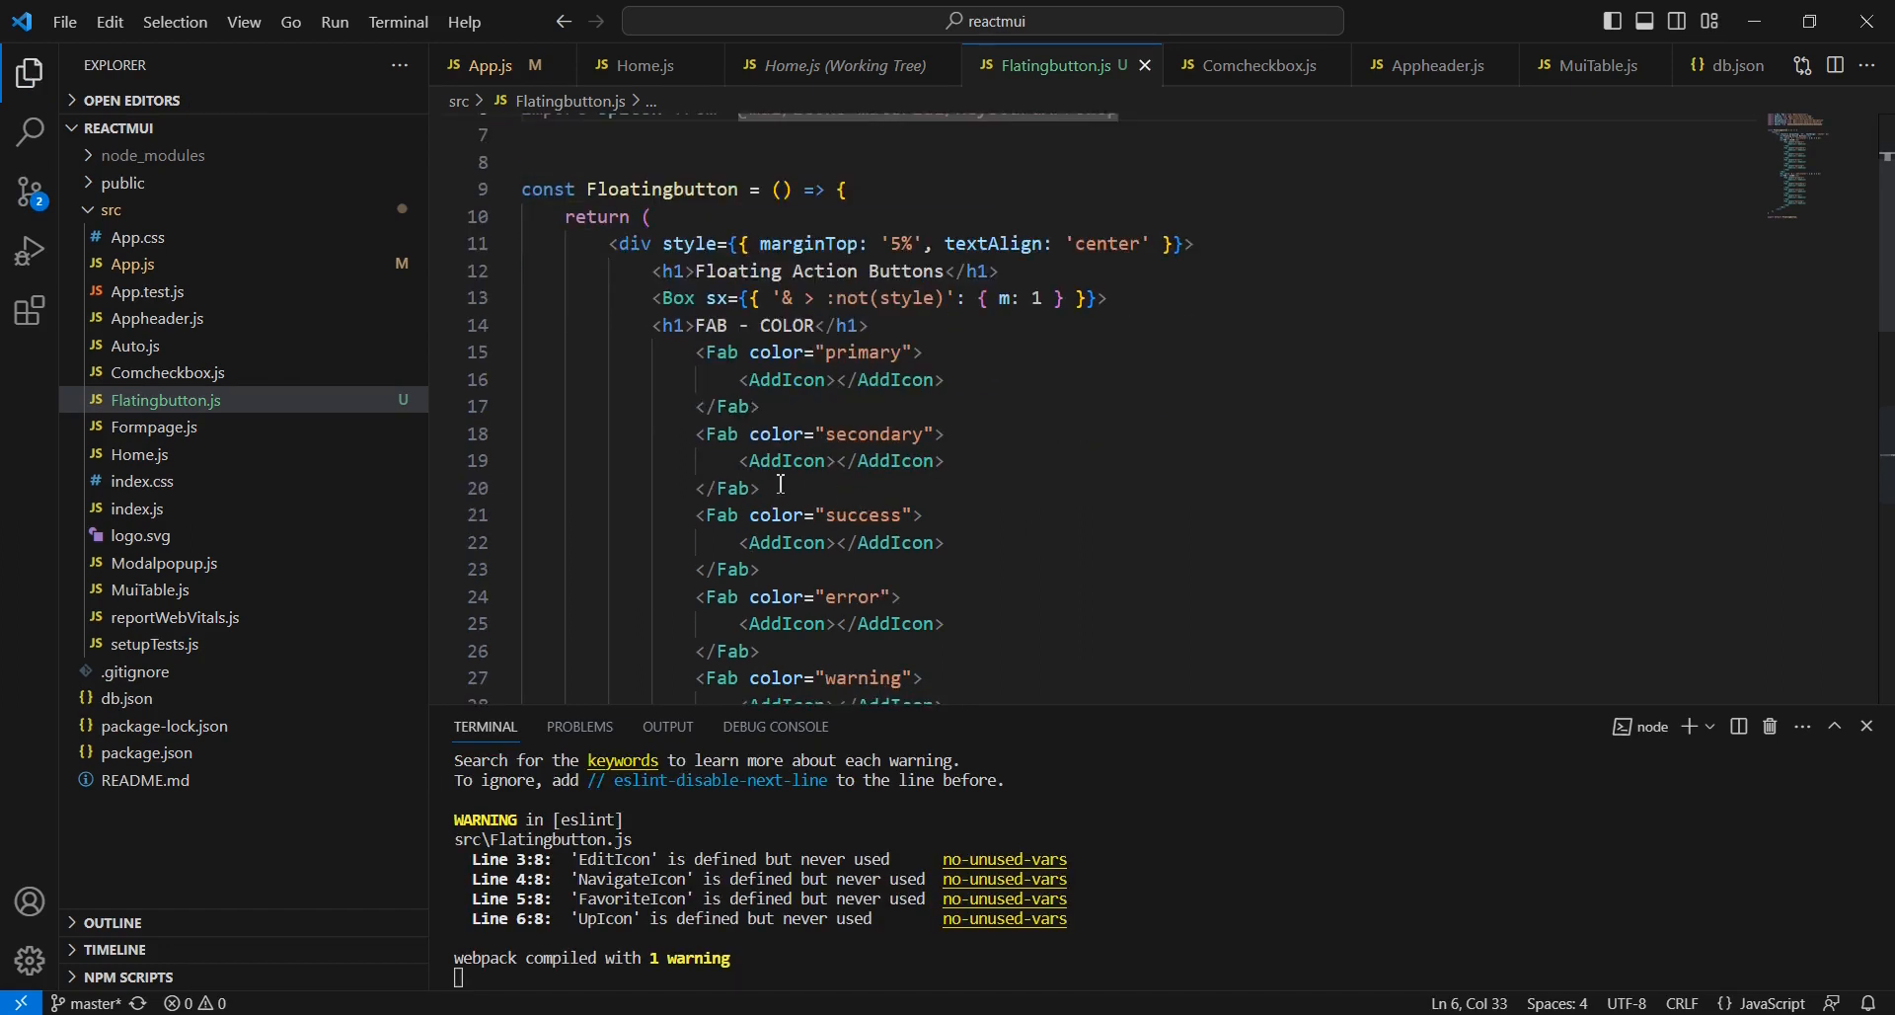
scroll(down, 3)
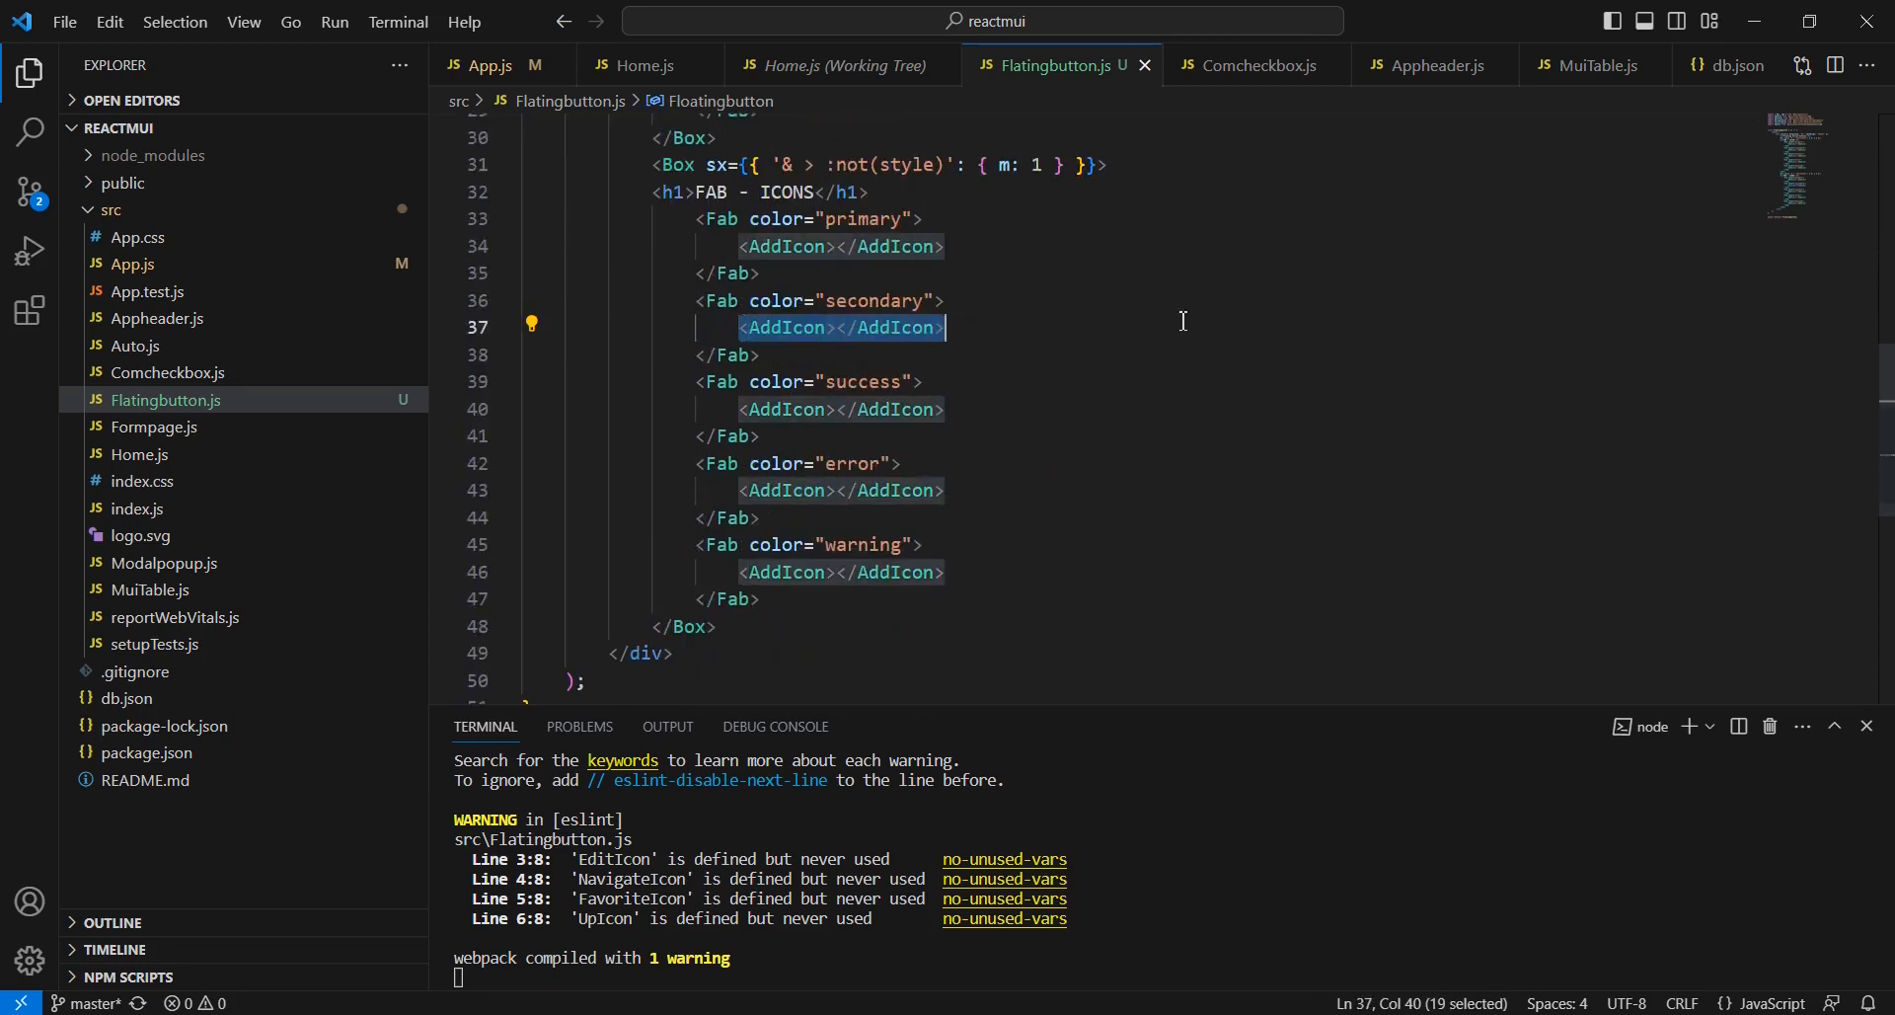
text(<ed)
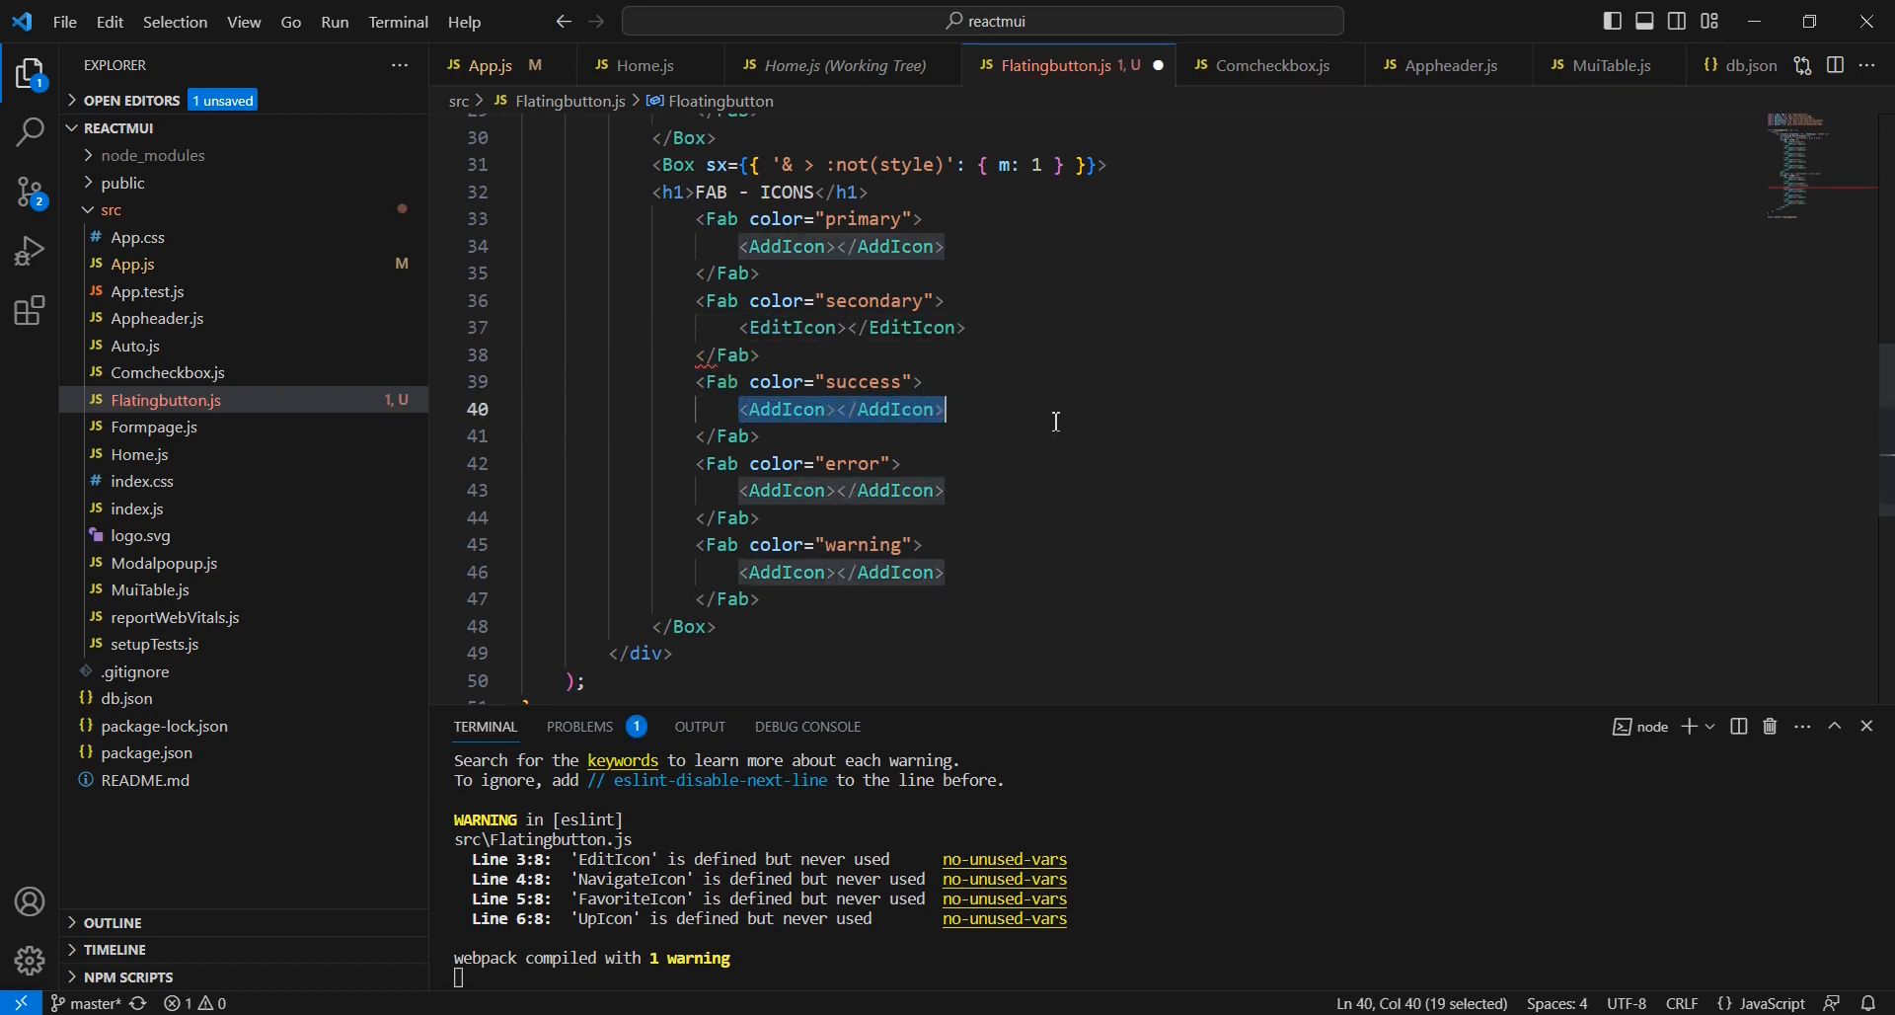
key(Delete)
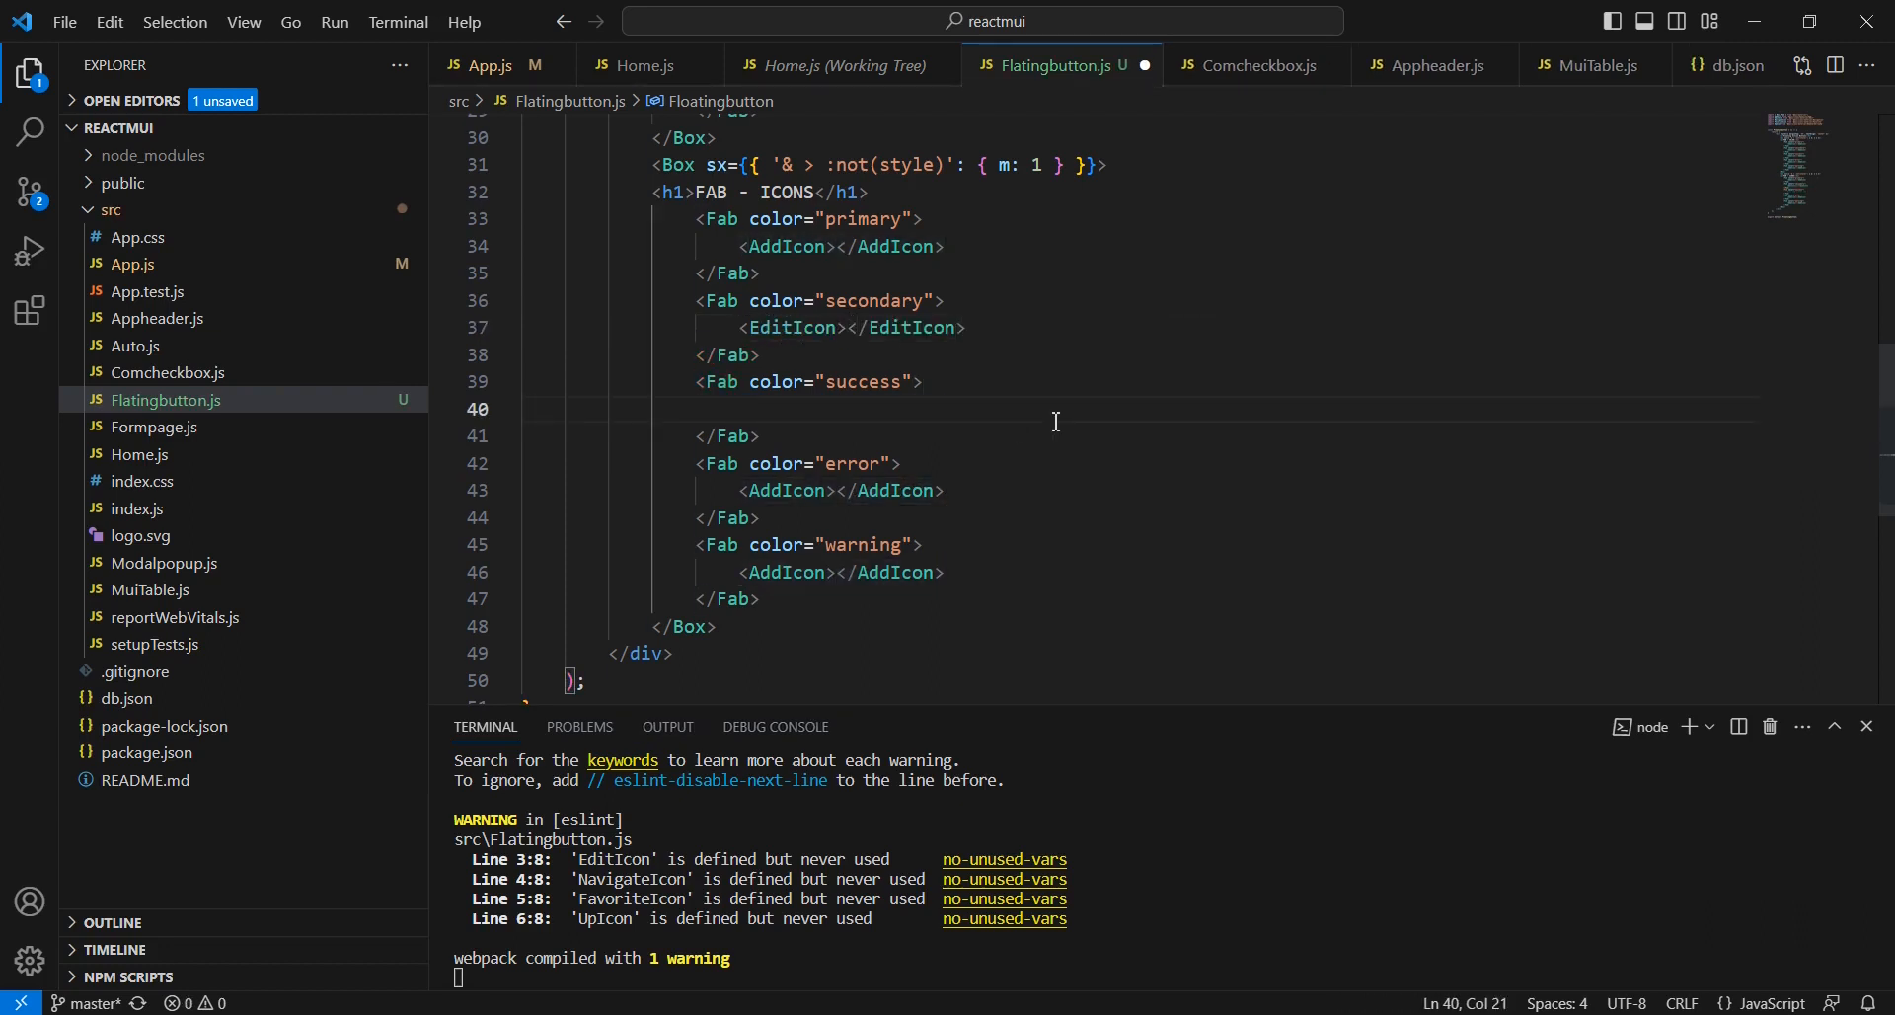
text(<FavoriteIcon></FavoriteIcon>)
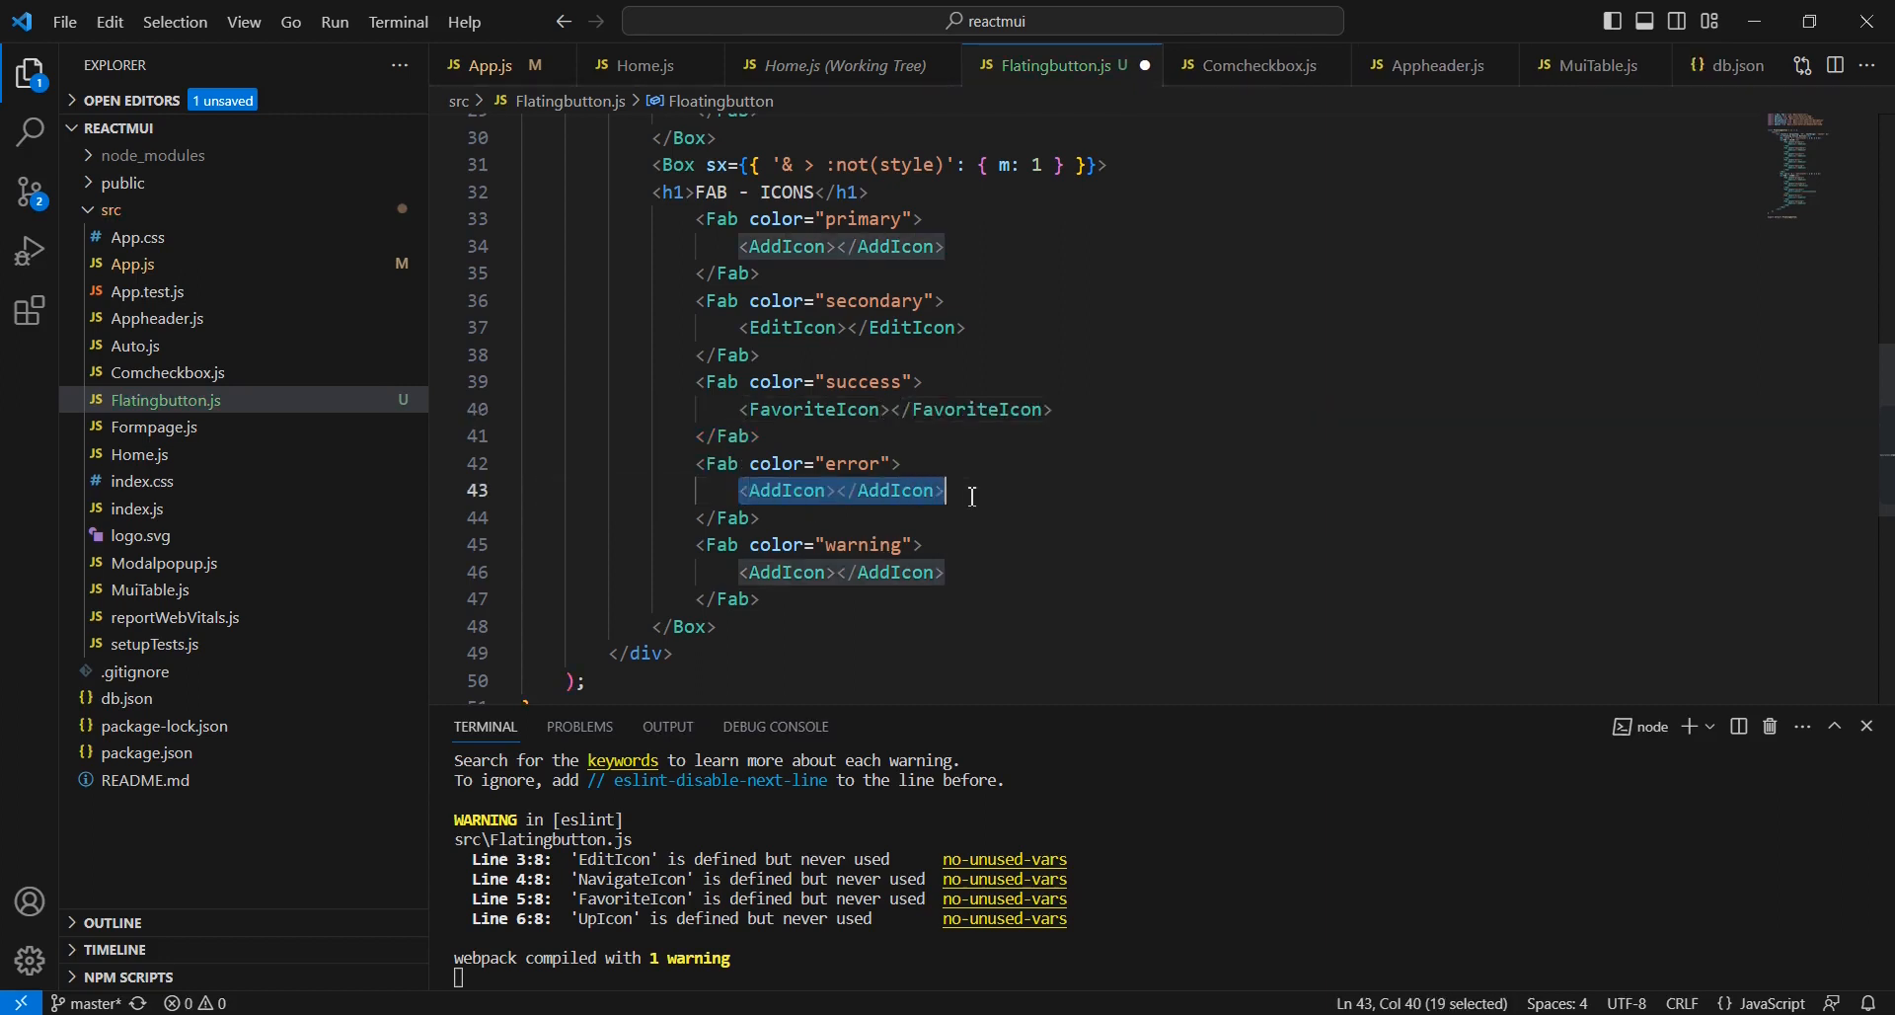
text(NavigateIcon)
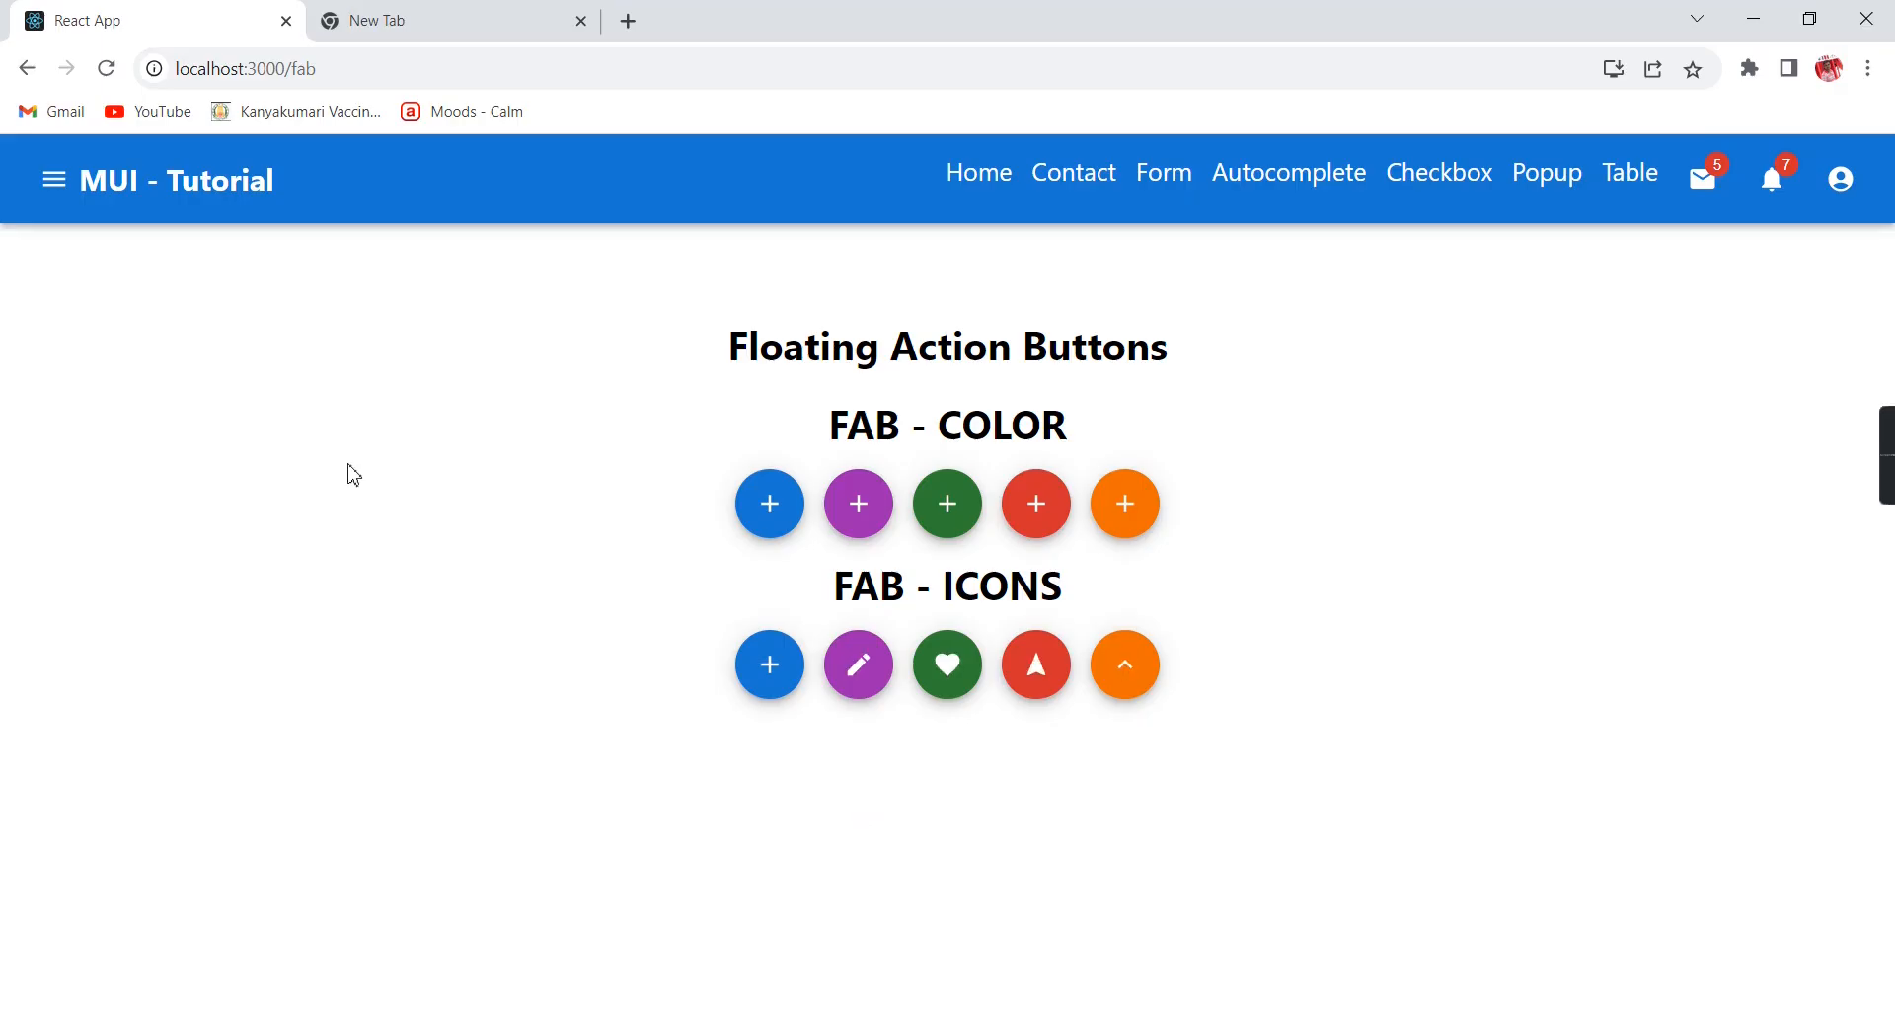
mouse_move(859, 665)
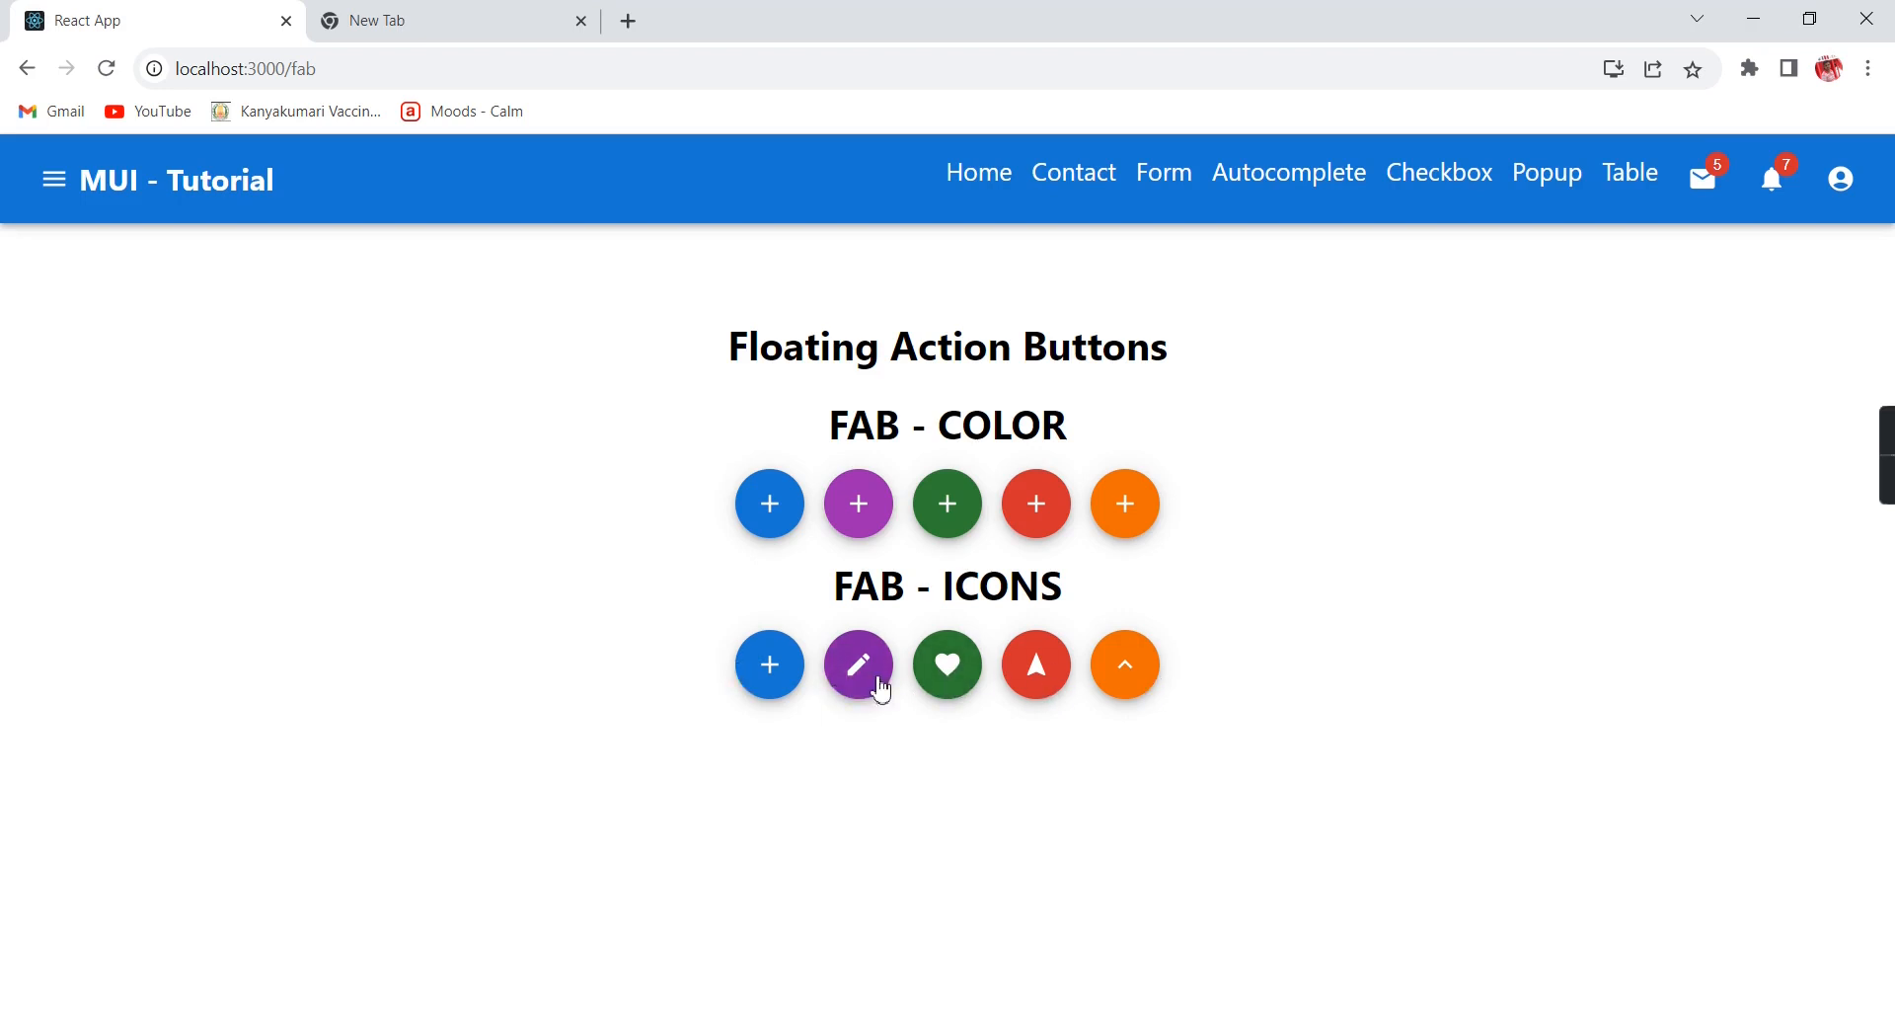
mouse_move(1033, 666)
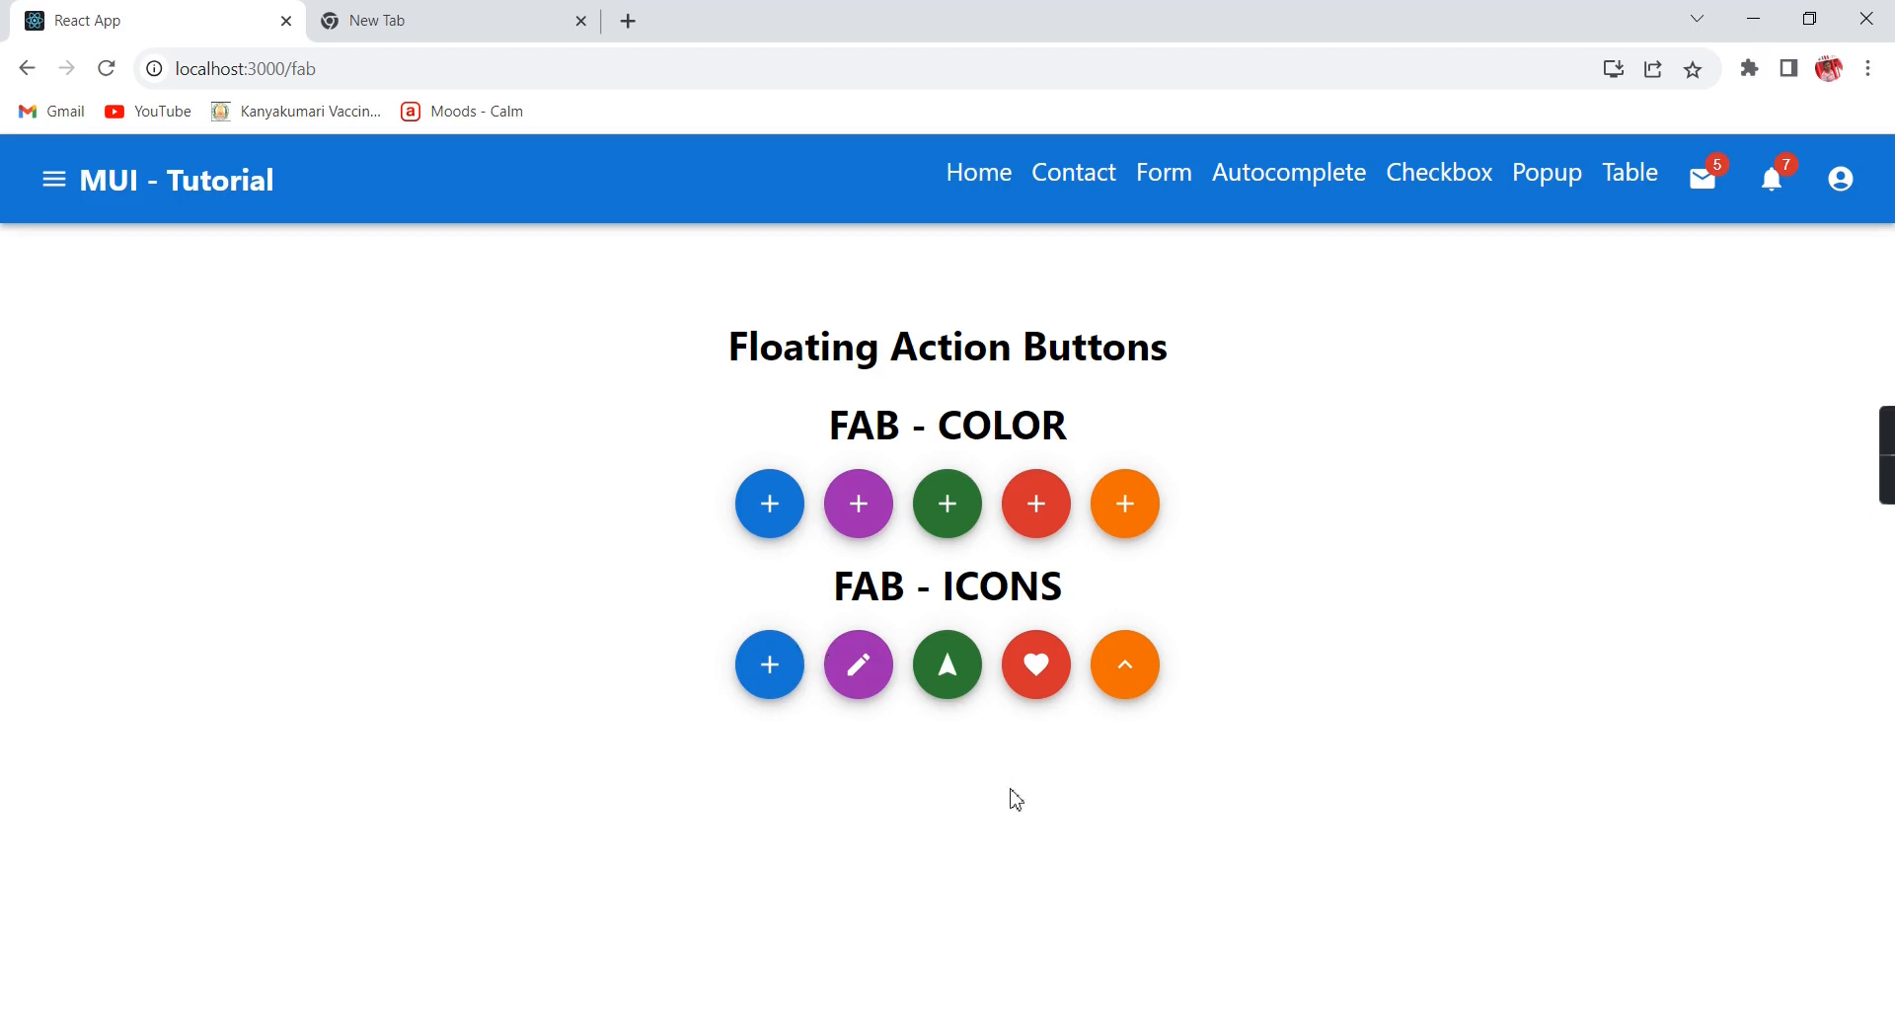
mouse_move(947, 849)
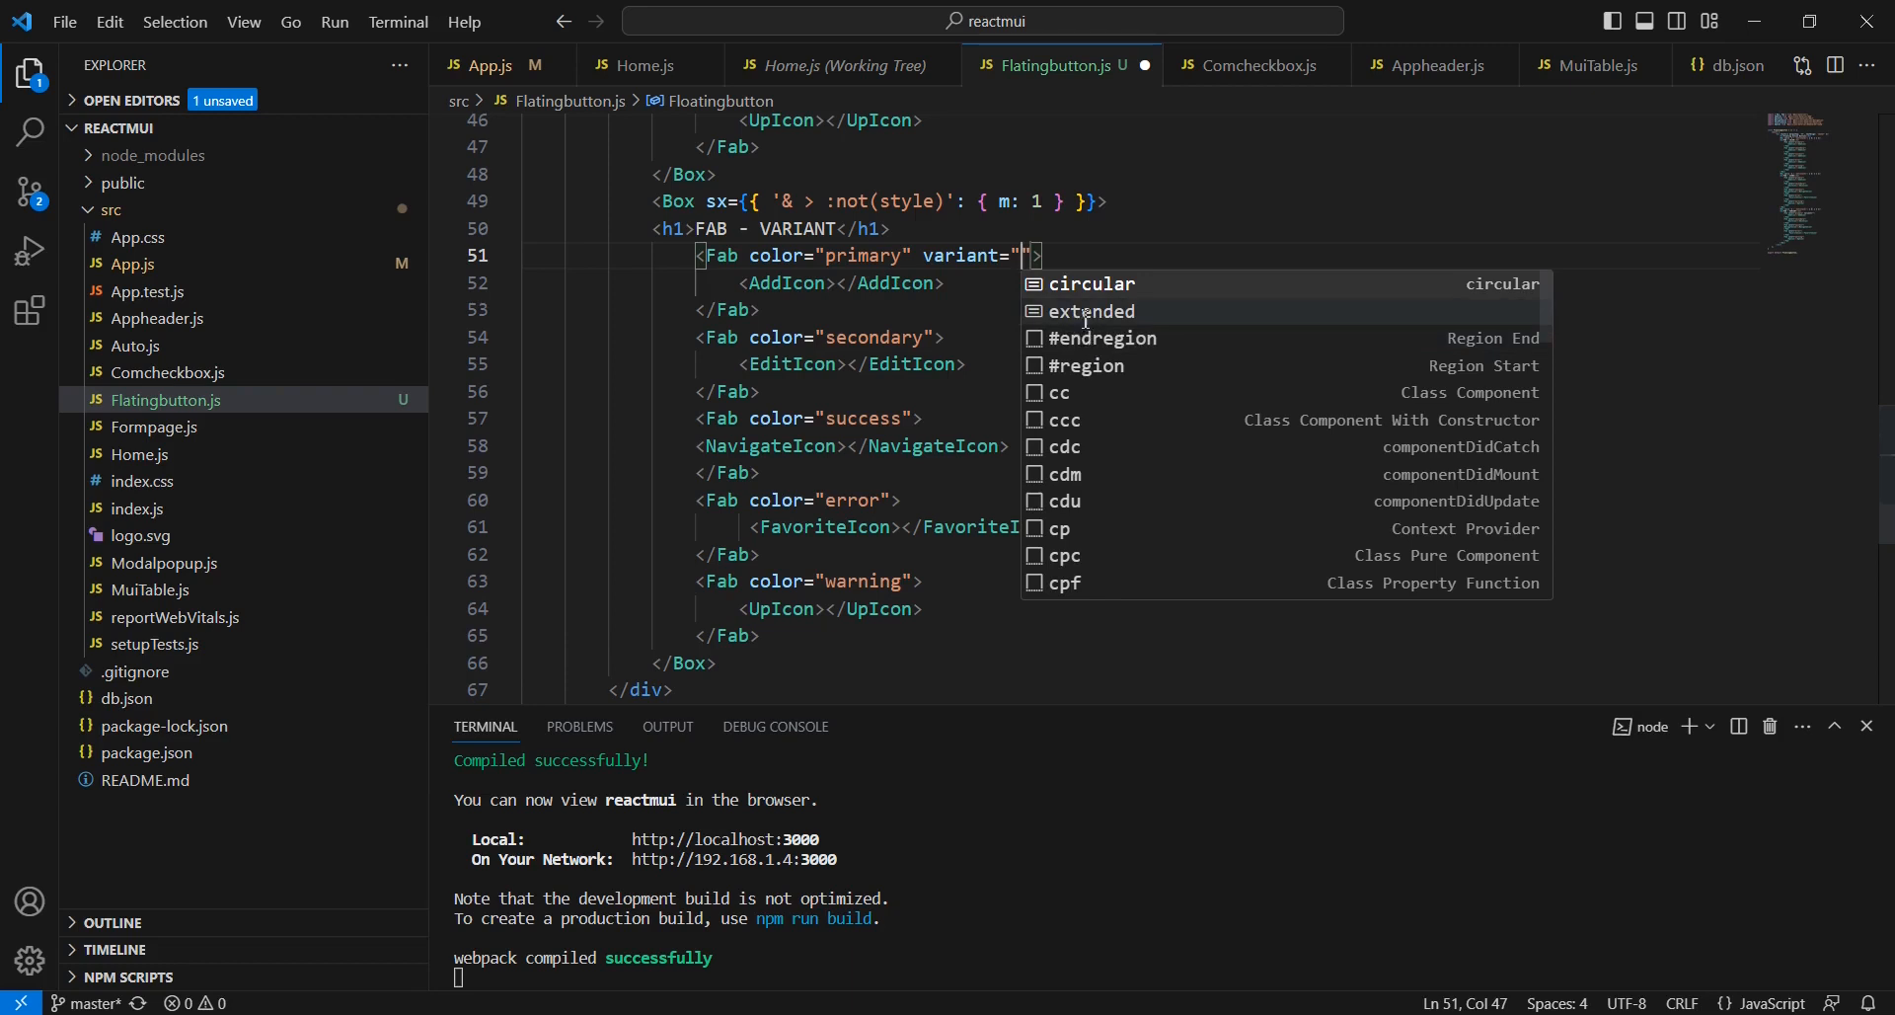
Step: Set variant="extended" on all five Fabs in the variant row
click(1089, 310)
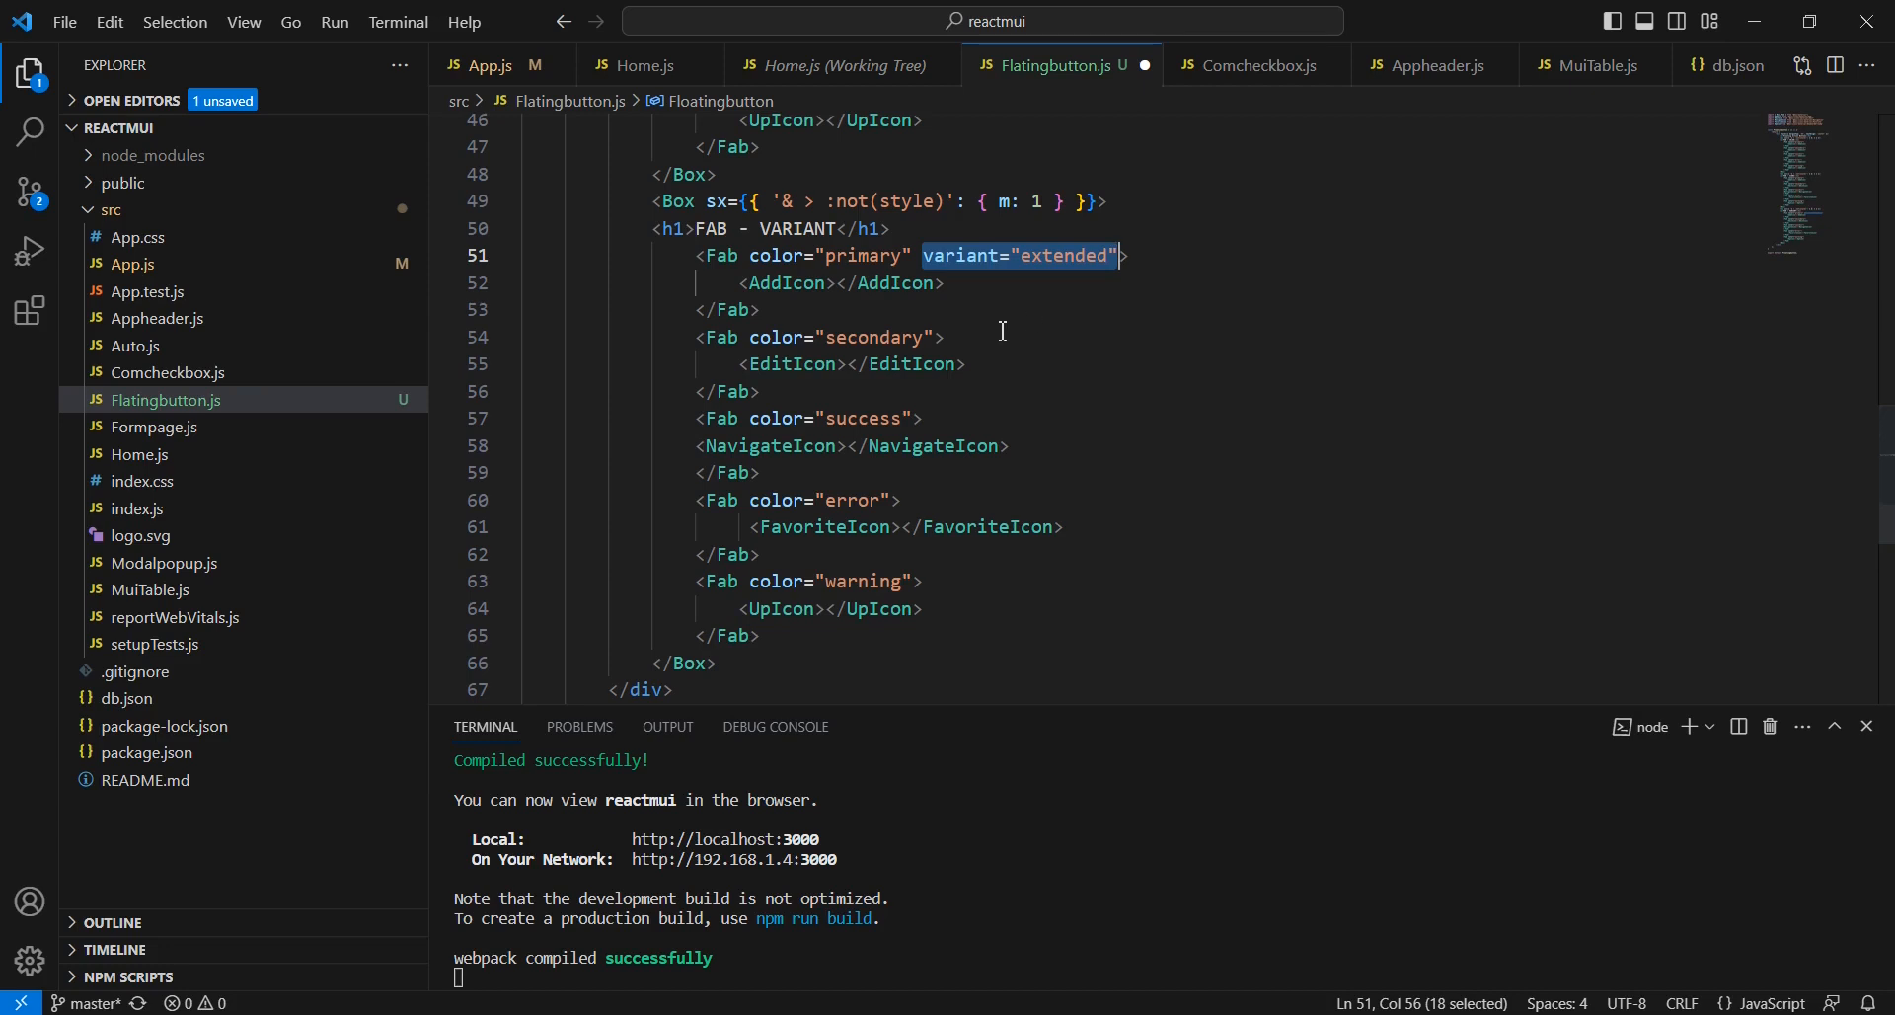
text(variant="extended")
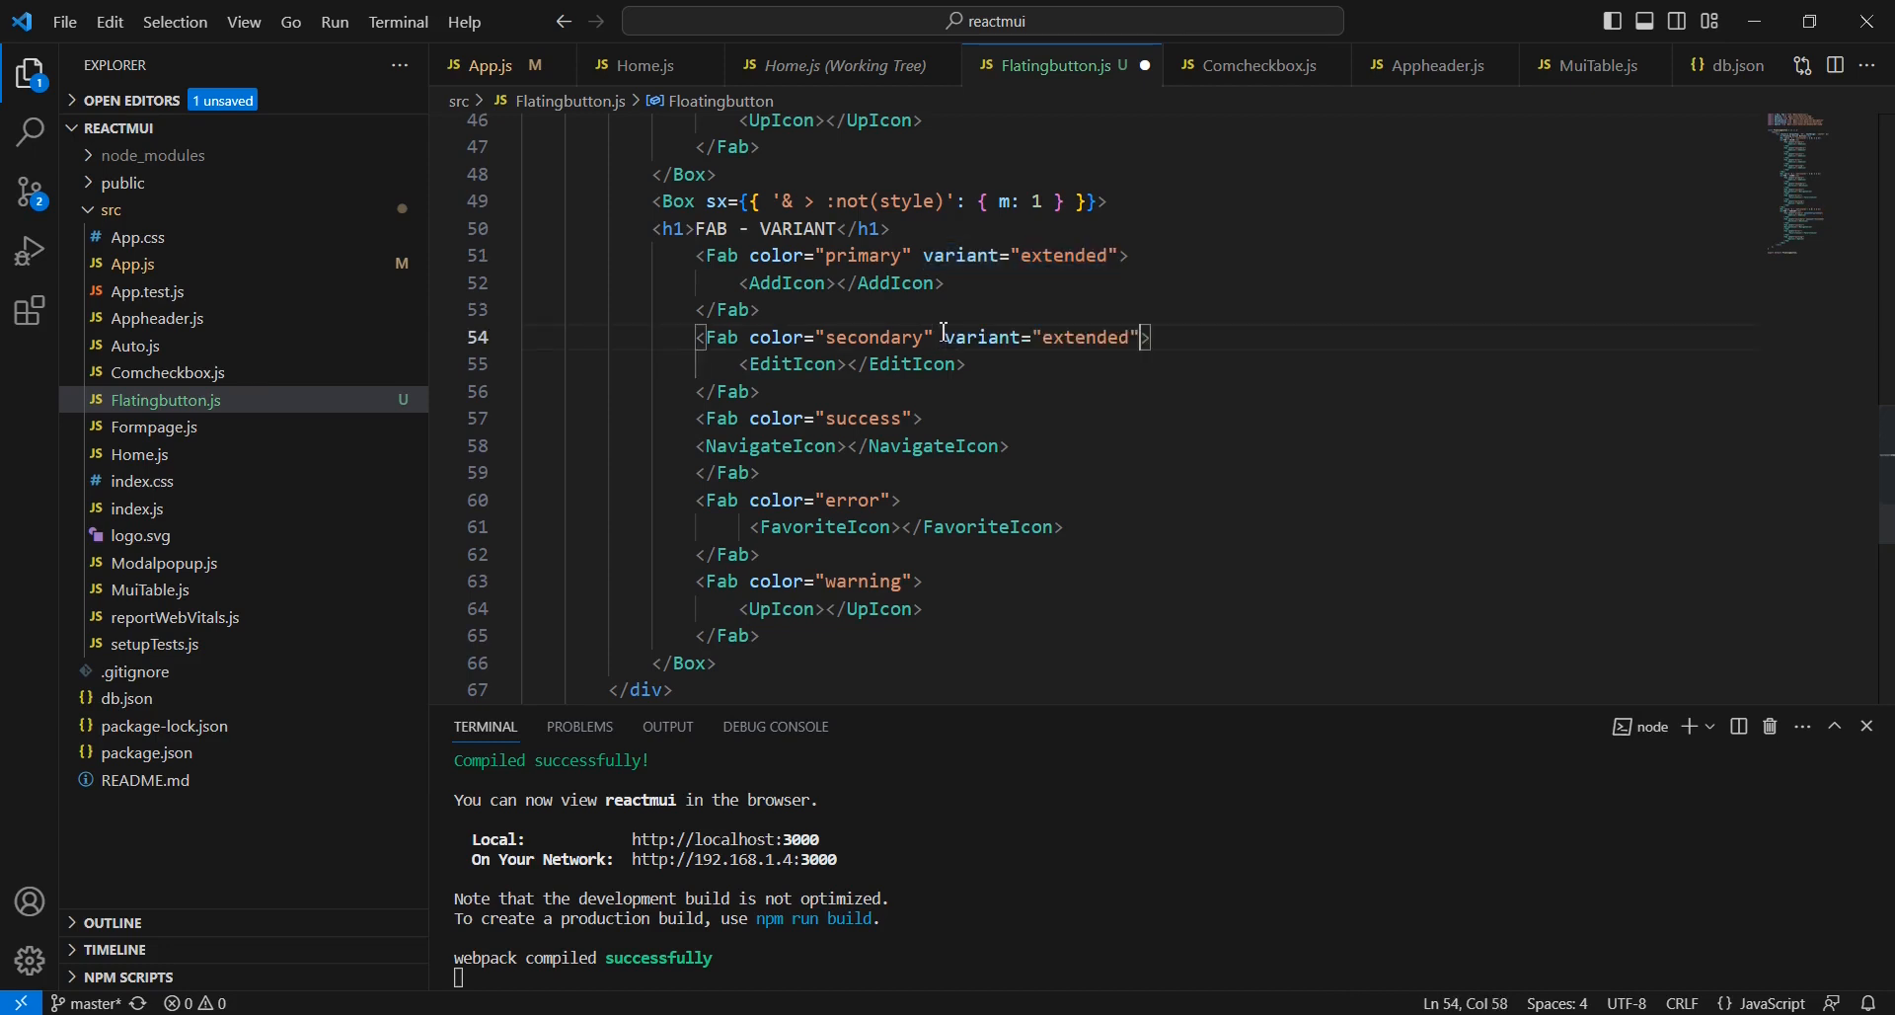
click(914, 419)
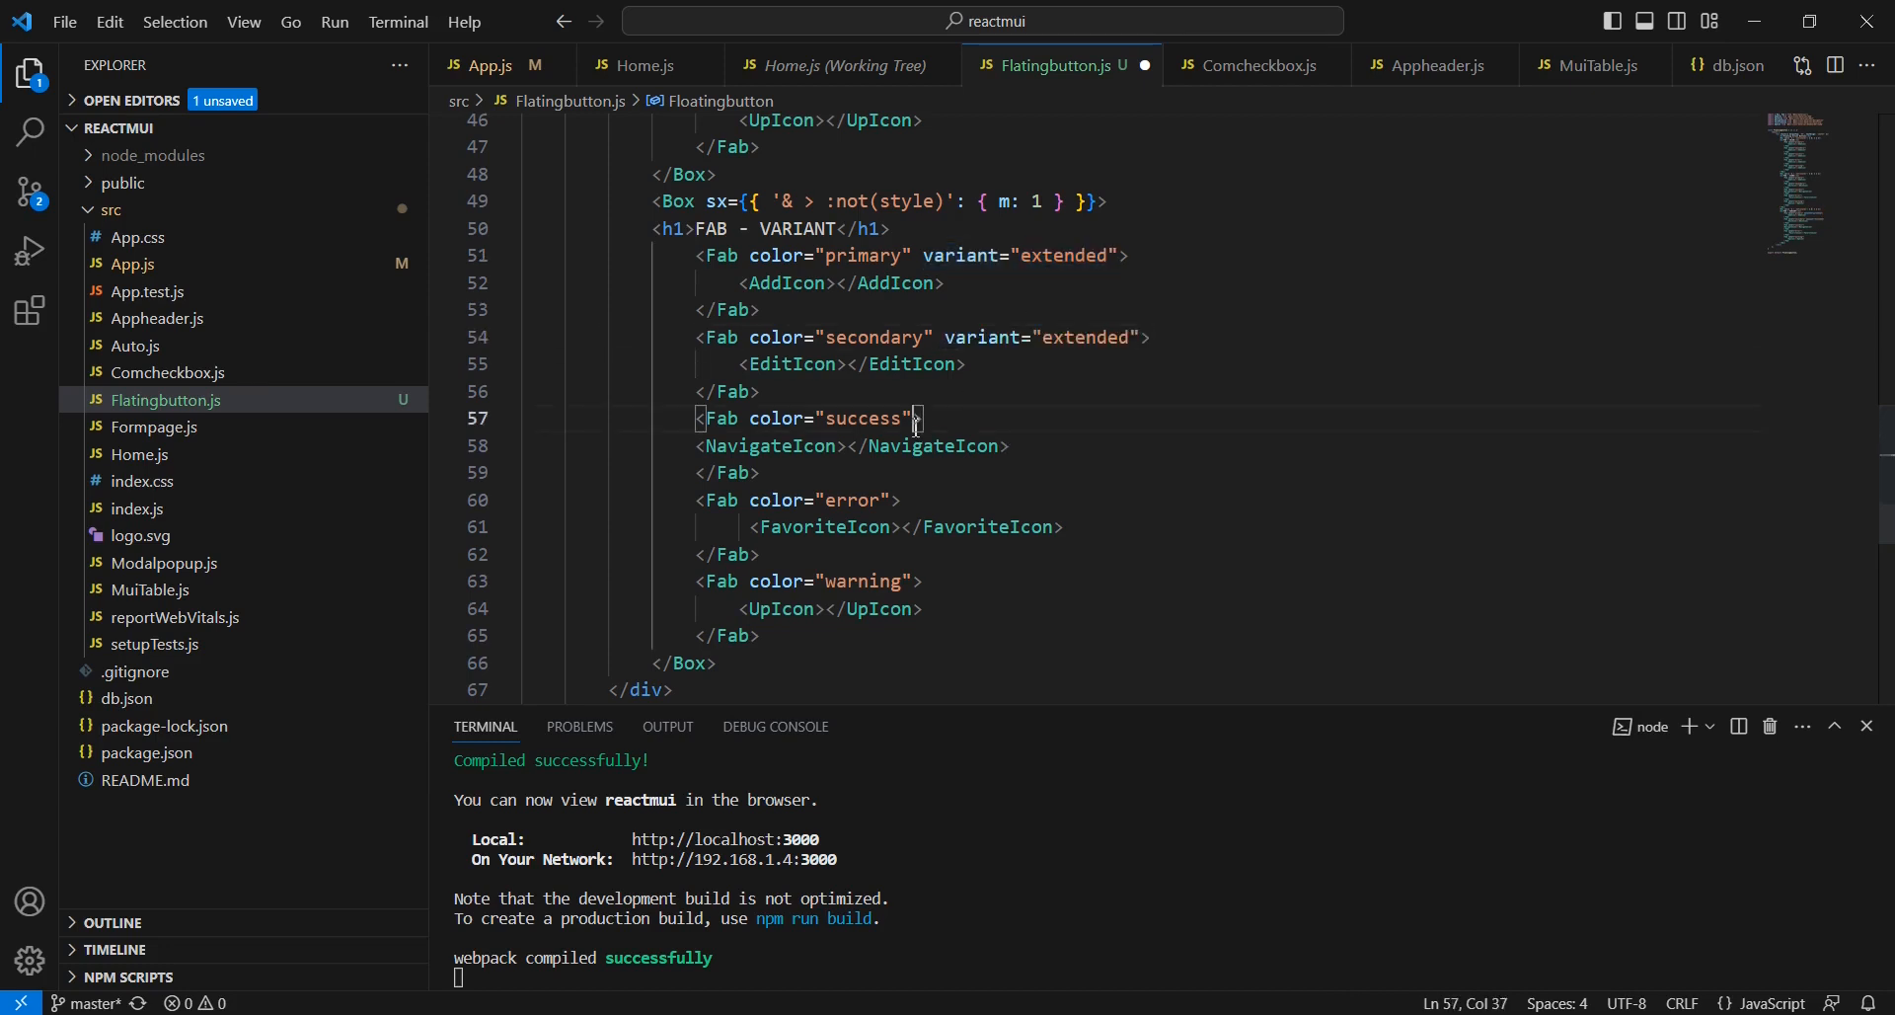
text(variant="extended")
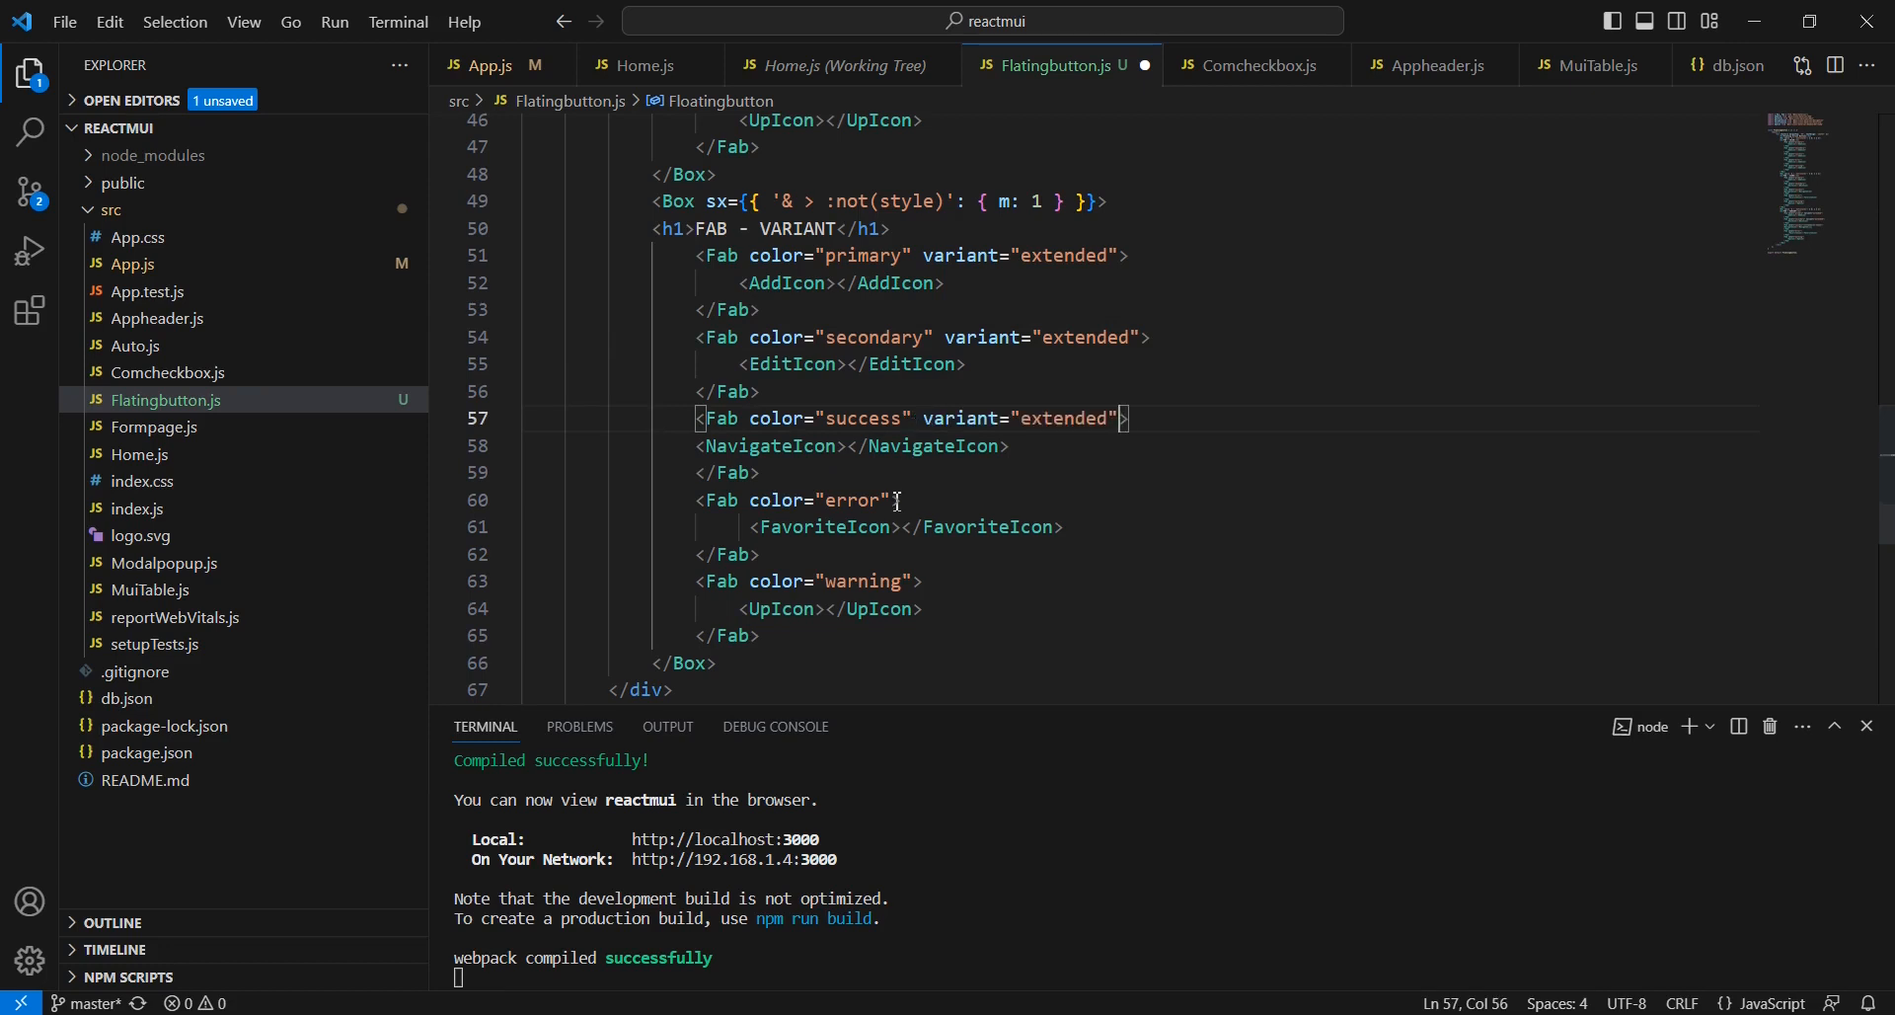
text(variant="extended")
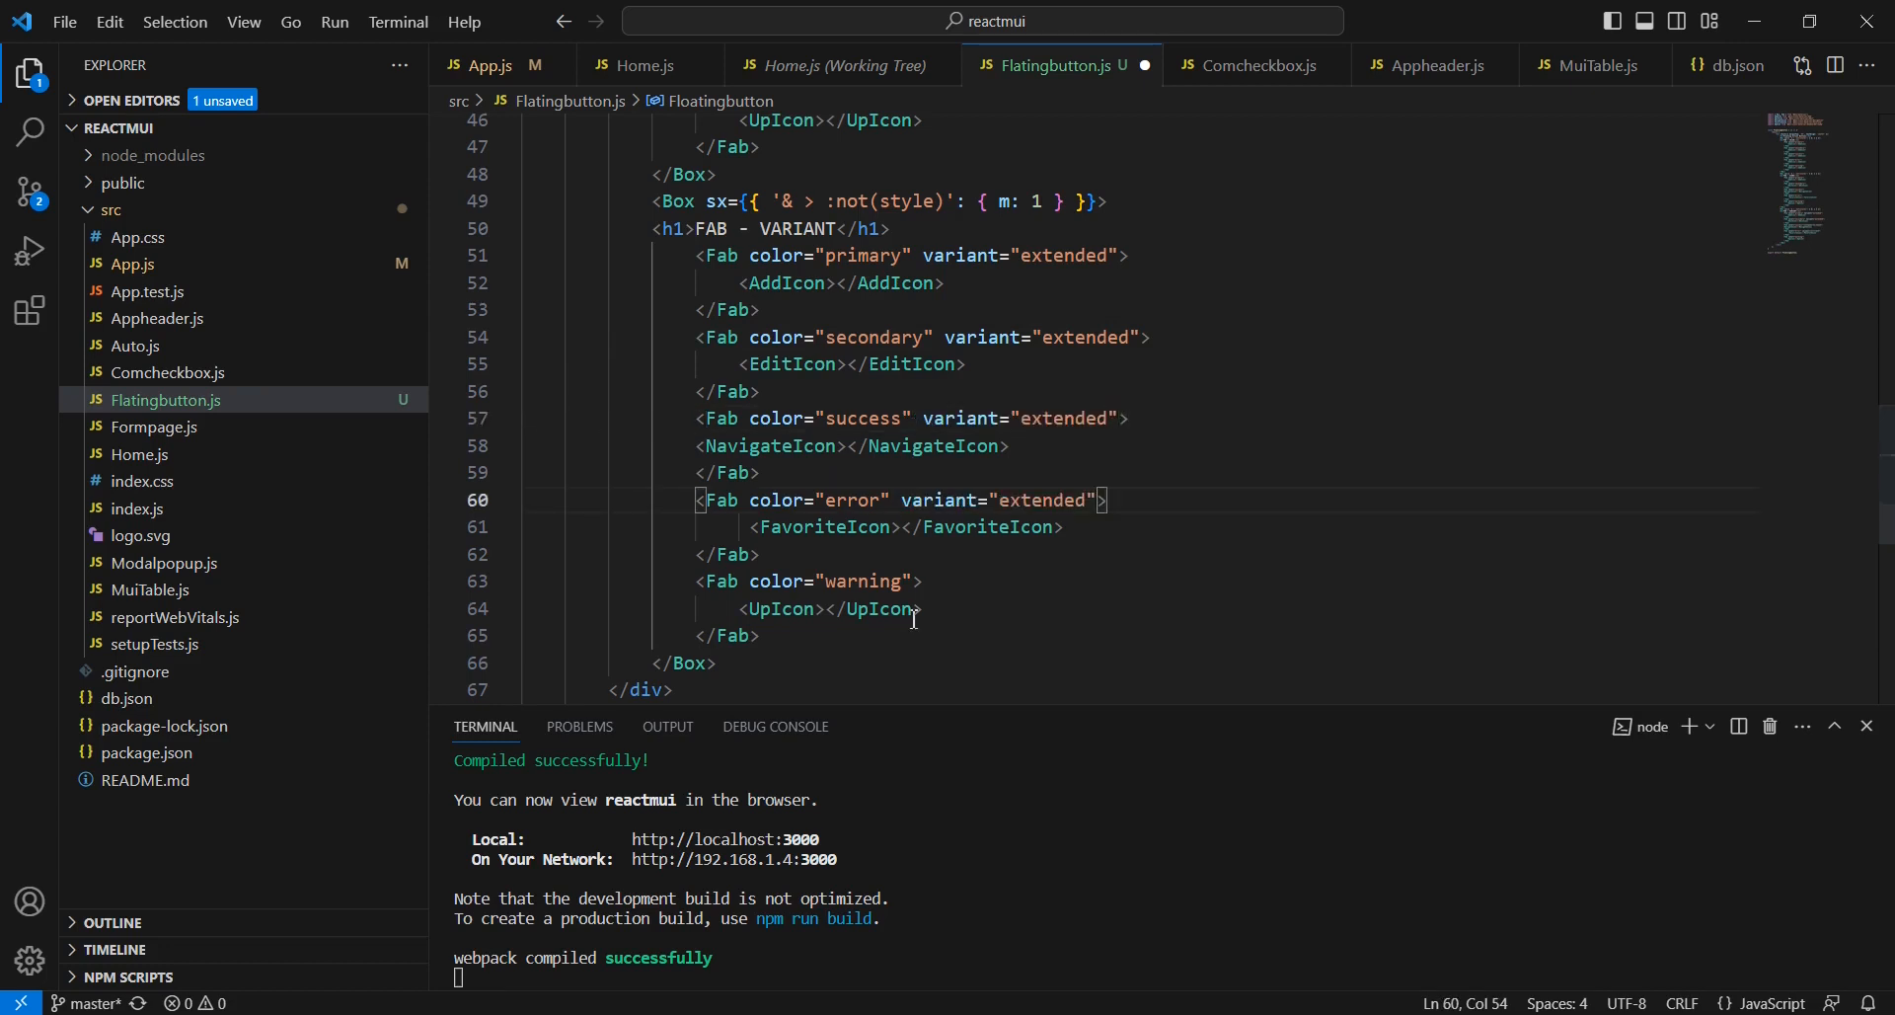
text(variant="extended")
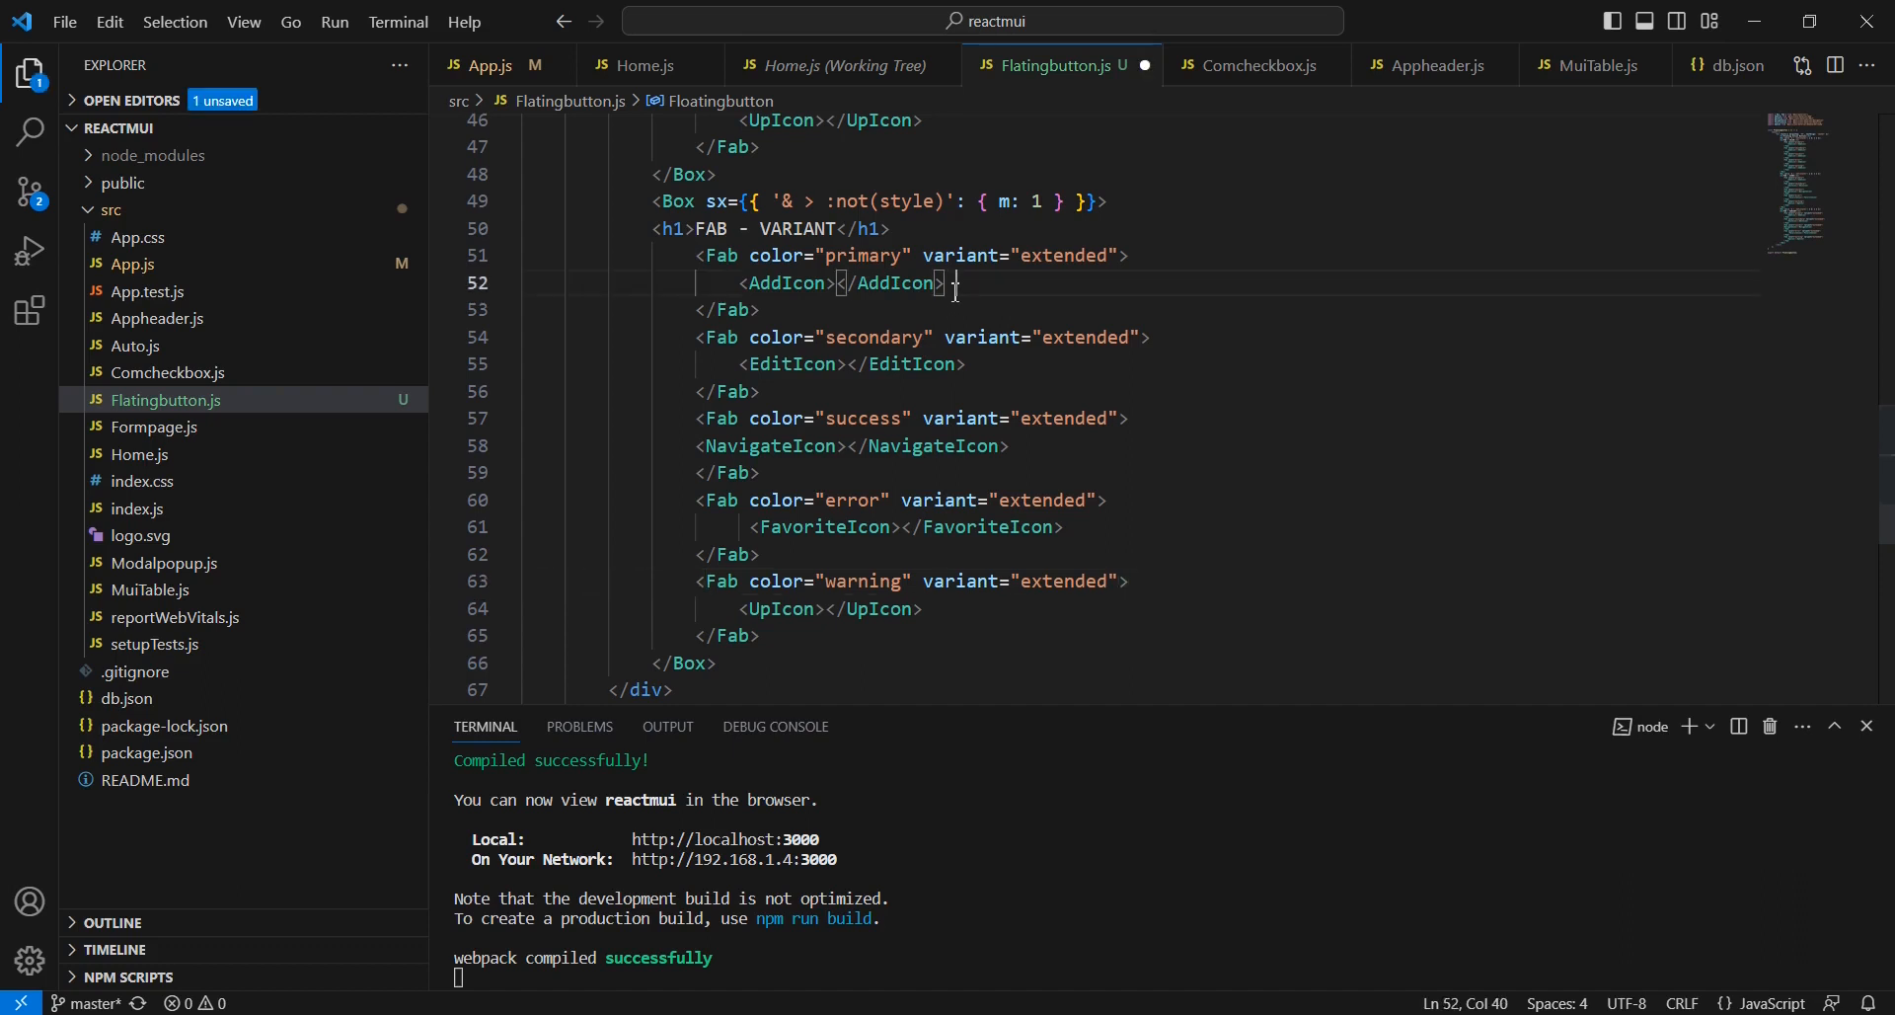
Step: Label the extended Fabs Add, Edit, Navigate, Favorite and Up after their icons
text(Add)
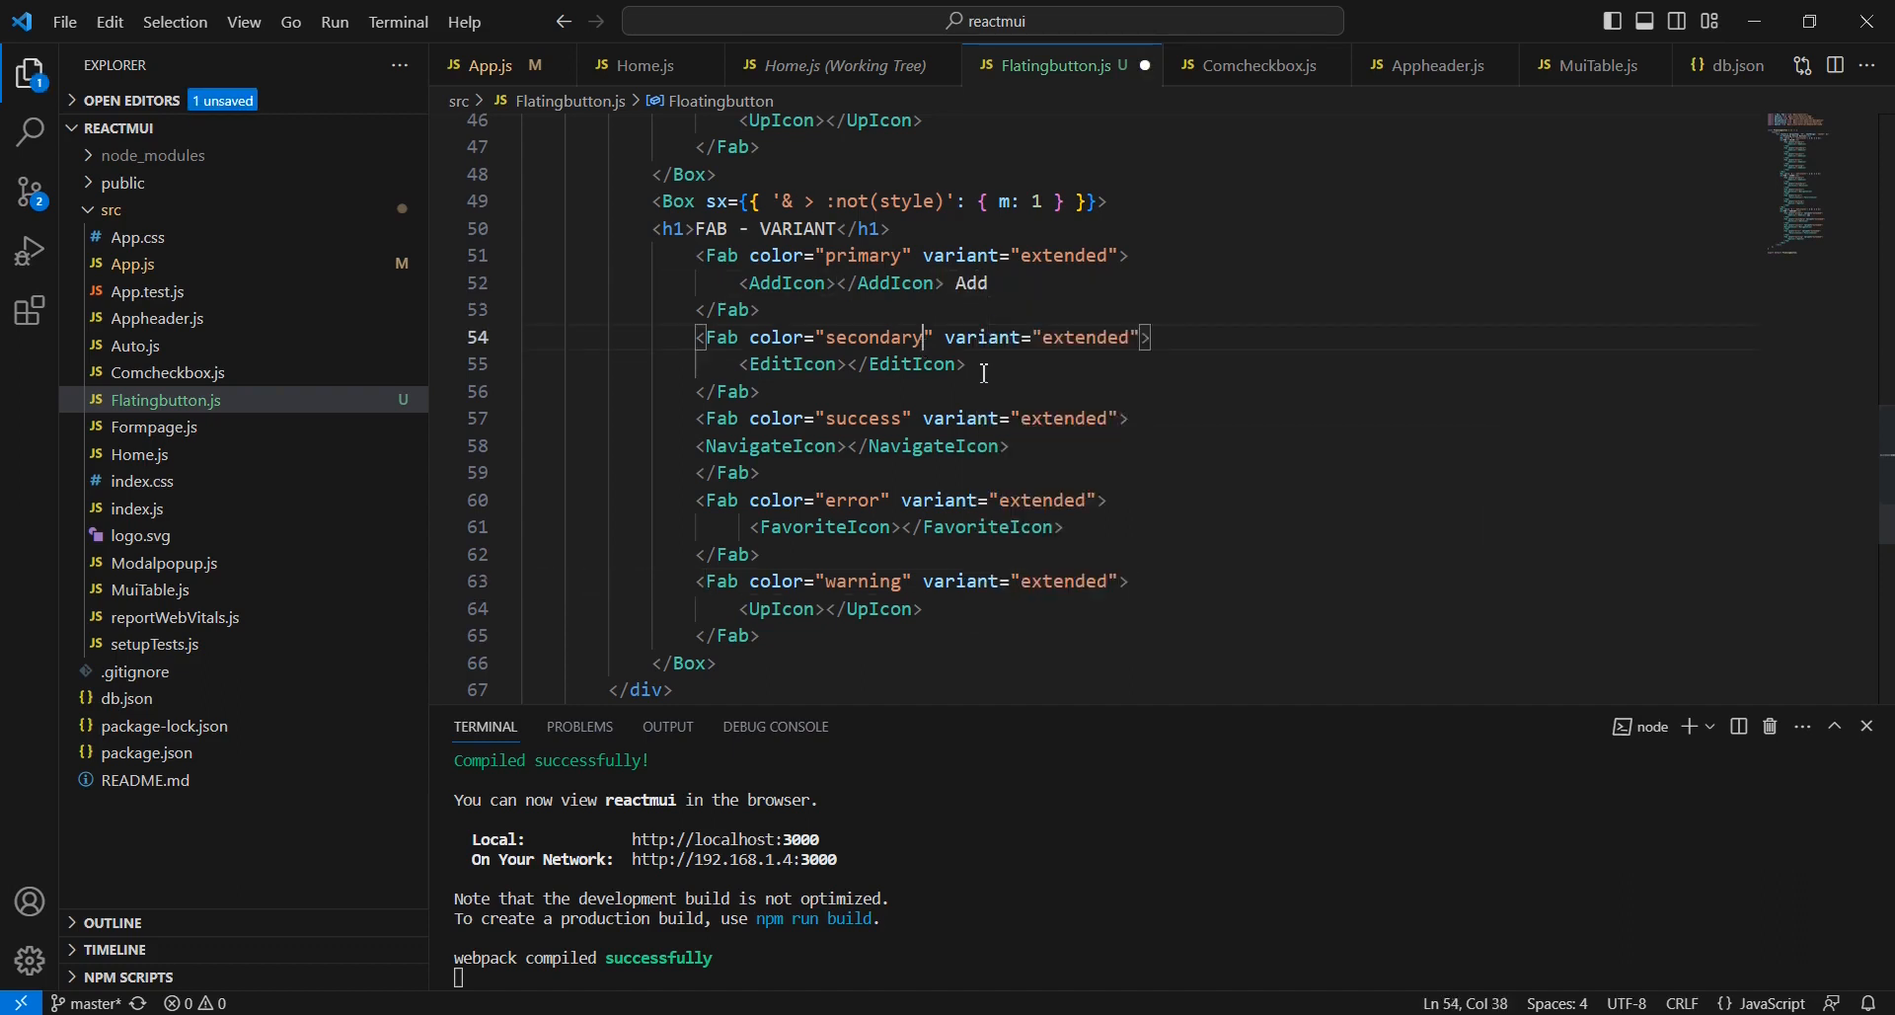
text(Edit)
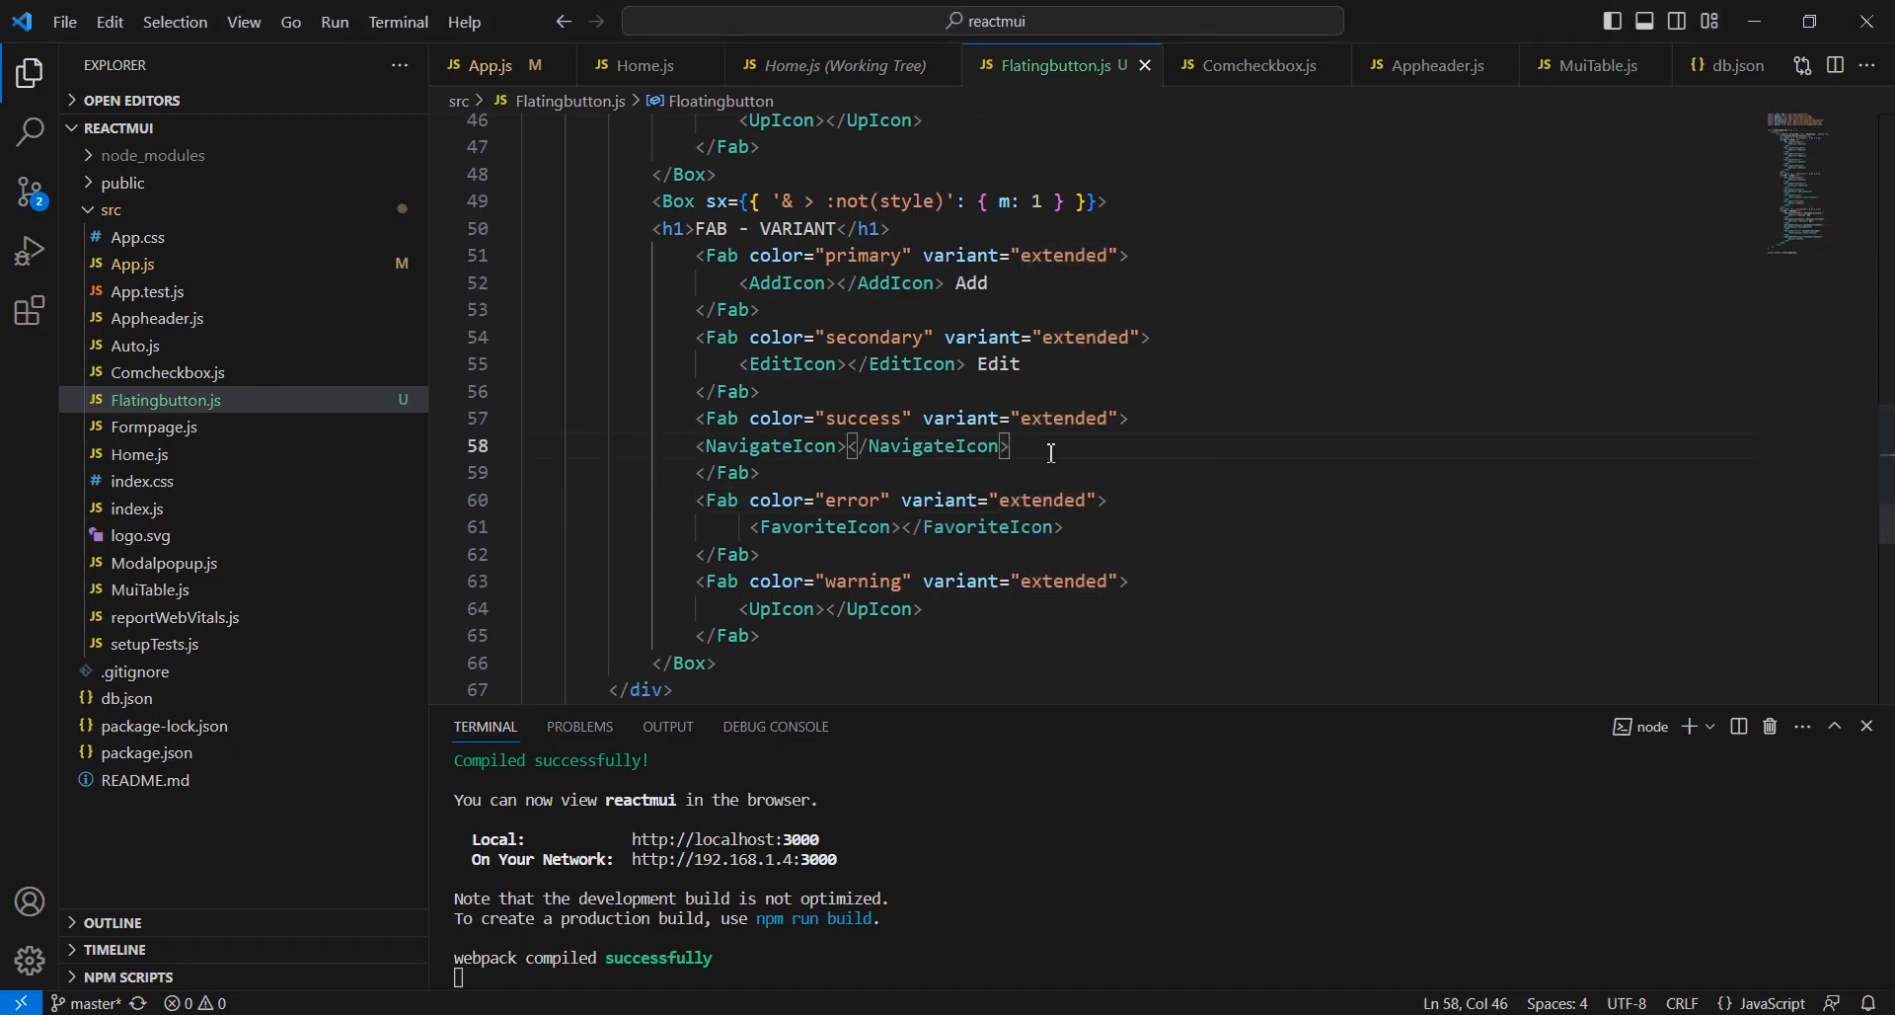
text(Na)
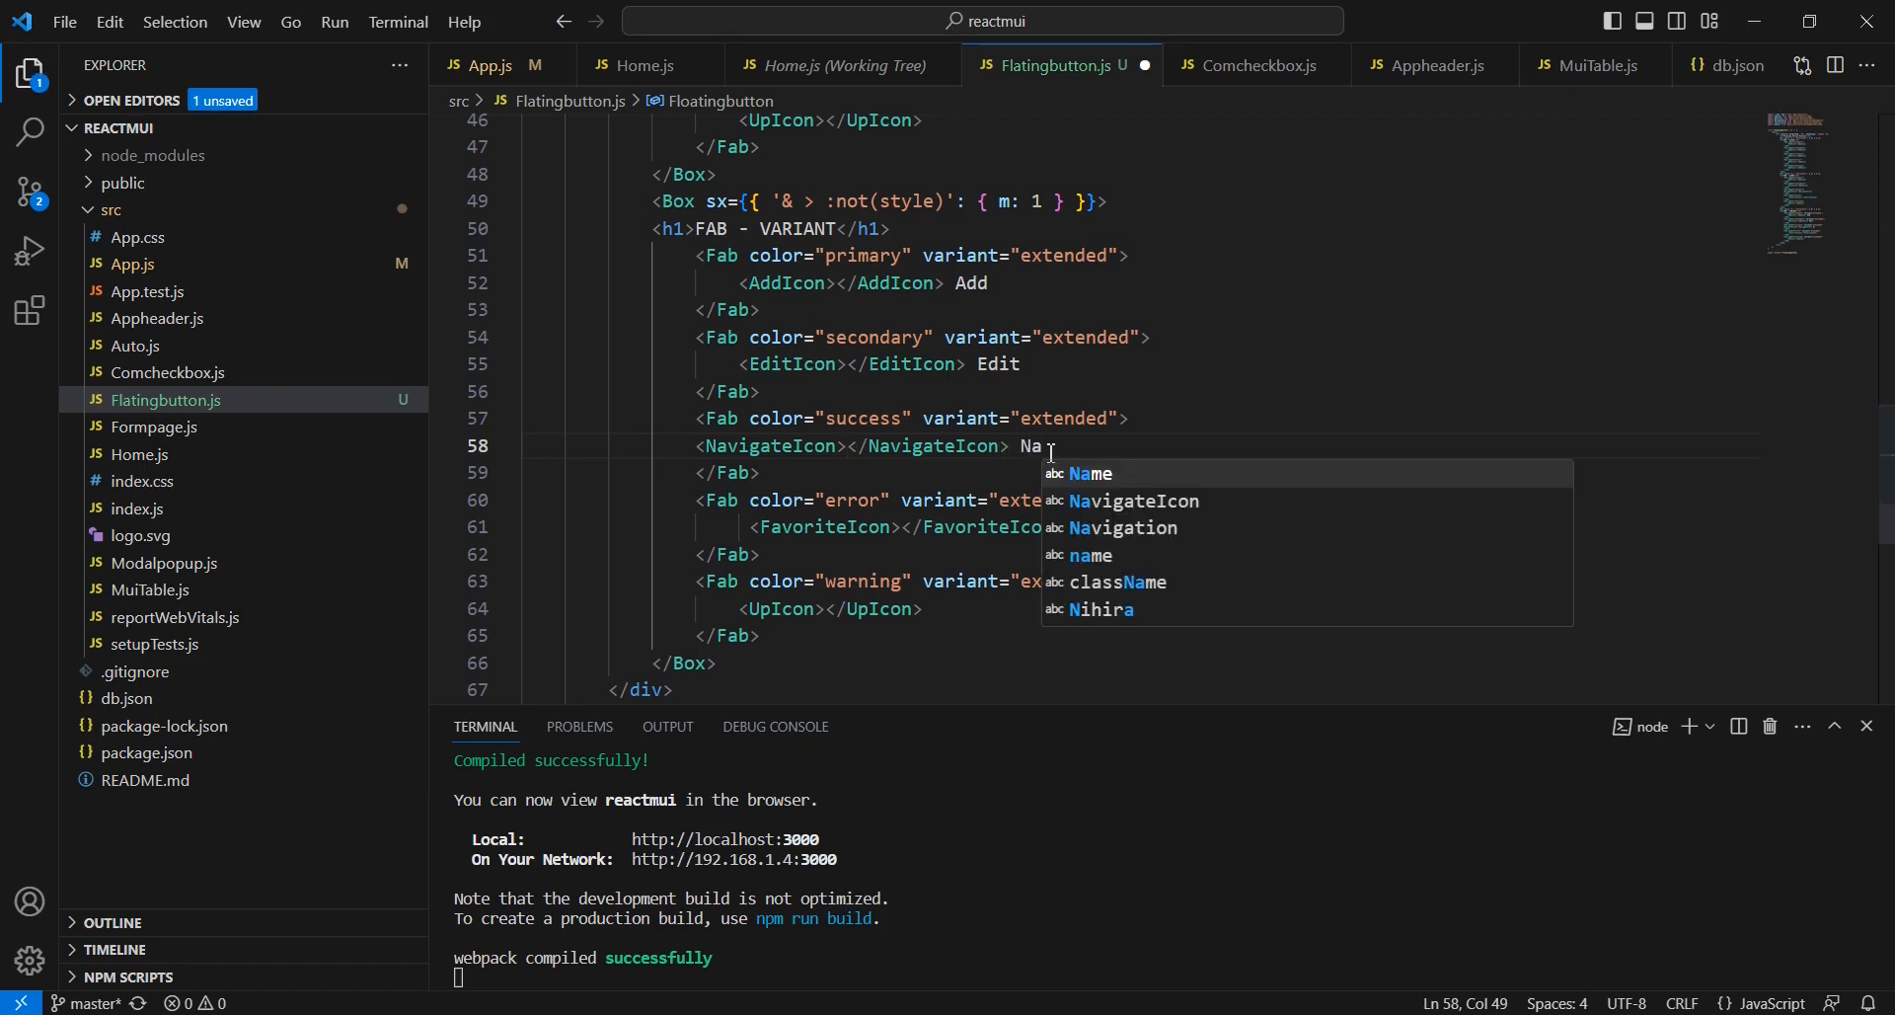
text(vi)
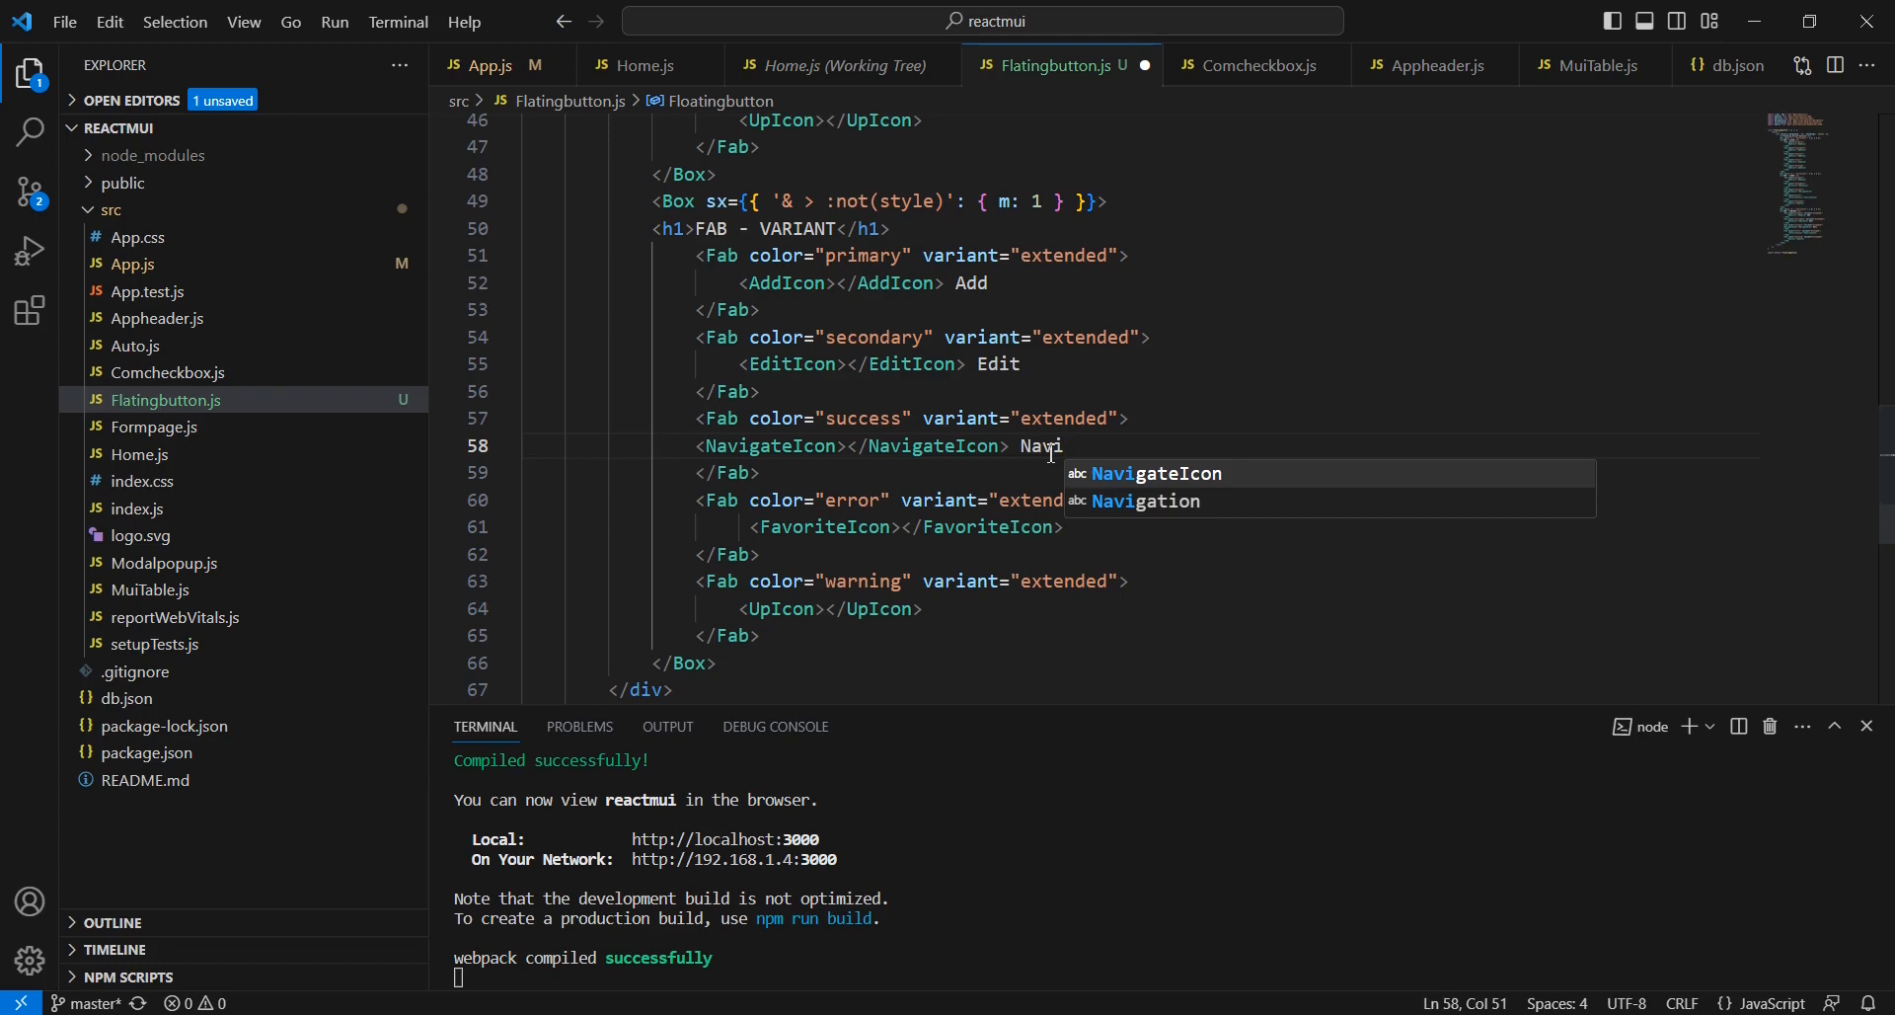
text(gate)
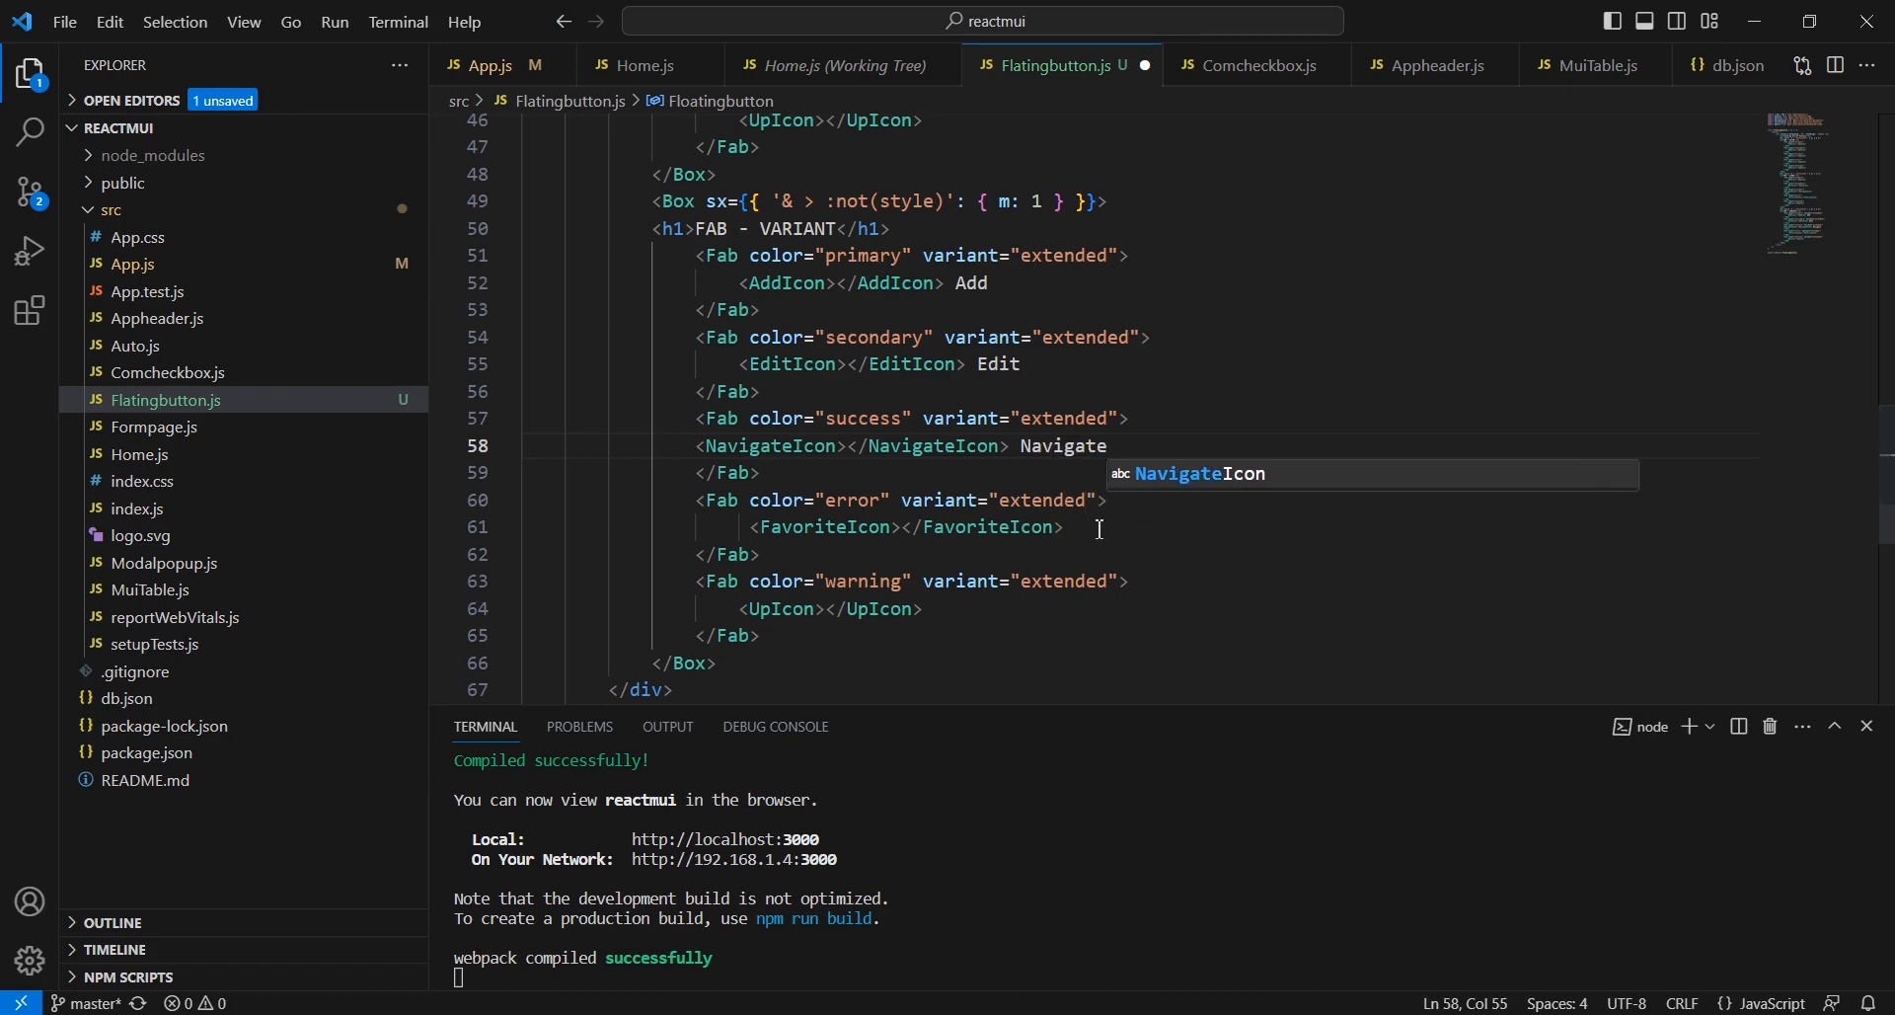
text(Fa)
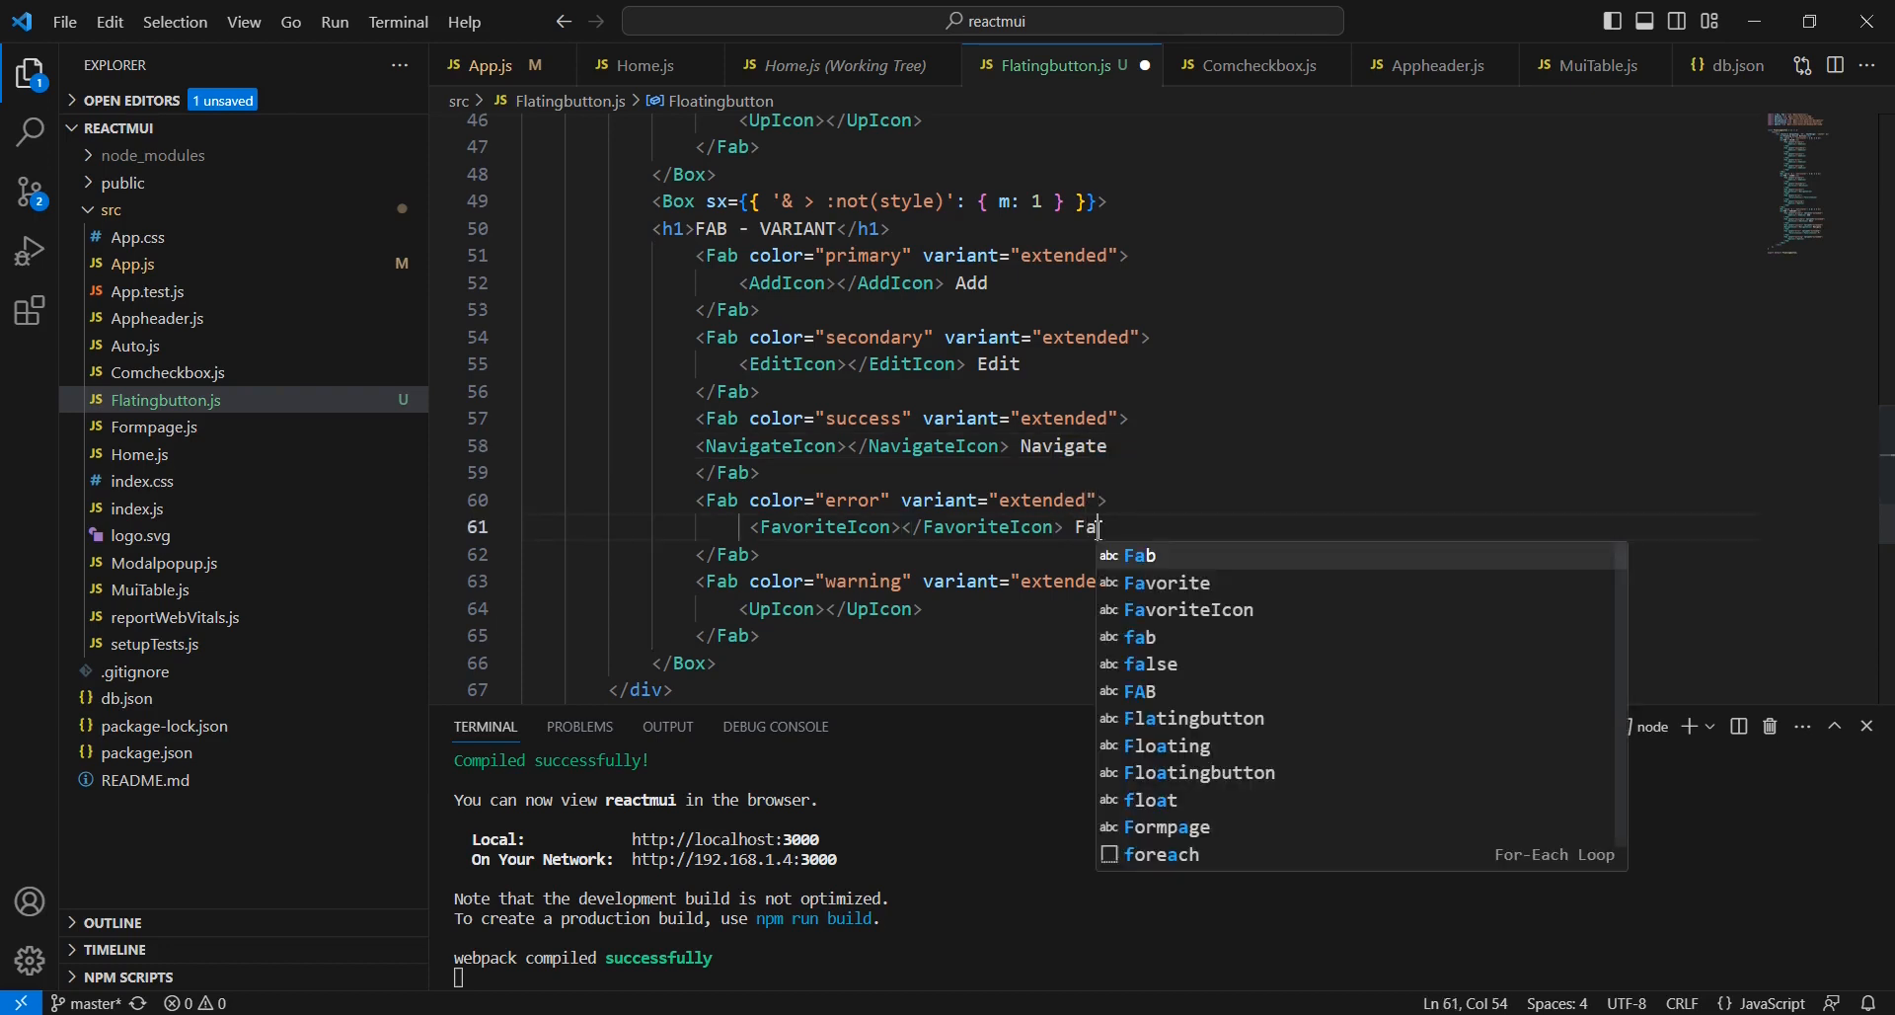
text(vorite)
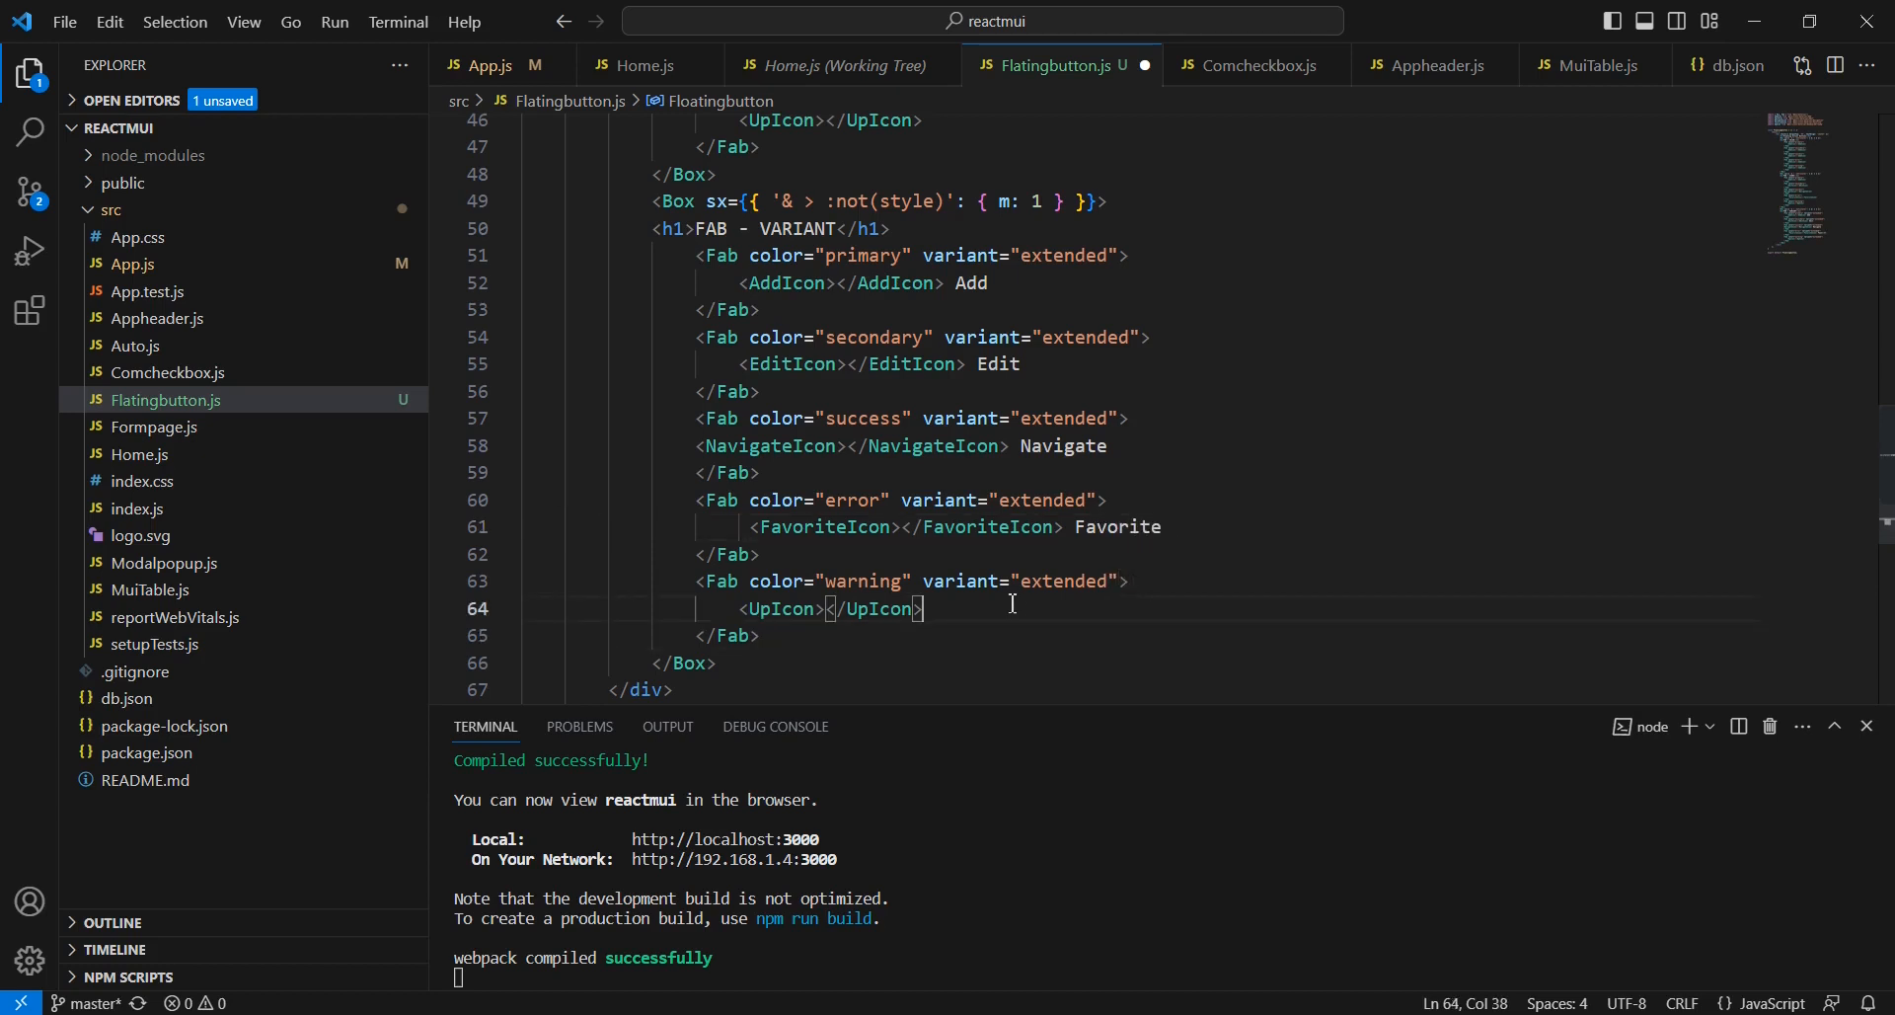
text(Up)
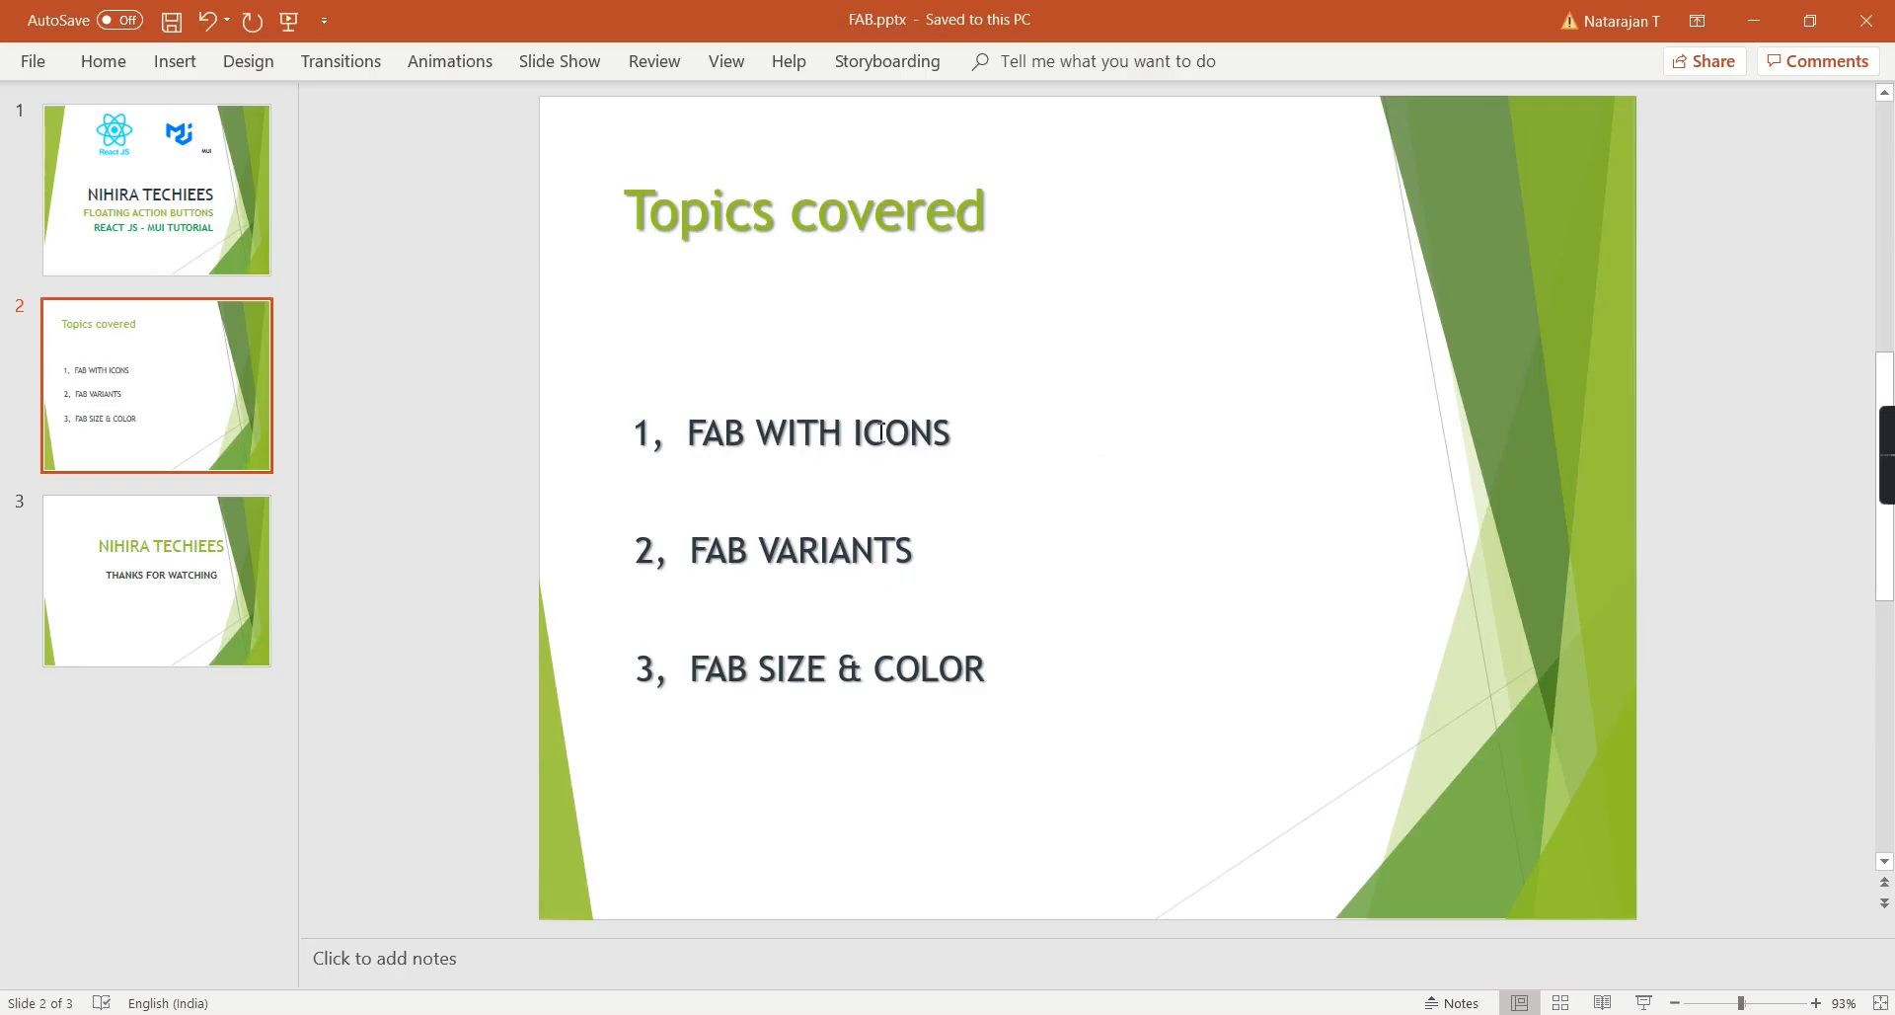
mouse_move(763, 545)
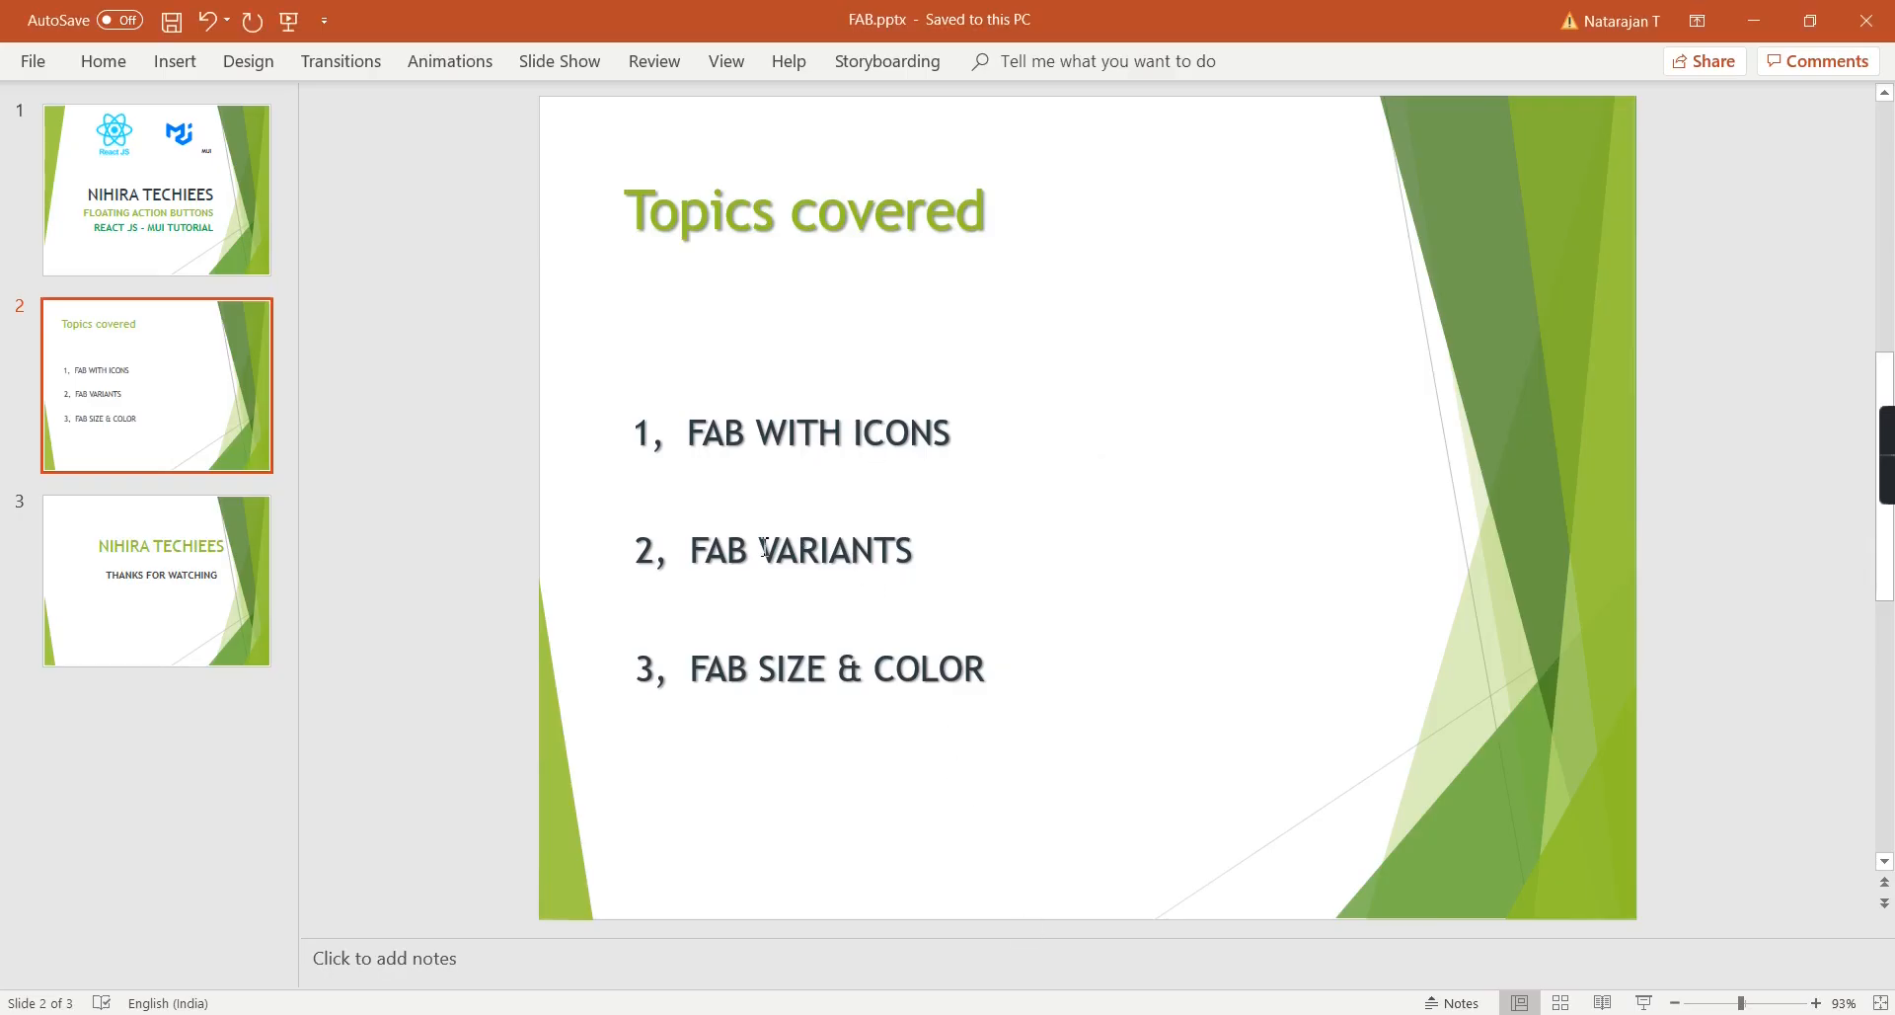
mouse_move(781, 694)
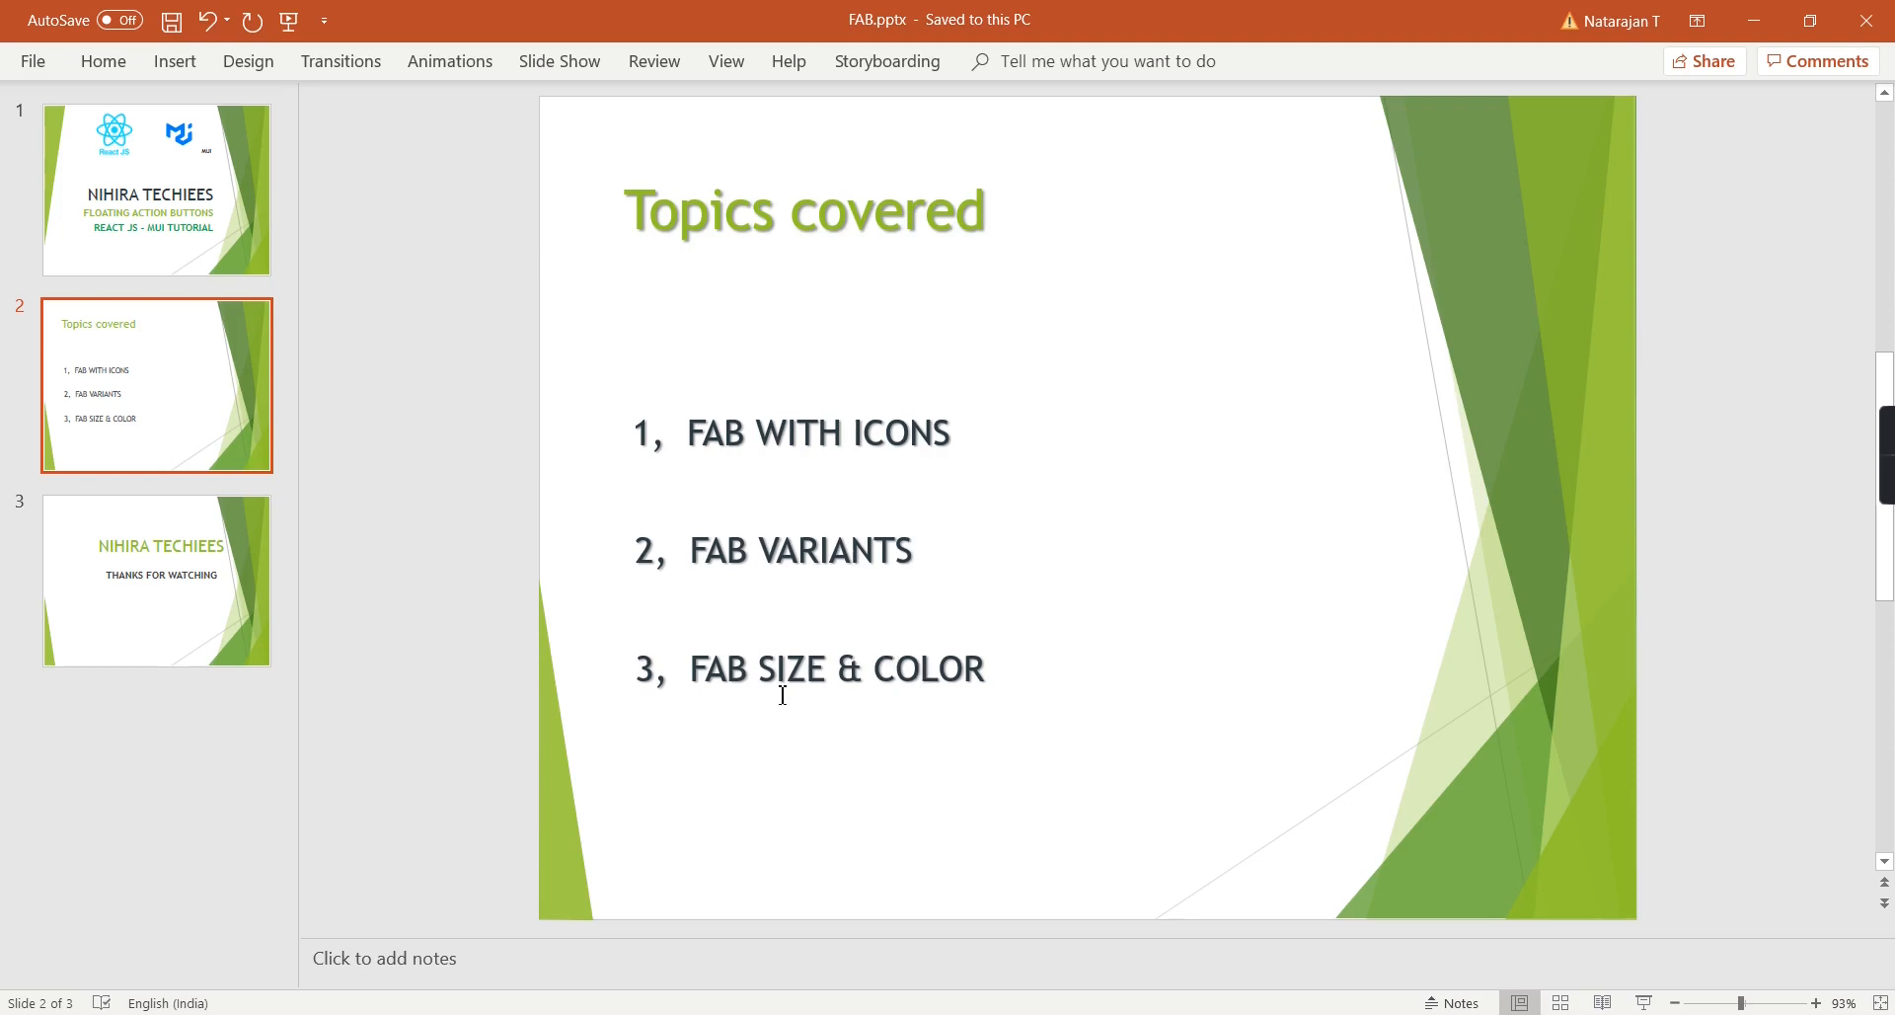
mouse_move(928, 940)
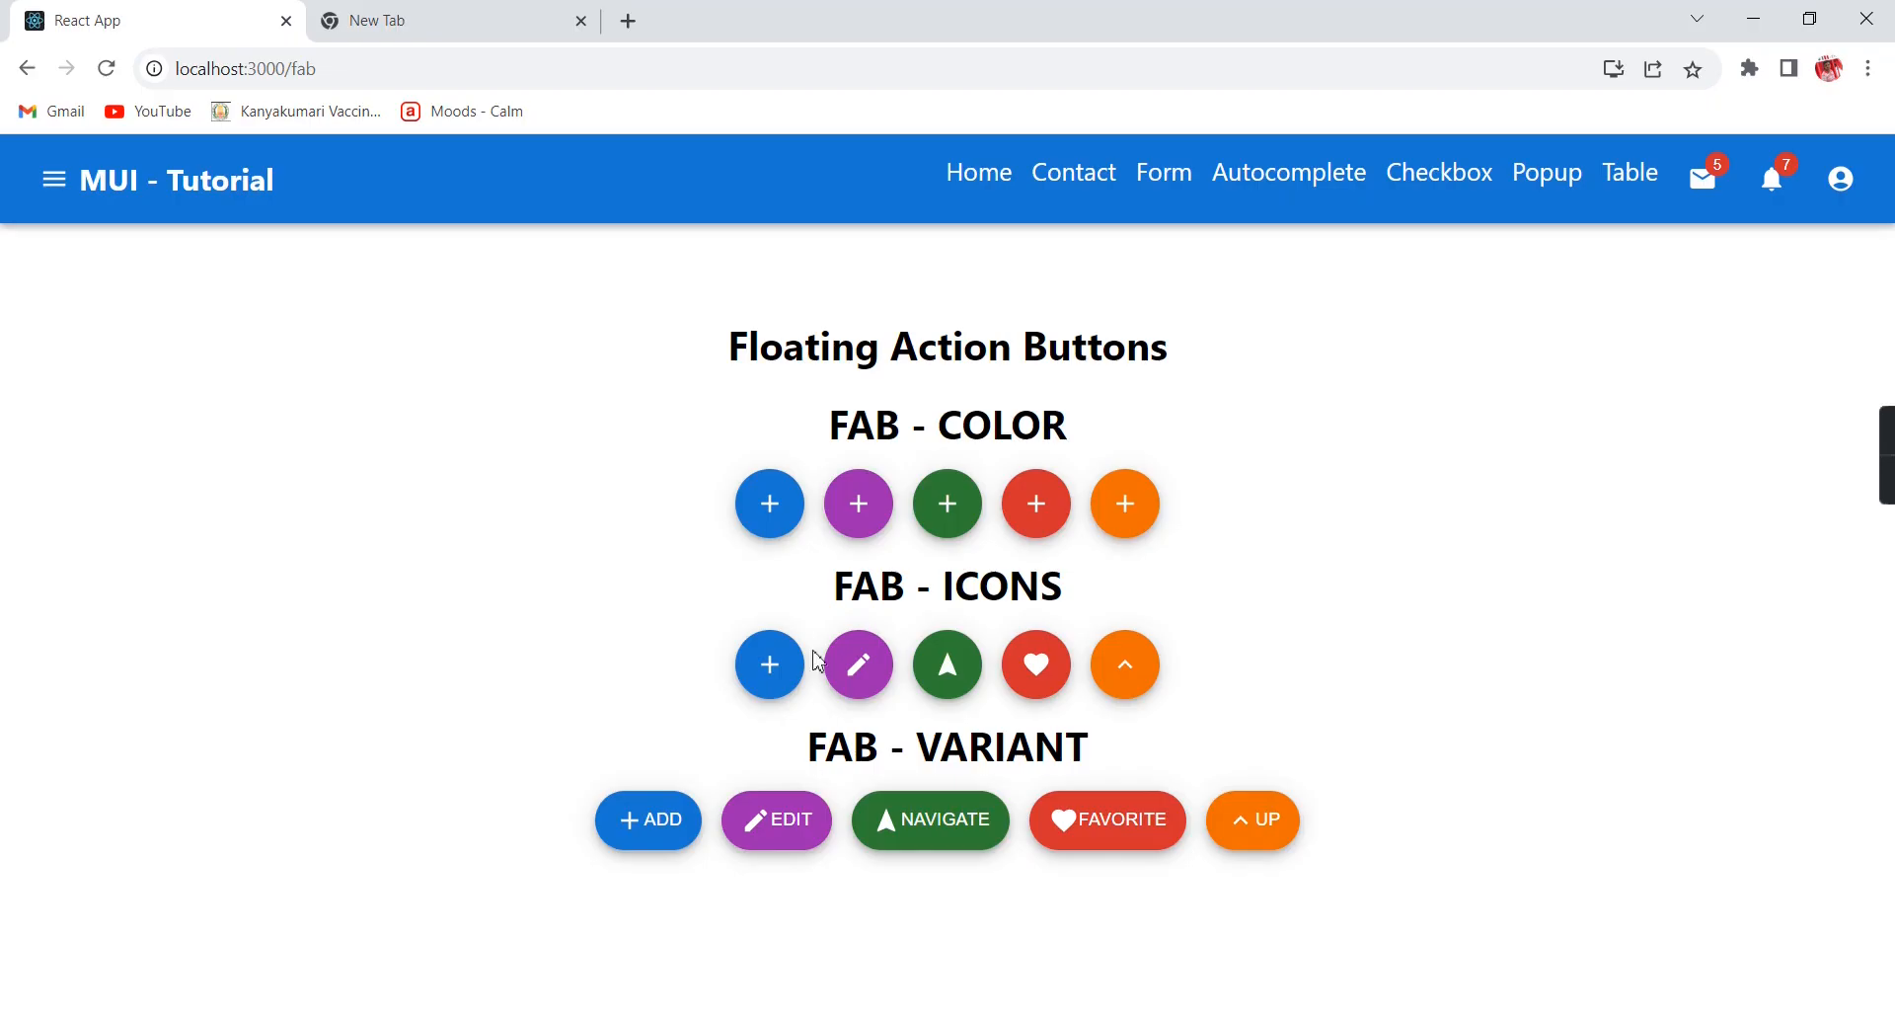
mouse_move(829, 559)
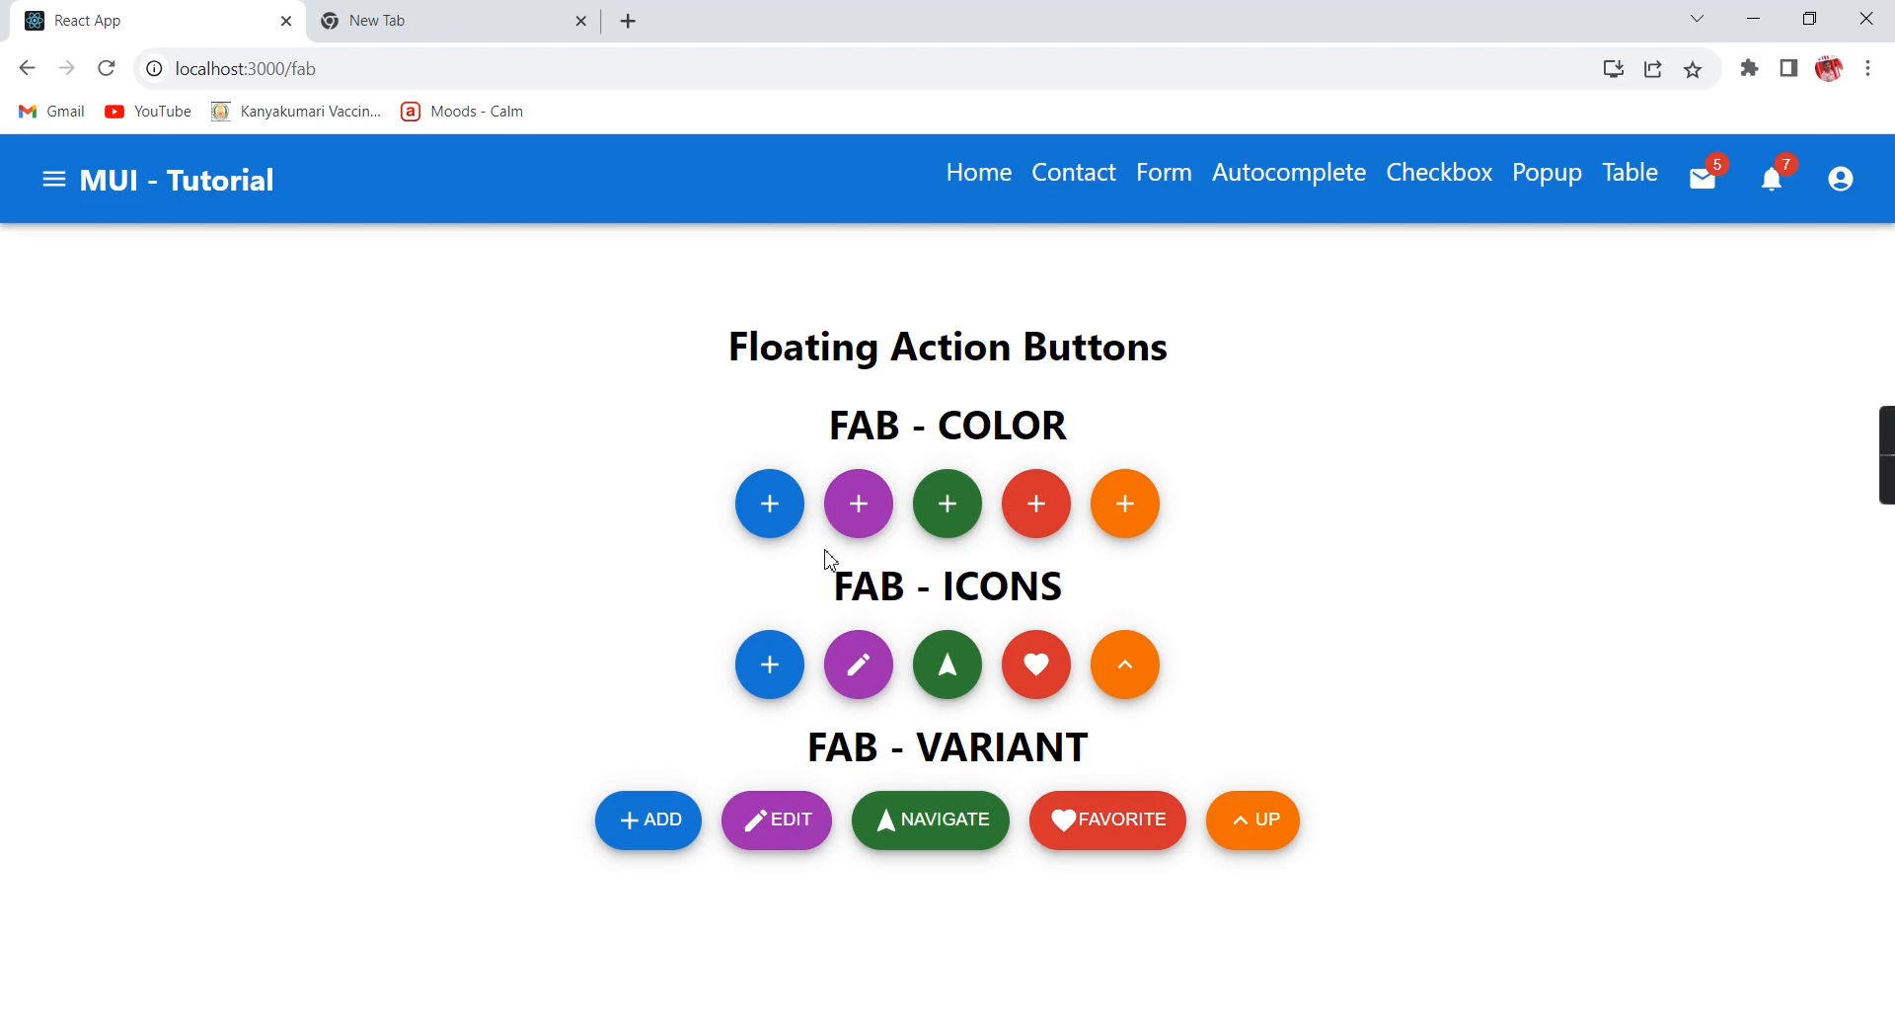
mouse_move(1025, 882)
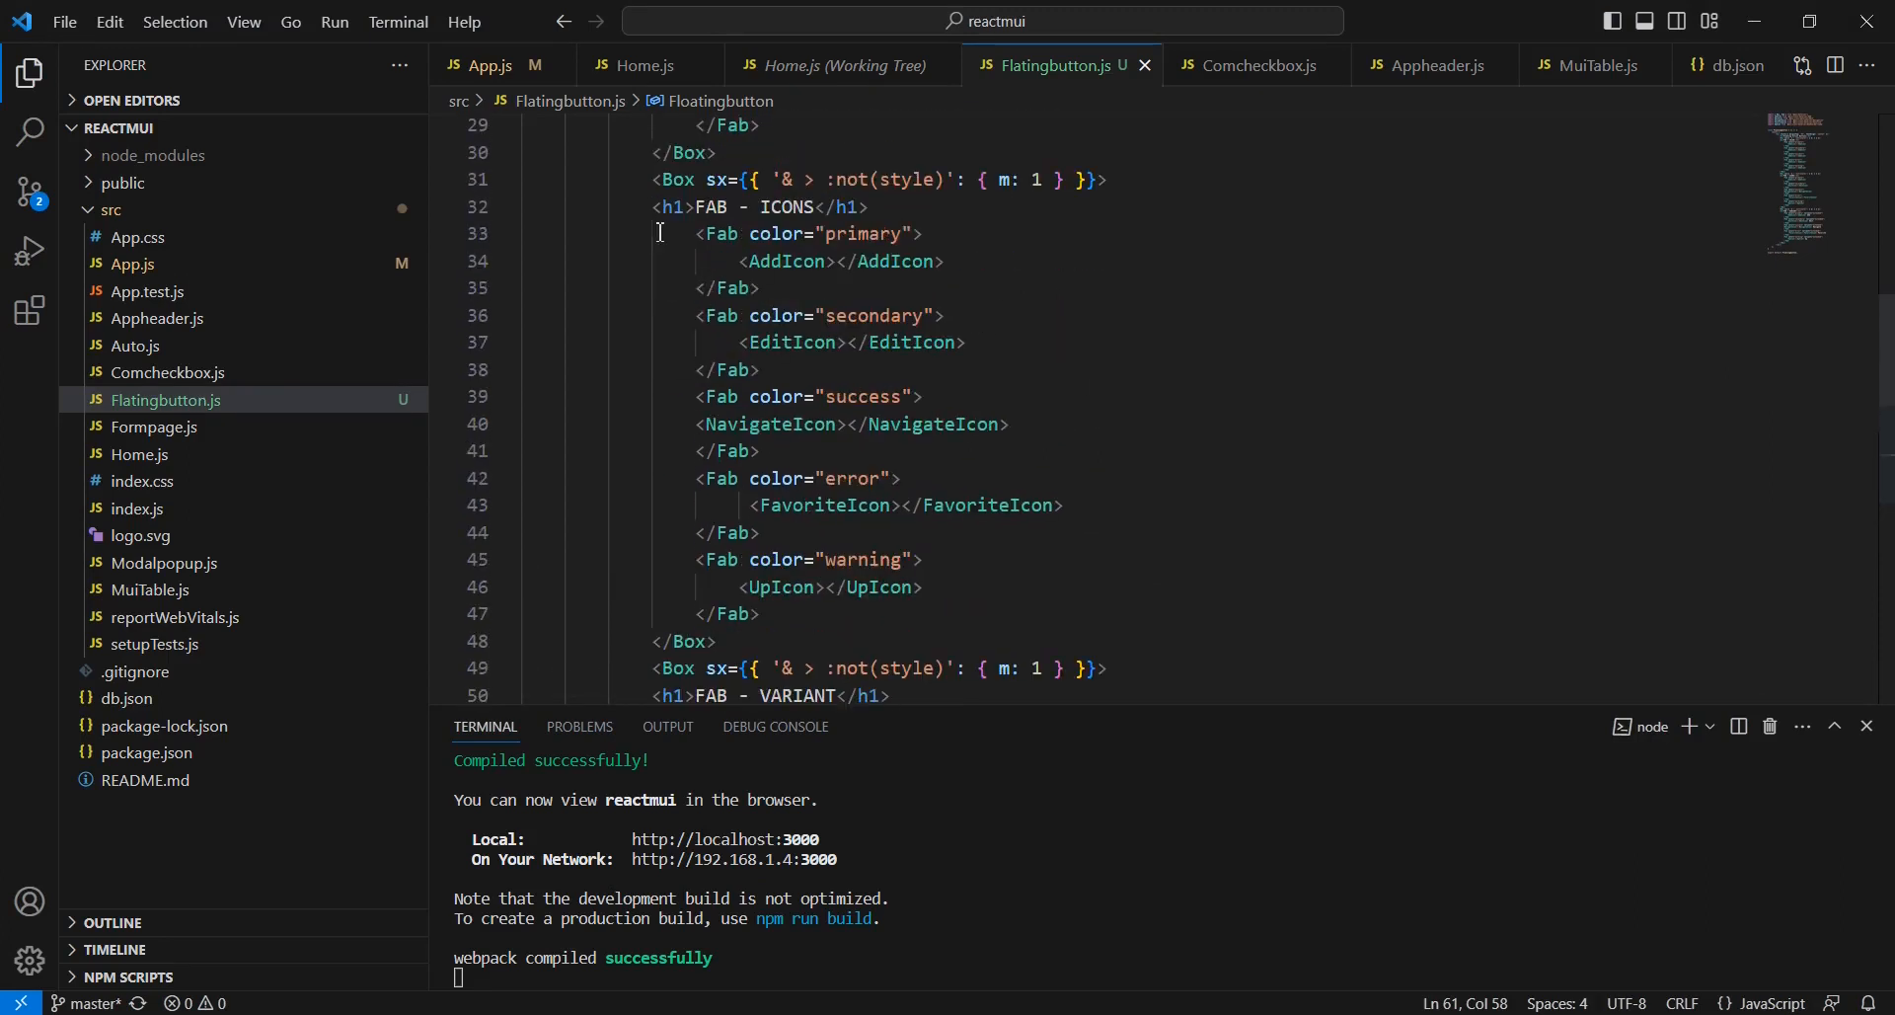
Step: Duplicate the FAB - ICONS block and rename its heading FAB - SIZE - MEDIUM
click(659, 180)
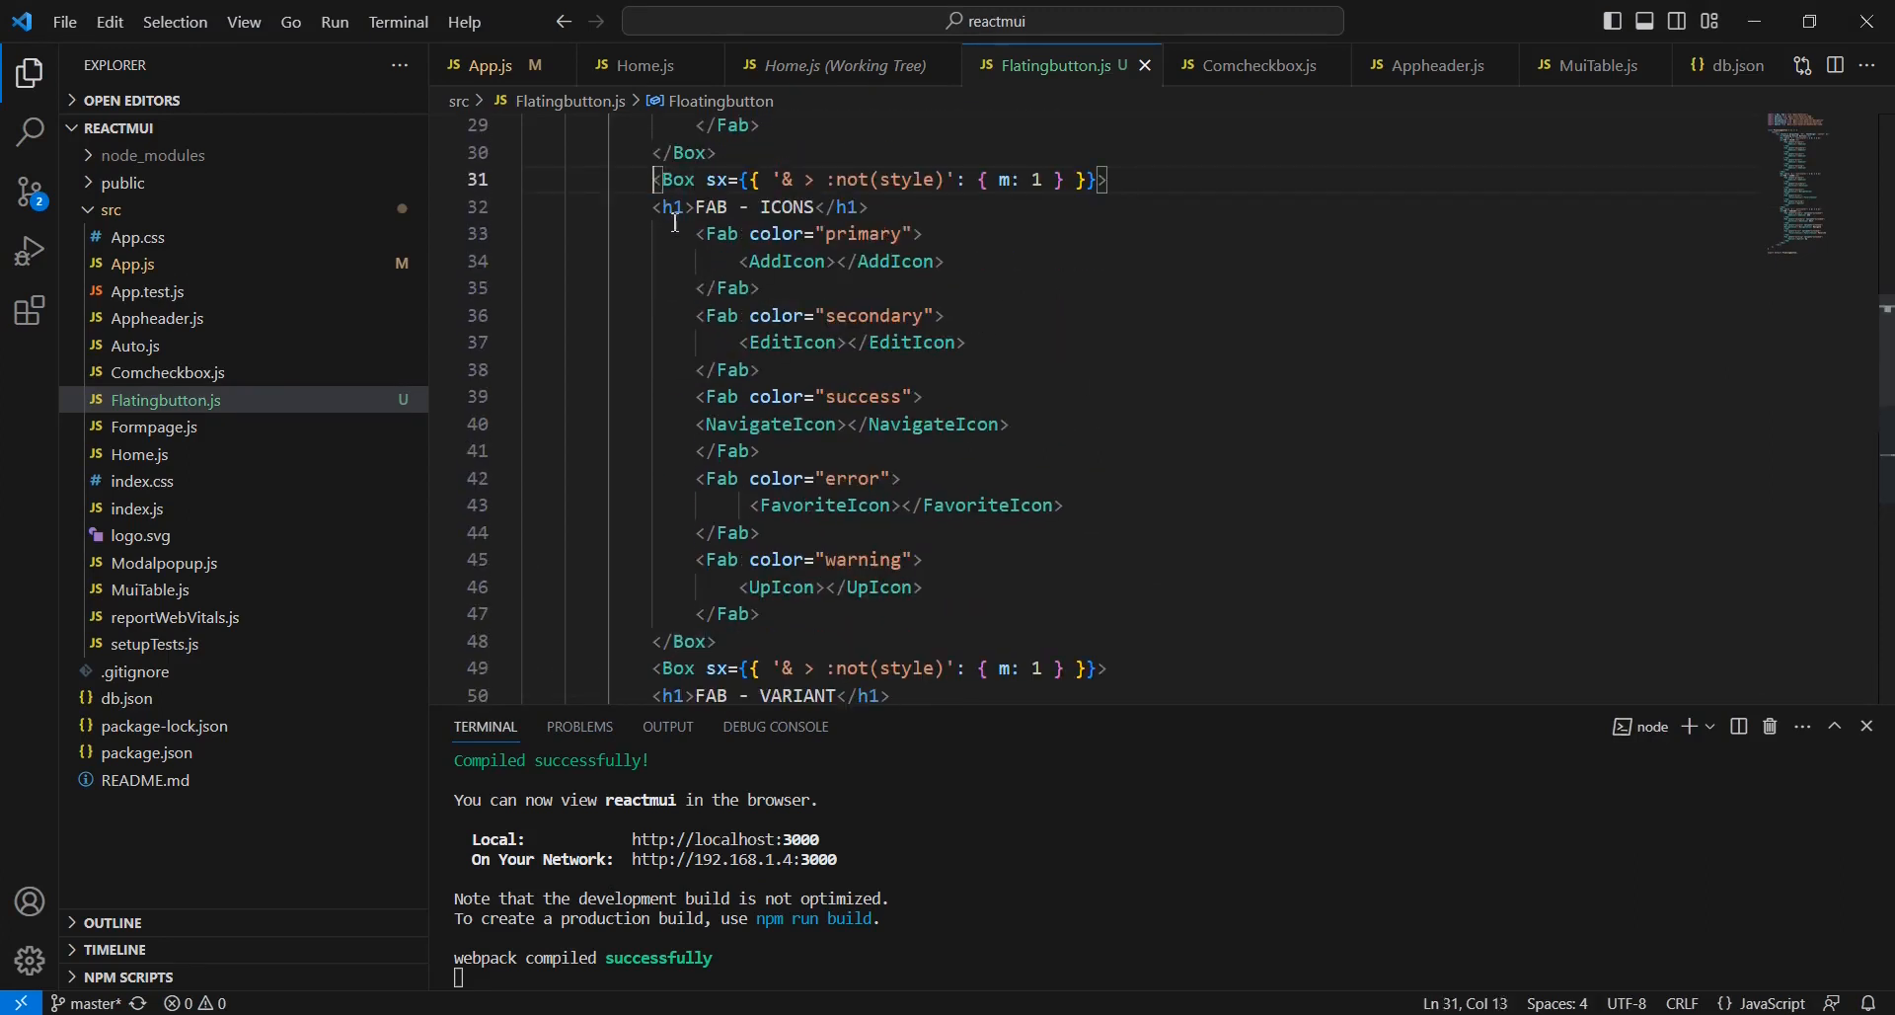
drag(657, 180, 714, 641)
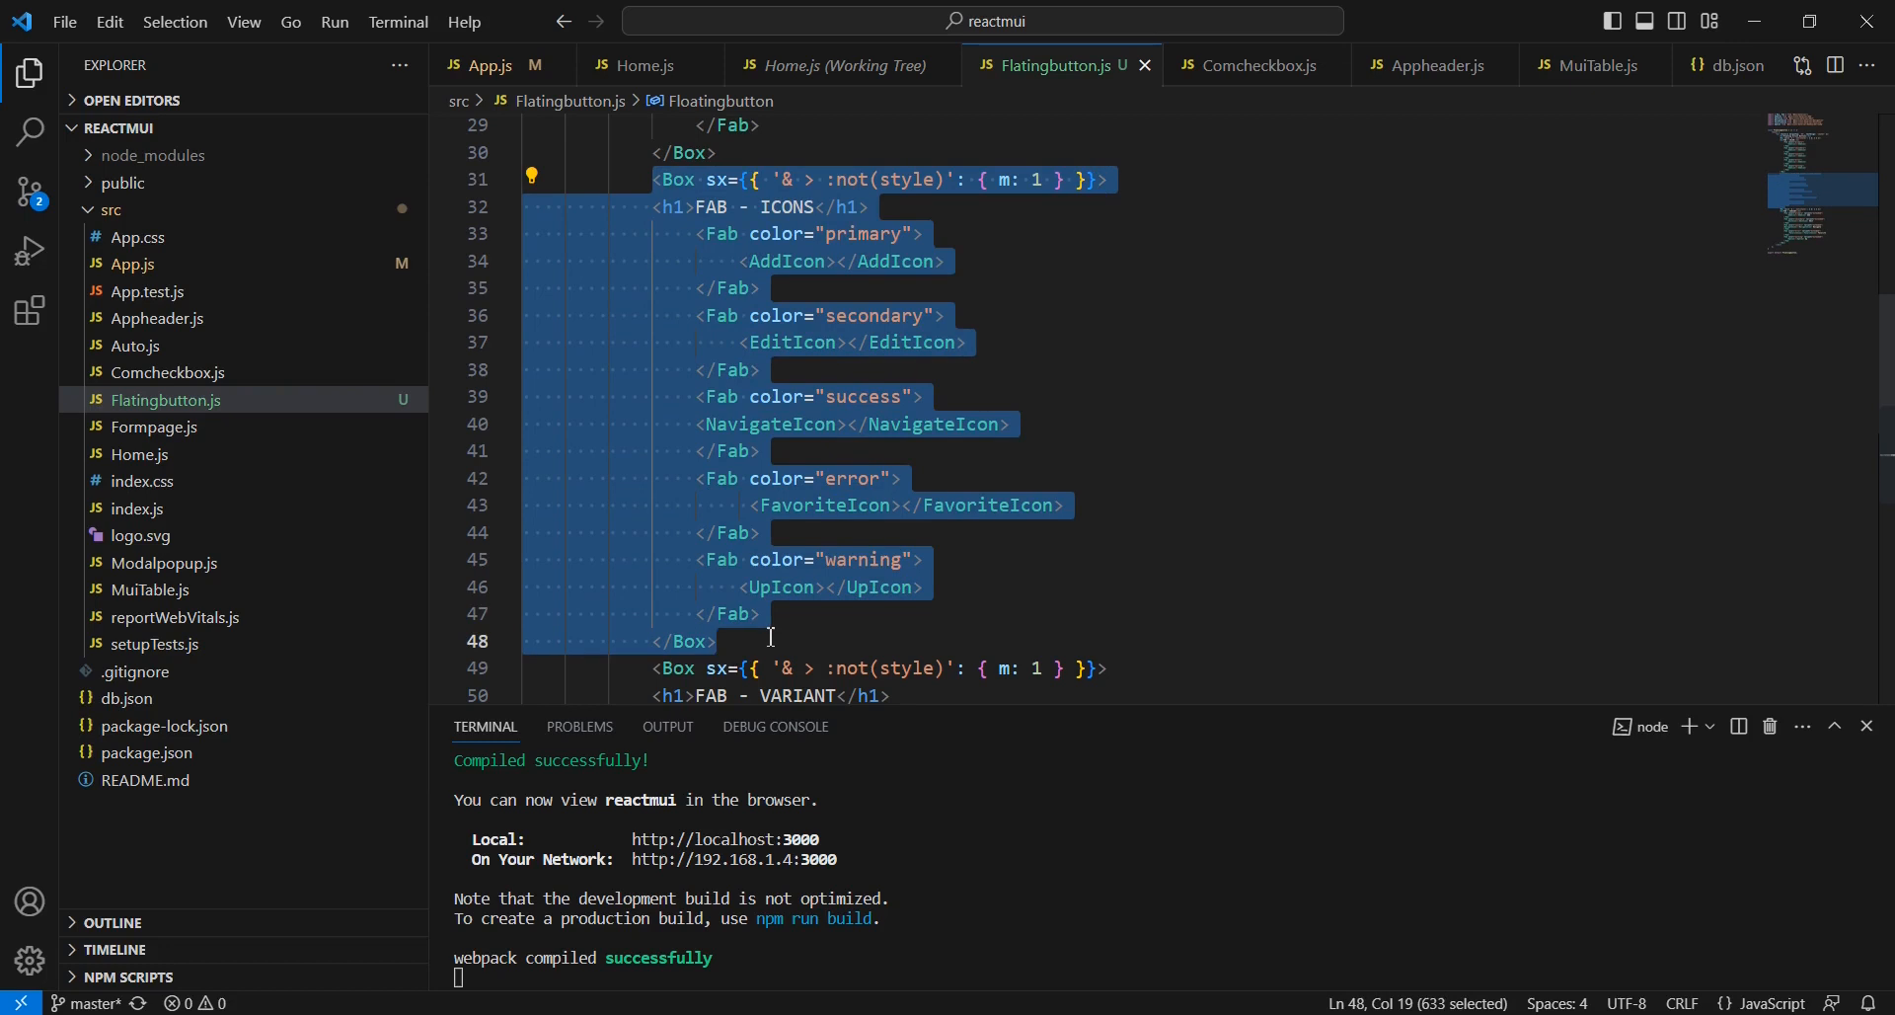
text(SIZE - </h1>)
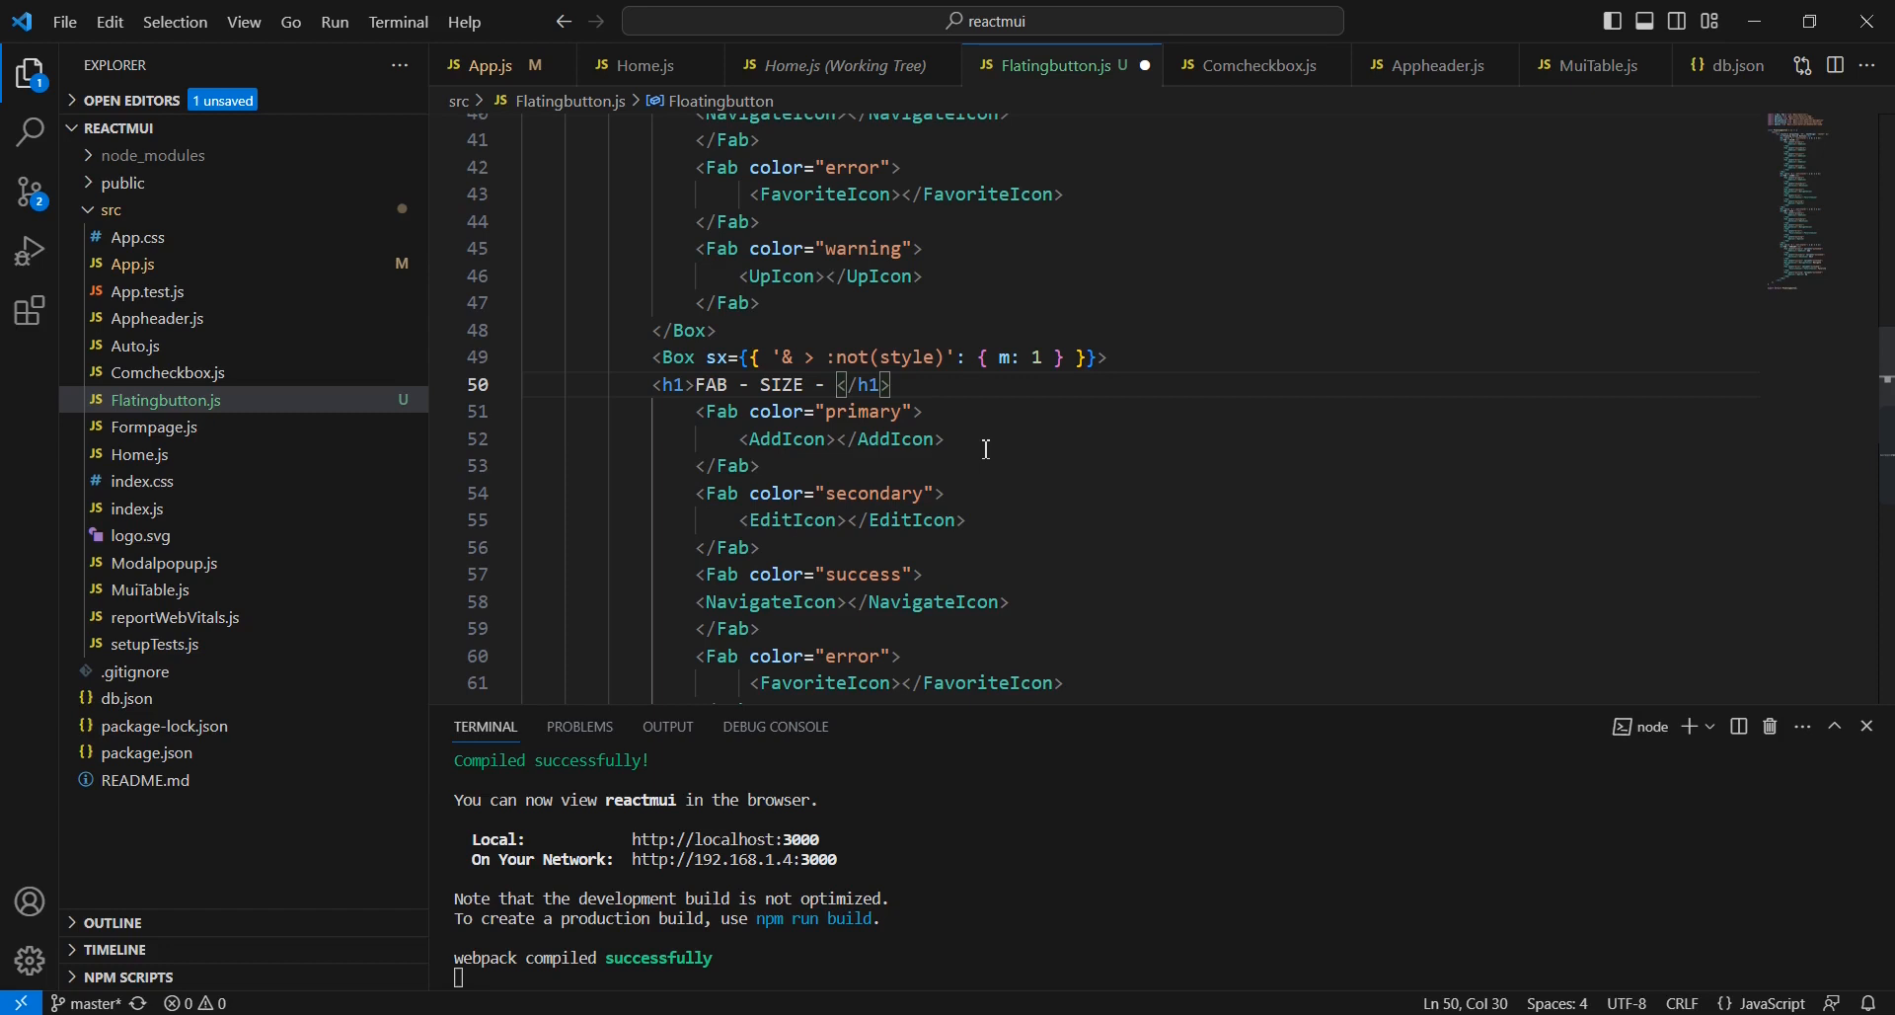
text(MEDIUM)
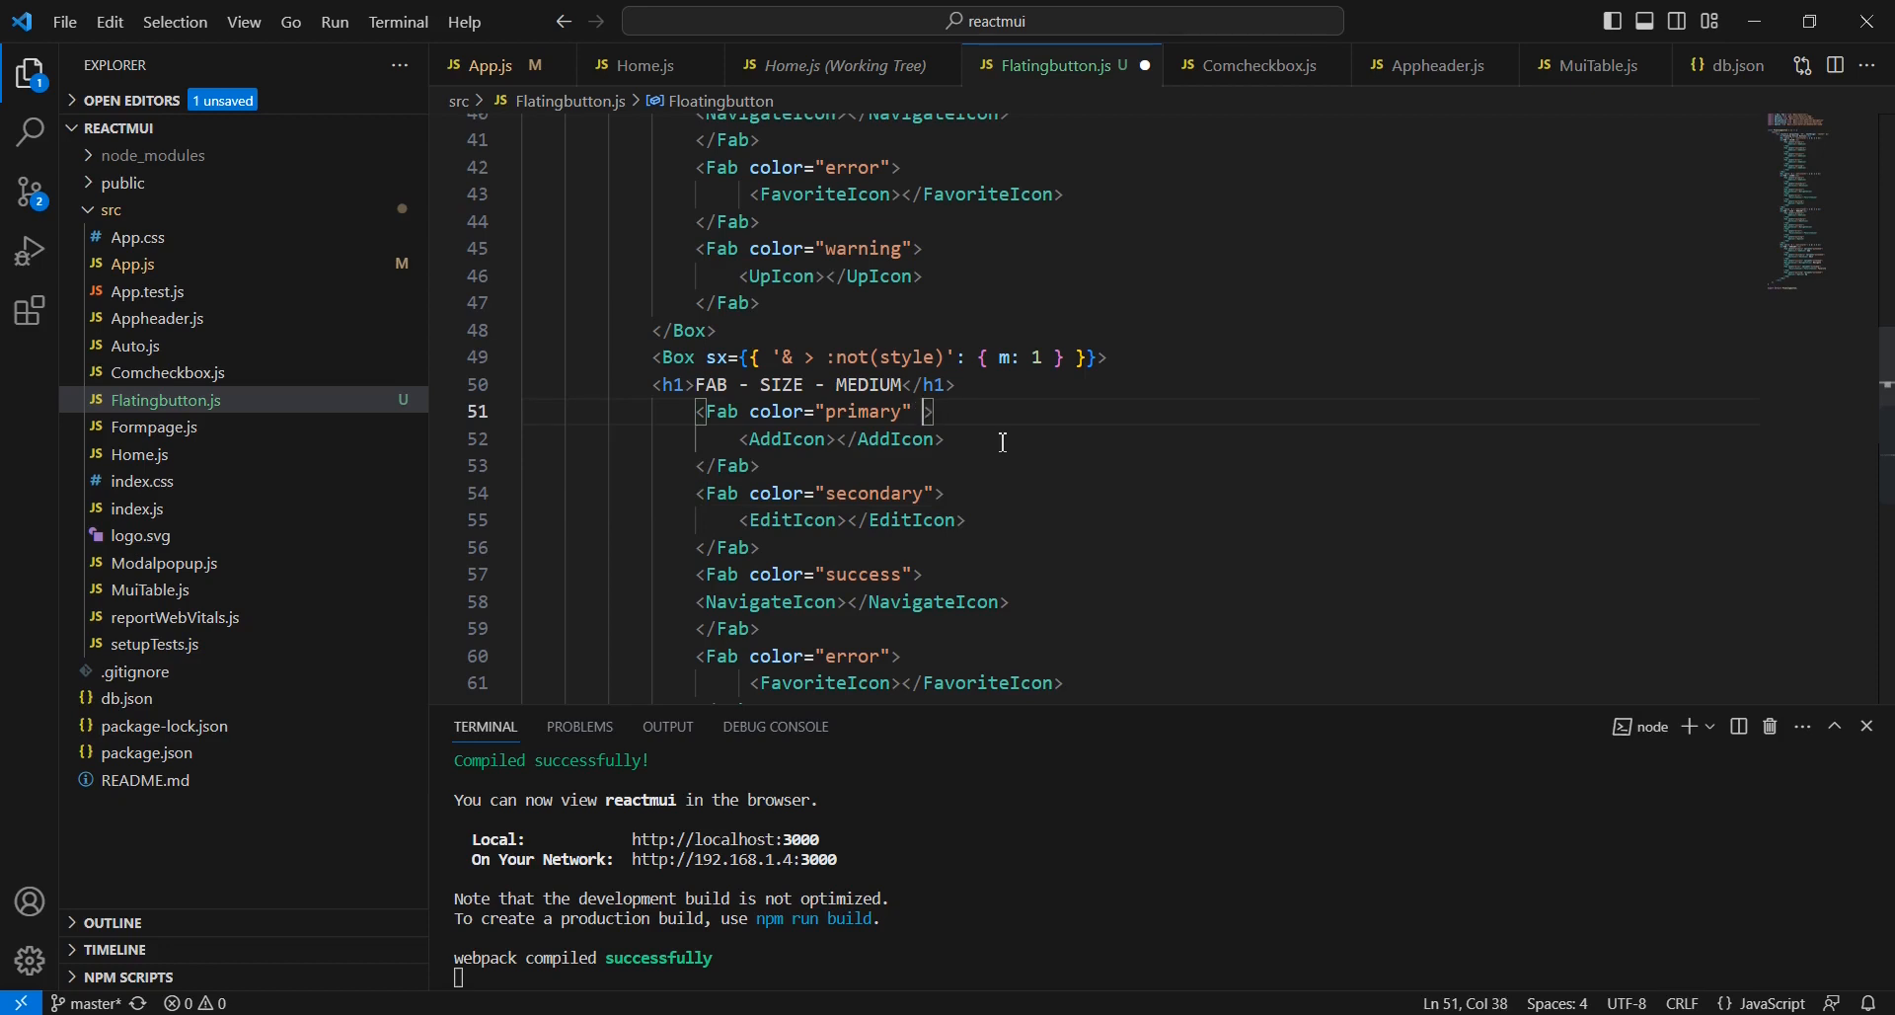
Step: Give the row's Fabs size="medium", then start a small-size copy with size="small"
text(size="medium)
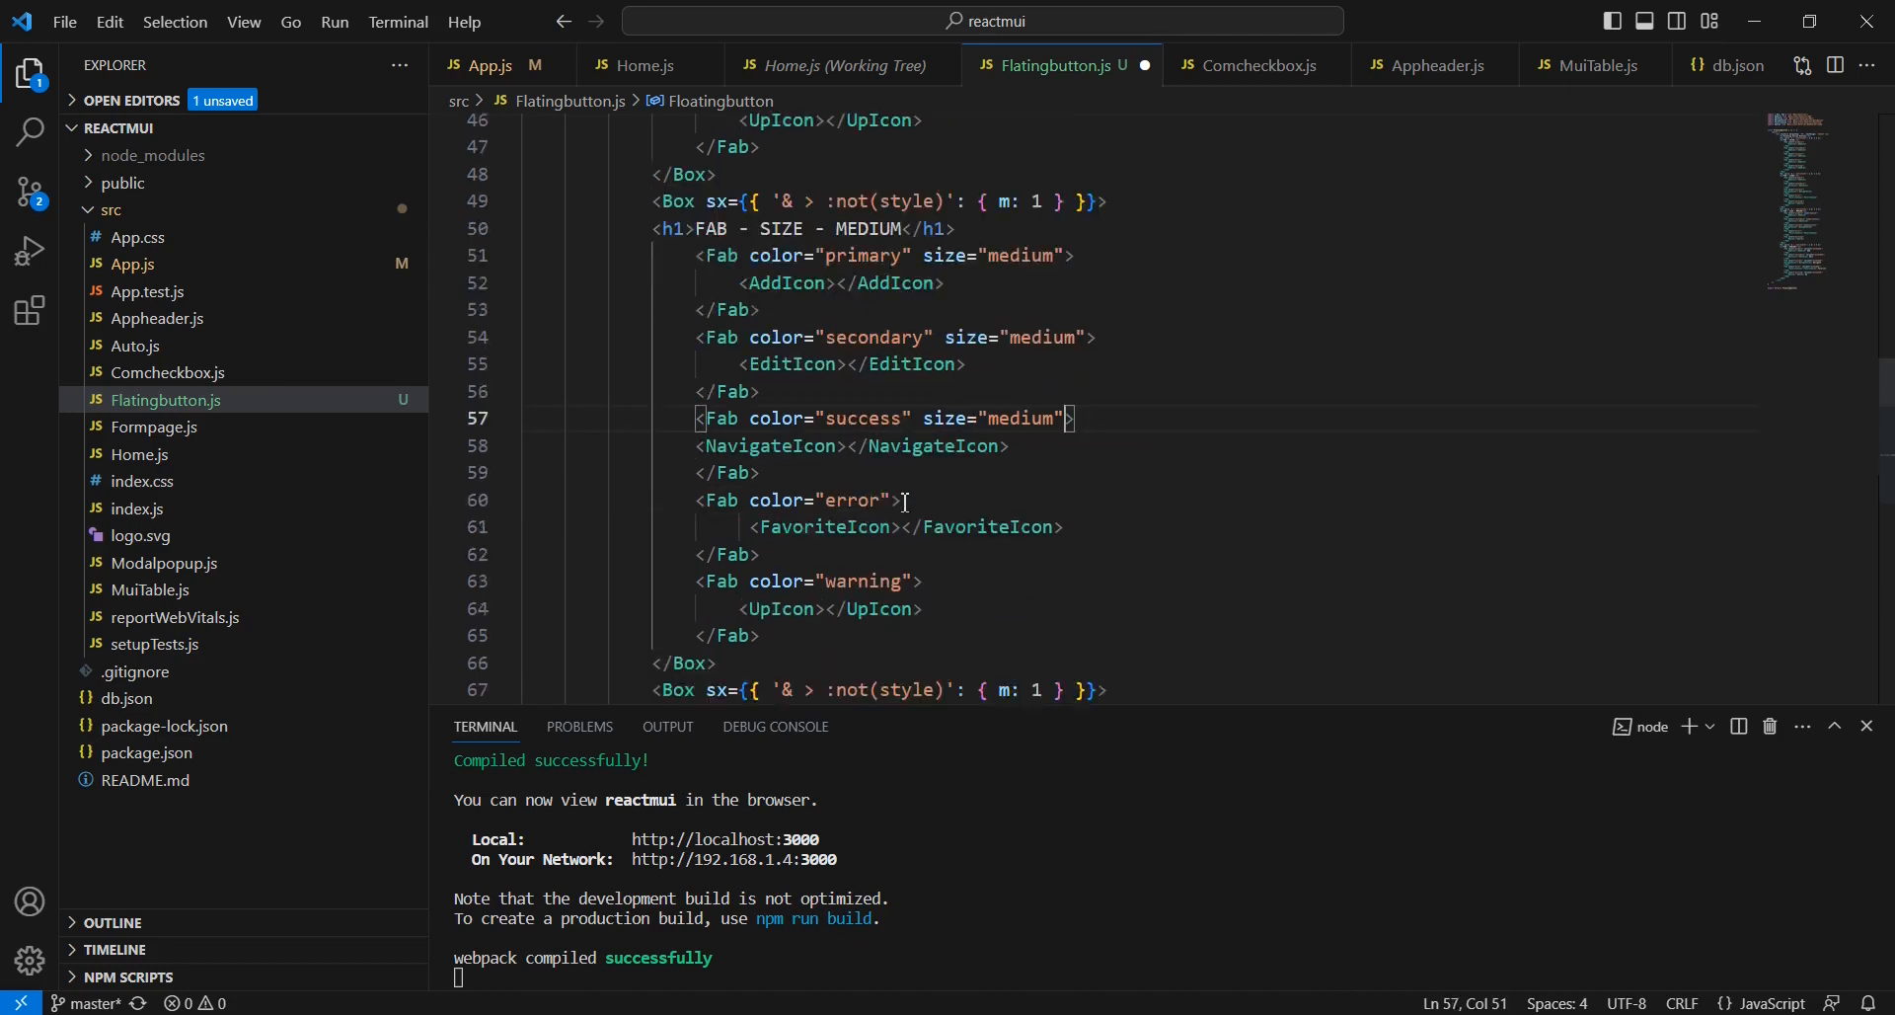
text(size="medium")
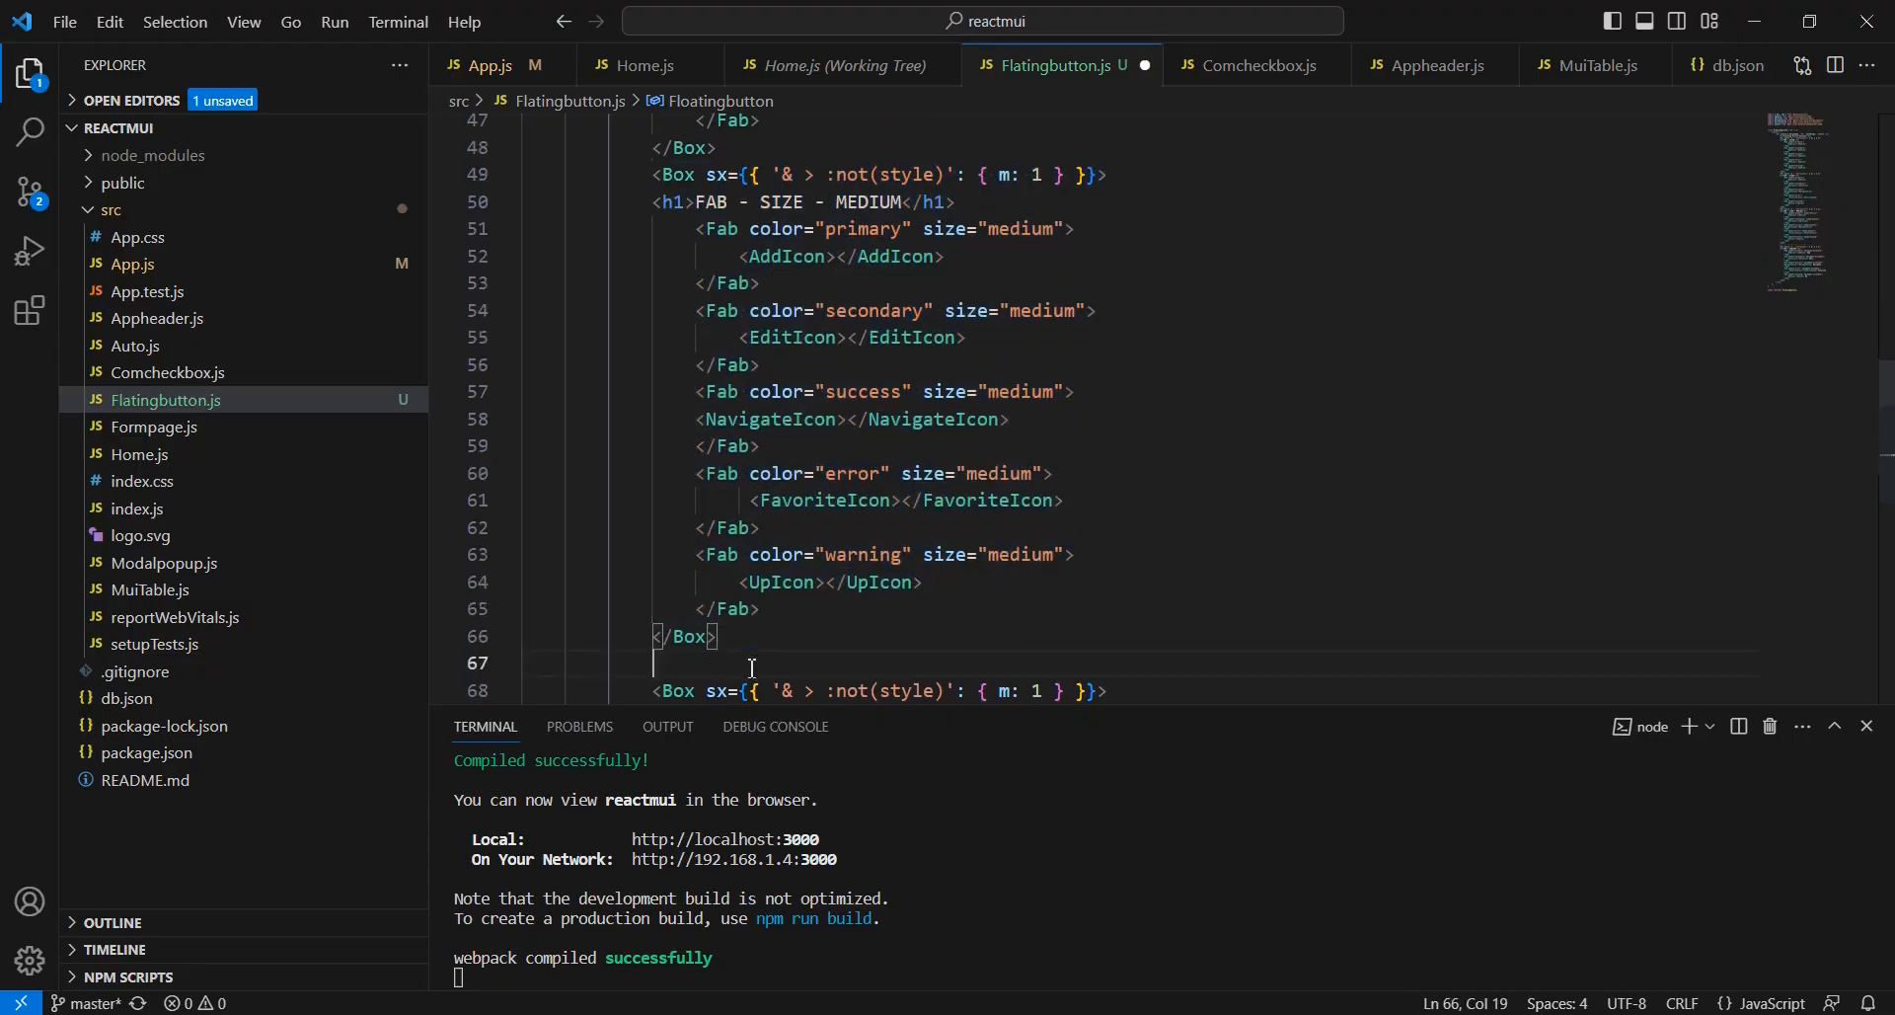
double_click(1019, 255)
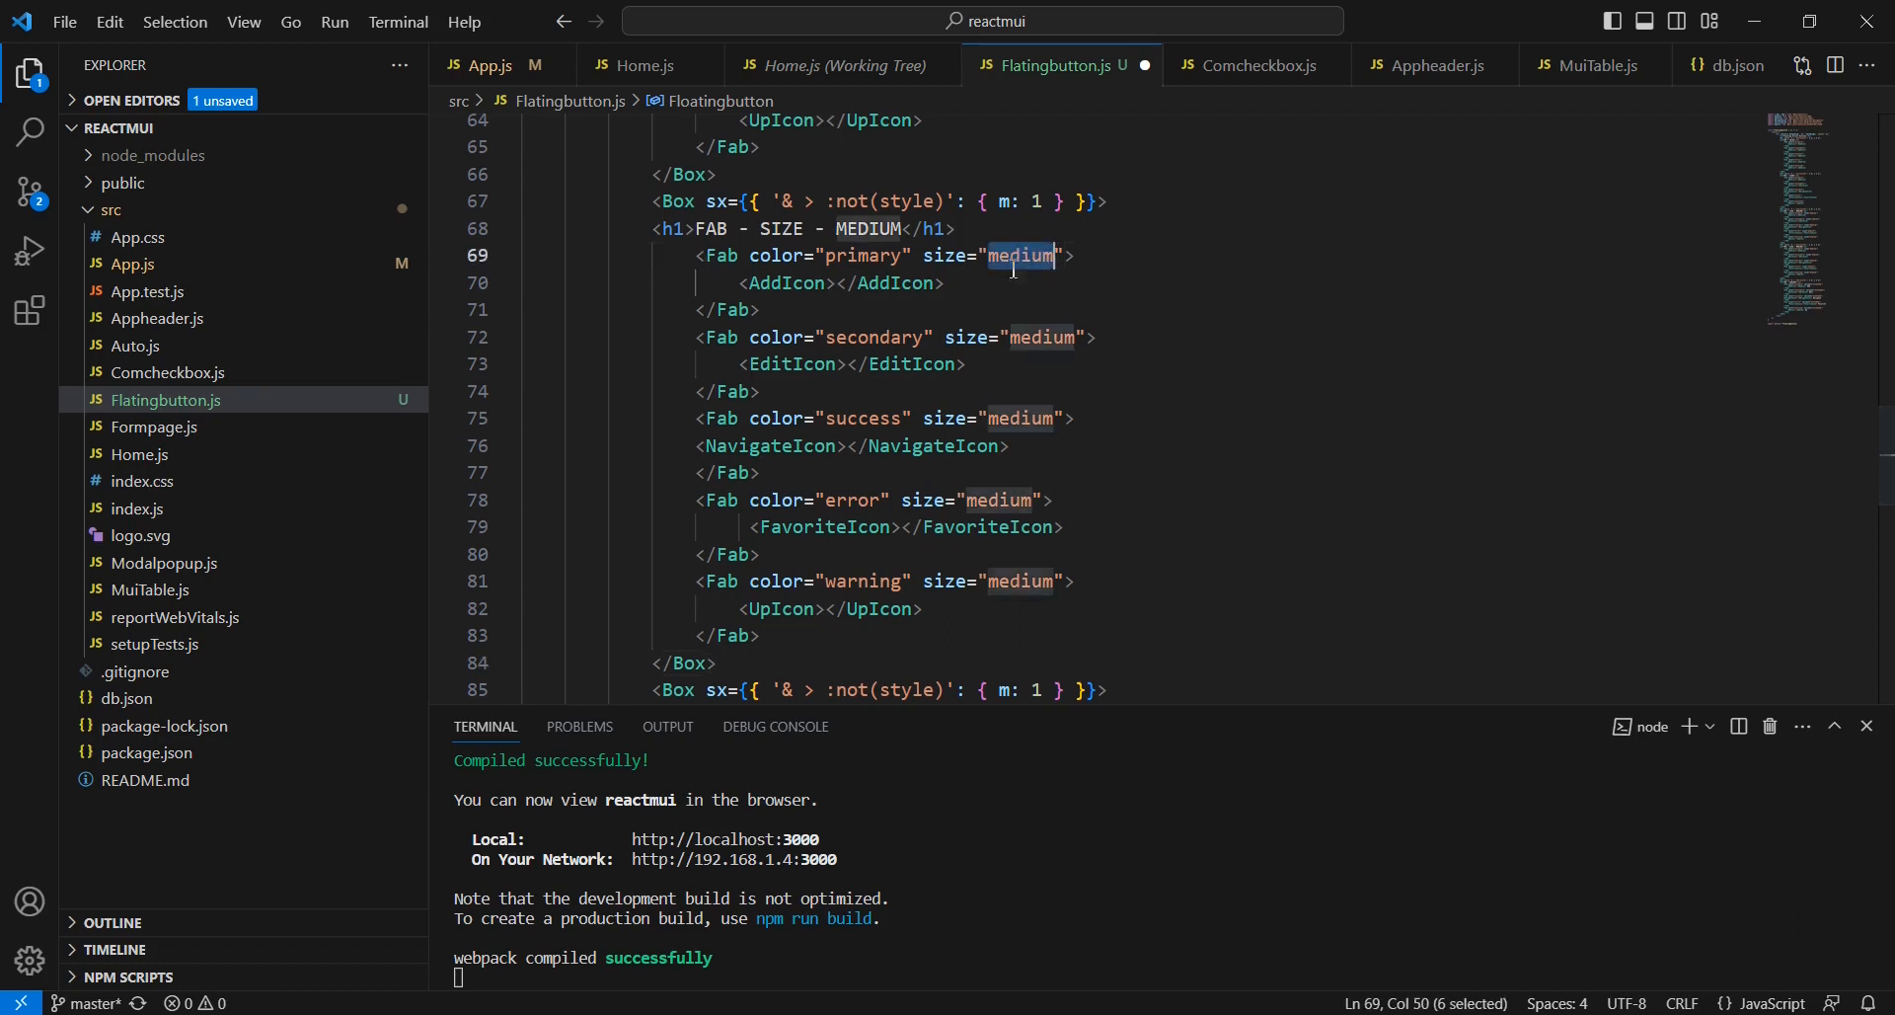
text(sm)
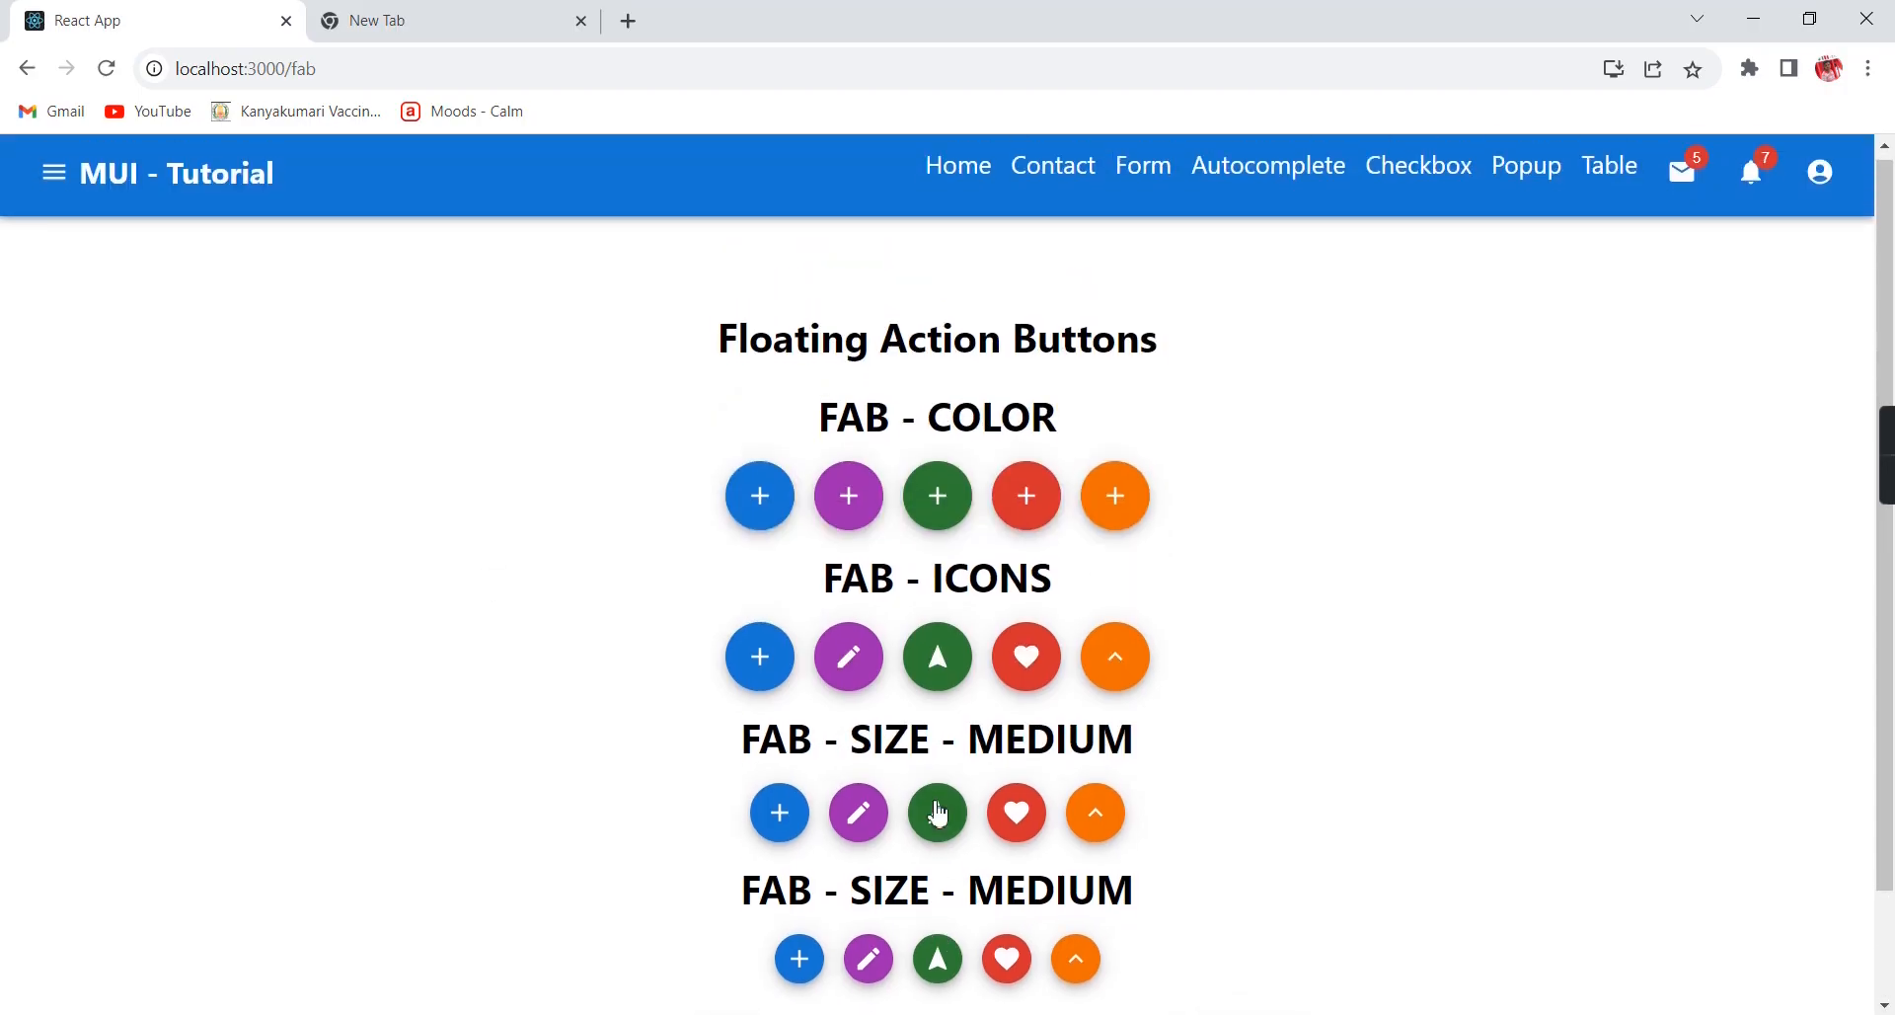
scroll(down, 3)
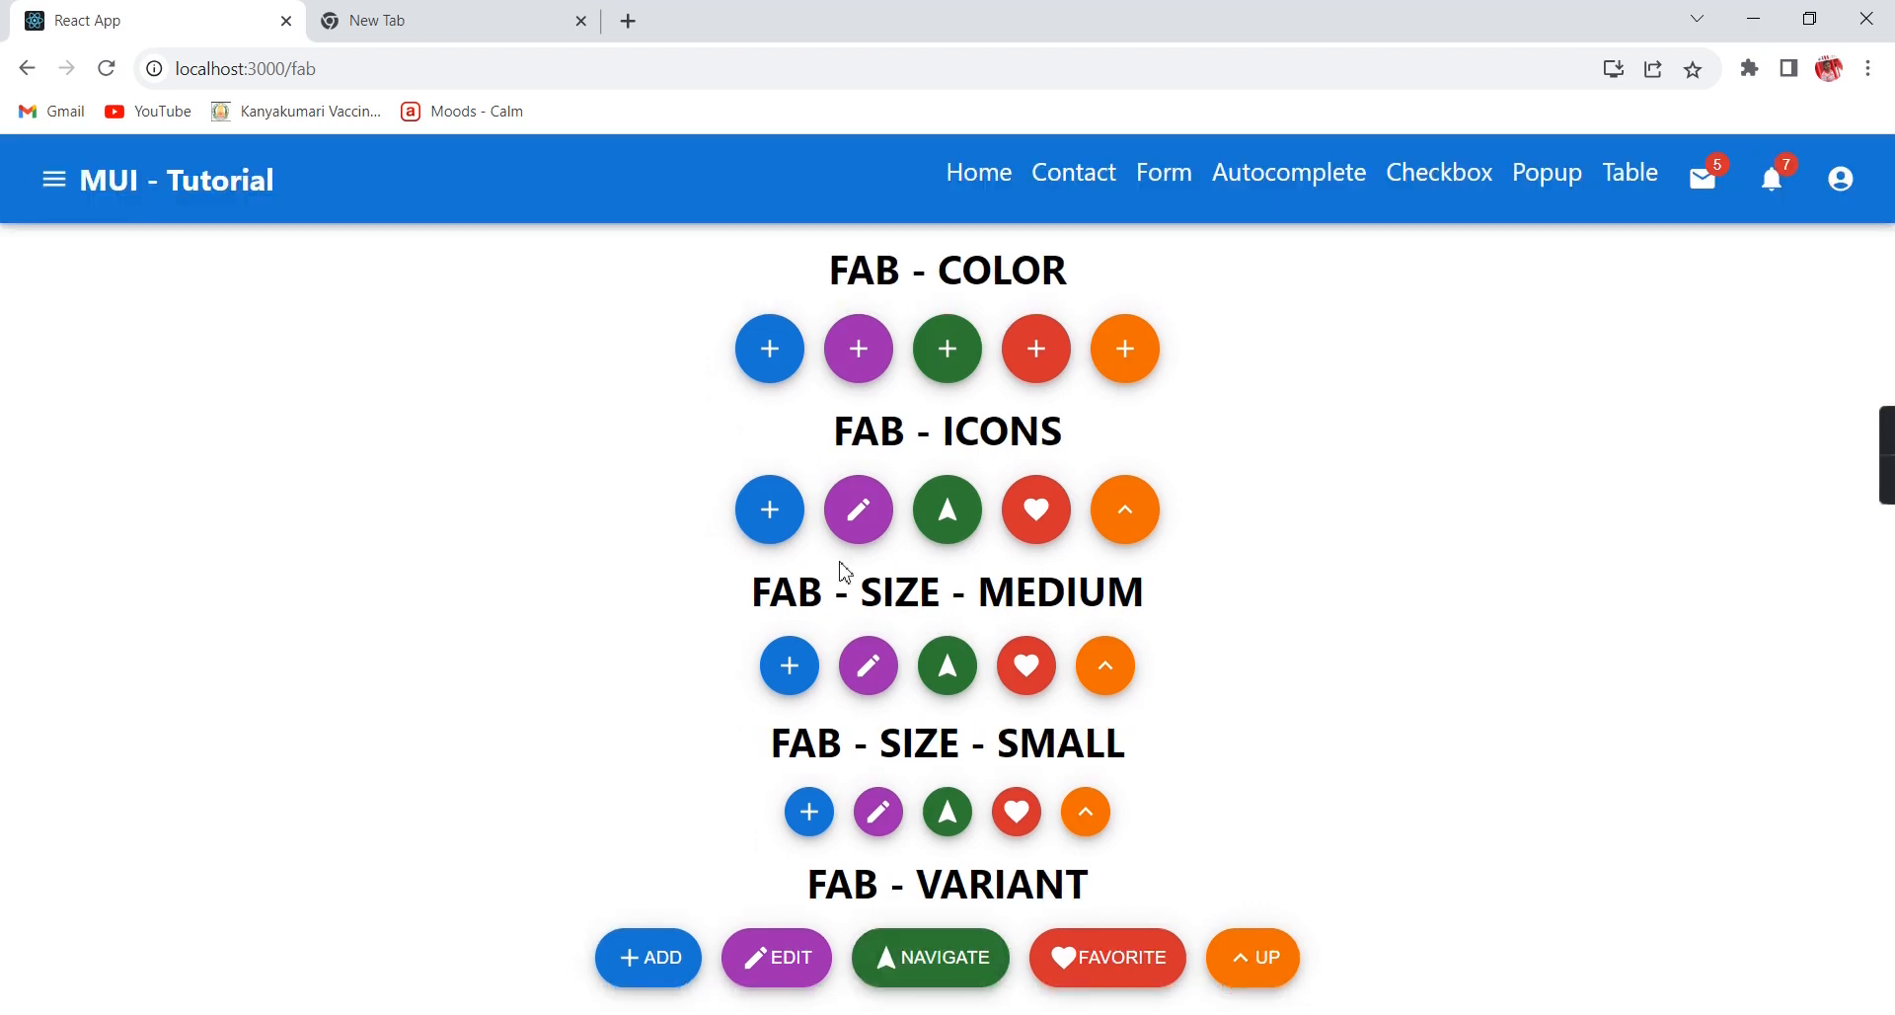
mouse_move(1202, 351)
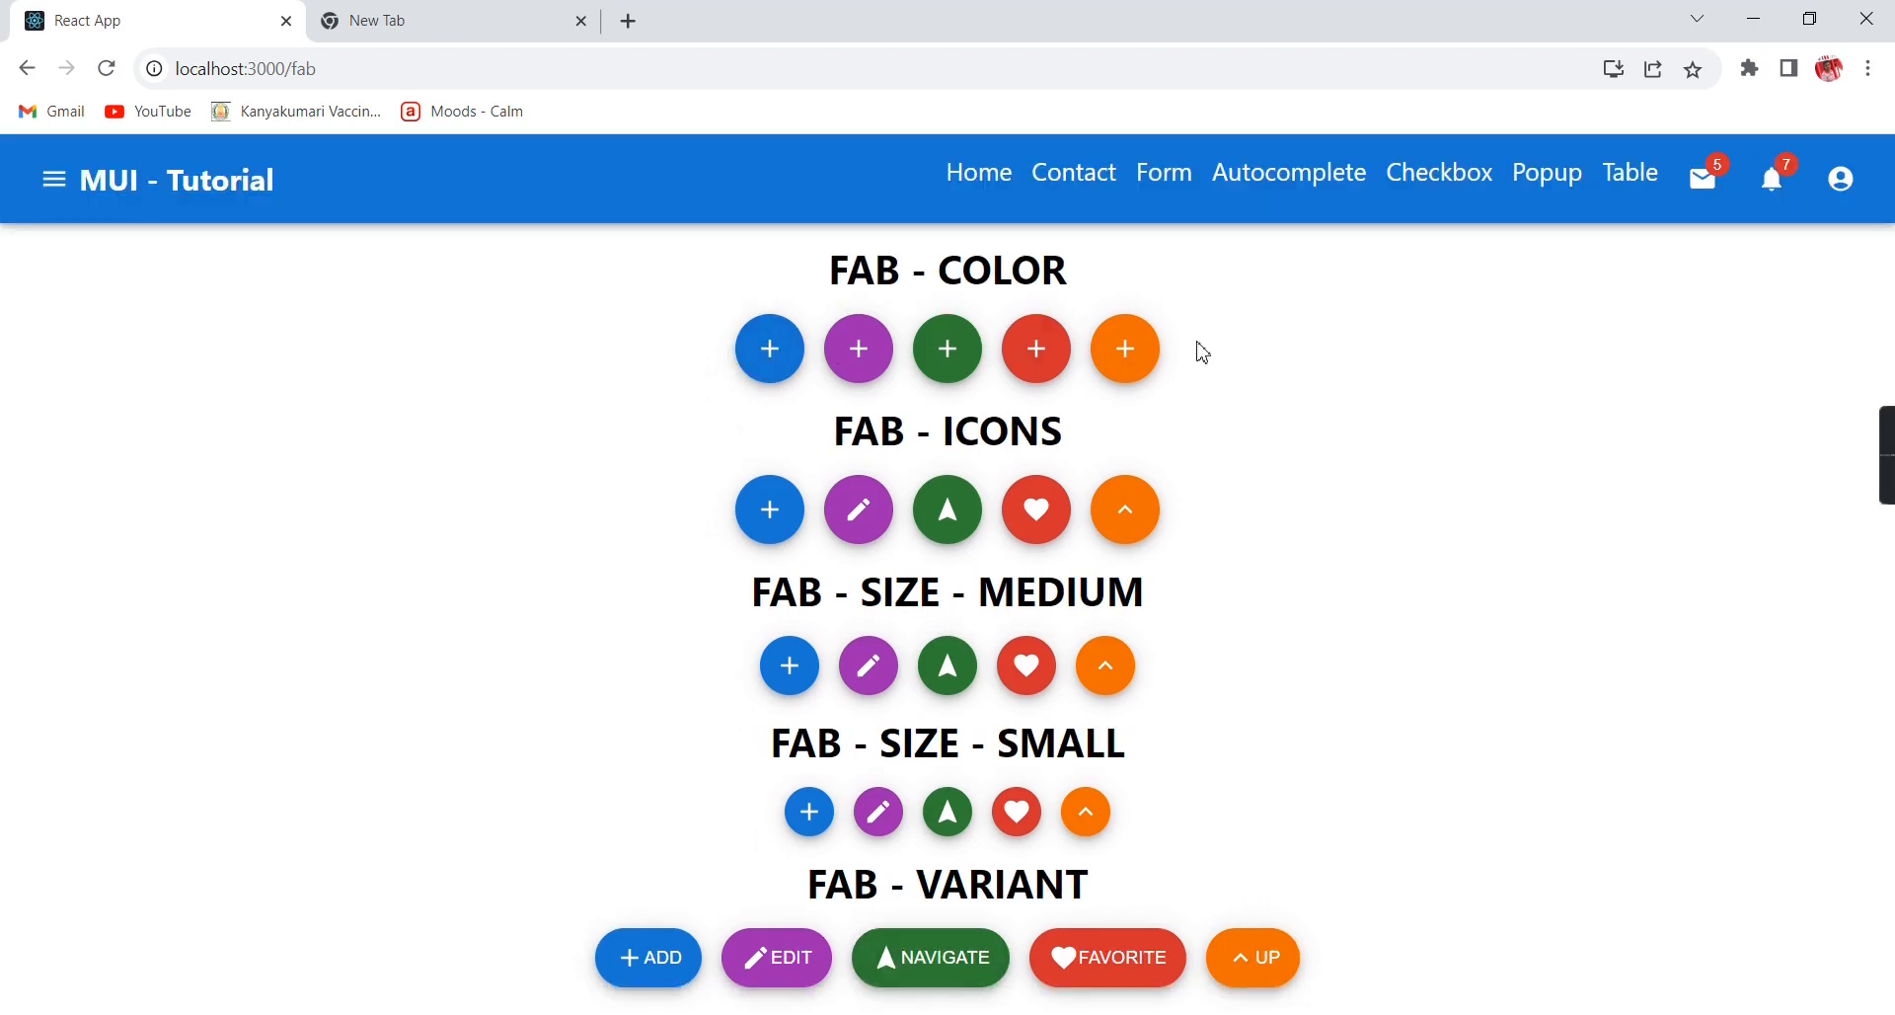
mouse_move(702, 511)
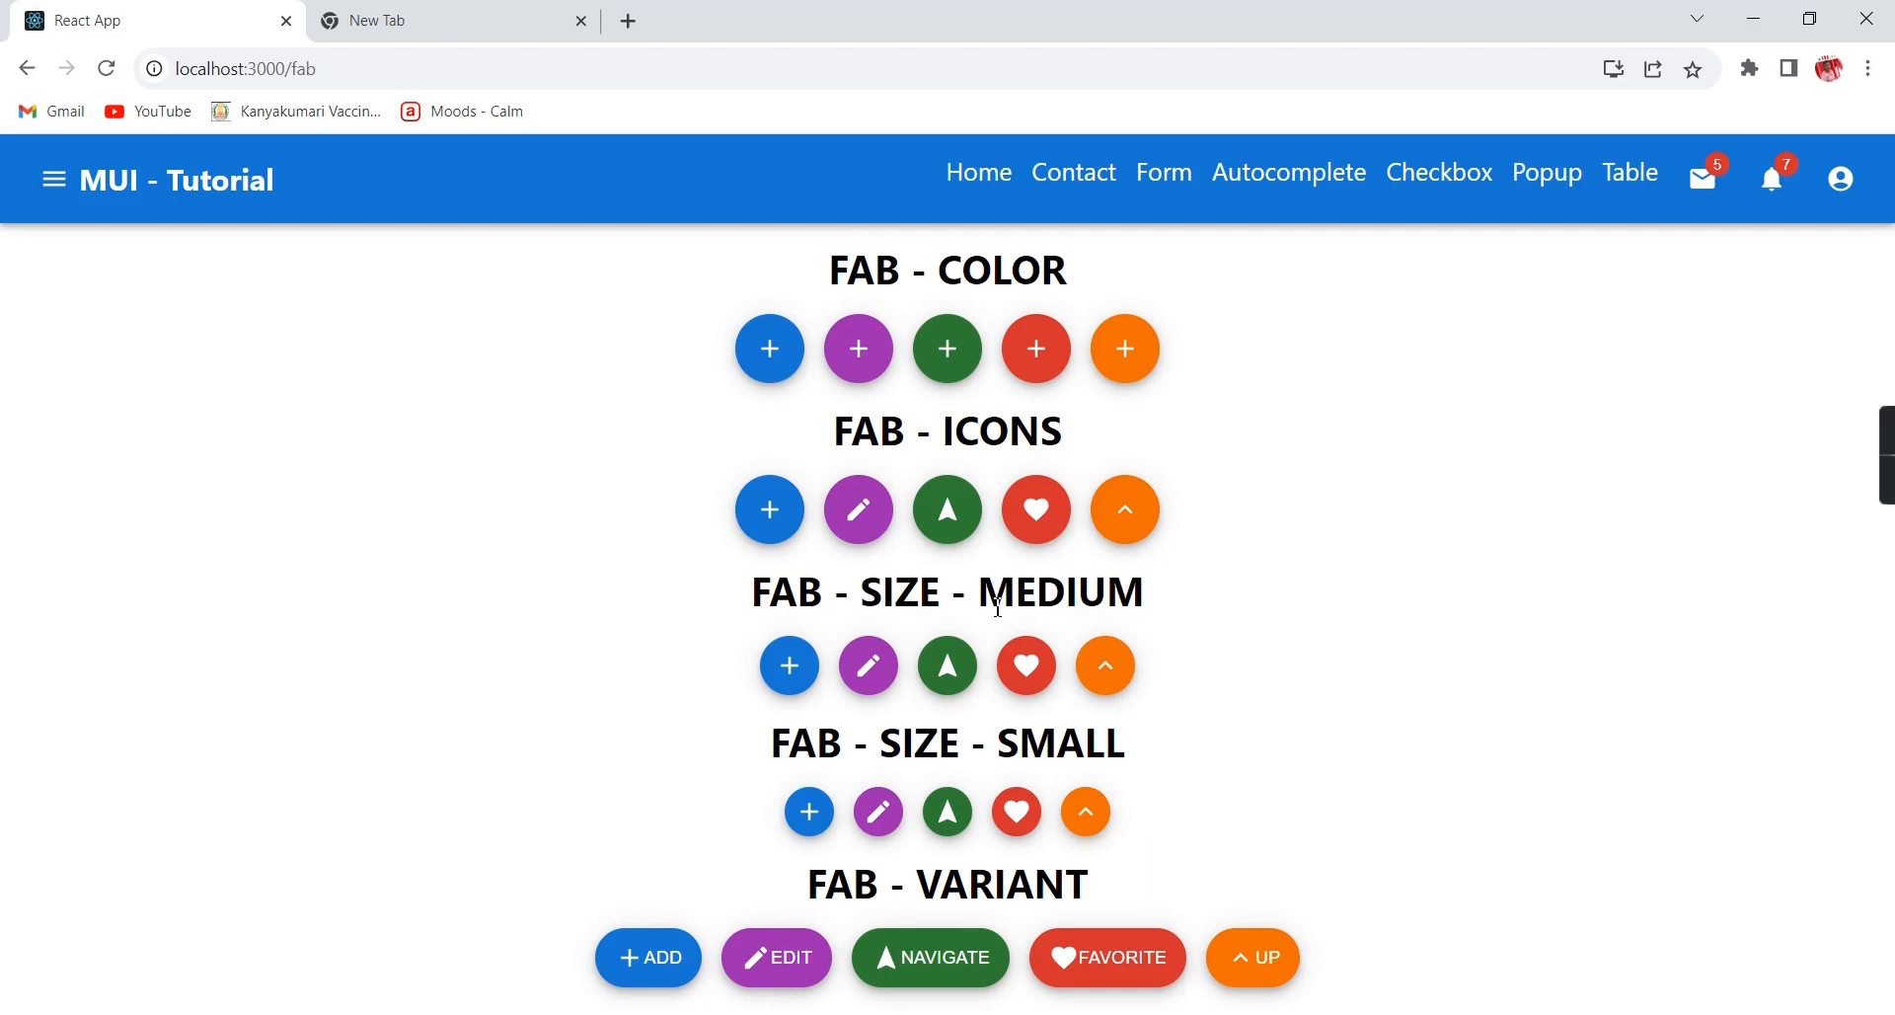
mouse_move(1063, 760)
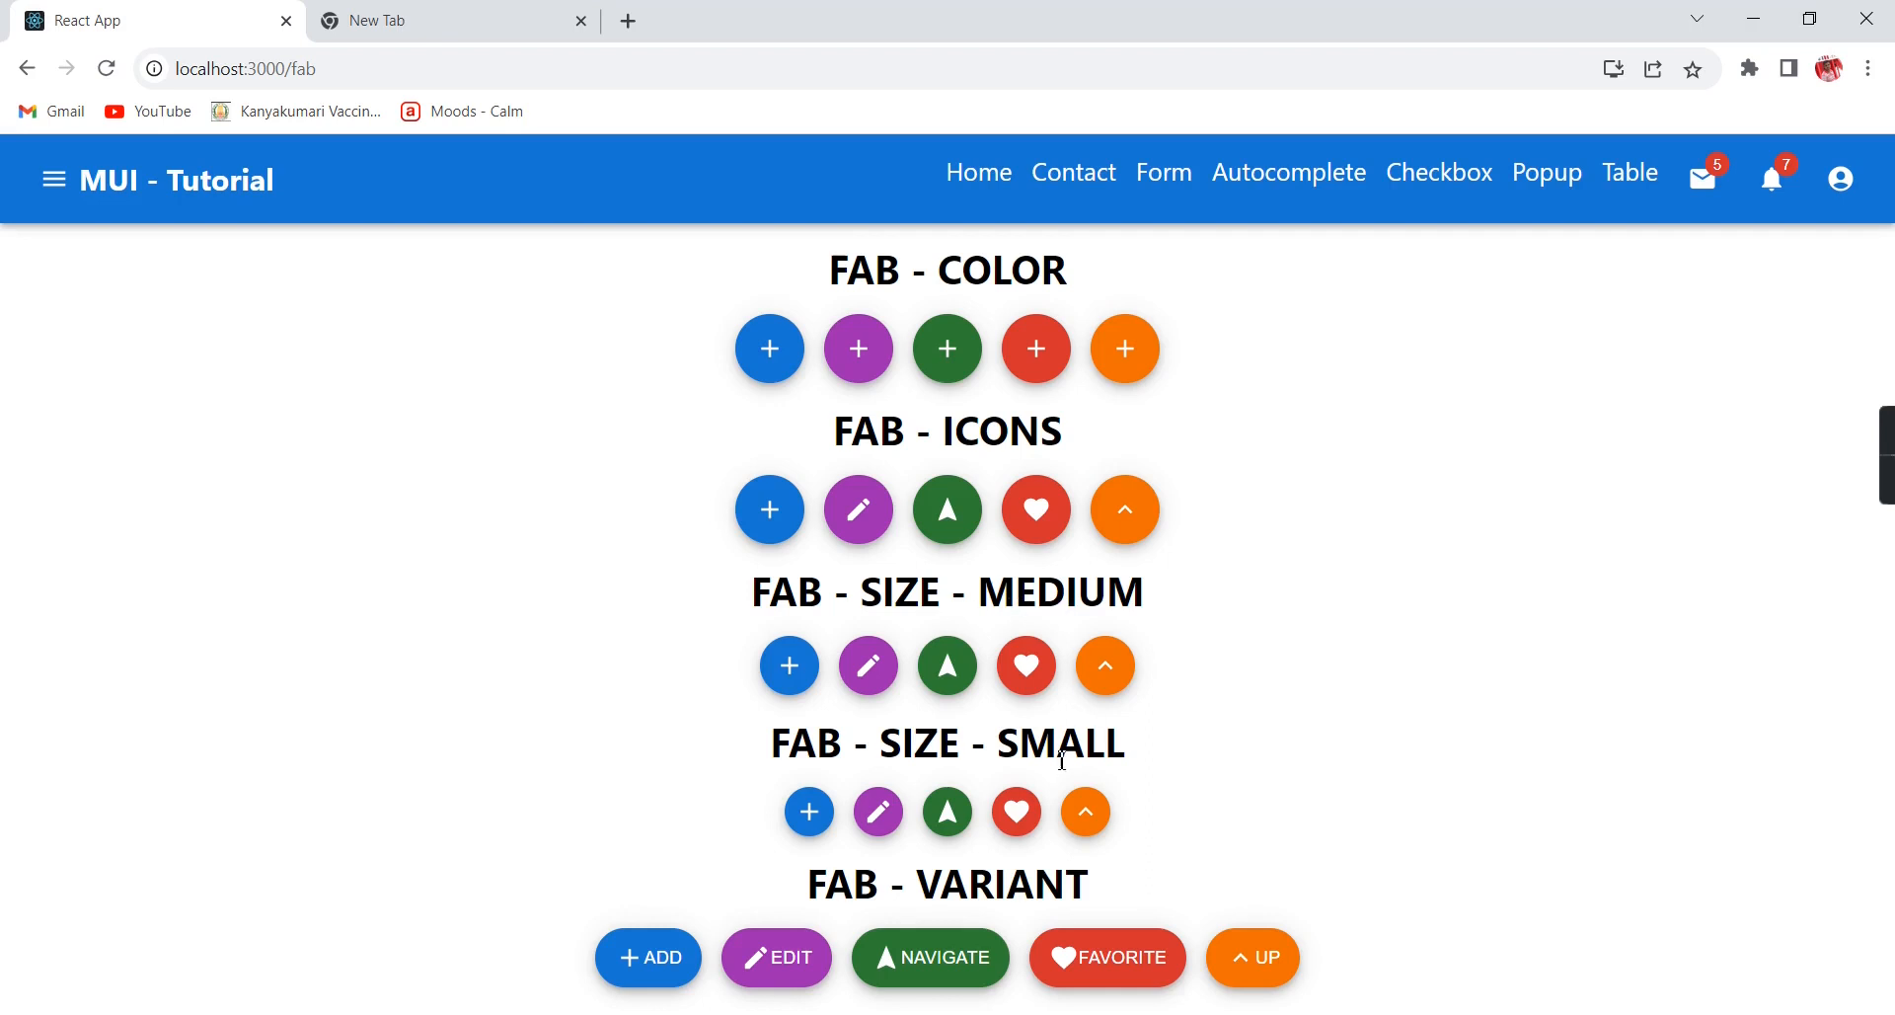
mouse_move(1196, 942)
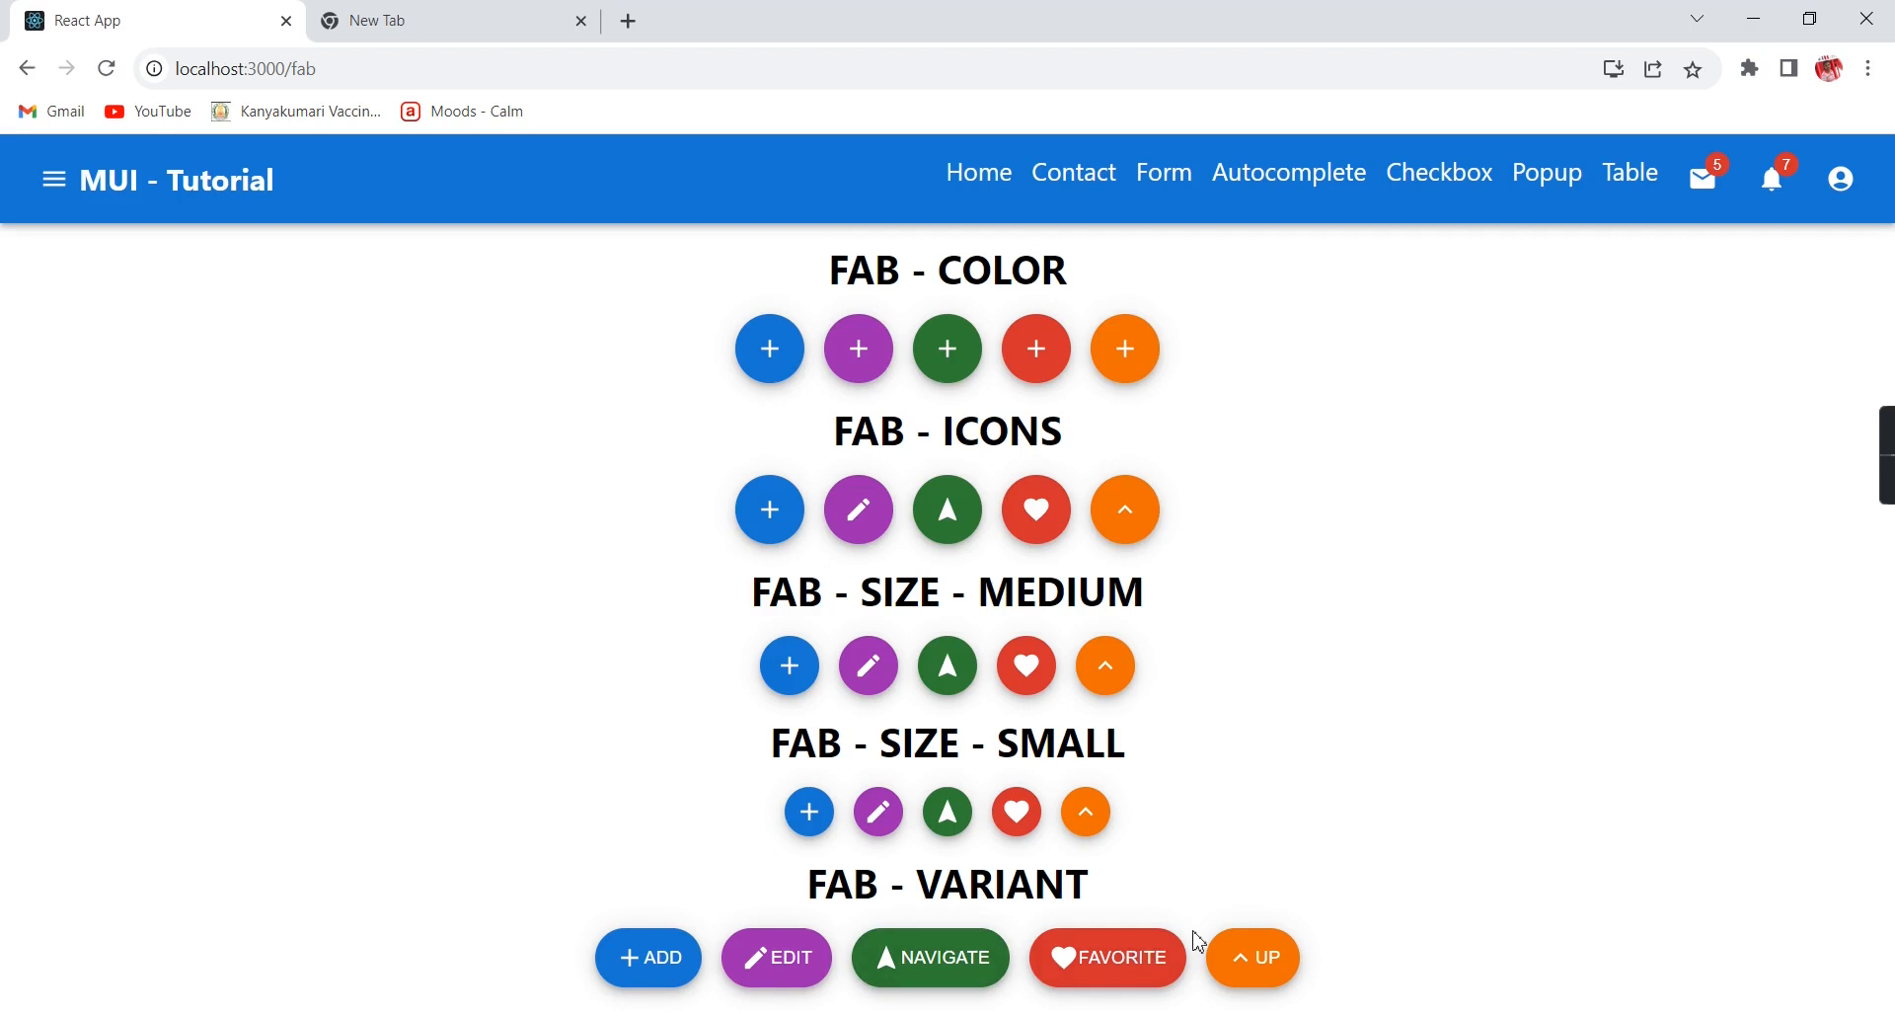
mouse_move(1166, 393)
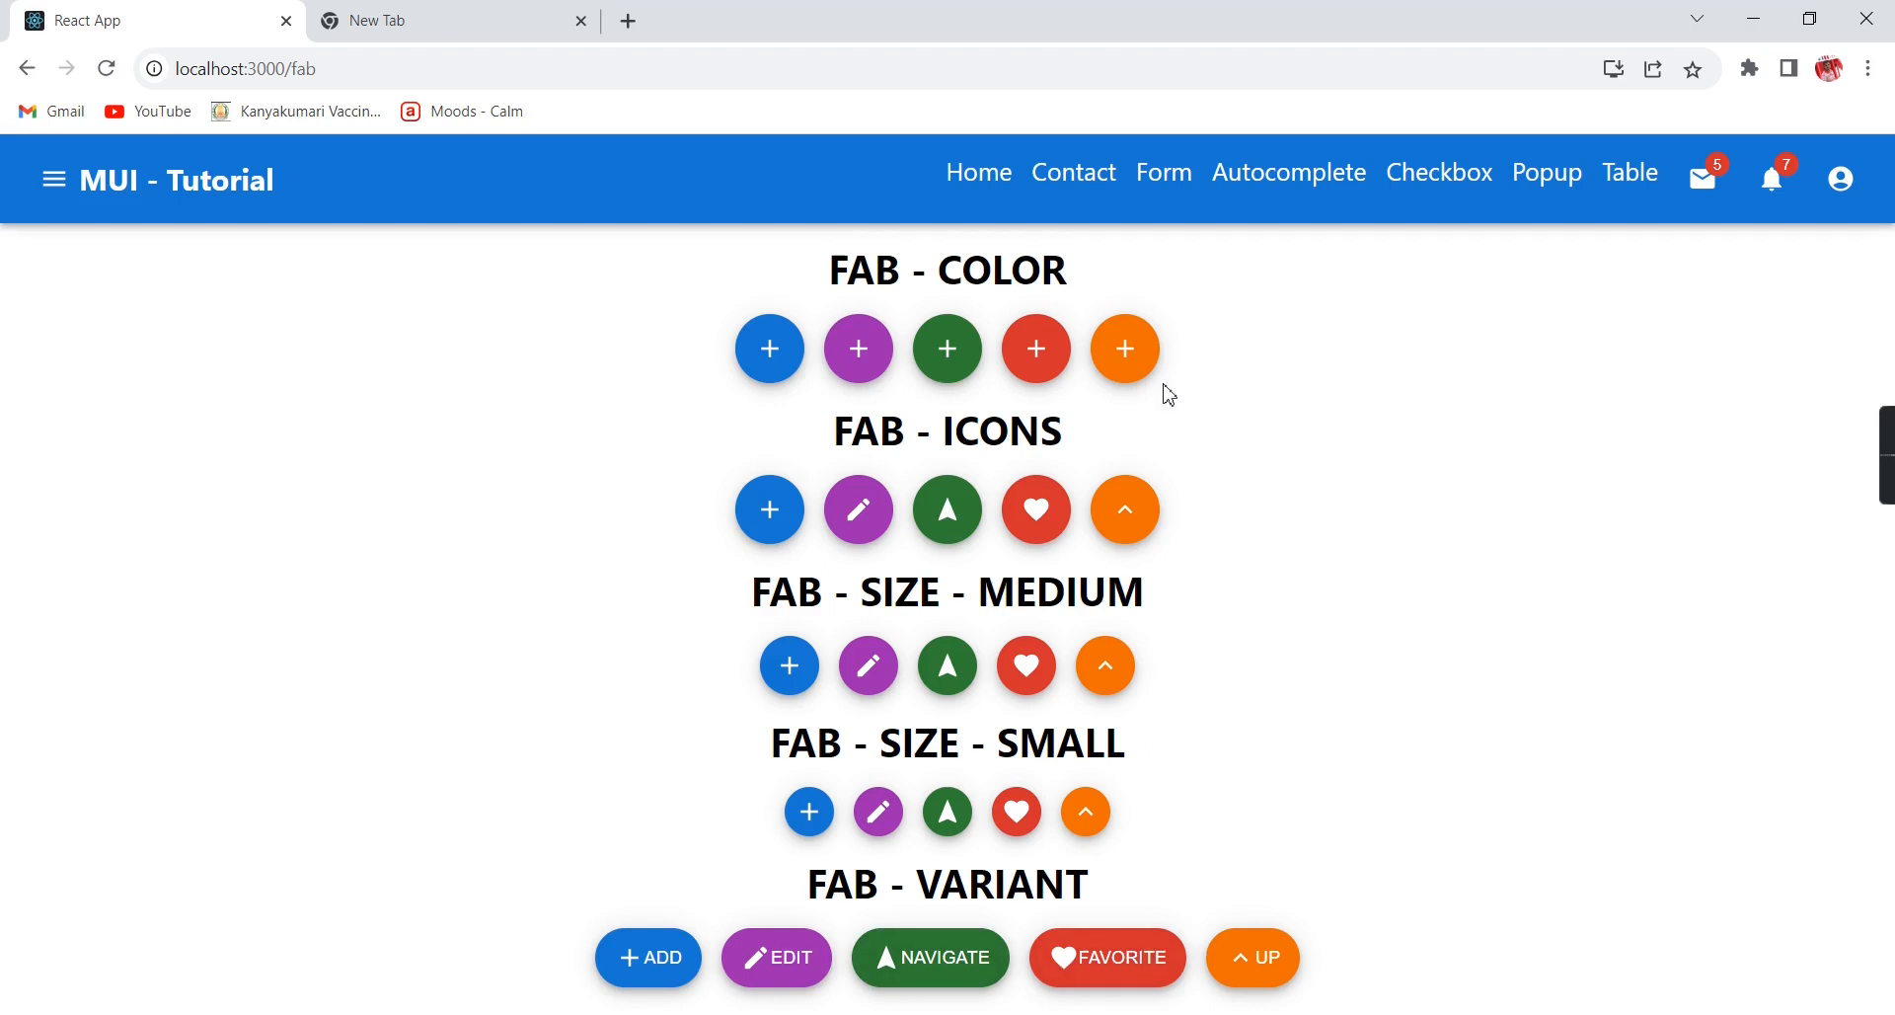